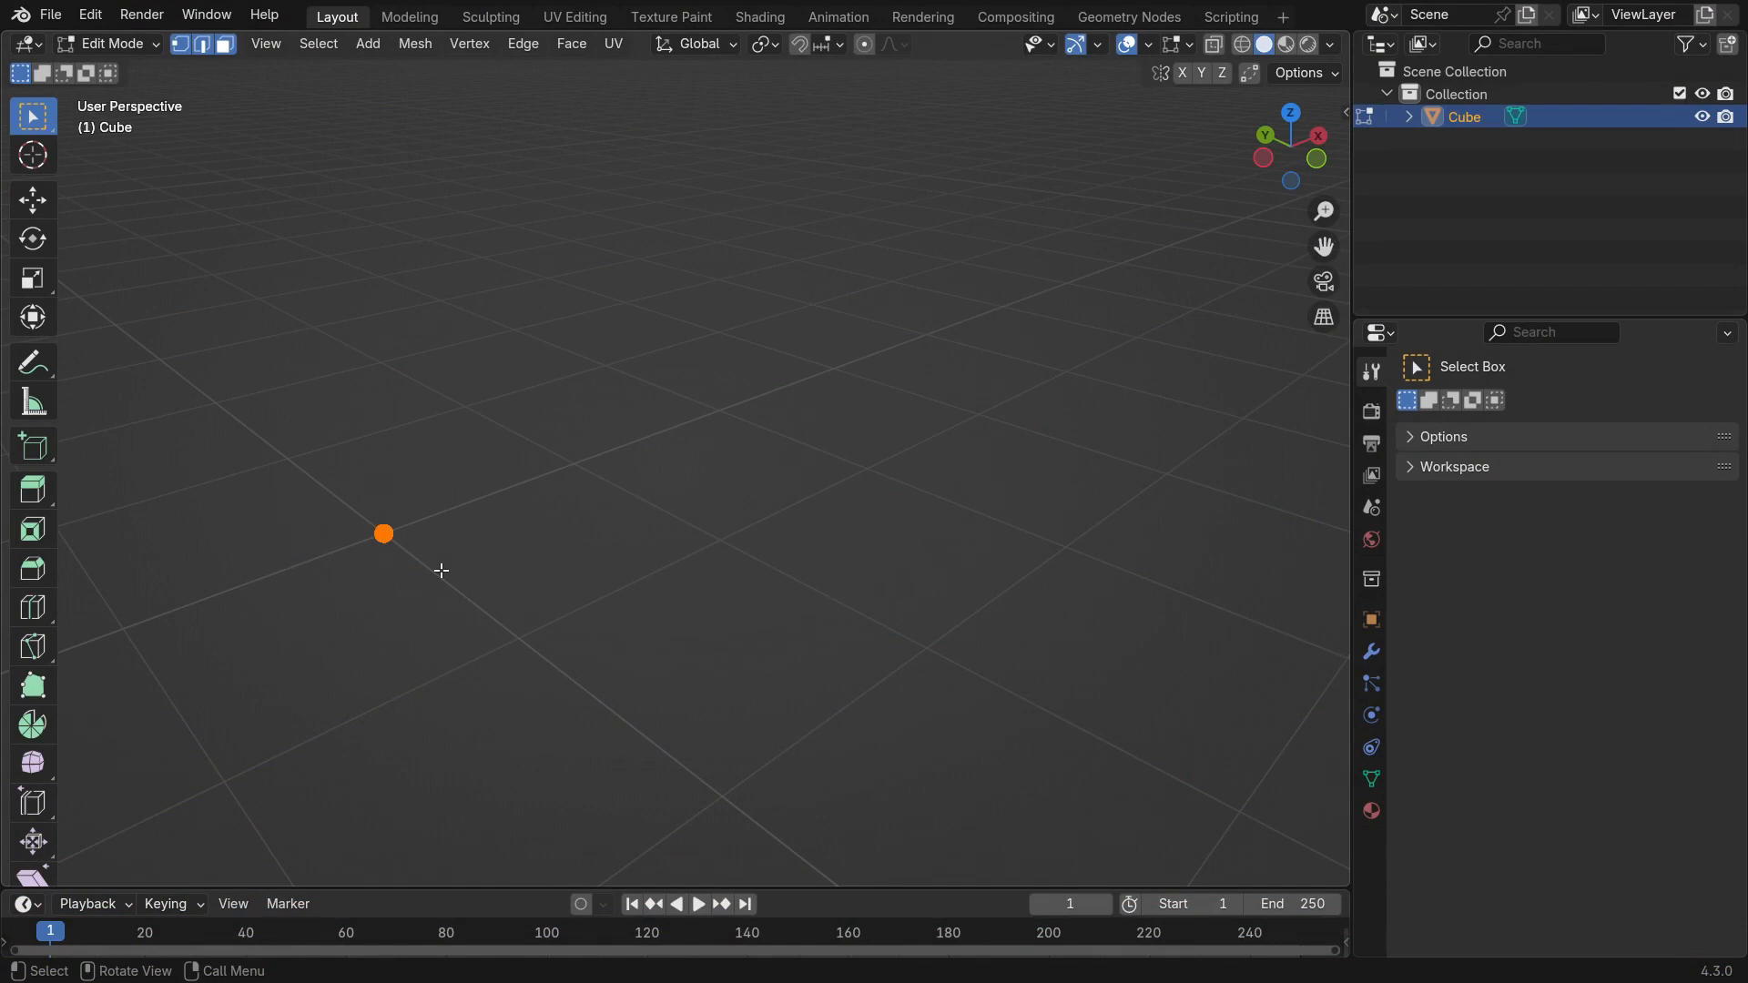
Add vertices to the lone vertex and fill them into a single quad face on the grid.
drag(383, 533, 722, 411)
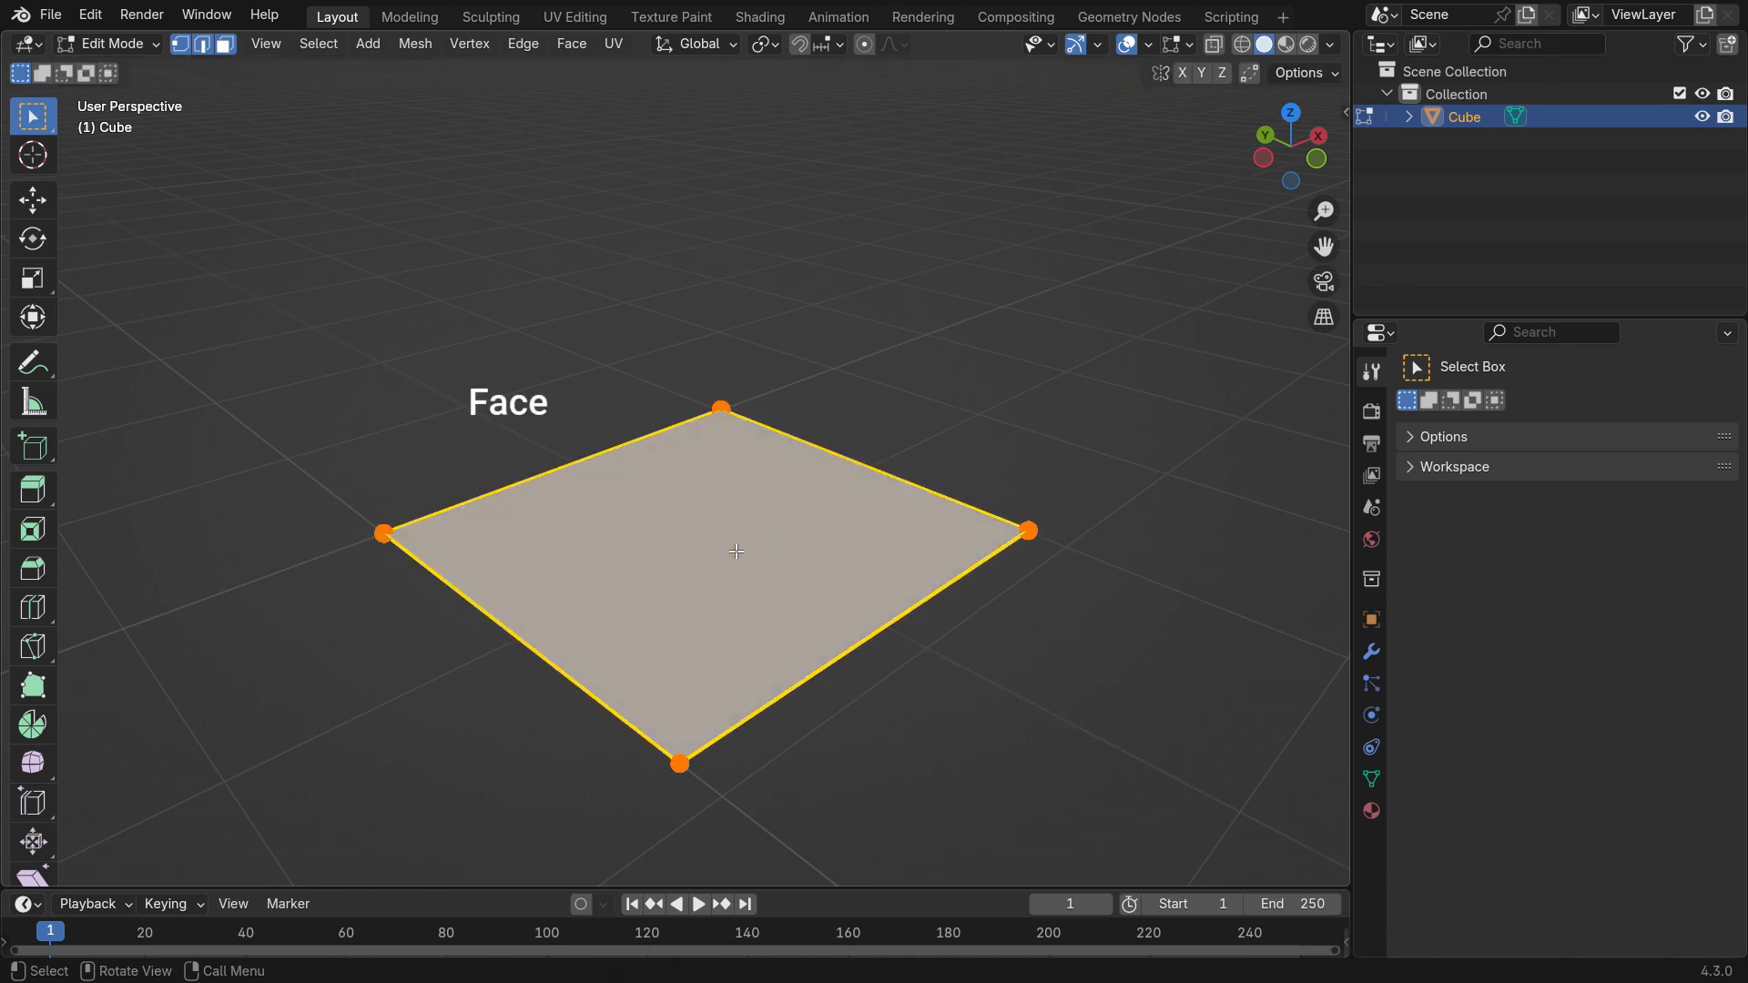
drag(719, 551, 719, 217)
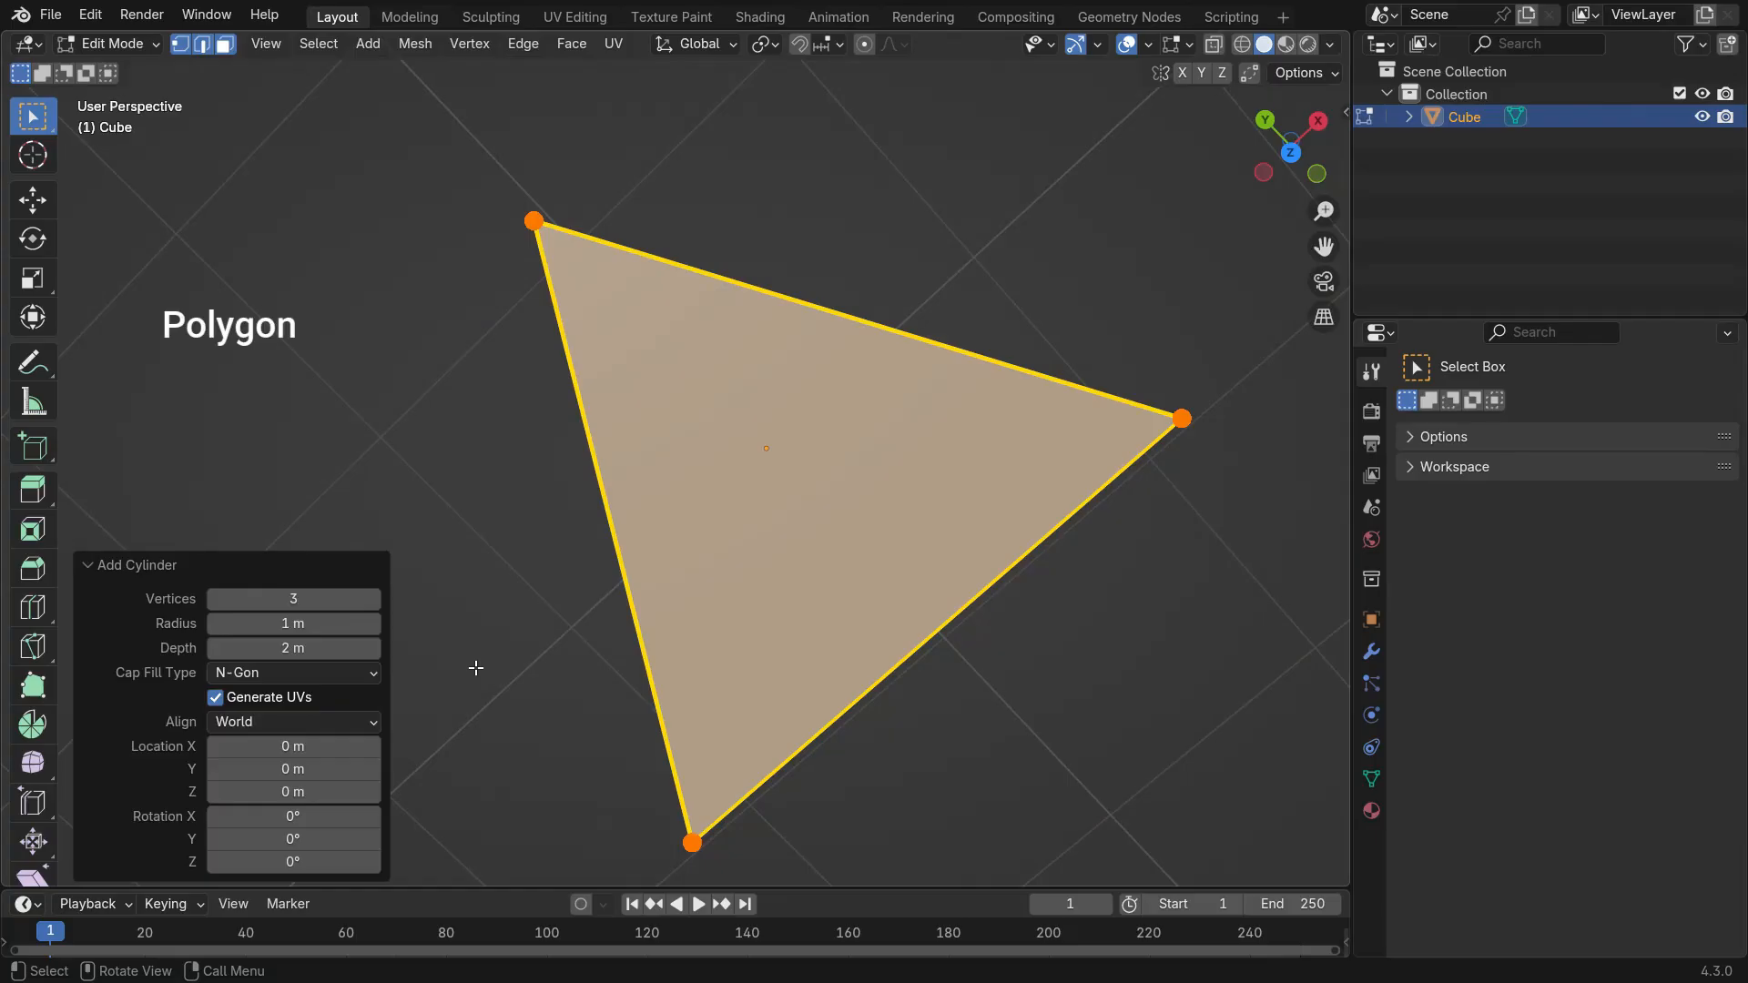
Raise the Add Cylinder Vertices count stepwise so the triangle becomes polygons with more sides.
click(376, 599)
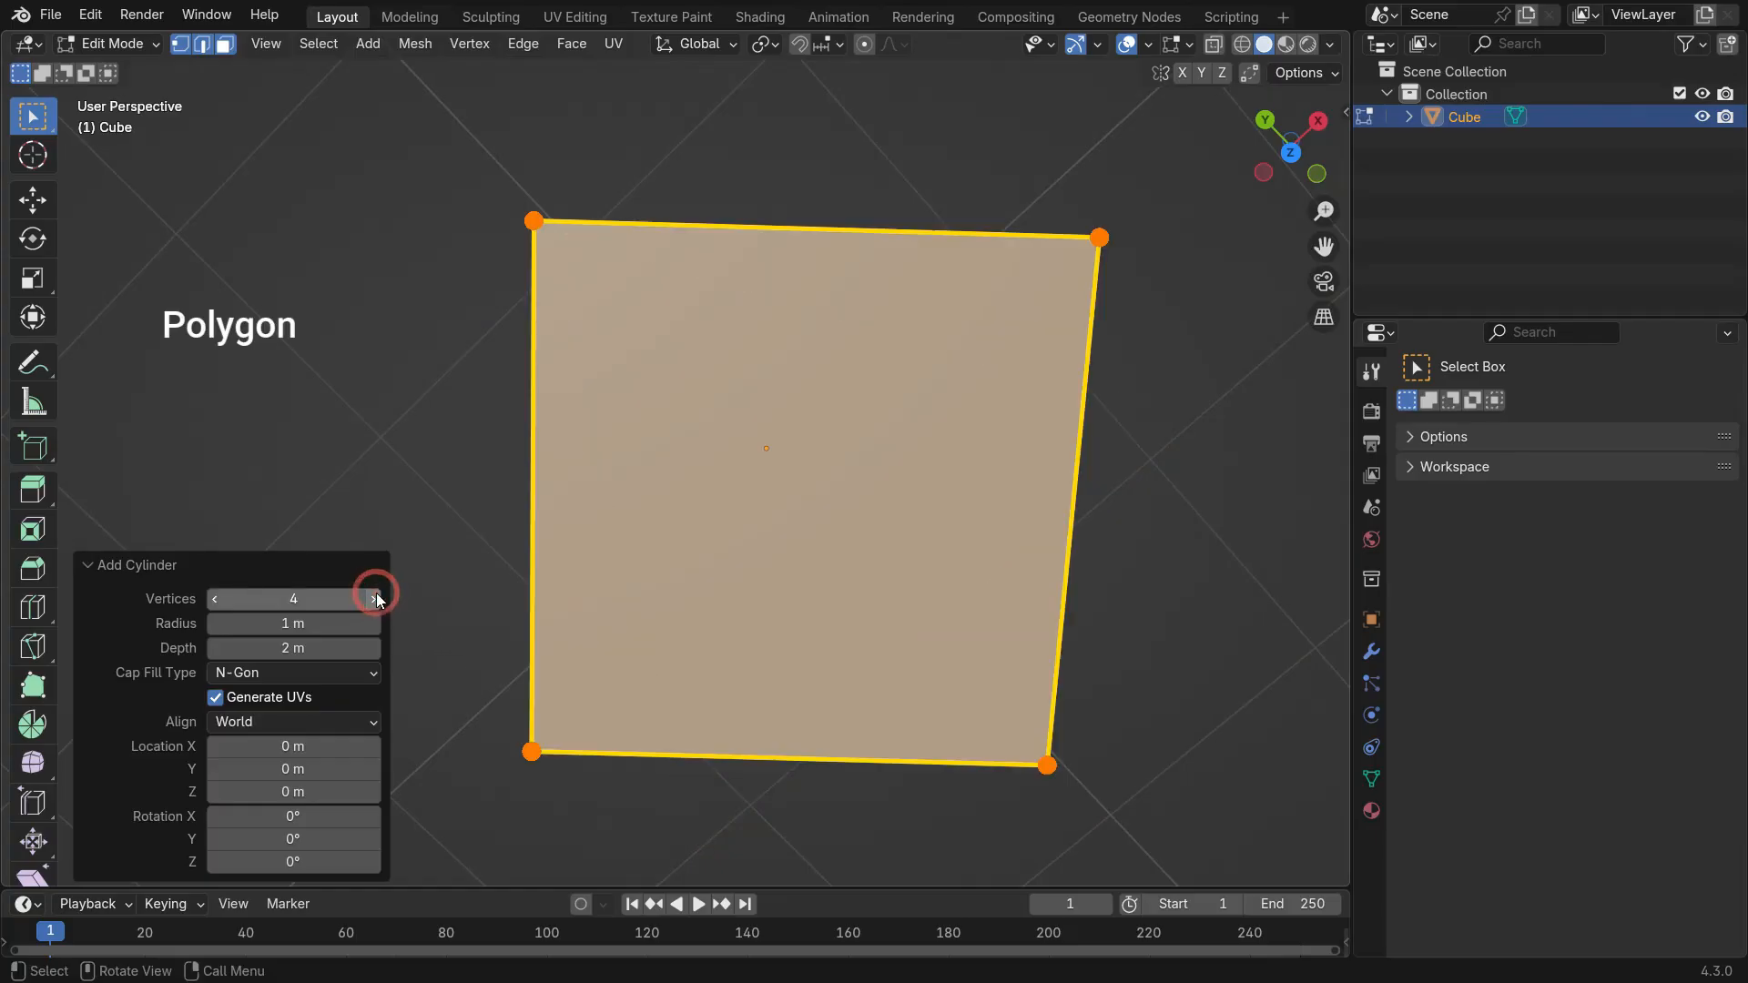
click(376, 599)
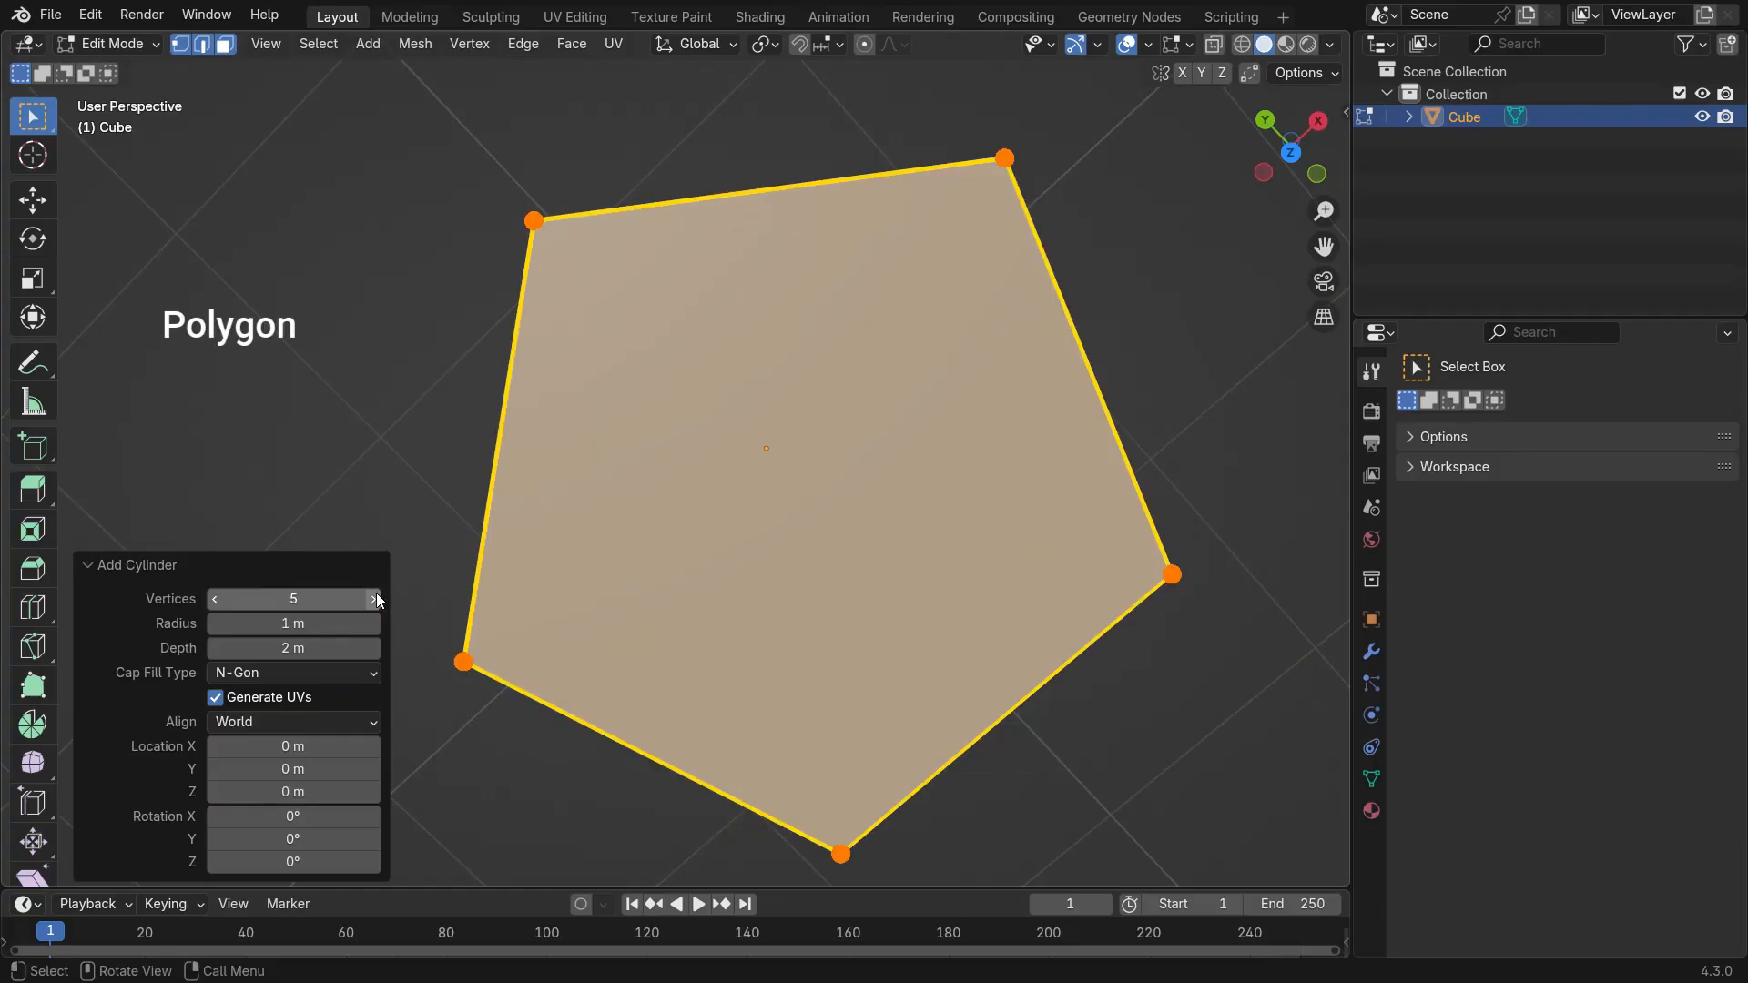
click(377, 599)
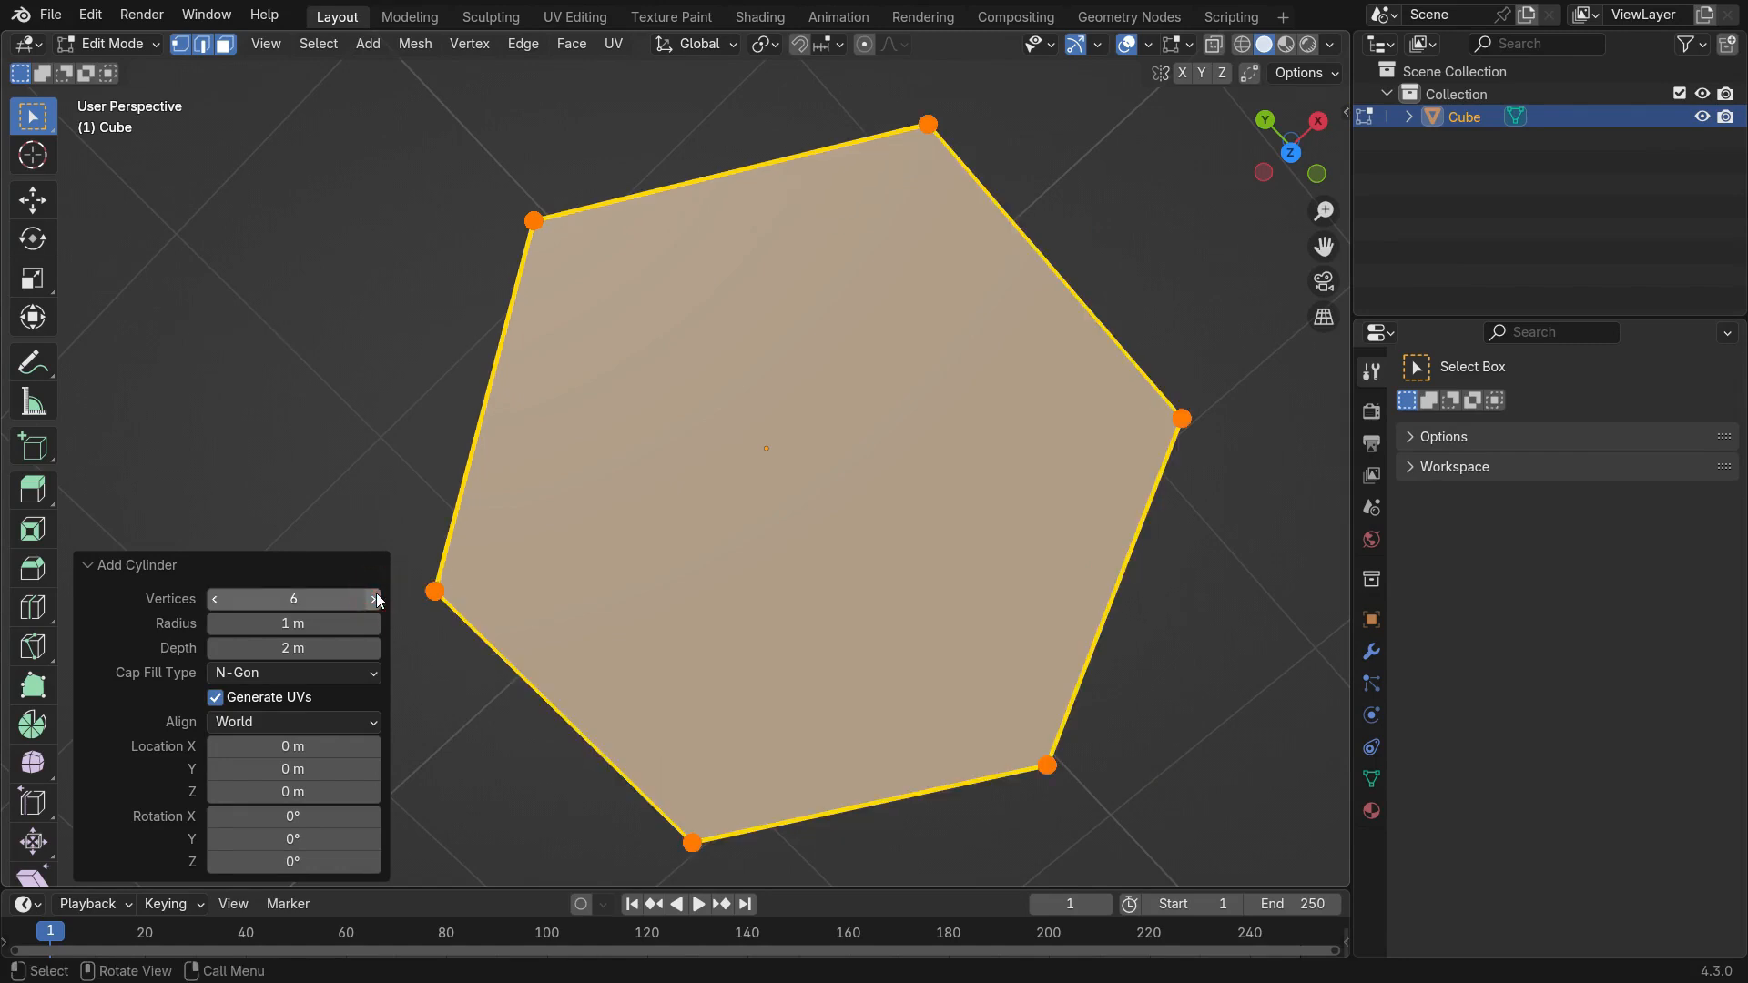
click(374, 599)
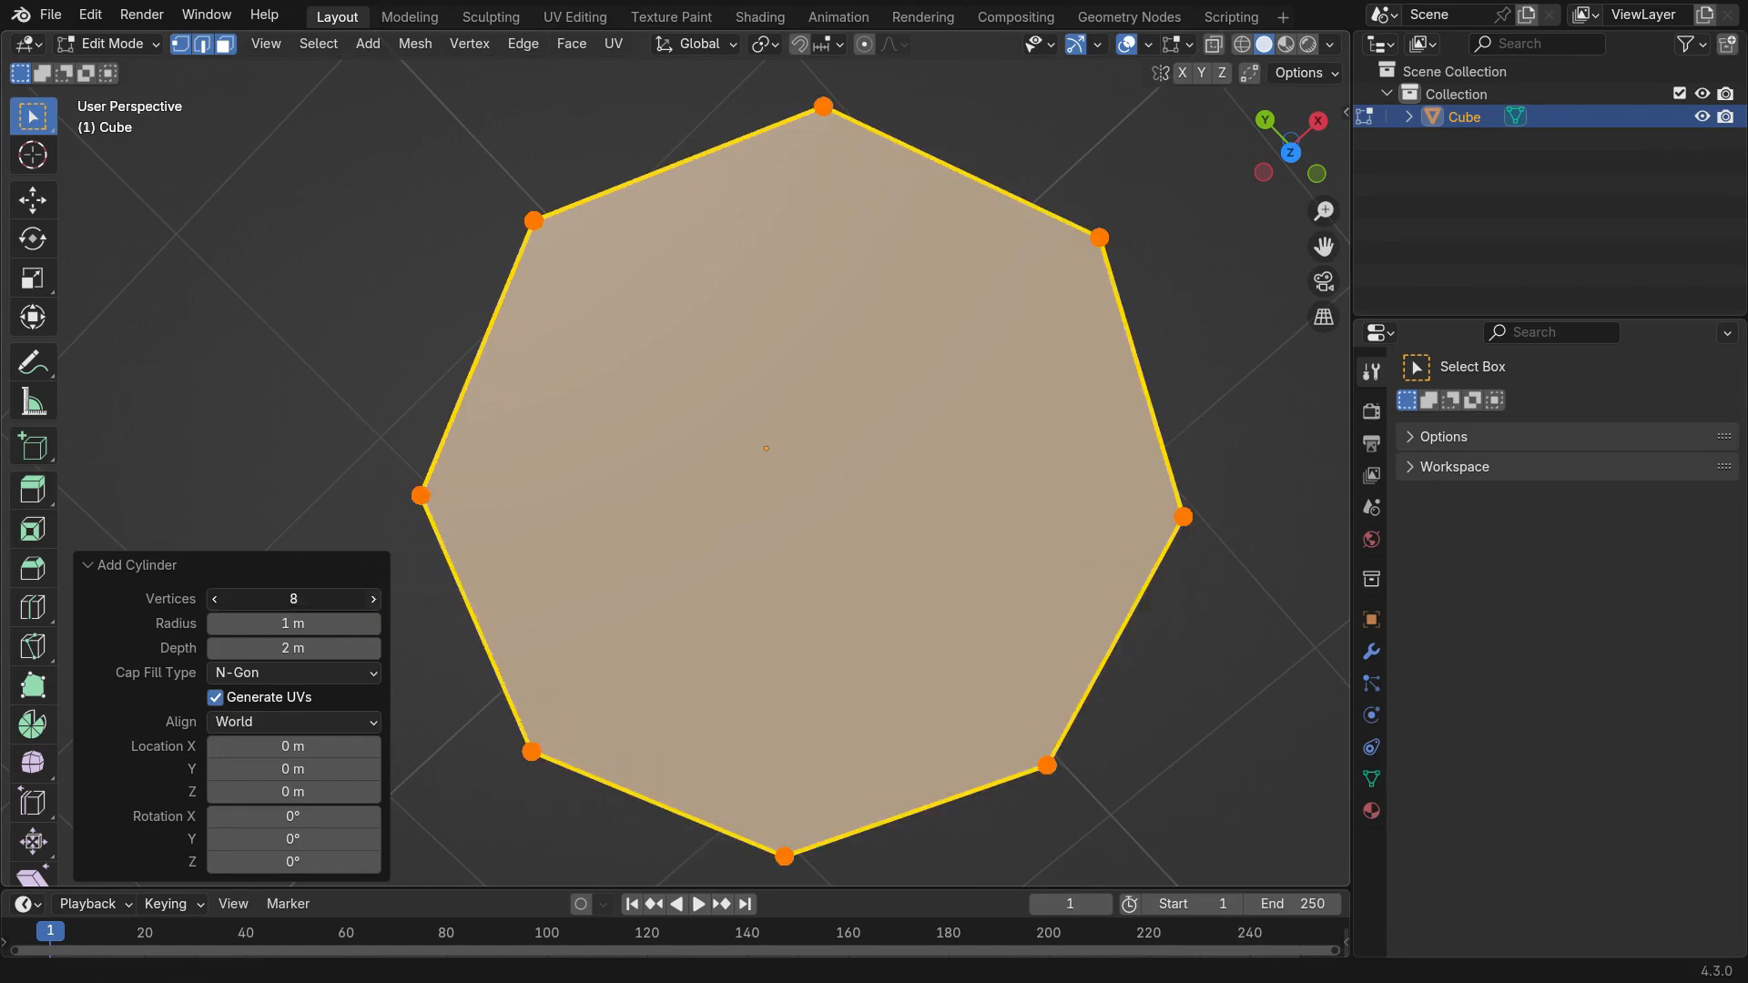
click(373, 599)
text(3)
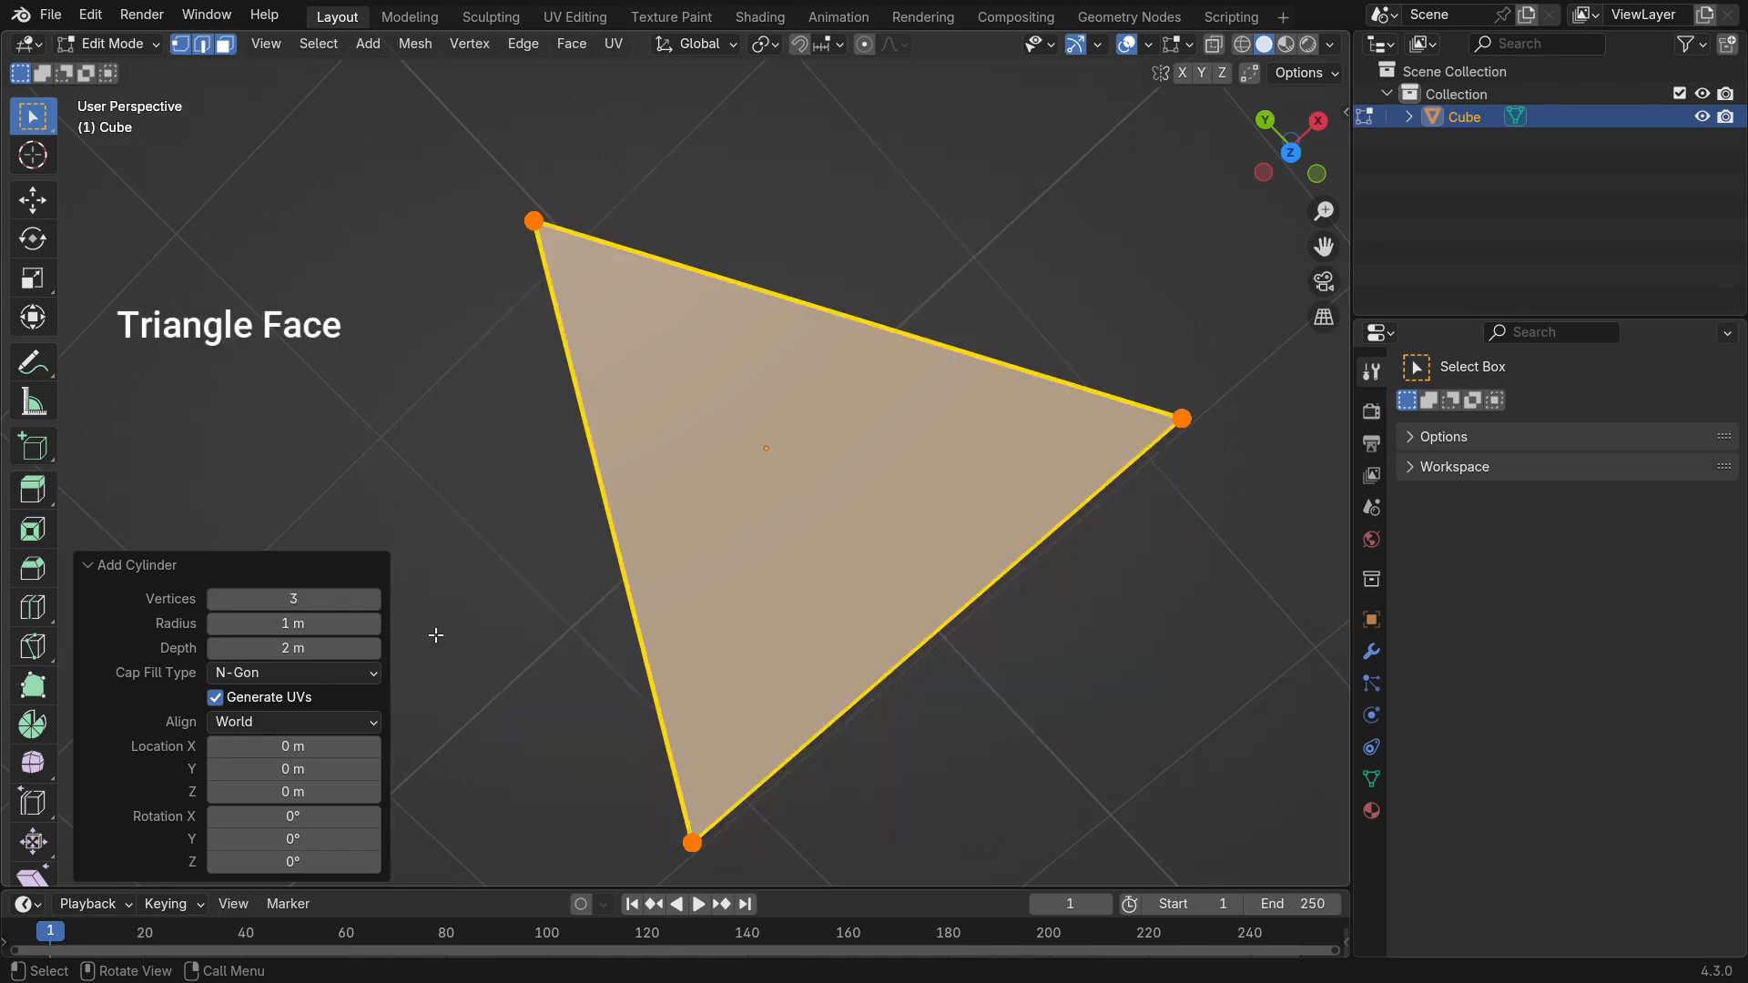
click(374, 599)
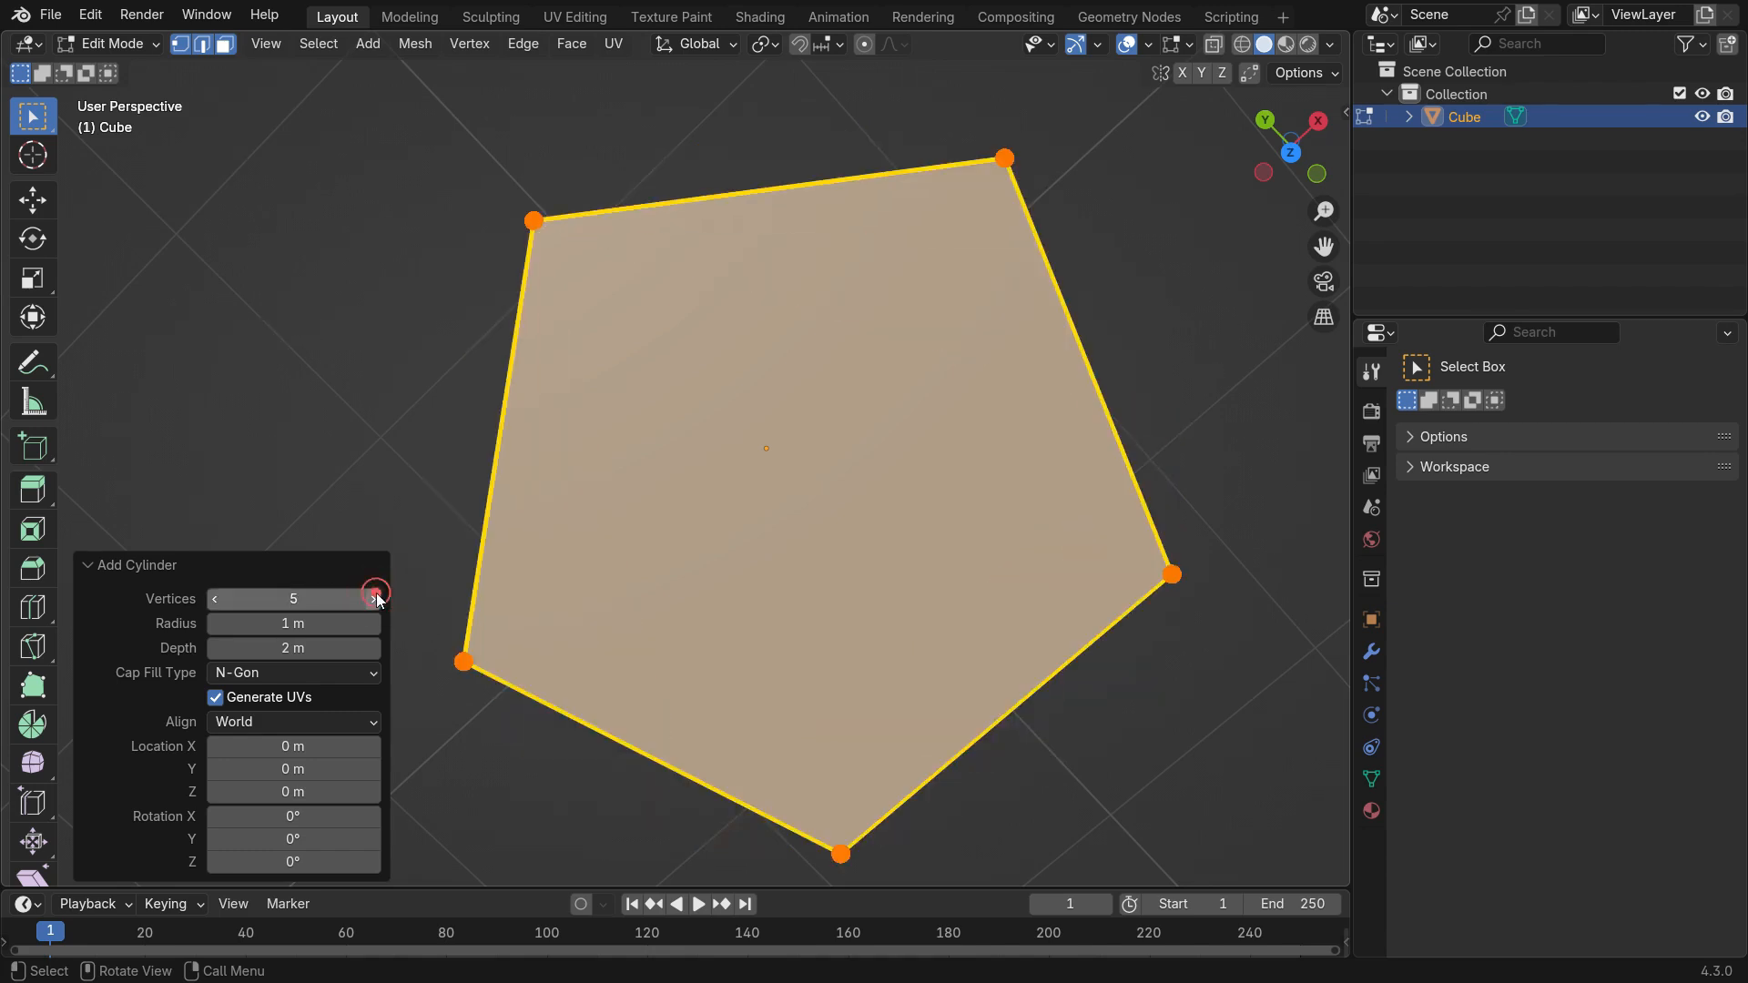
click(376, 599)
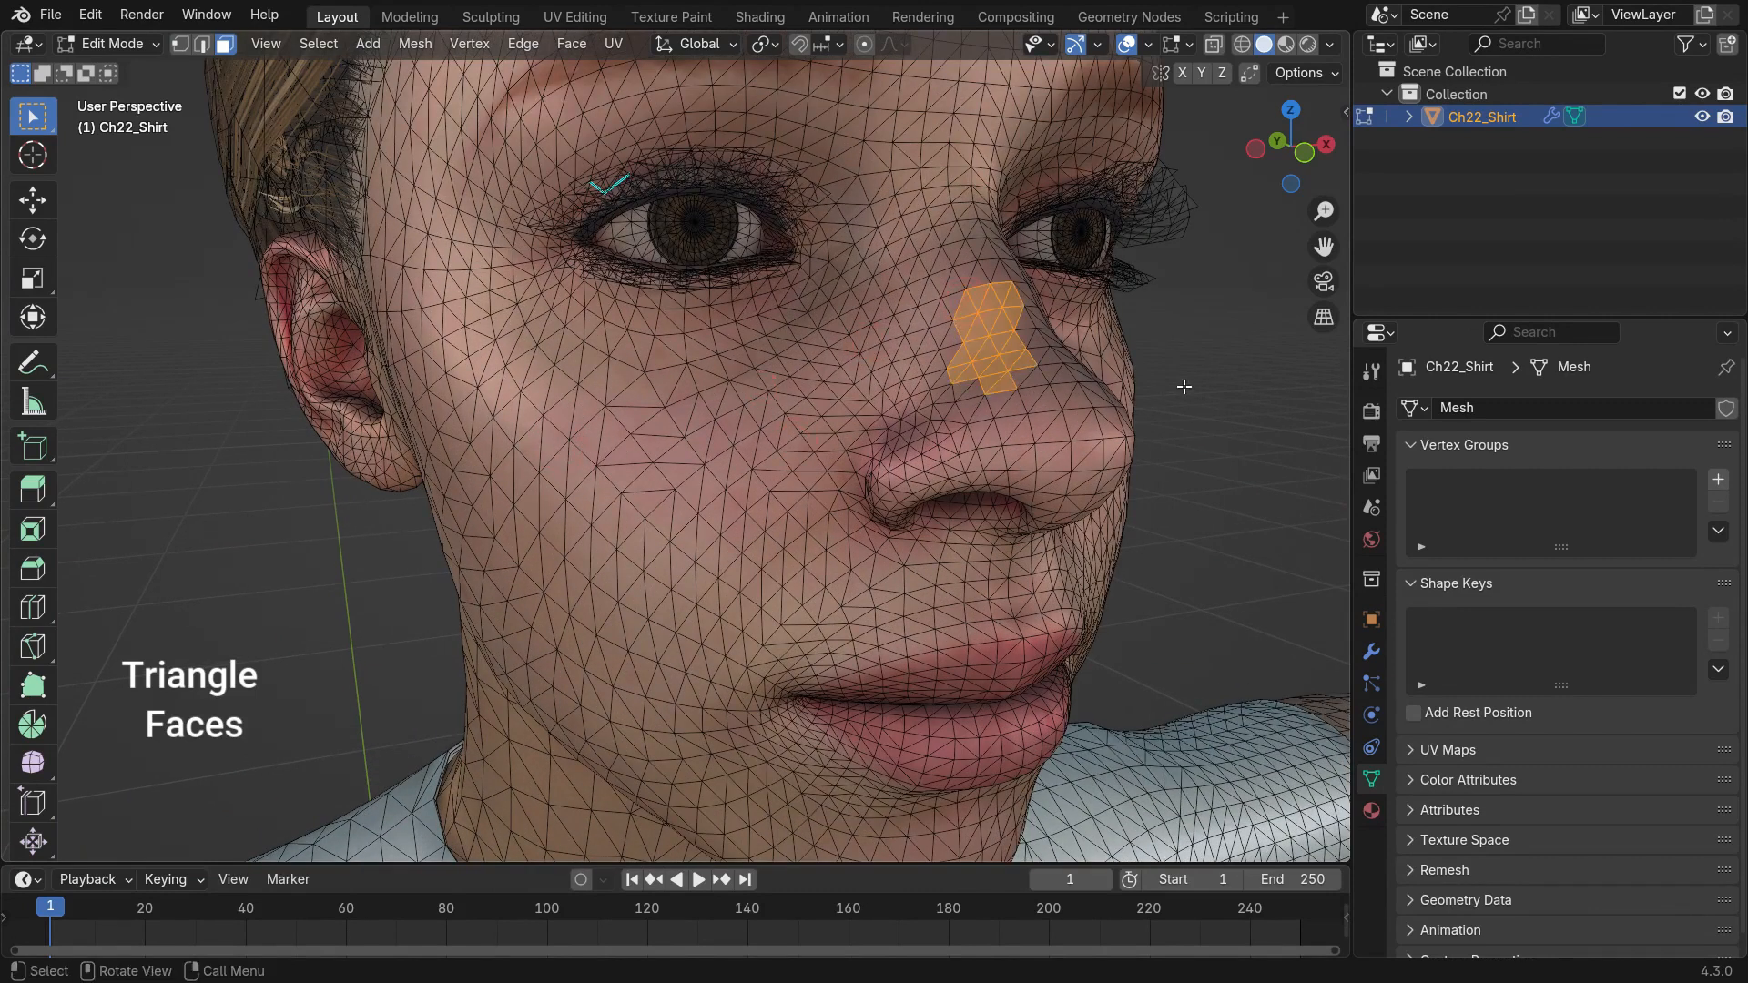
Select all of the Ch22_Shirt head mesh to show it as quad topology instead of triangles.
key(a)
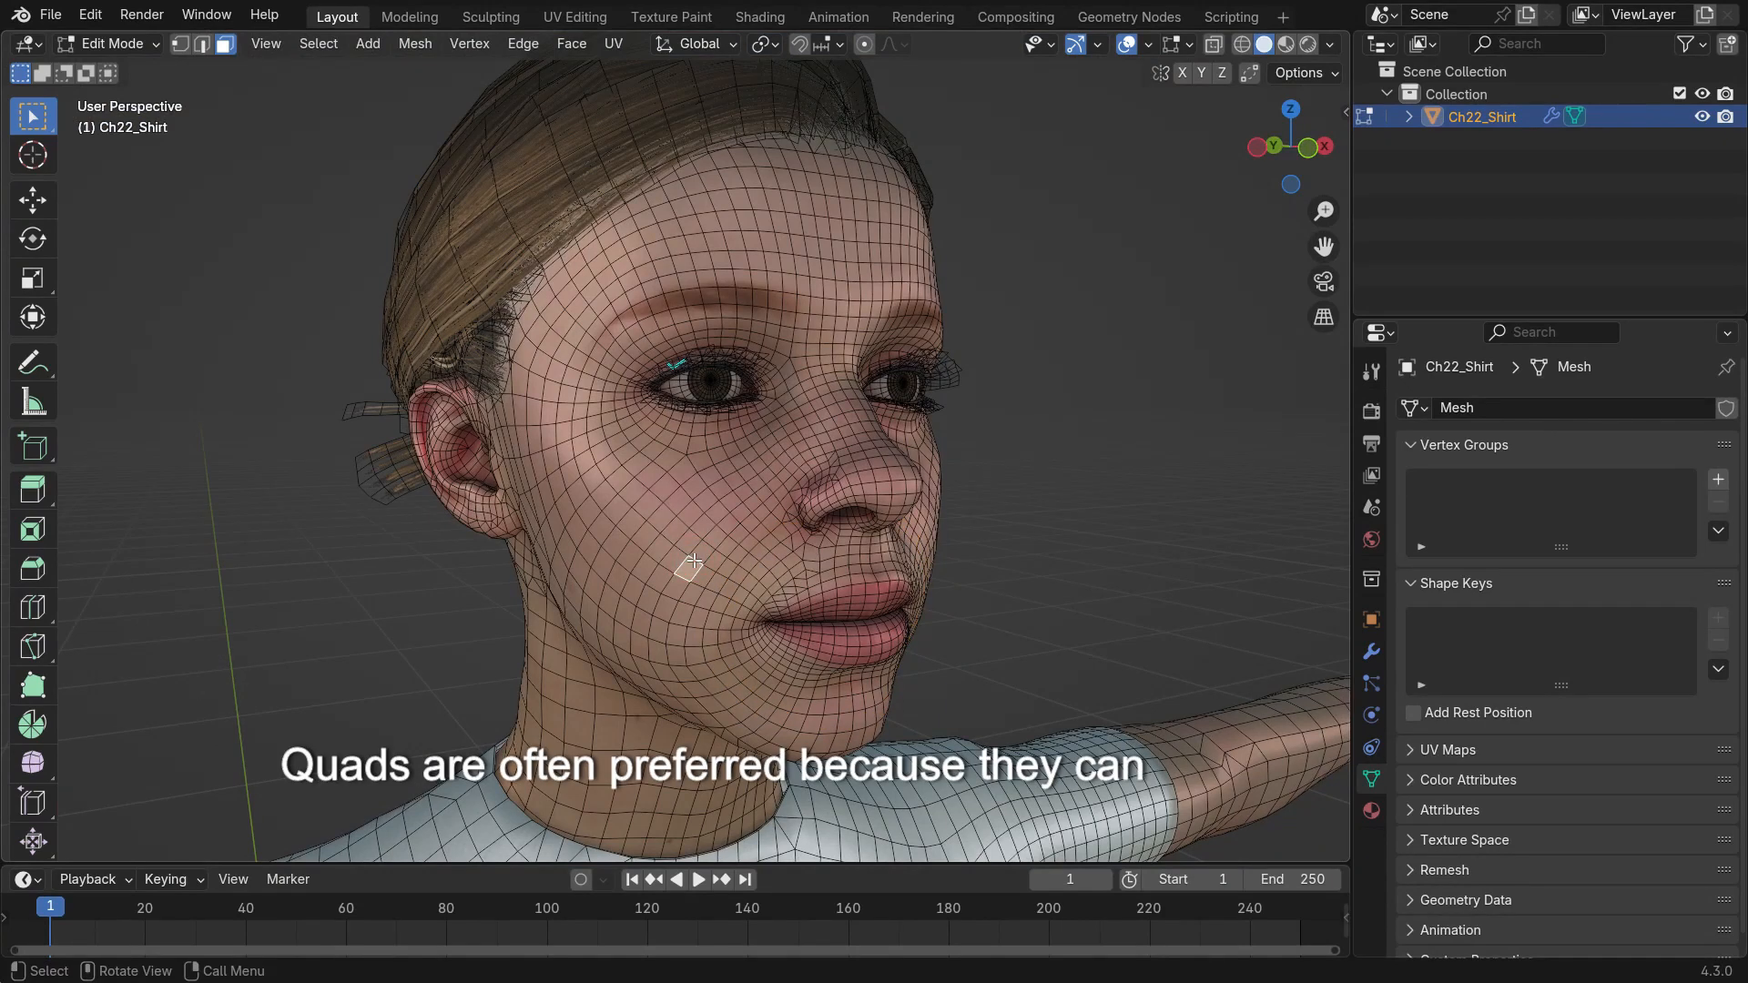
key(a)
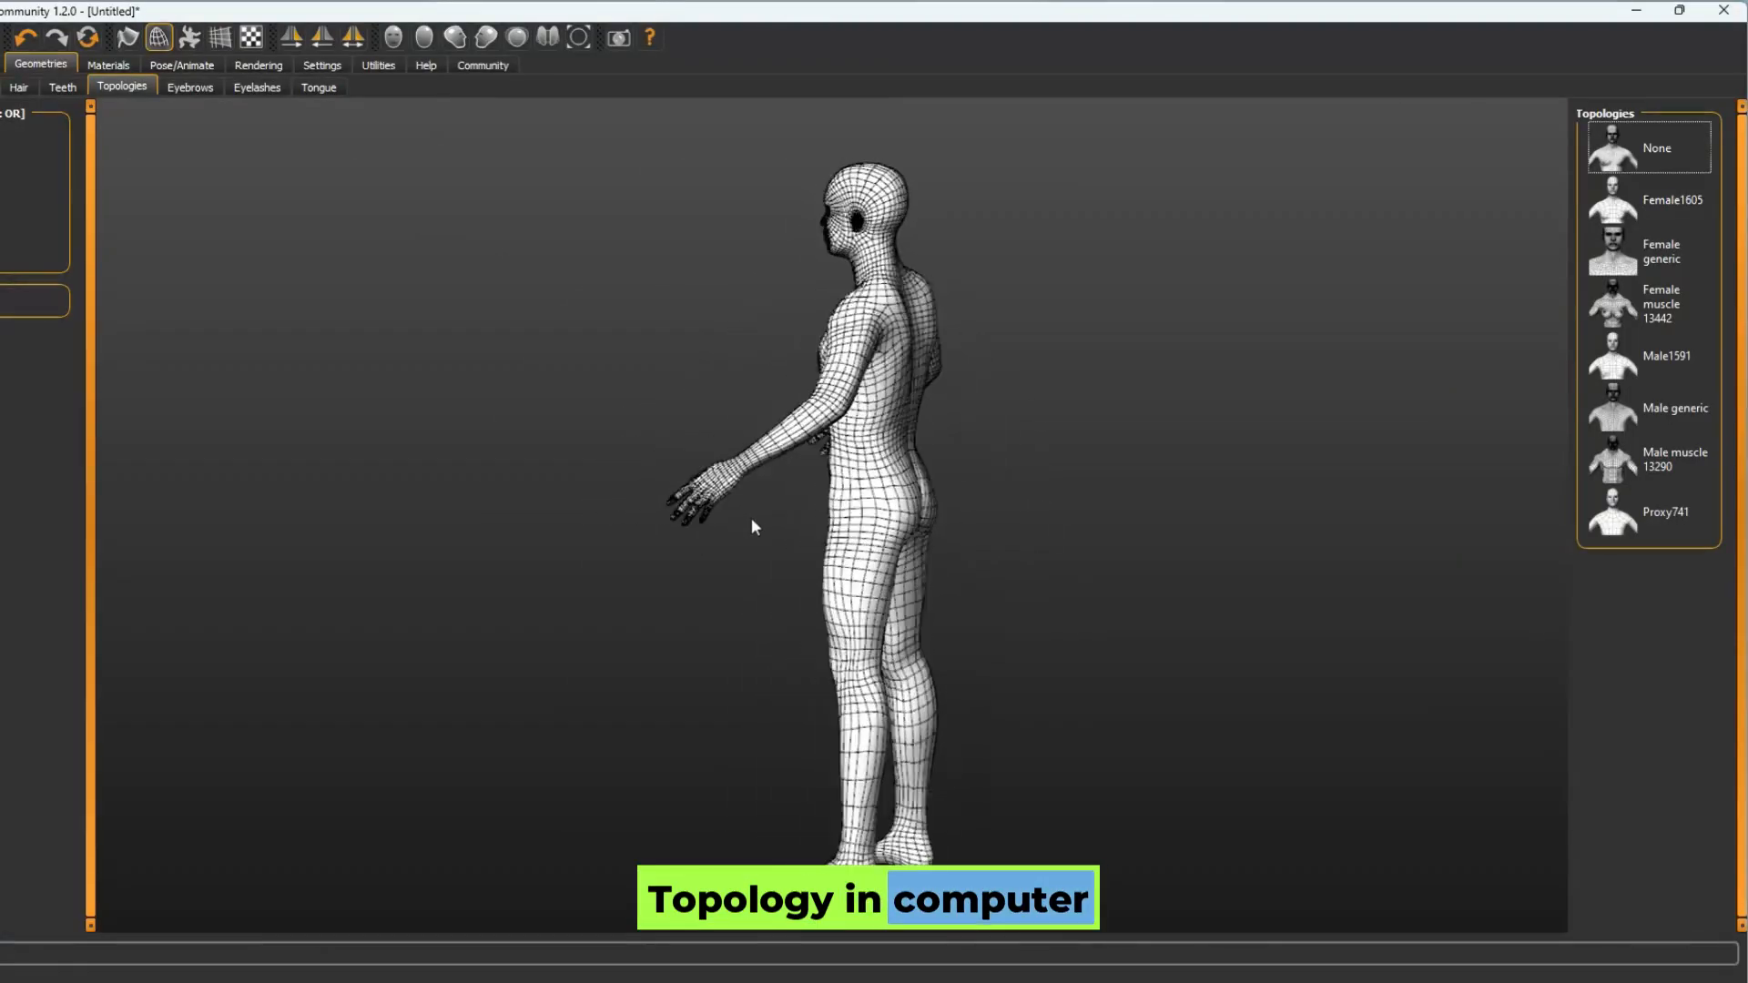
Apply the Male1591 topology, then Male muscle 13290, then return the figure to its default mesh.
click(1649, 356)
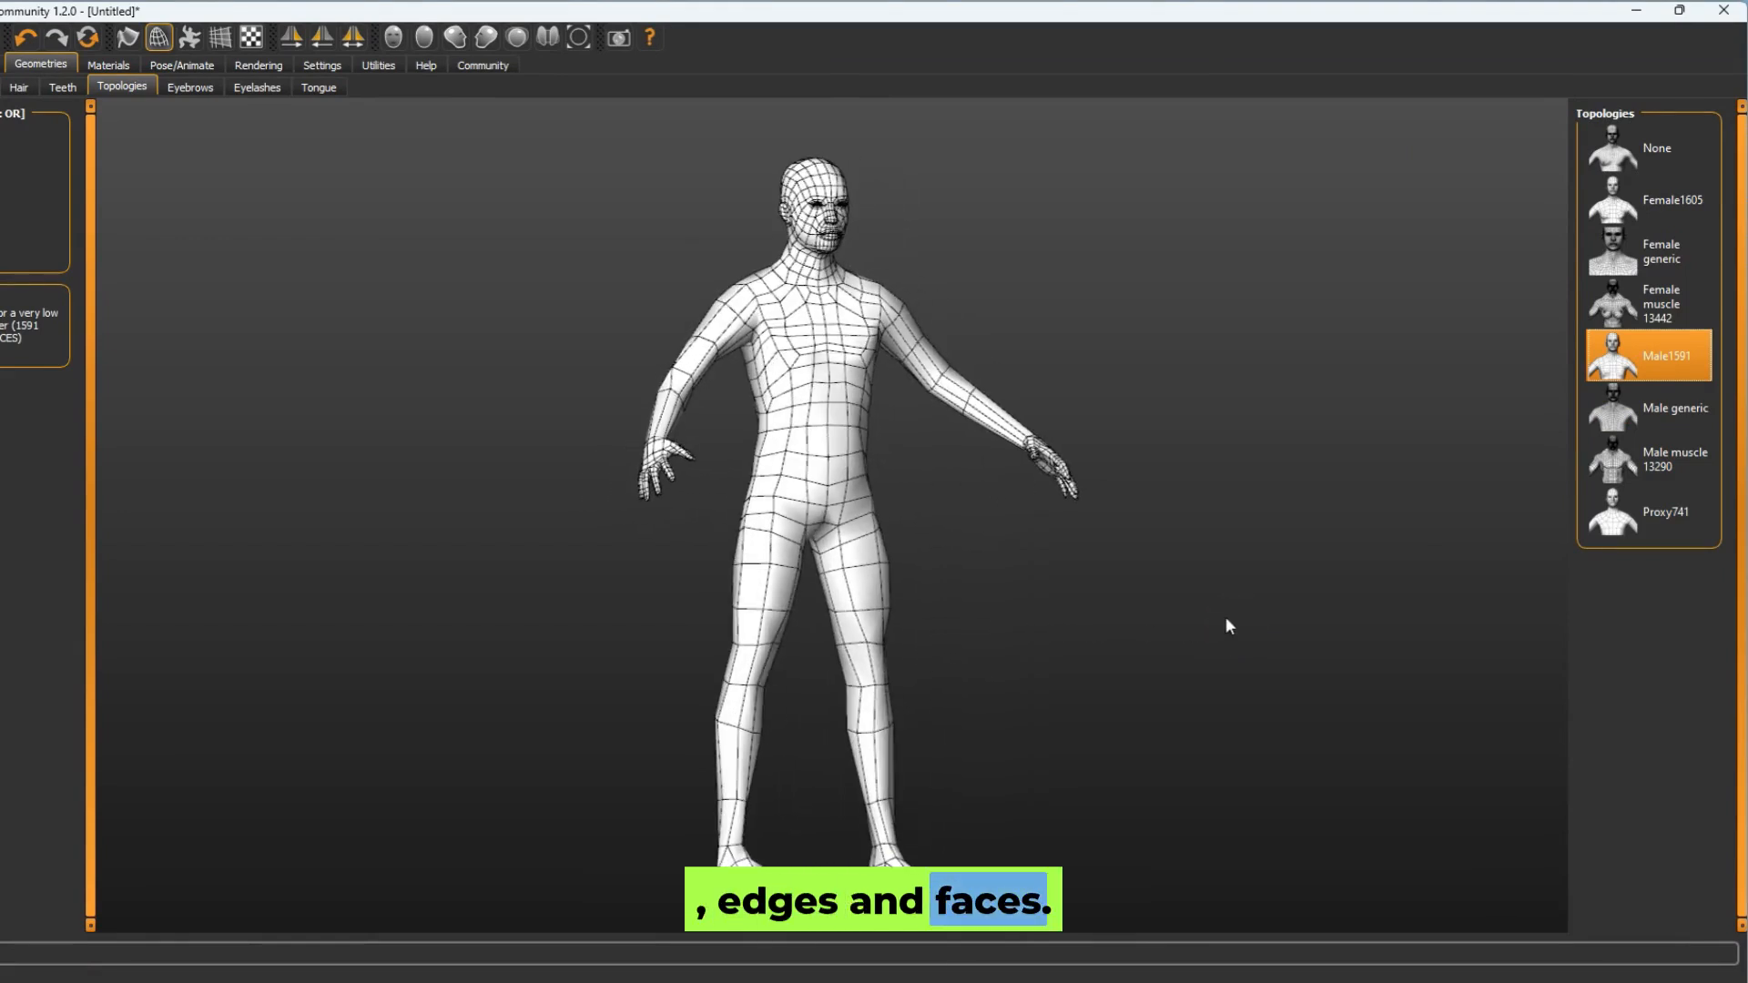
click(1648, 459)
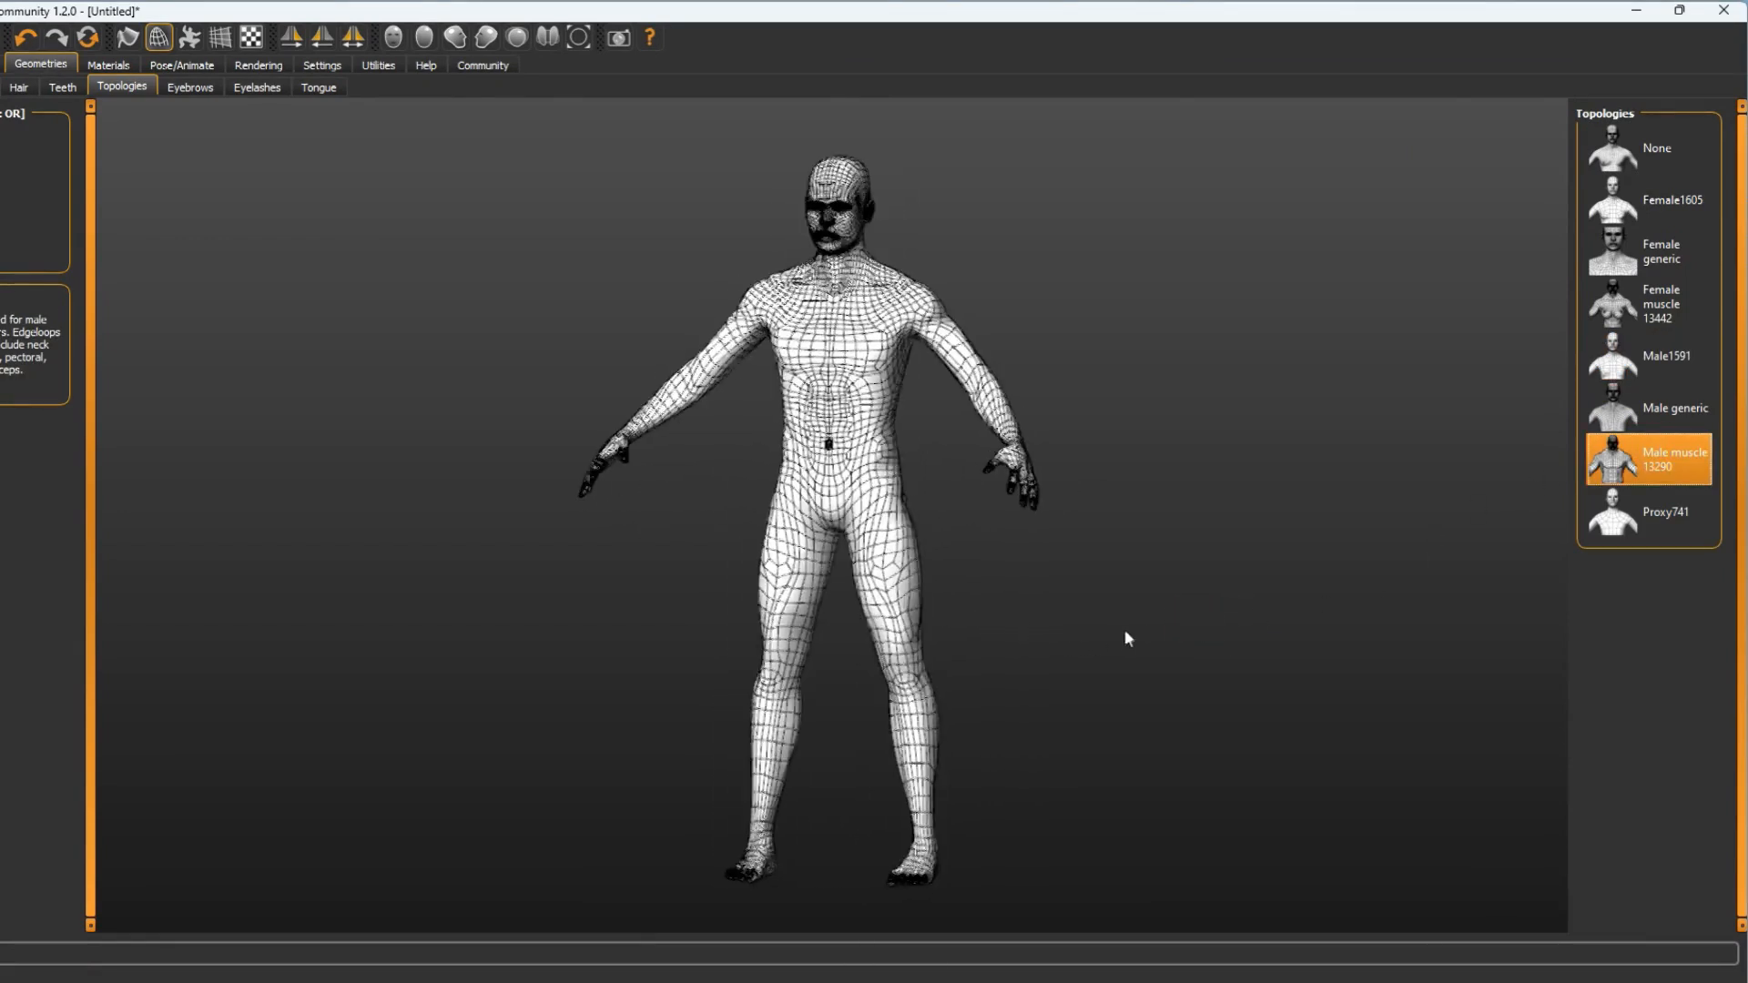
click(1664, 512)
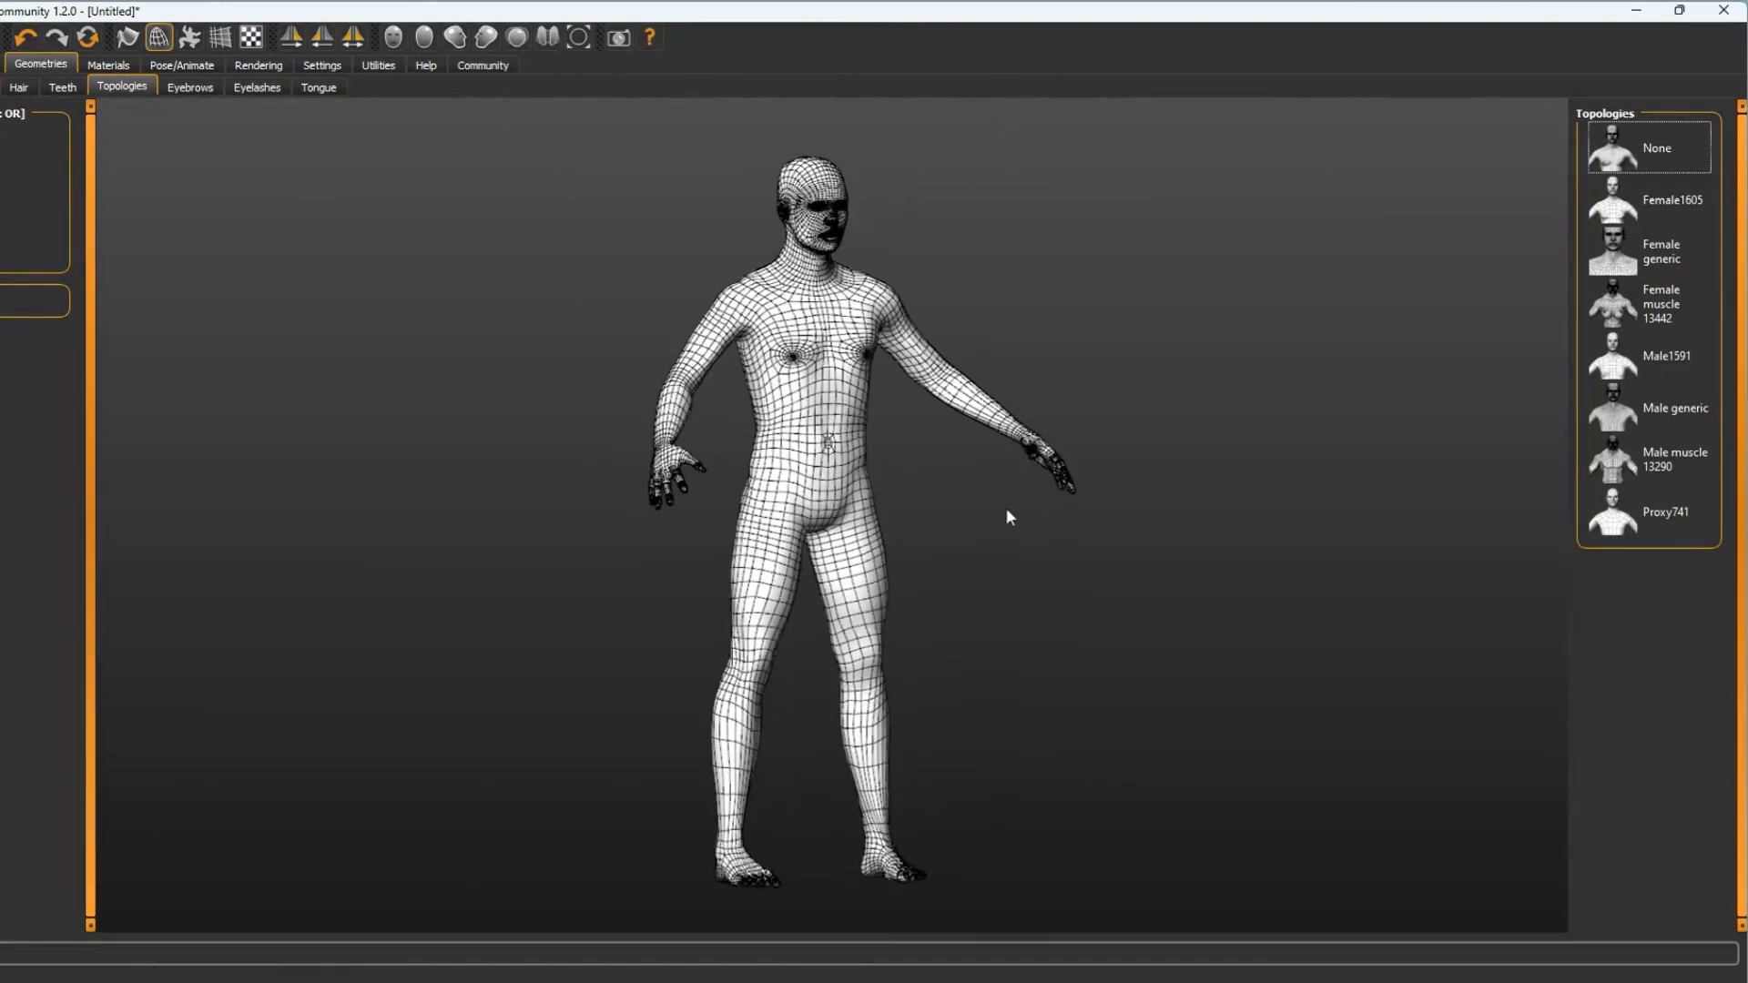
Apply Male1591 again and switch the figure back to the Male muscle 13290 topology.
click(1653, 356)
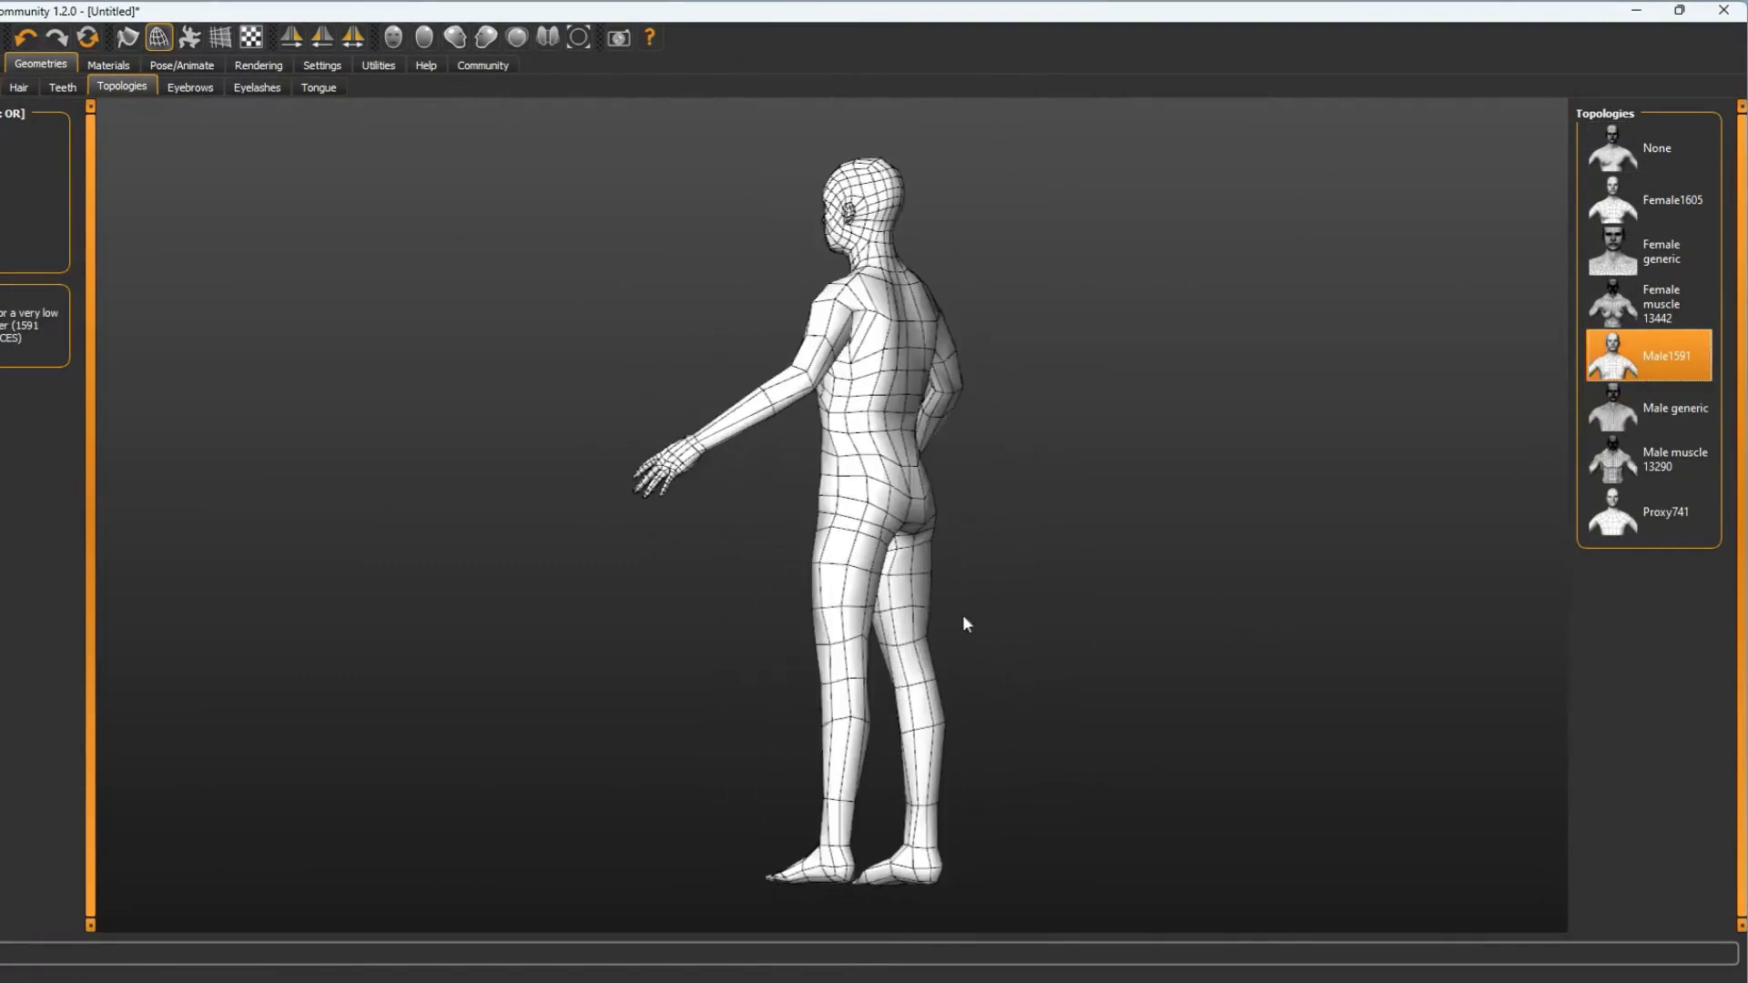
click(1672, 459)
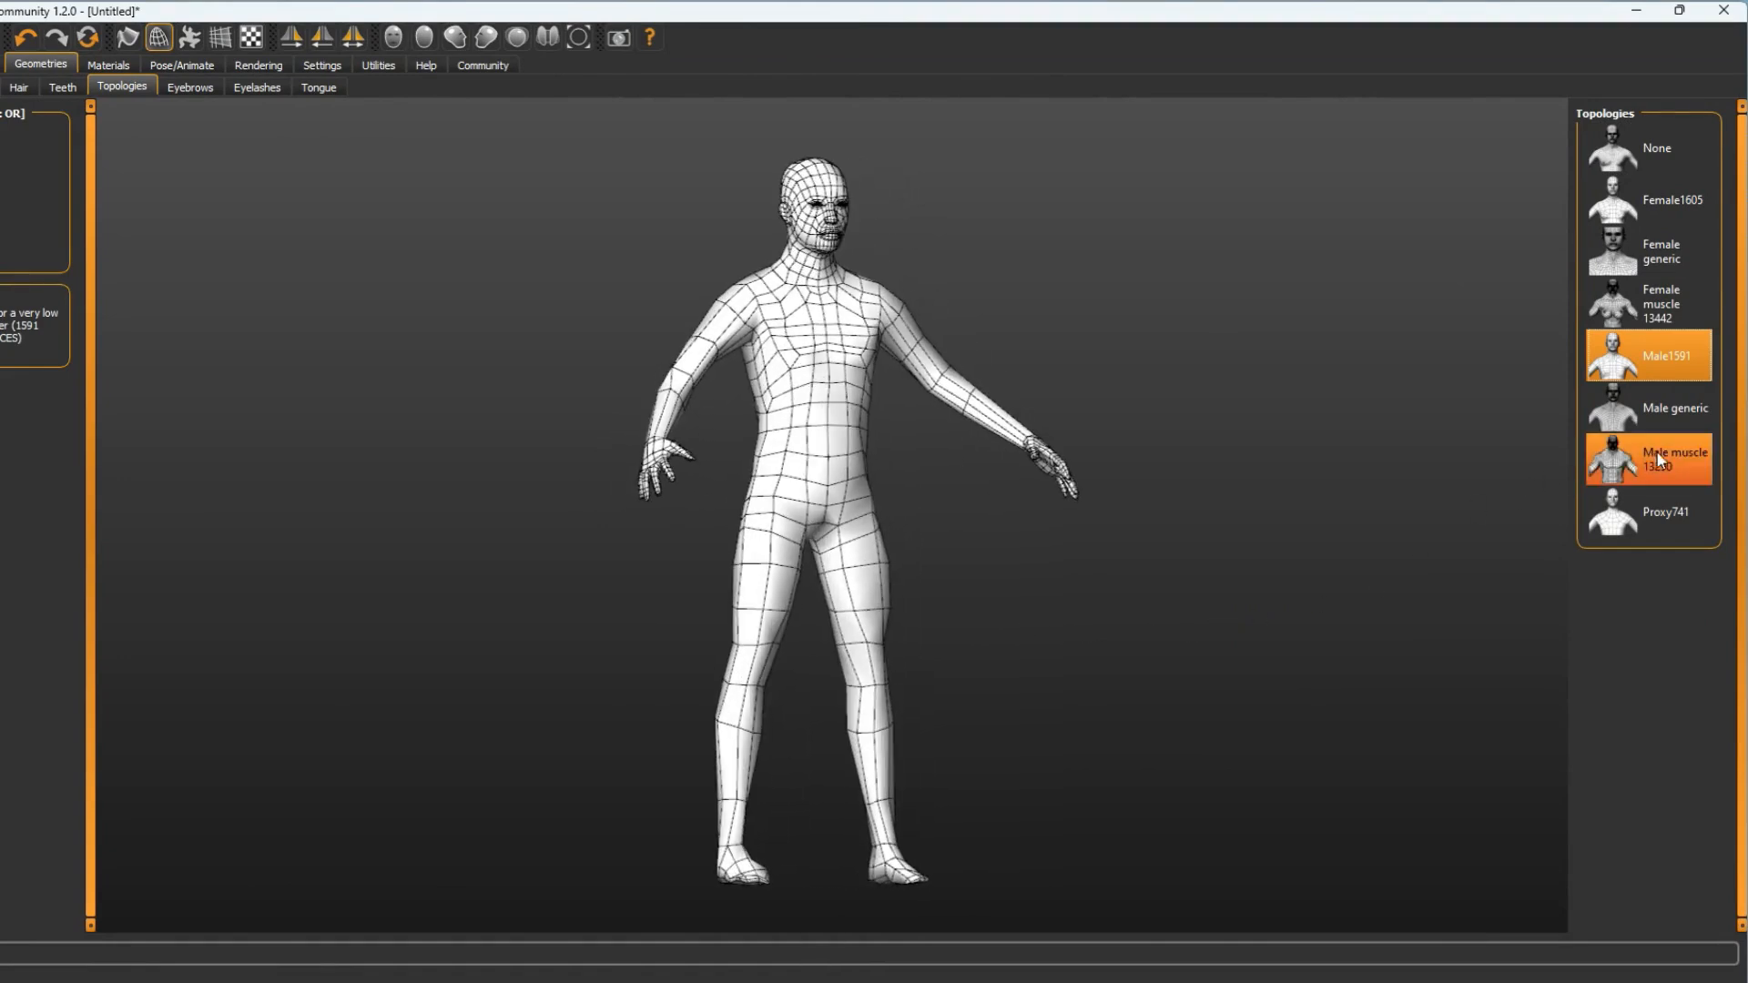
click(1673, 458)
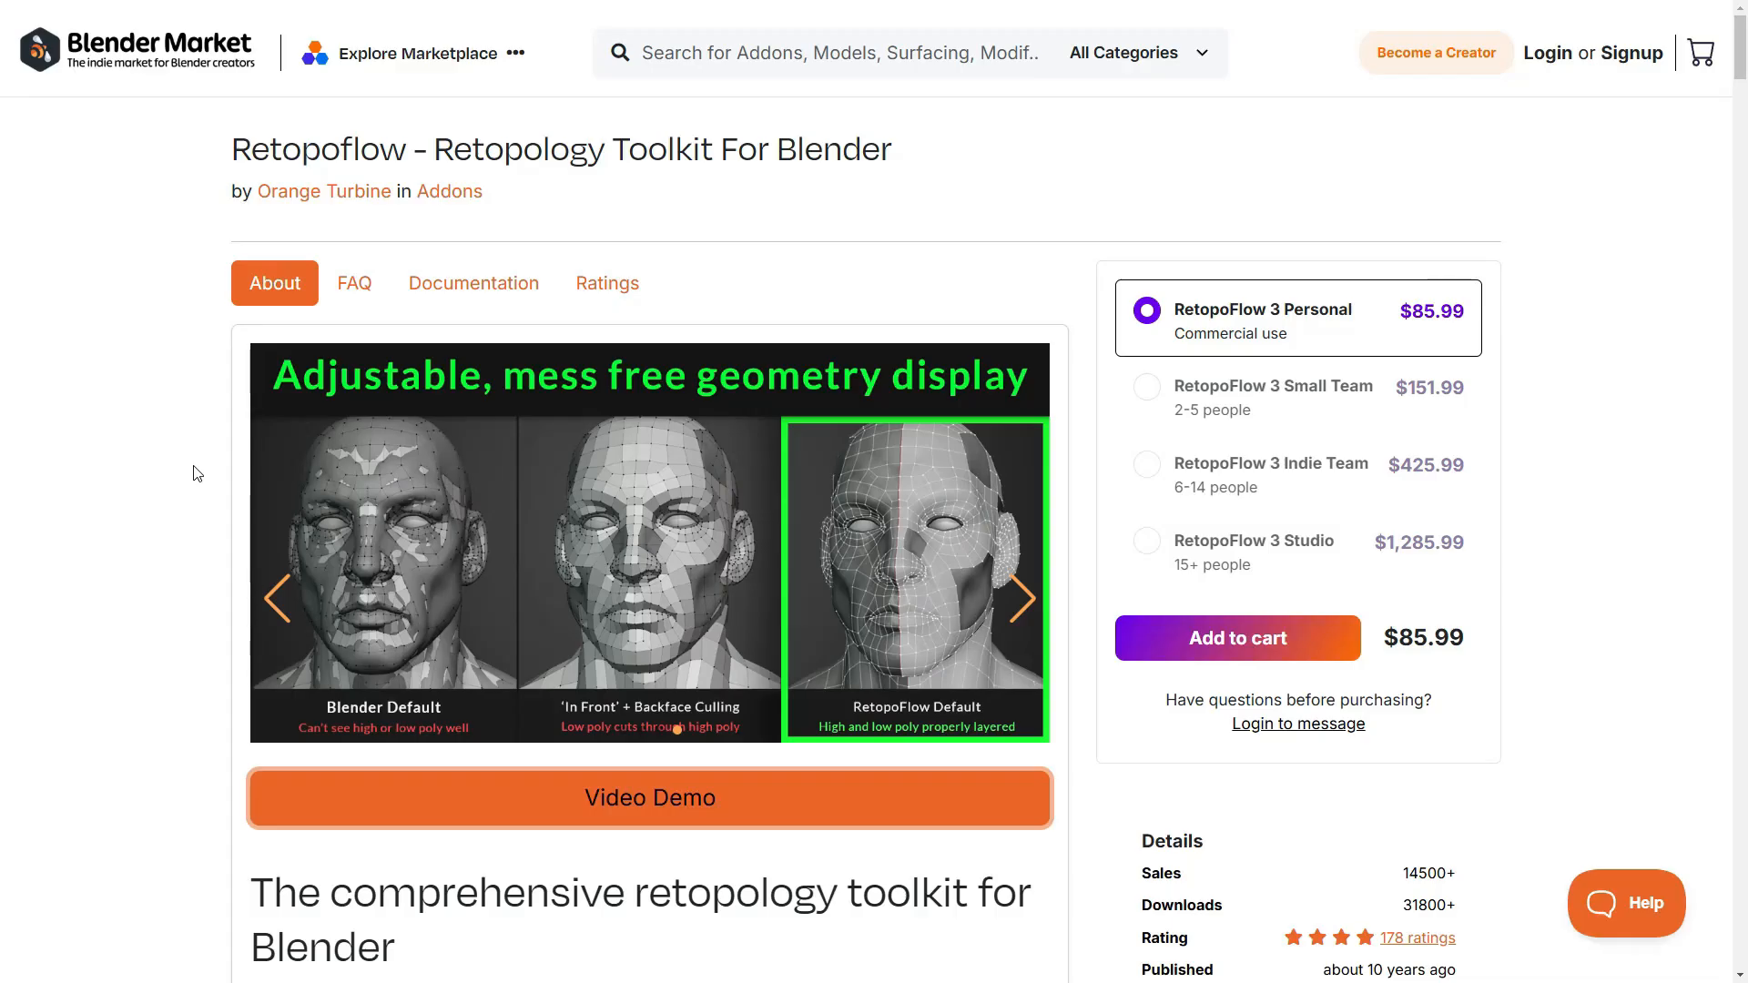
Browse to the Retopoflow - Retopology Toolkit product page on Blender Market.
click(649, 798)
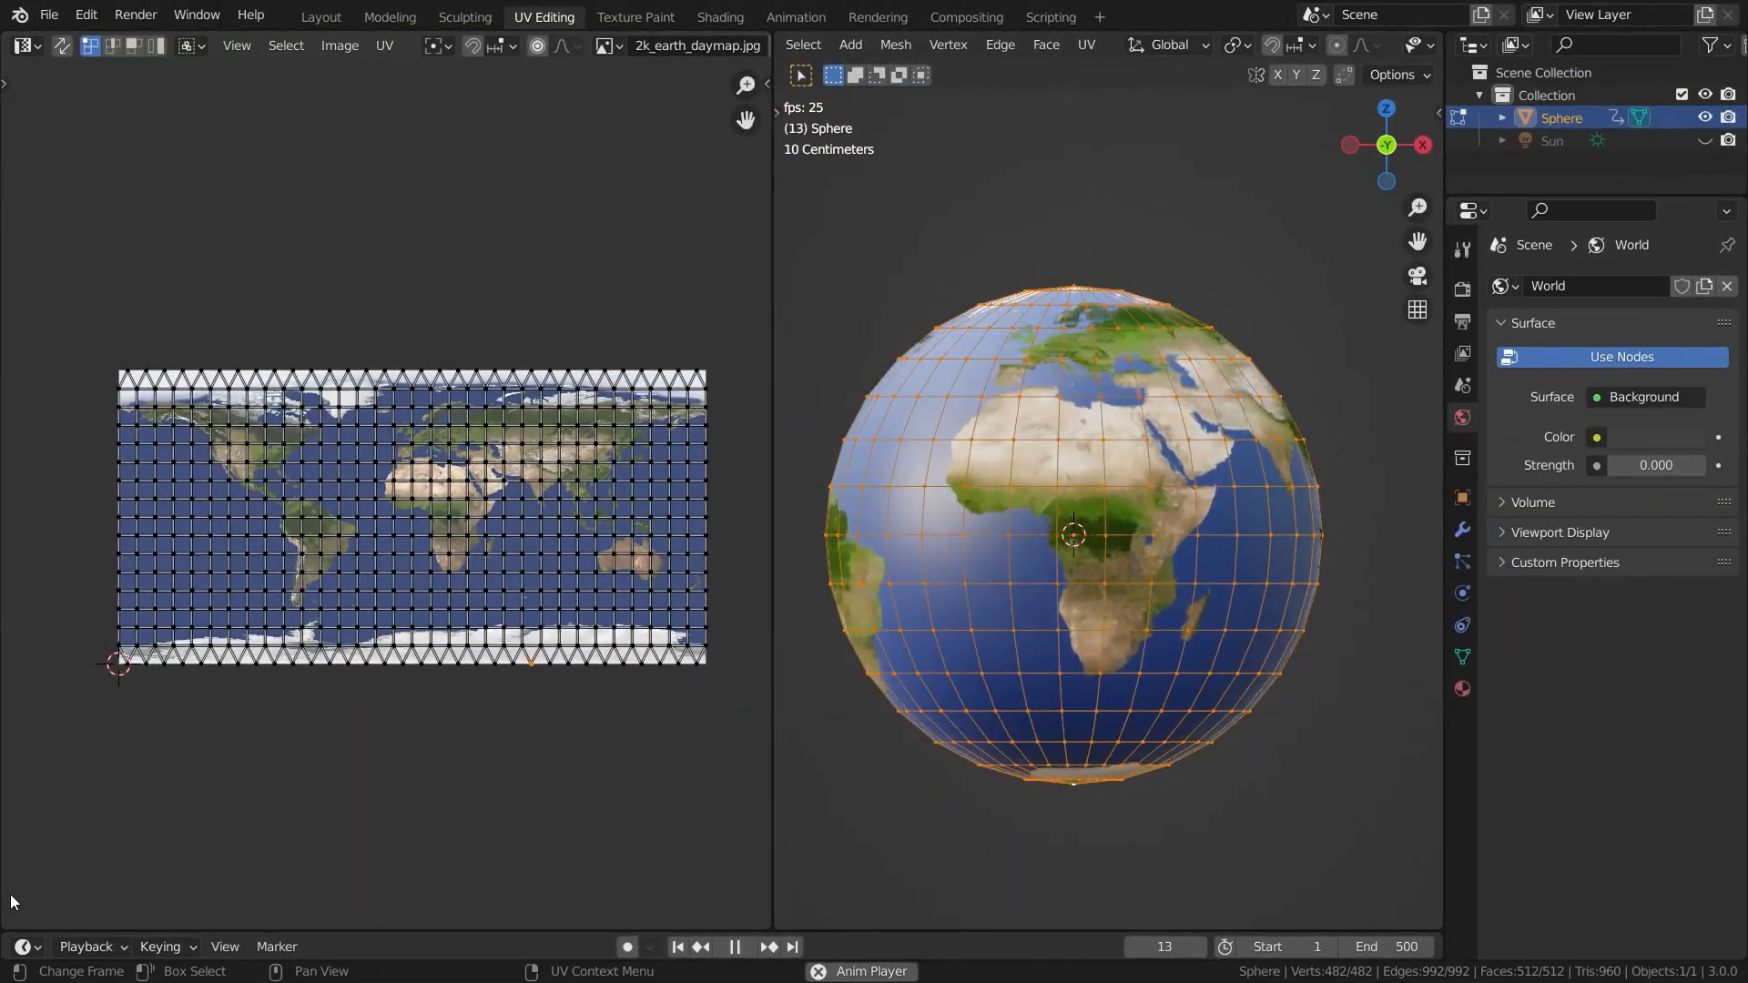
Play the animation so the textured globe spins beside the earth daymap UV layout.
click(735, 947)
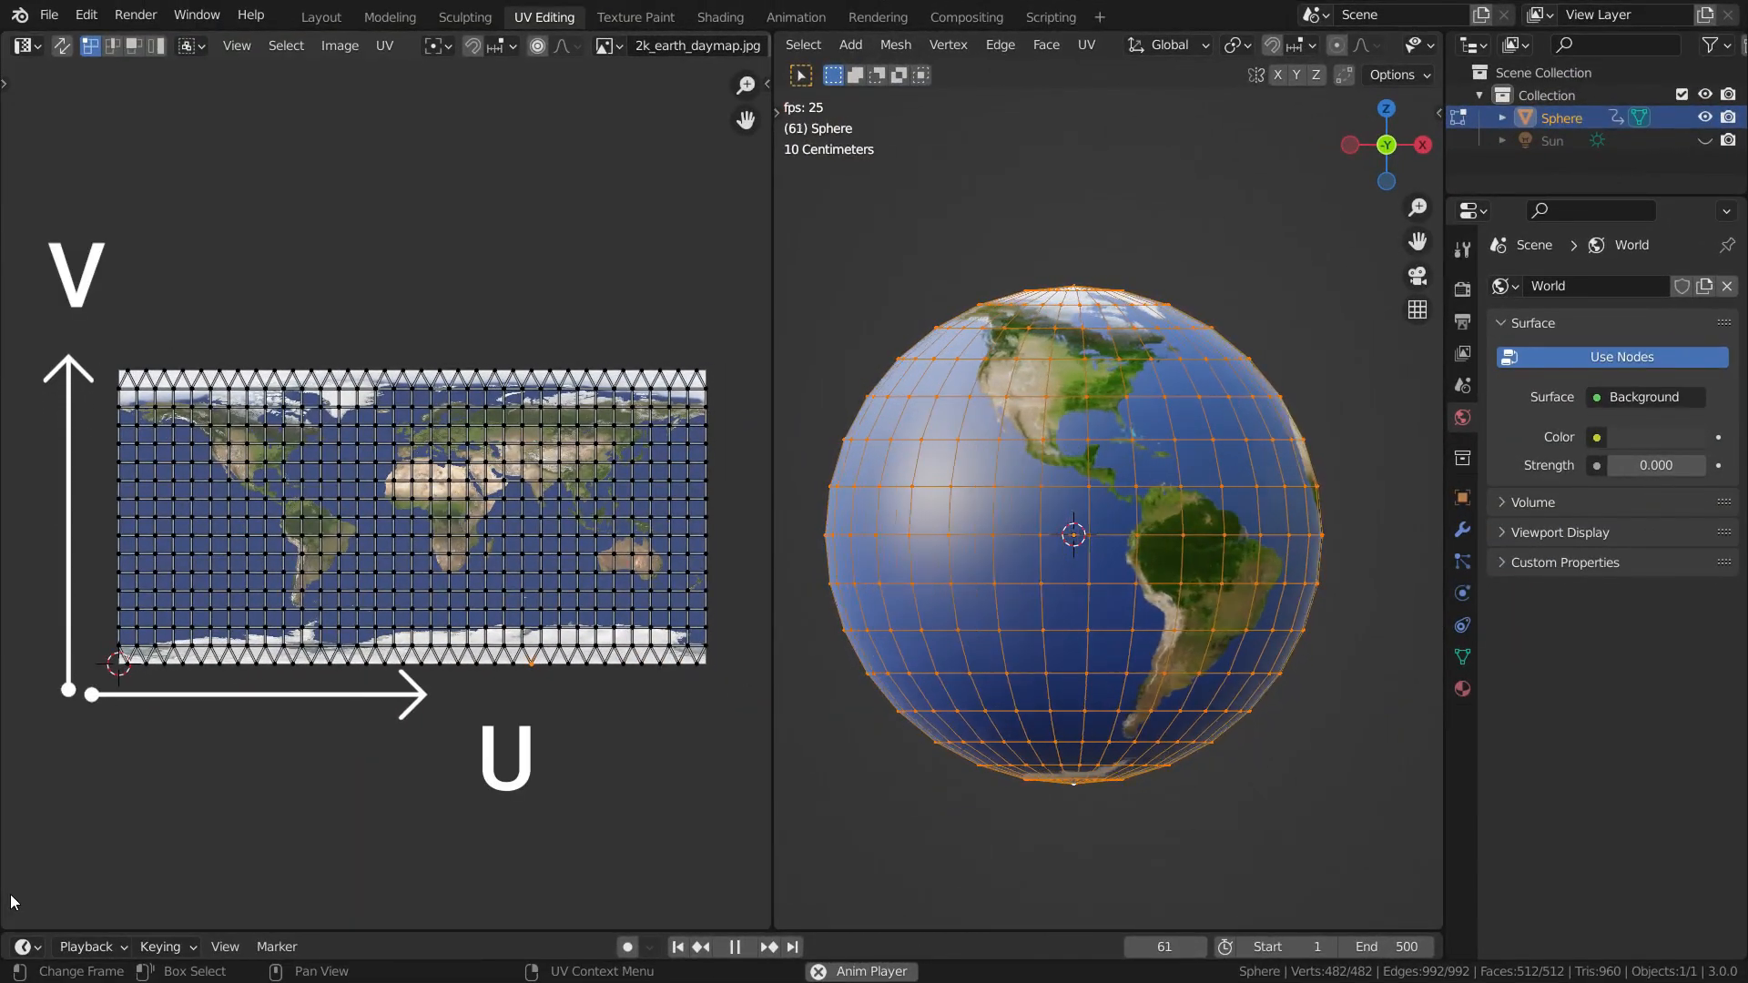
click(733, 947)
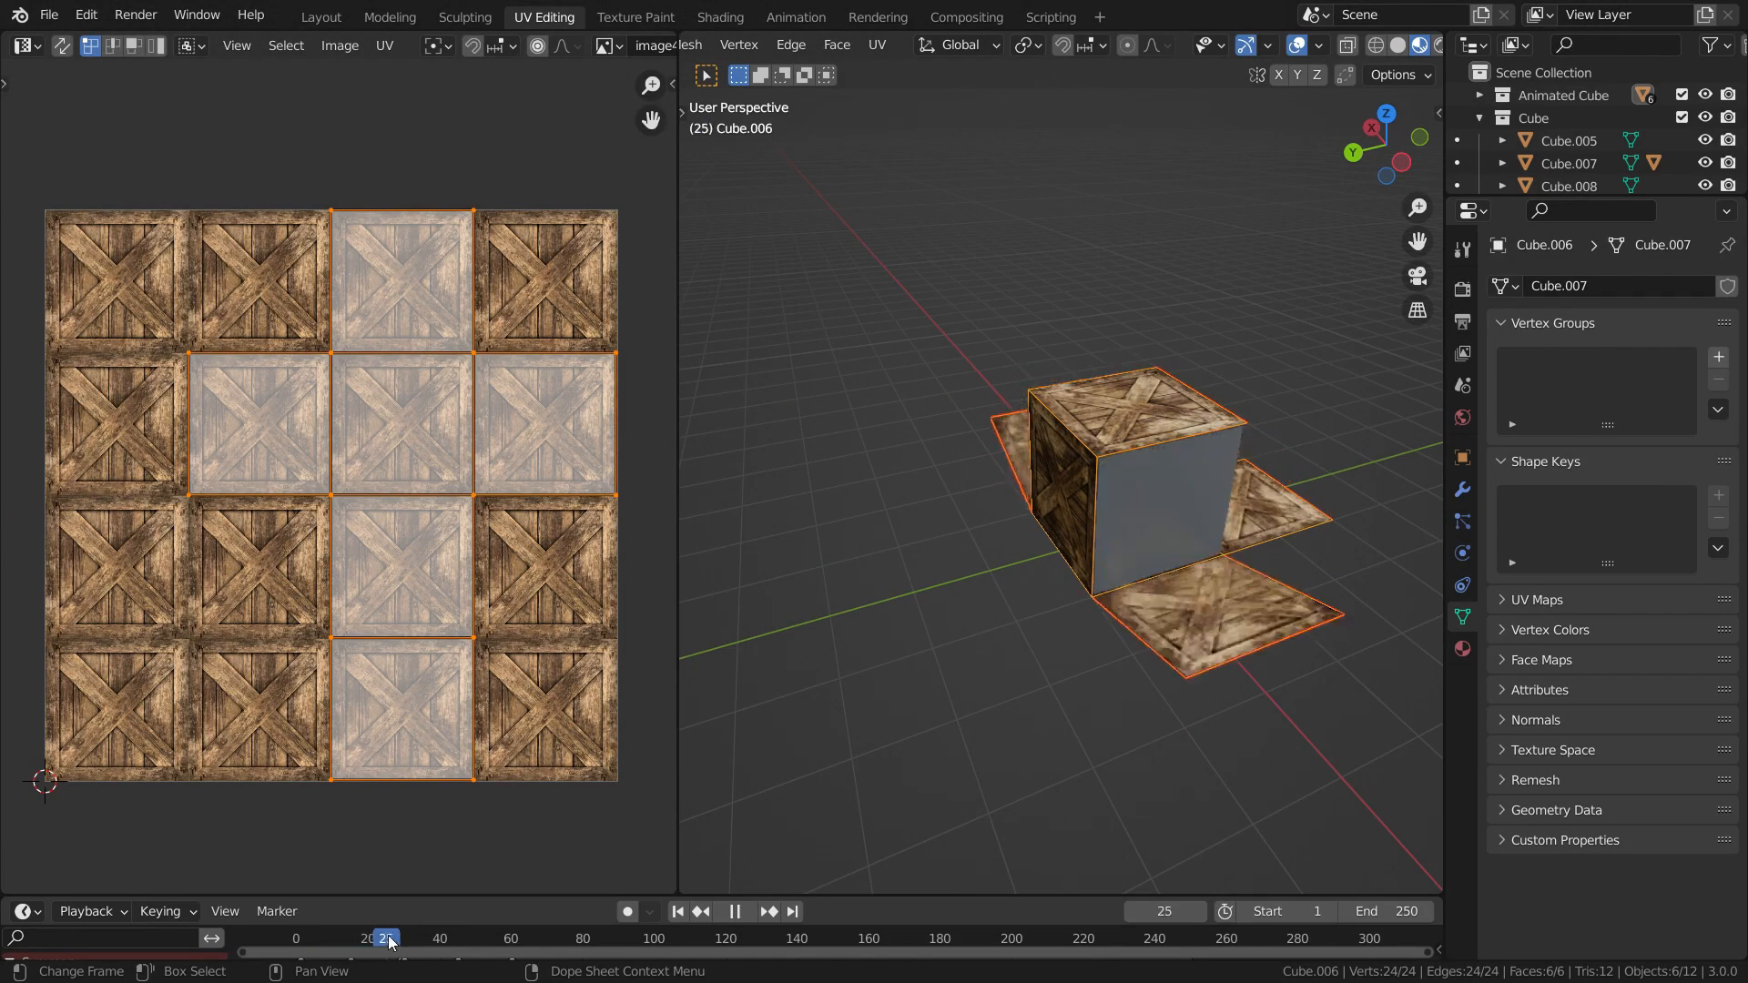
Jump the playhead to frames 25 and 39, then scrub back through the crate unfolding animation.
click(429, 937)
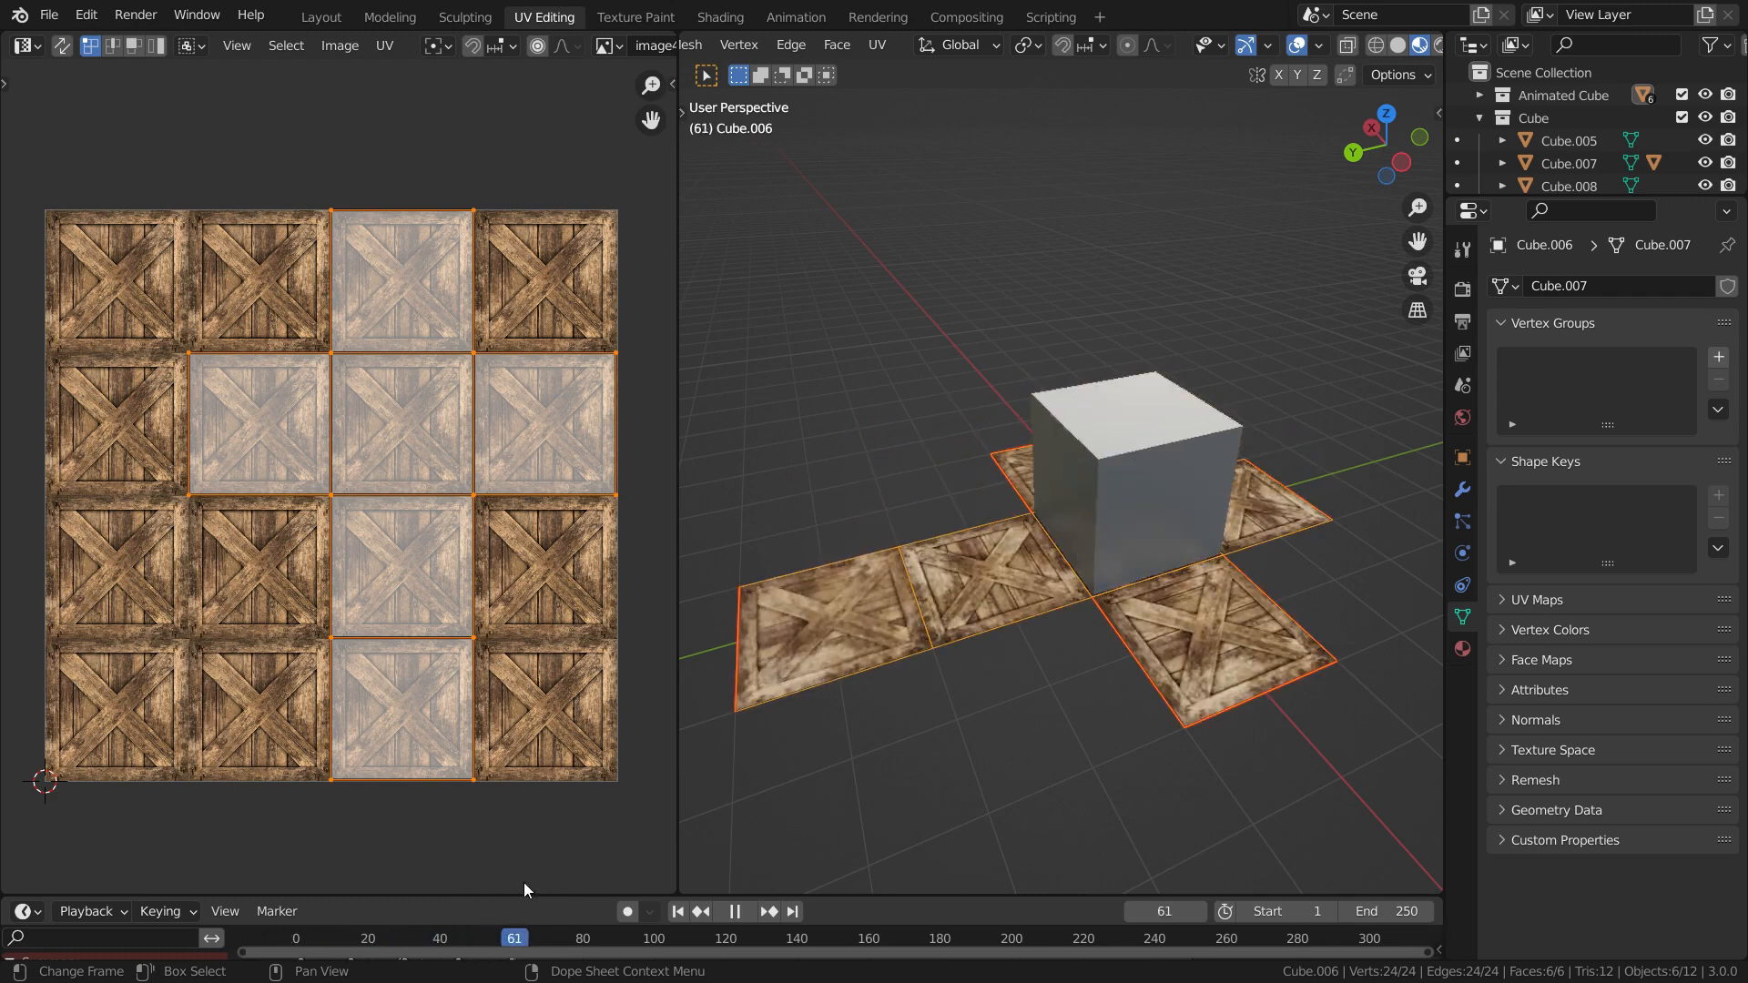
click(435, 938)
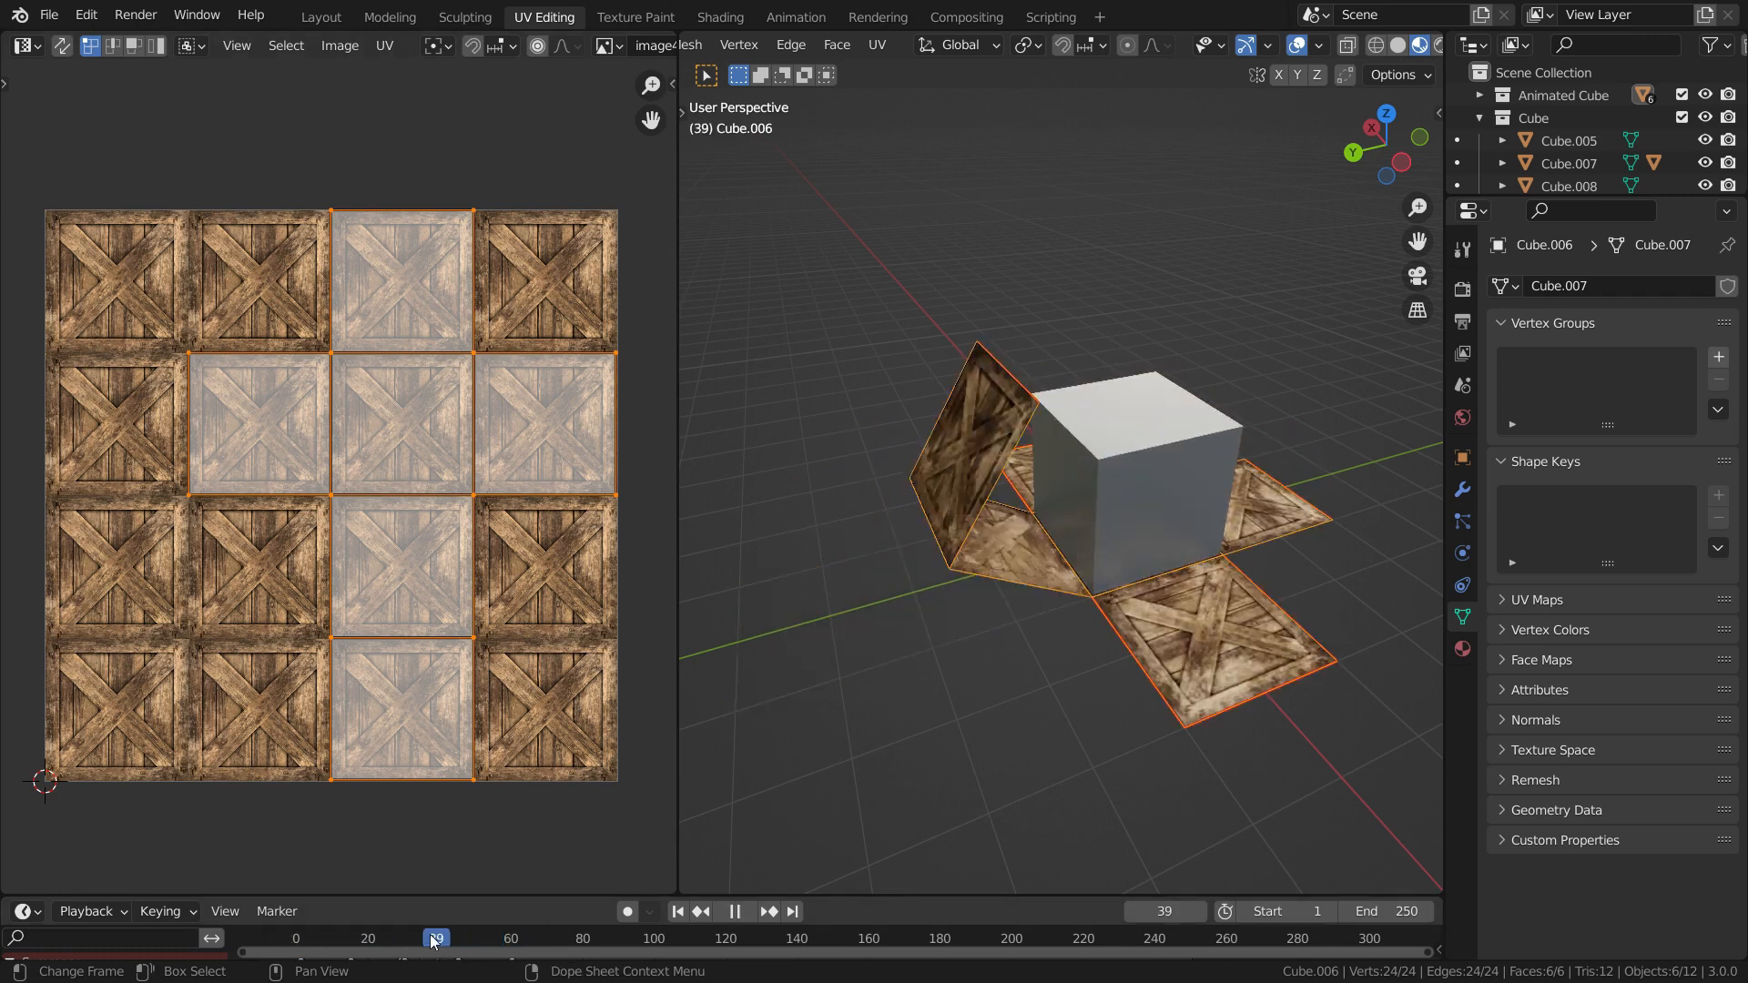
drag(435, 938, 379, 938)
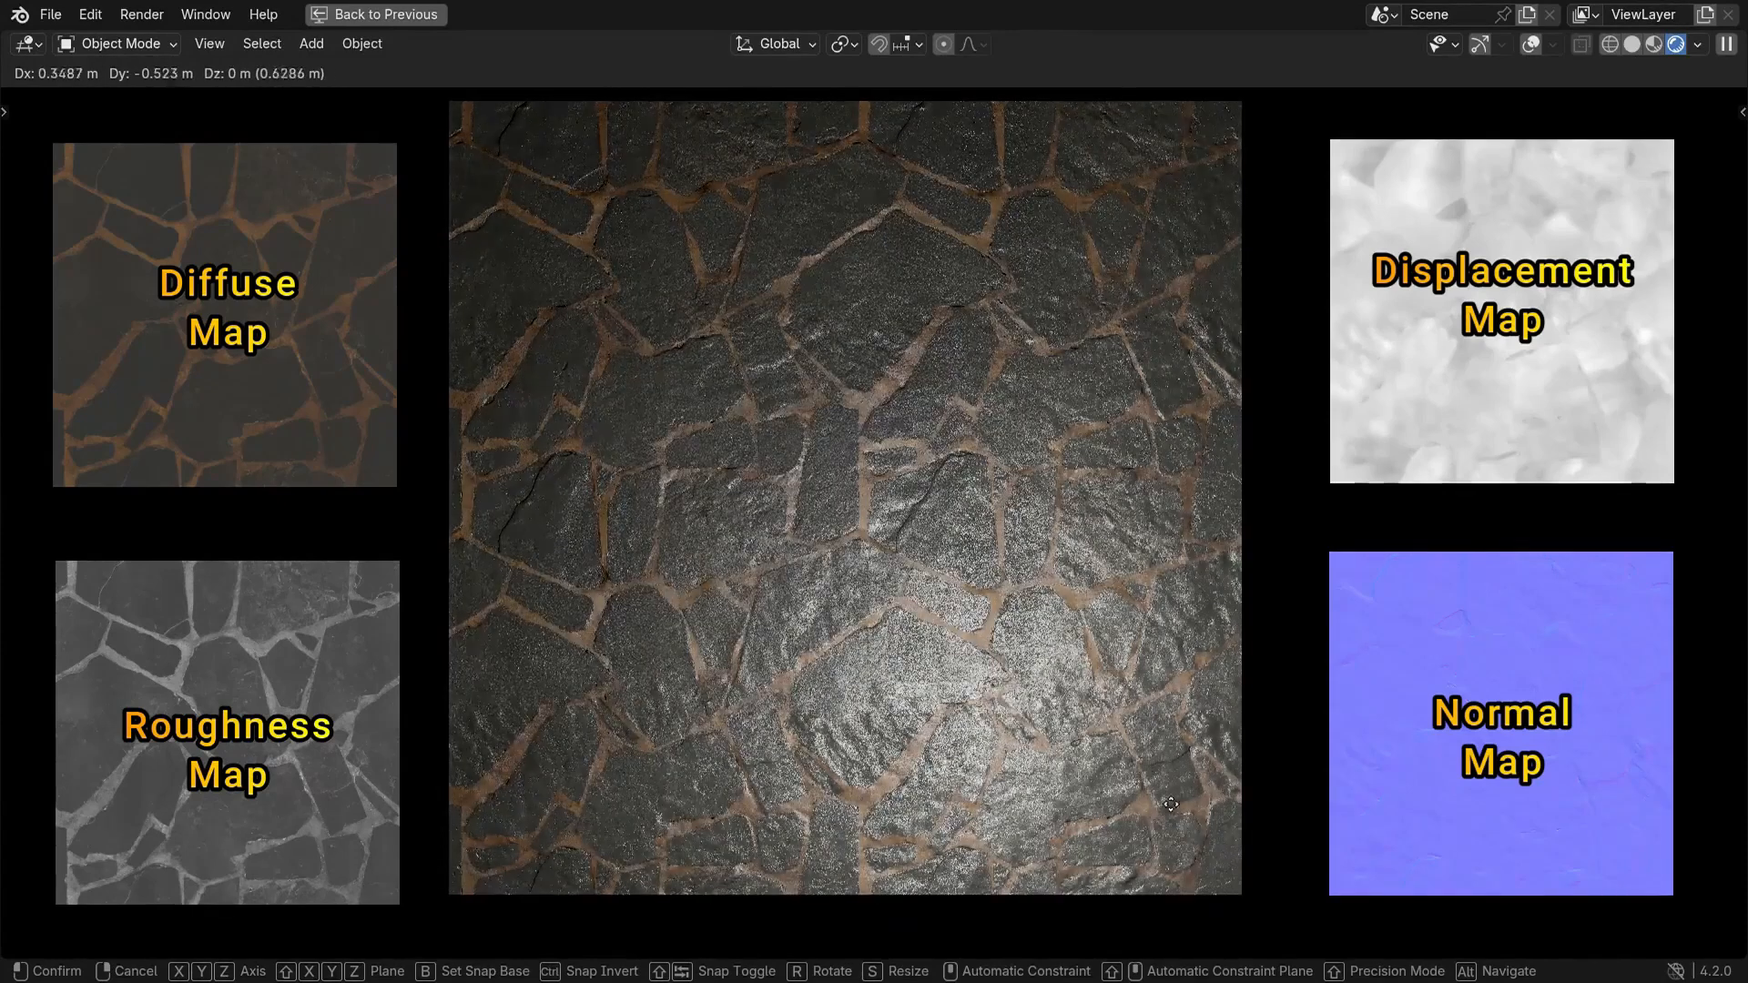
Browse the Image Texture node's file picker to the textures folder and choose slab_tiles_diff_2k.jpg.
drag(1171, 803, 1422, 520)
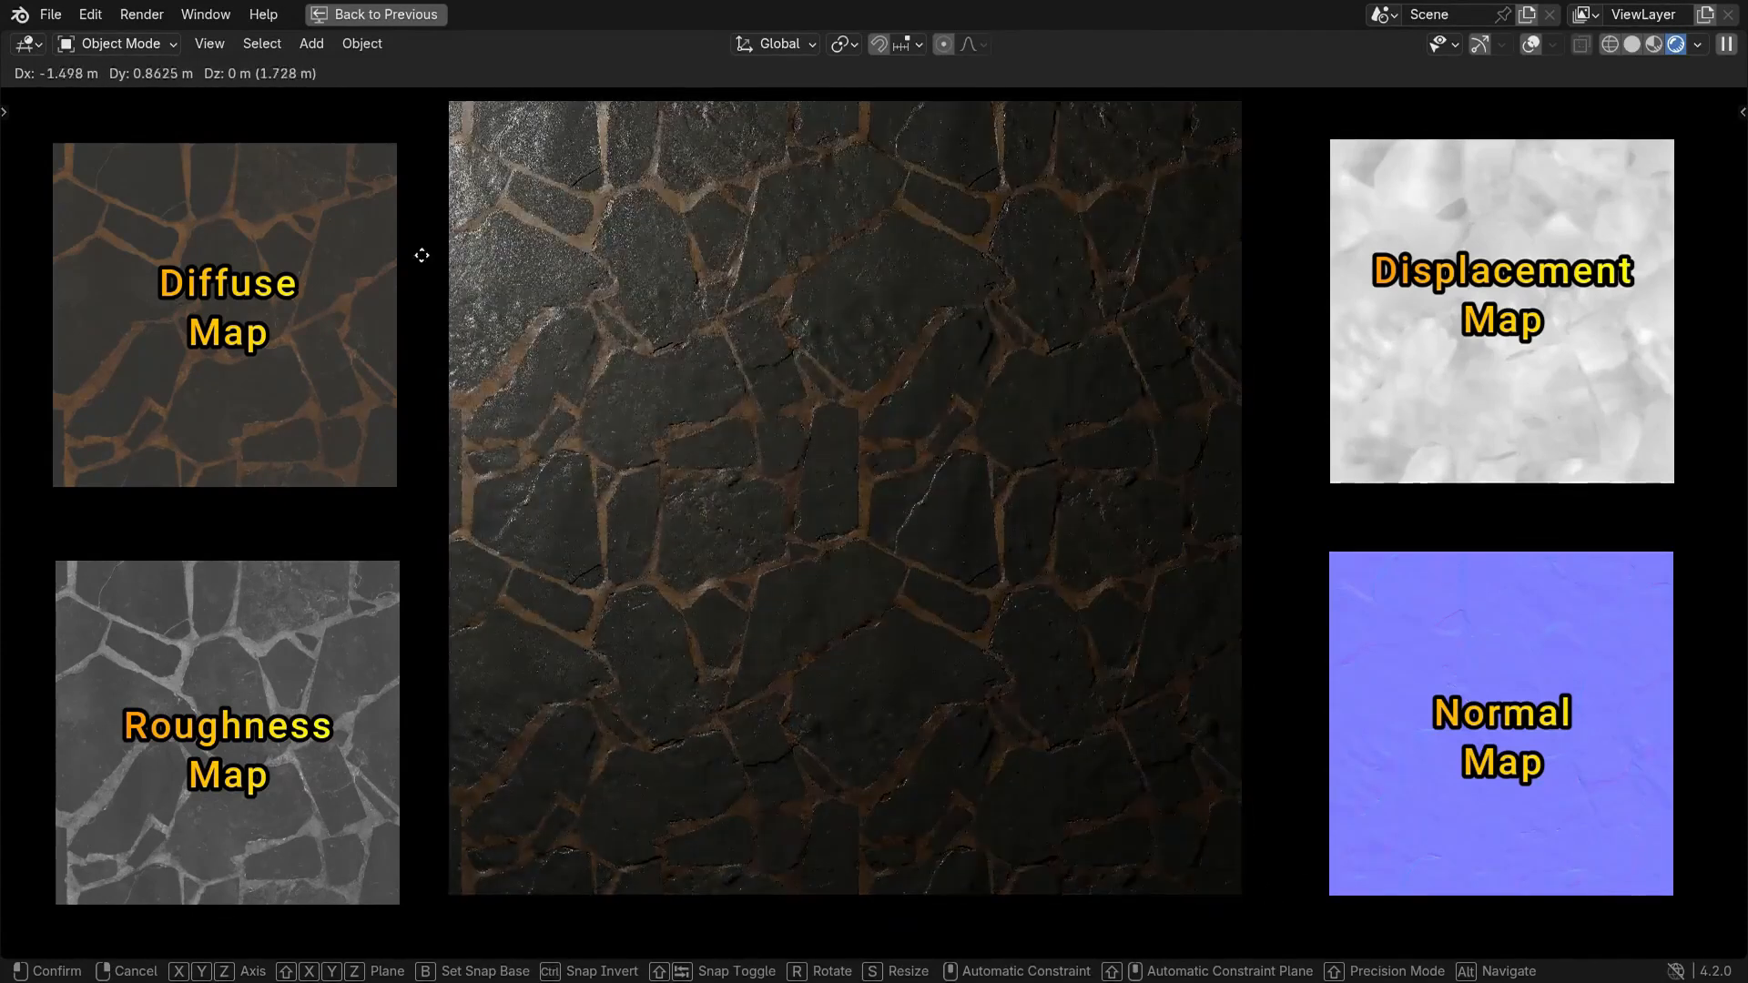
drag(421, 254, 615, 886)
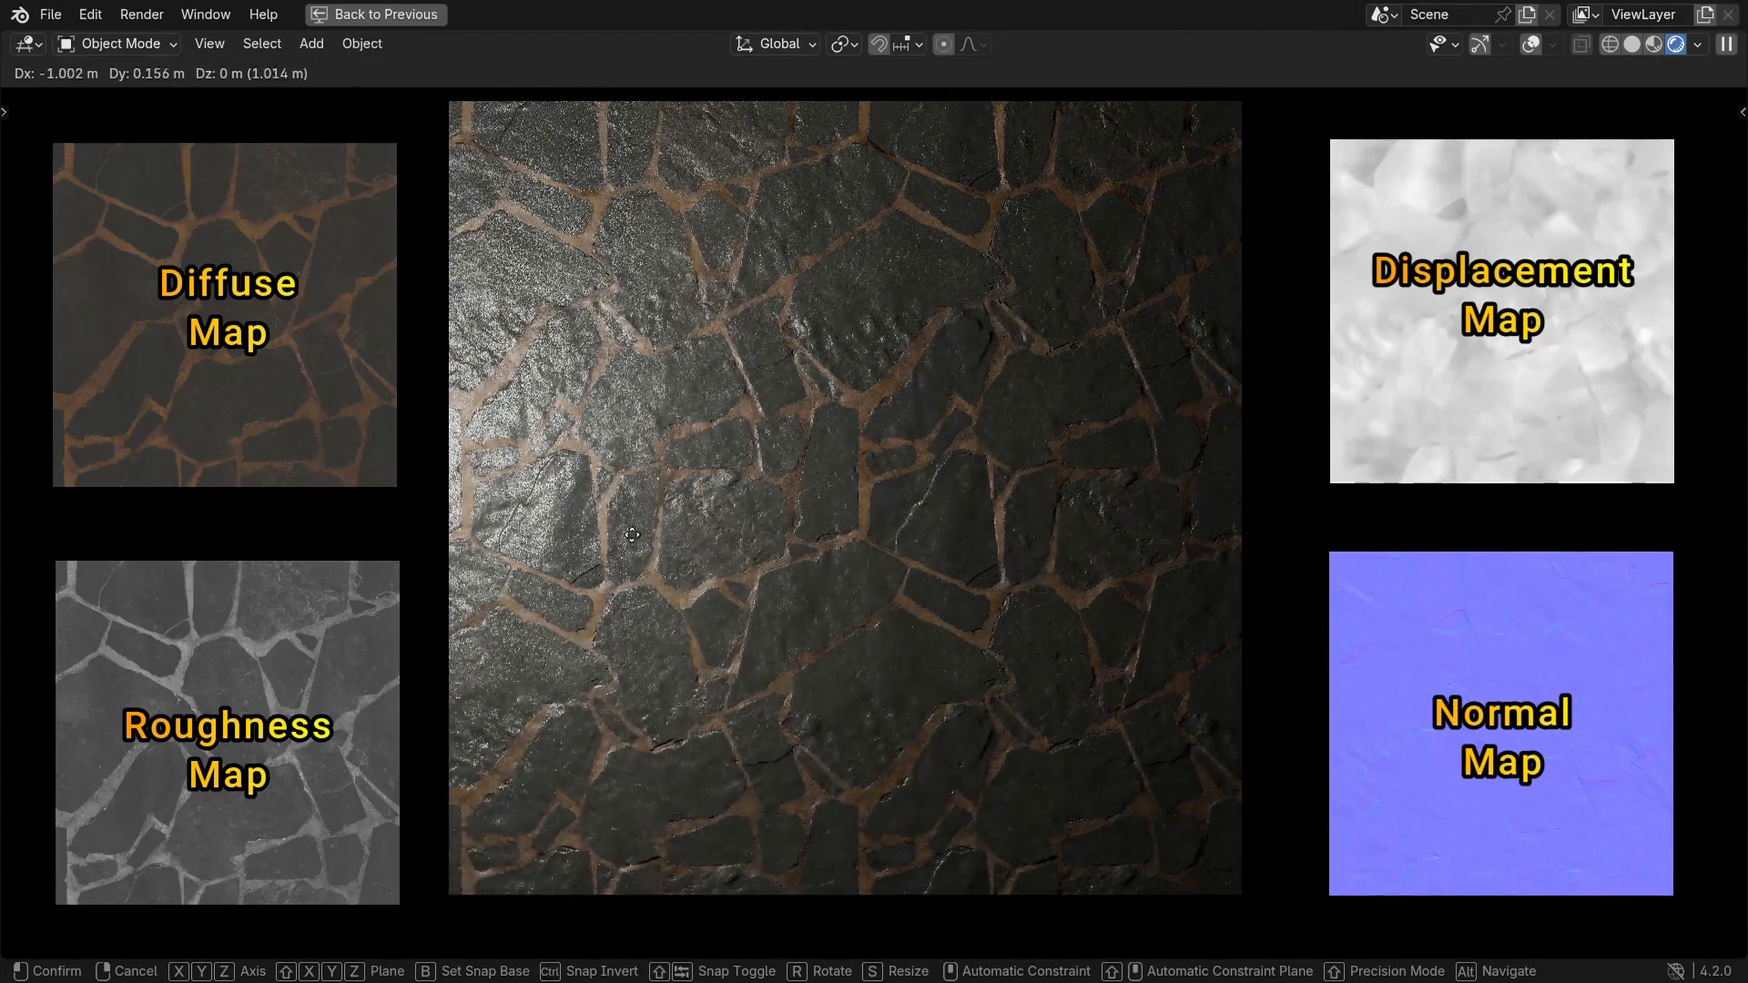
click(819, 546)
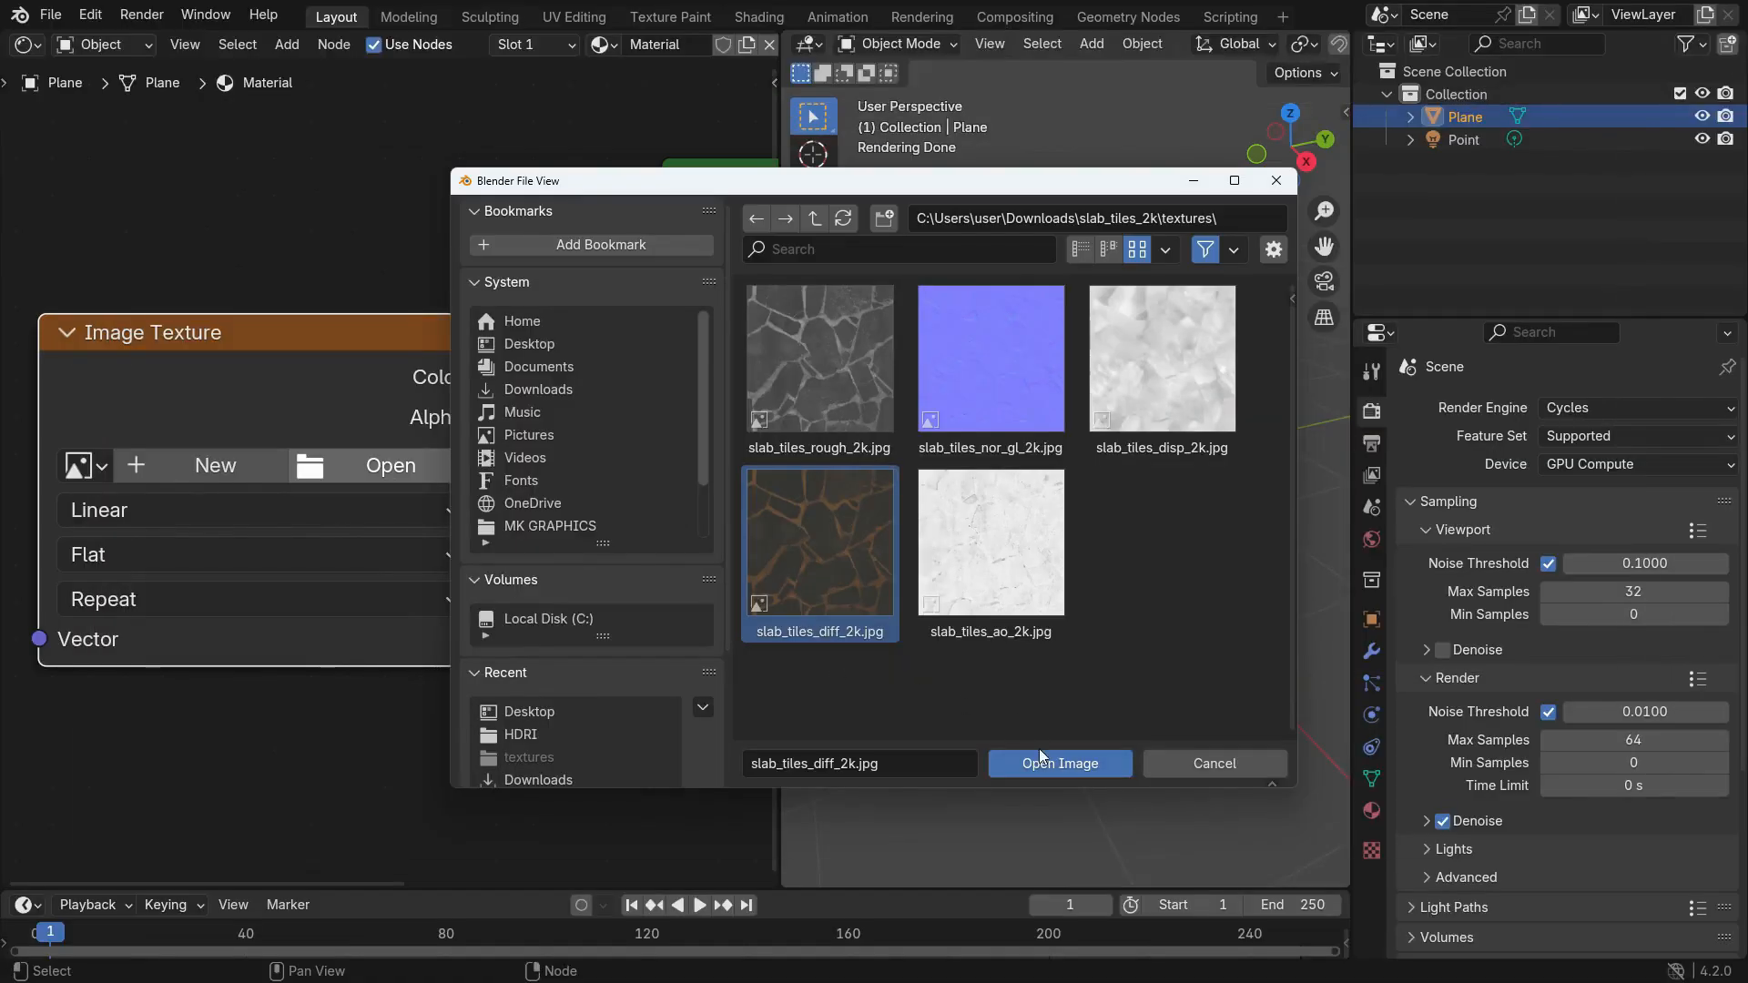
Load the diffuse map into the material and raise the Displacement node scale to 1.65.
click(1058, 764)
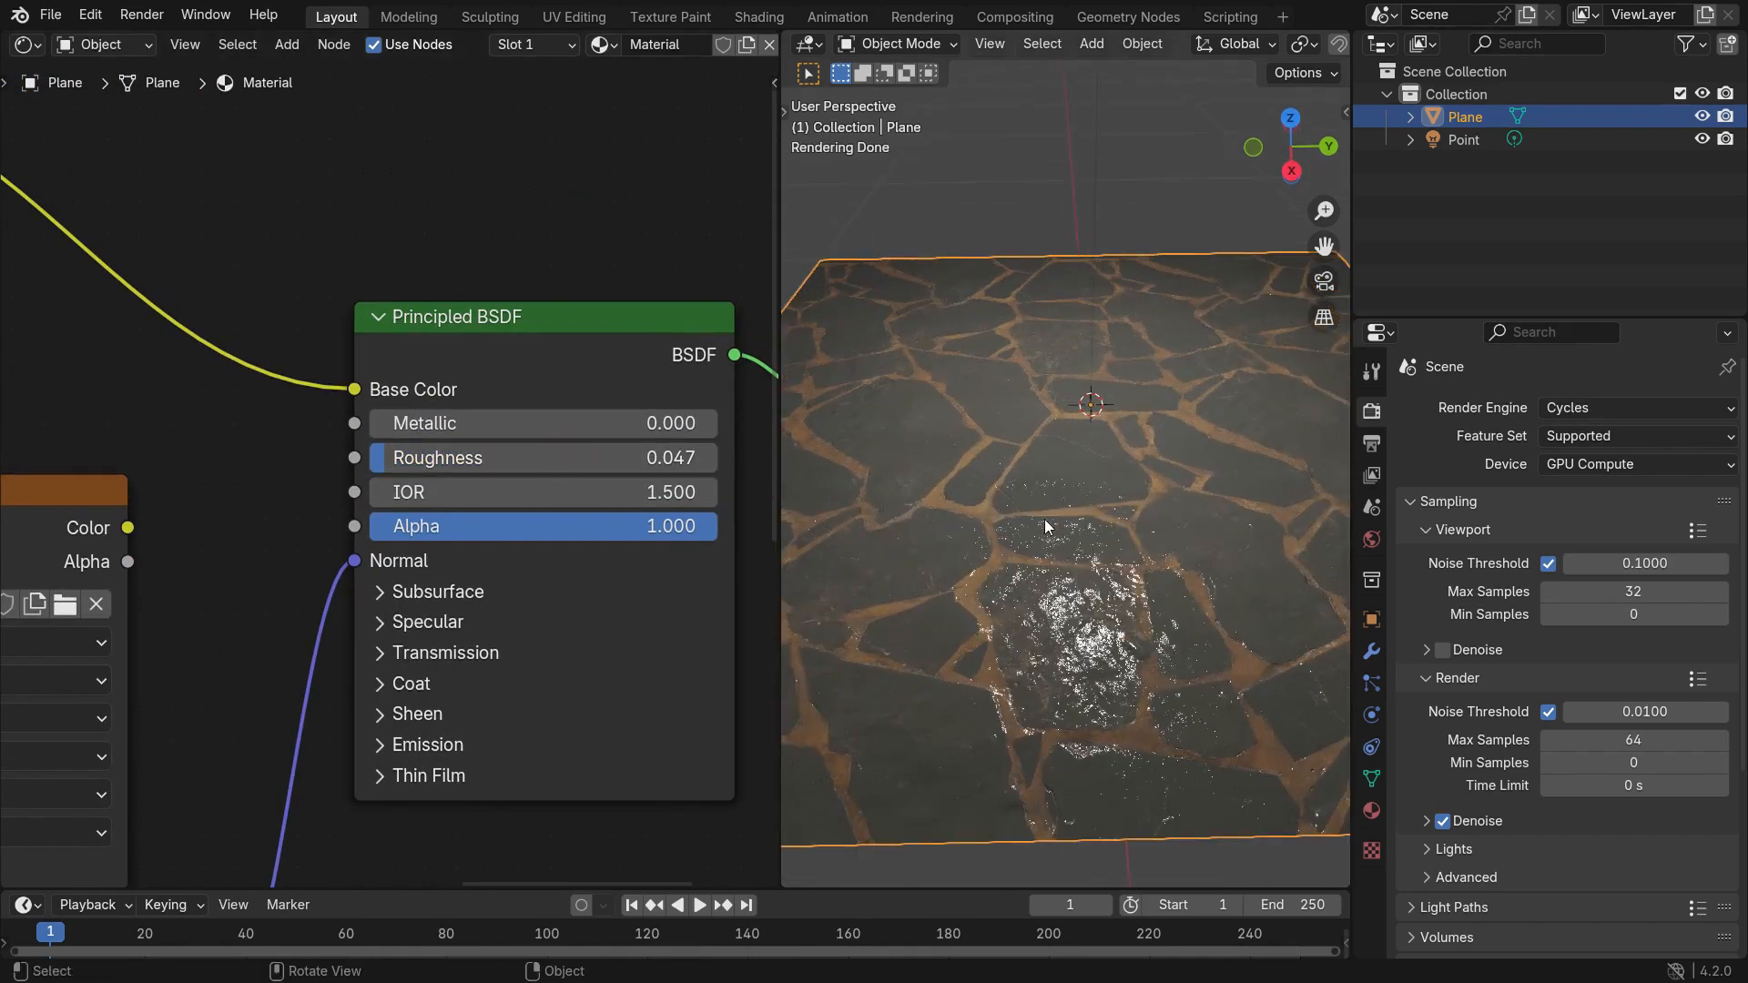
drag(543, 457, 669, 458)
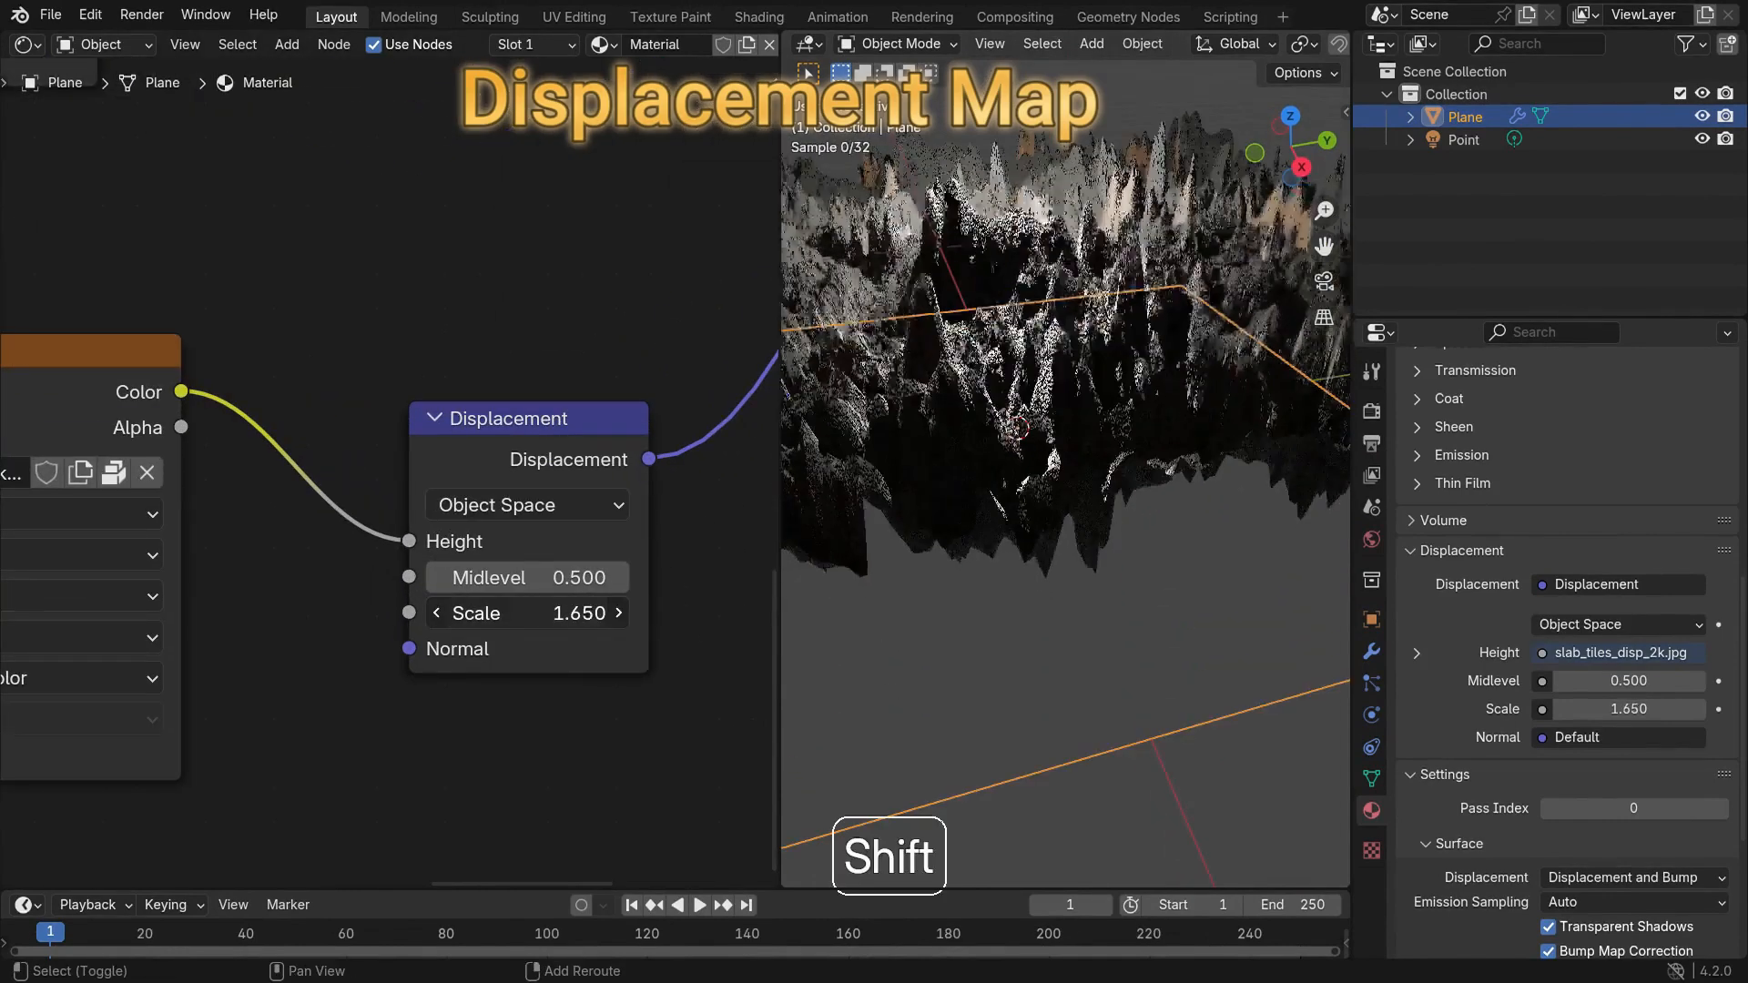
Set the Displacement node's Scale to 0.07 for gently raised stones.
click(524, 612)
text(0.18)
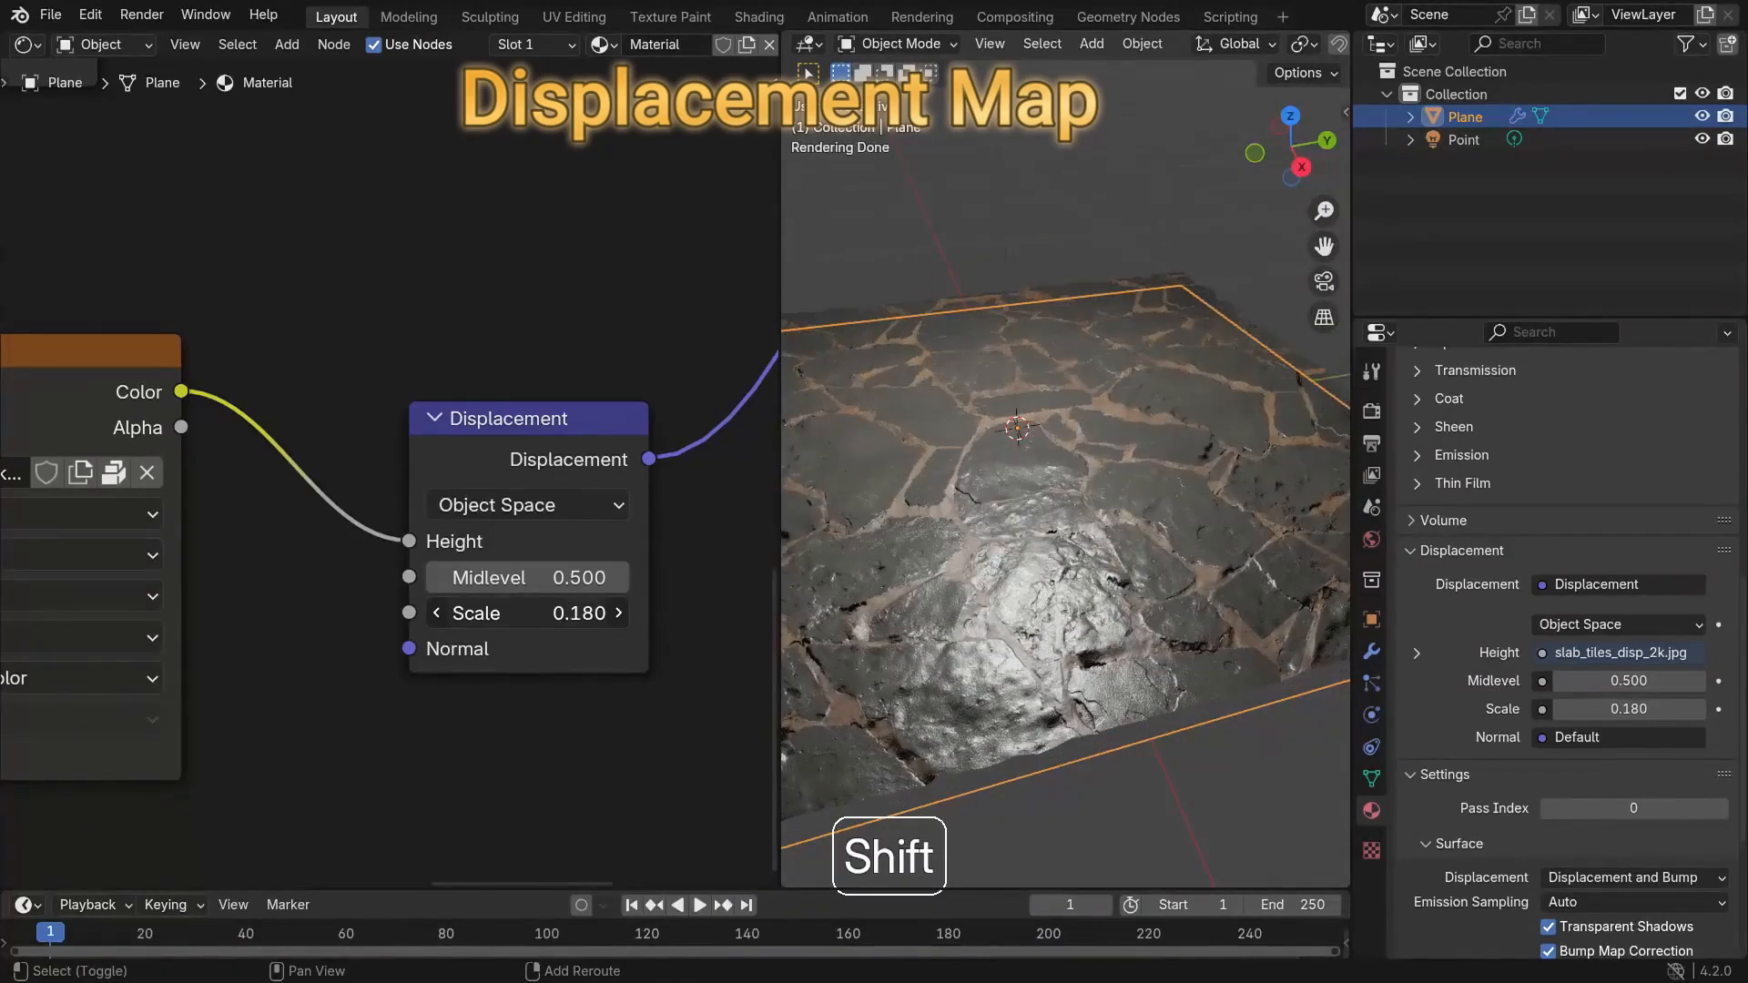
text(0.070)
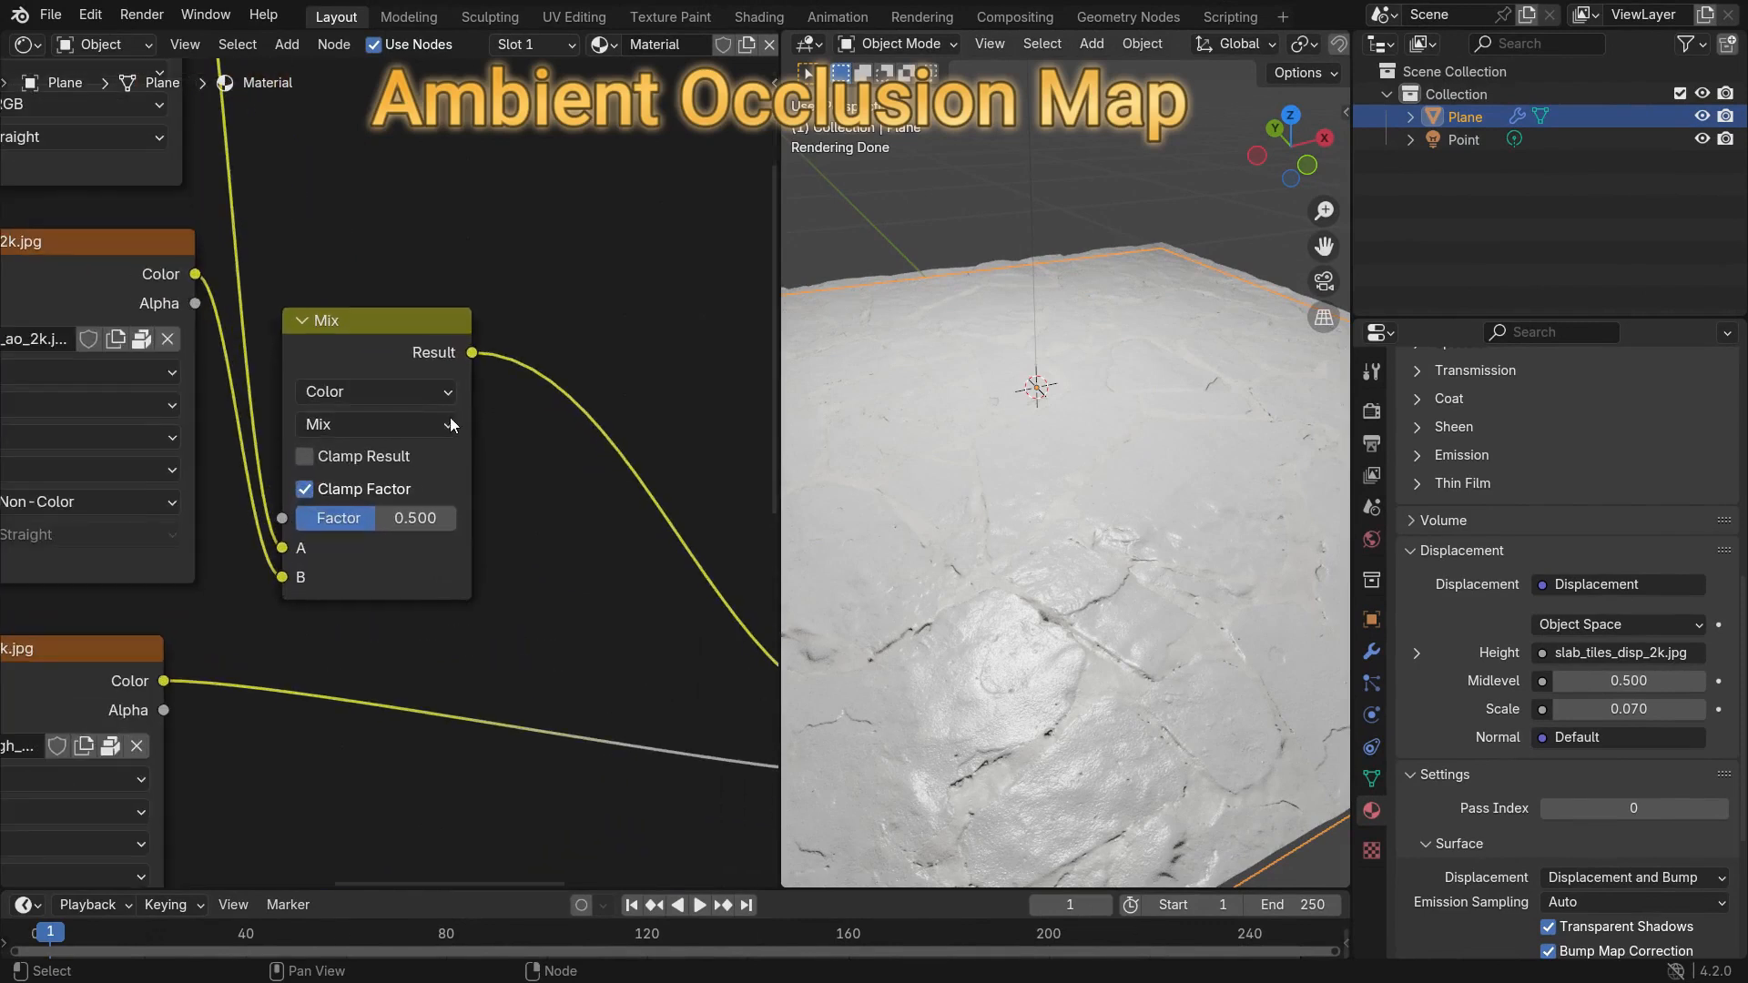
Set the Mix node to Multiply and adjust its Factor to control the AO strength.
click(376, 423)
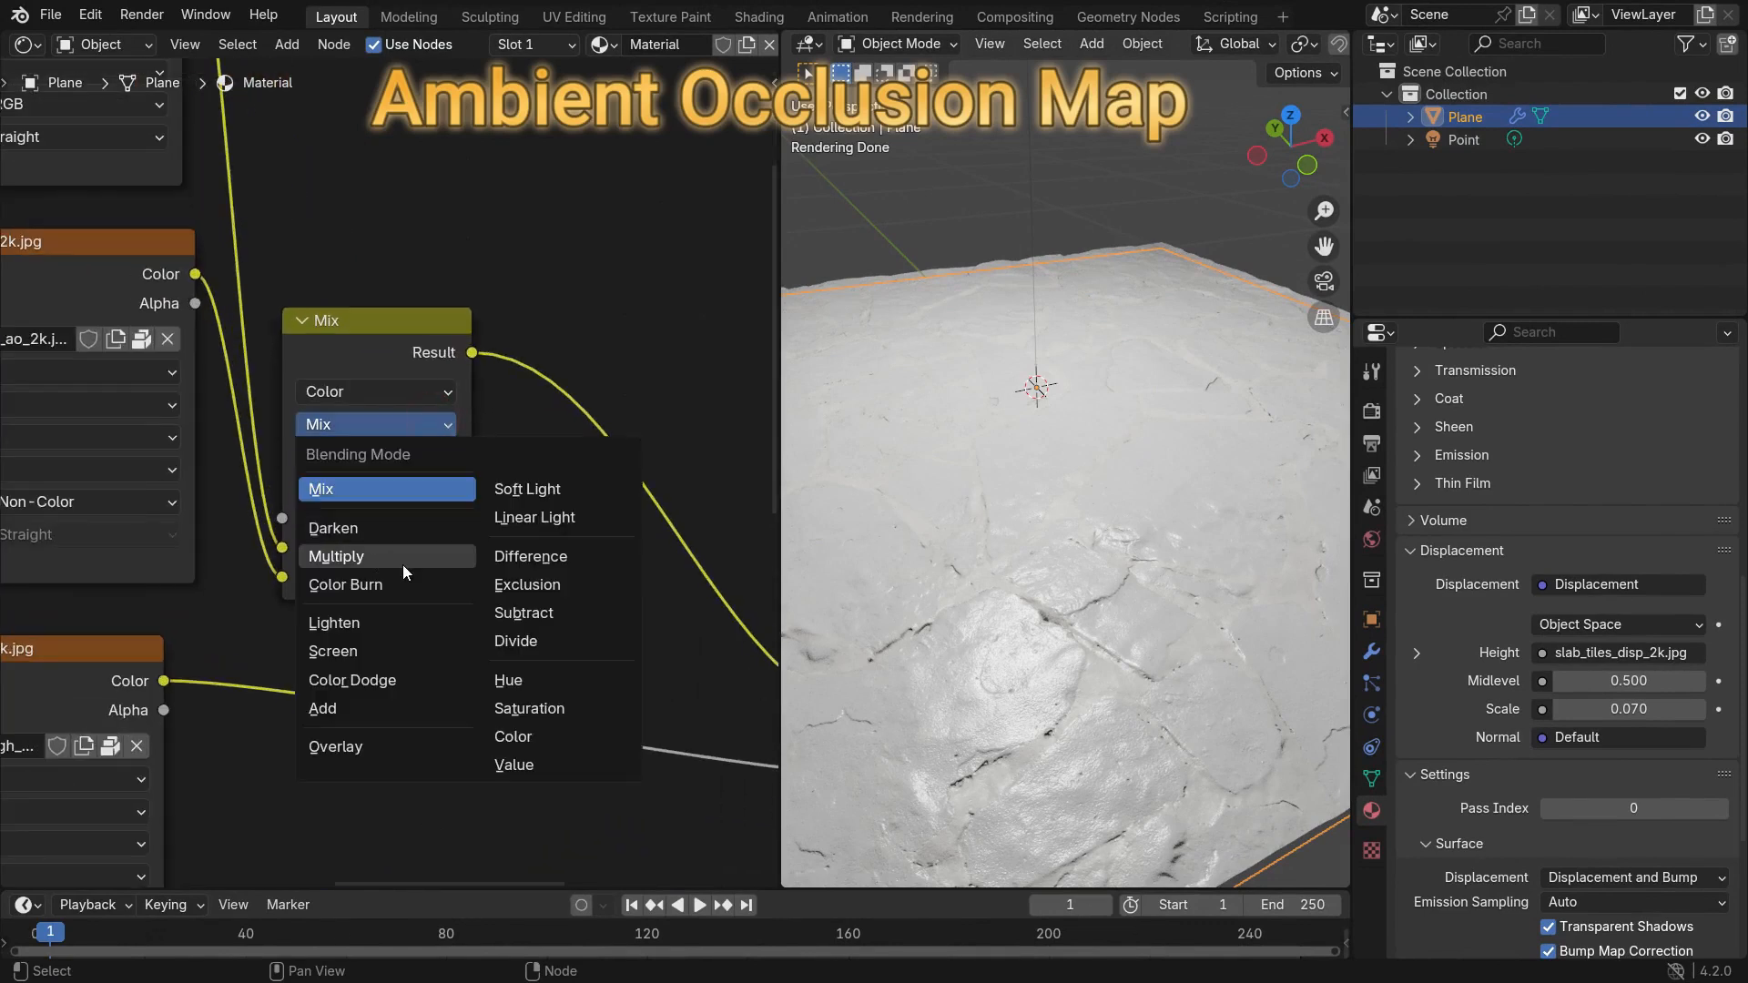
click(337, 556)
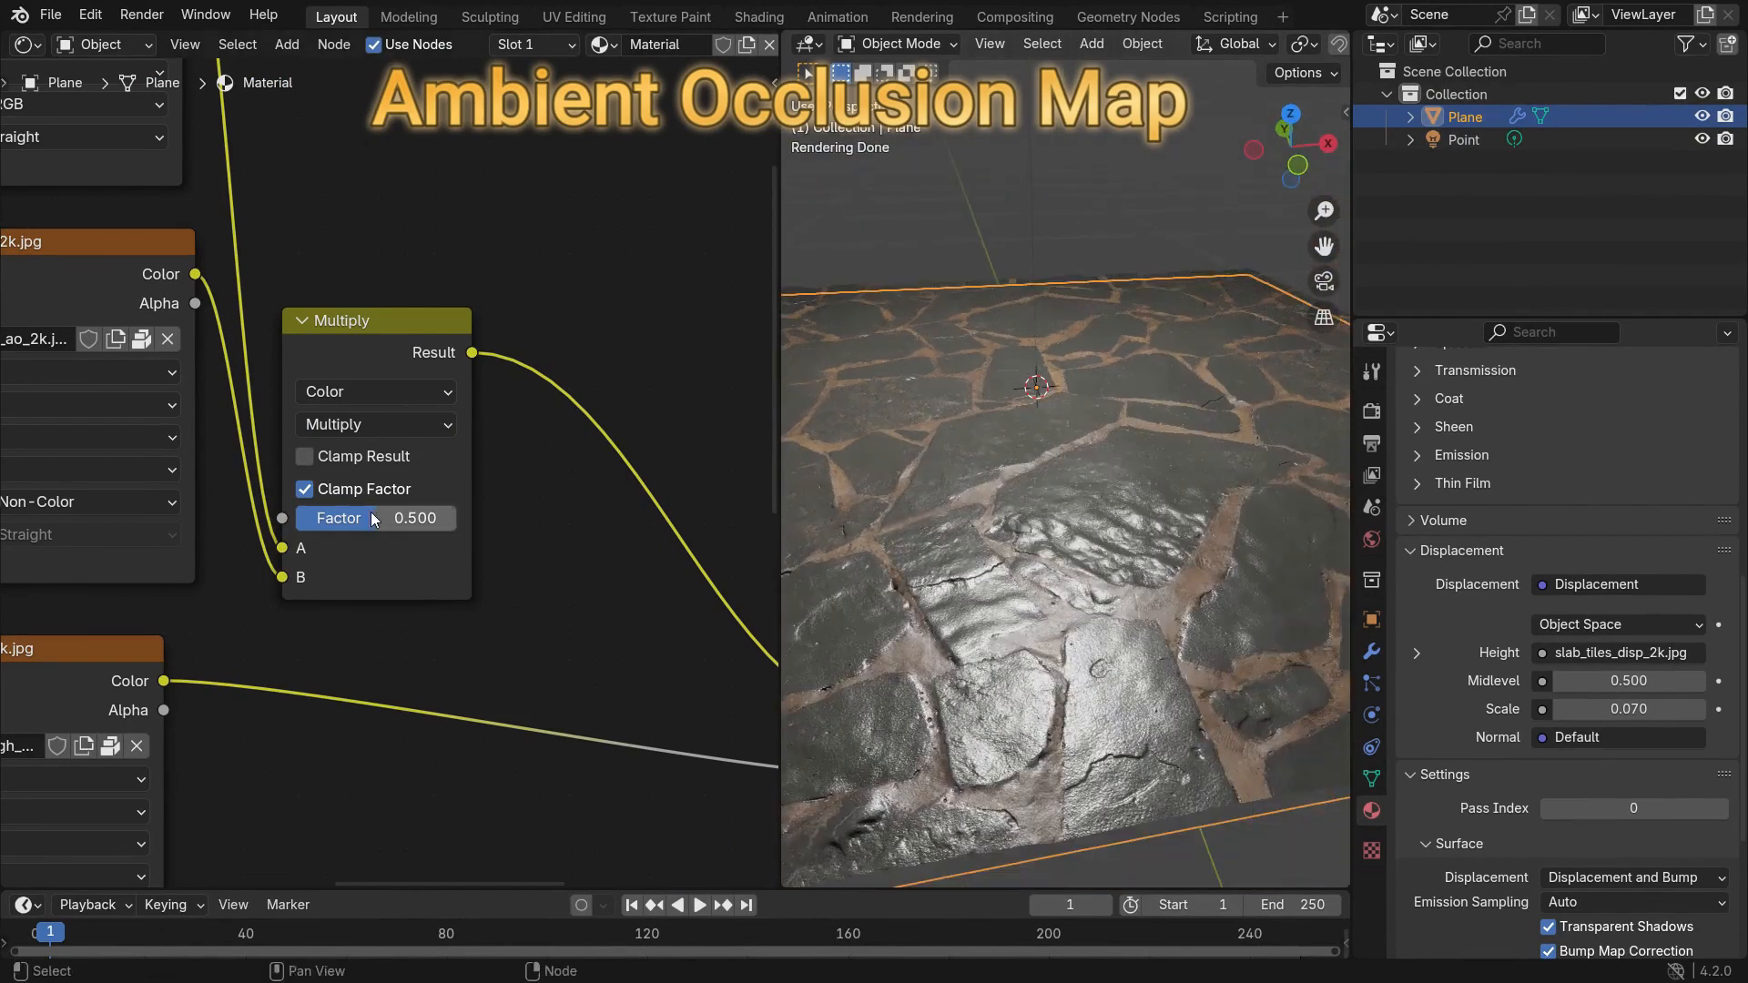
drag(413, 517, 335, 517)
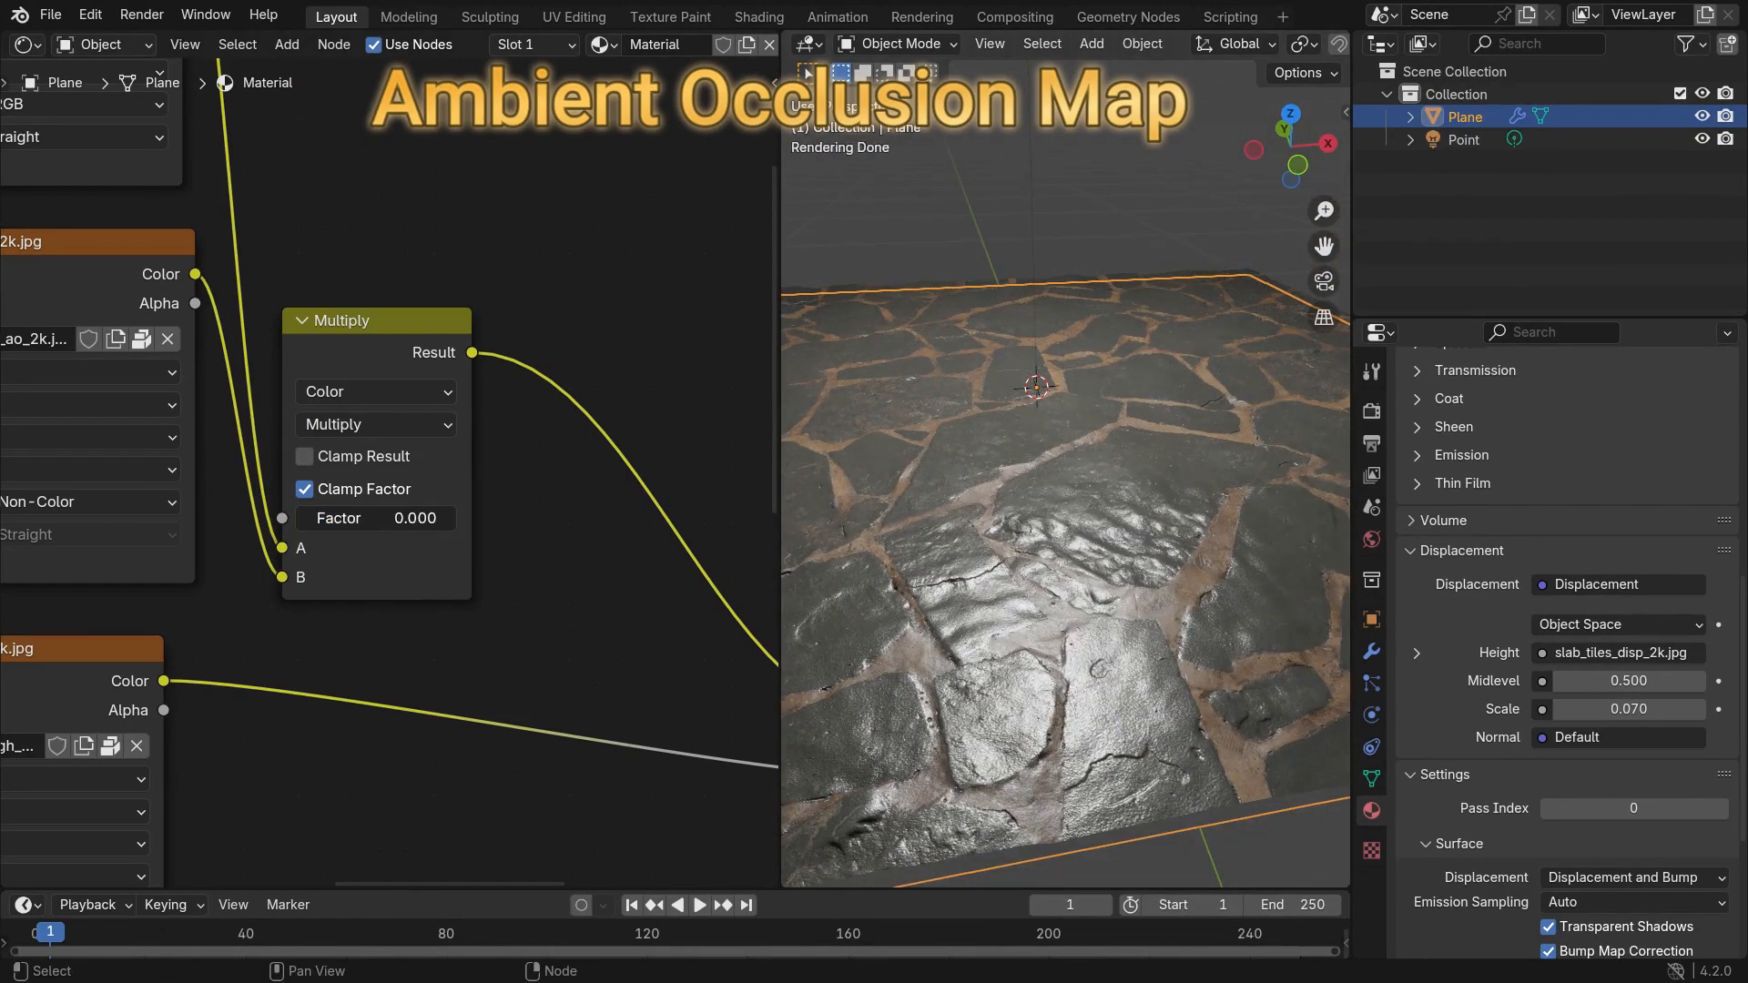
drag(377, 517, 468, 517)
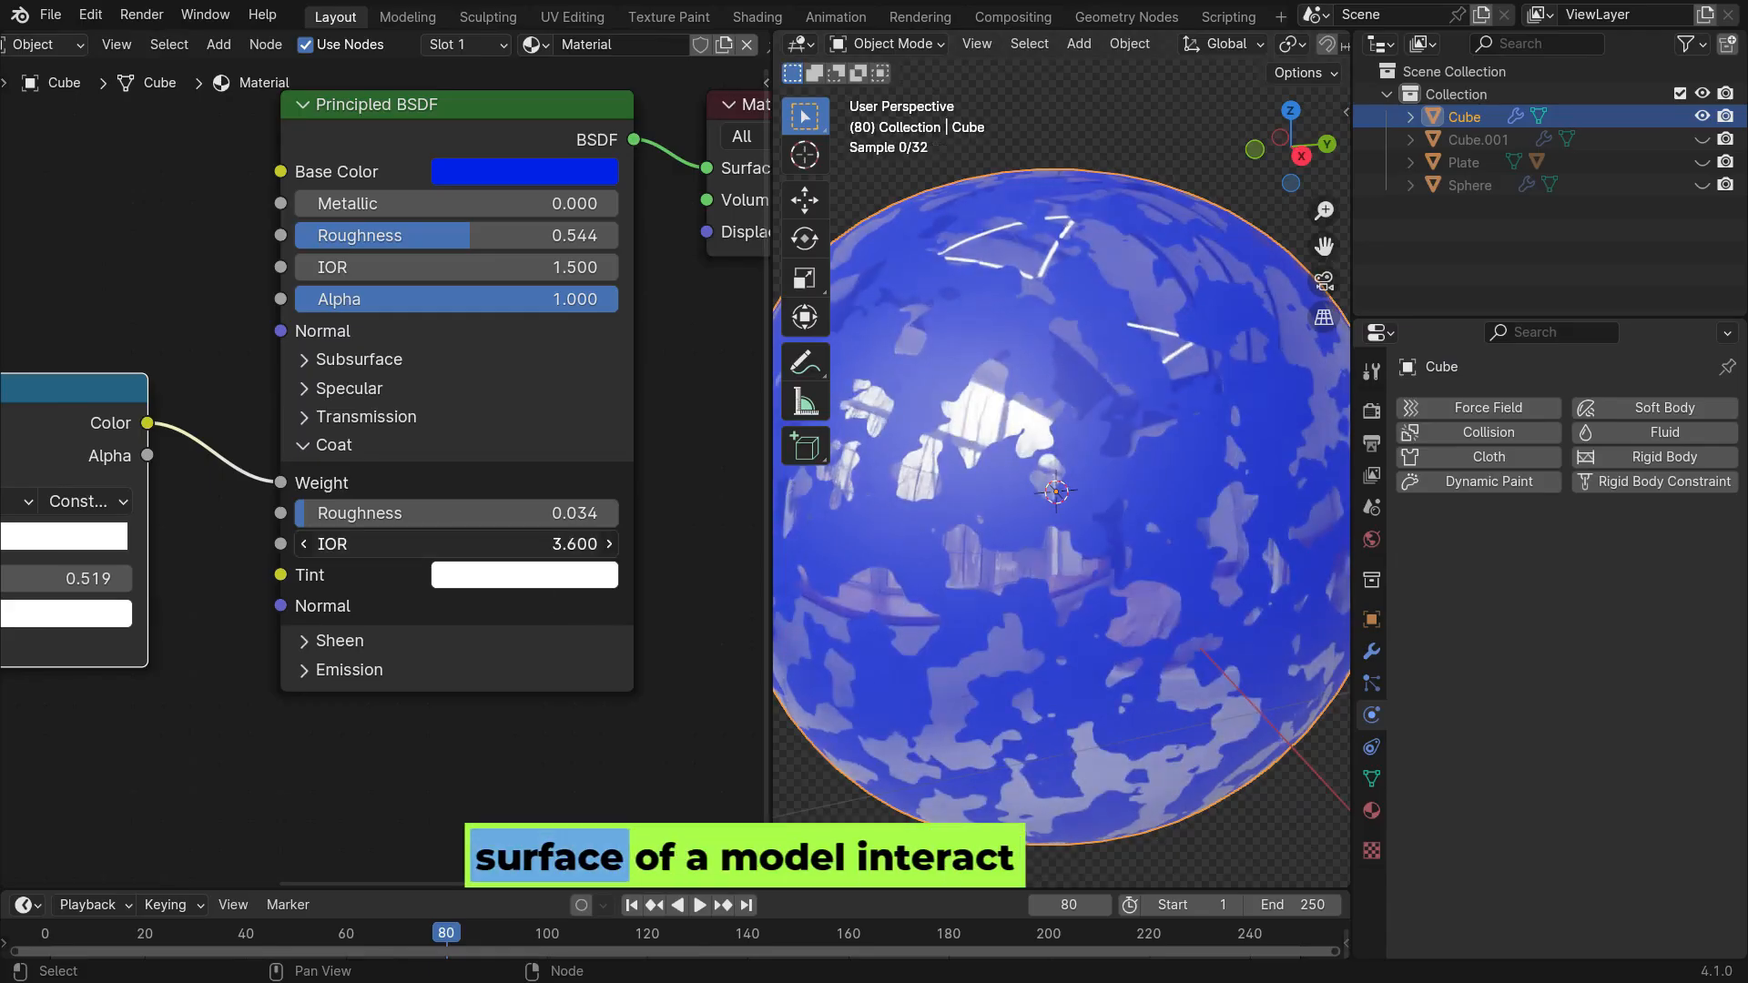
Lower the Coat IOR from 3.6 to 3.2 and turn the Coat Tint red.
drag(1053, 491, 1104, 522)
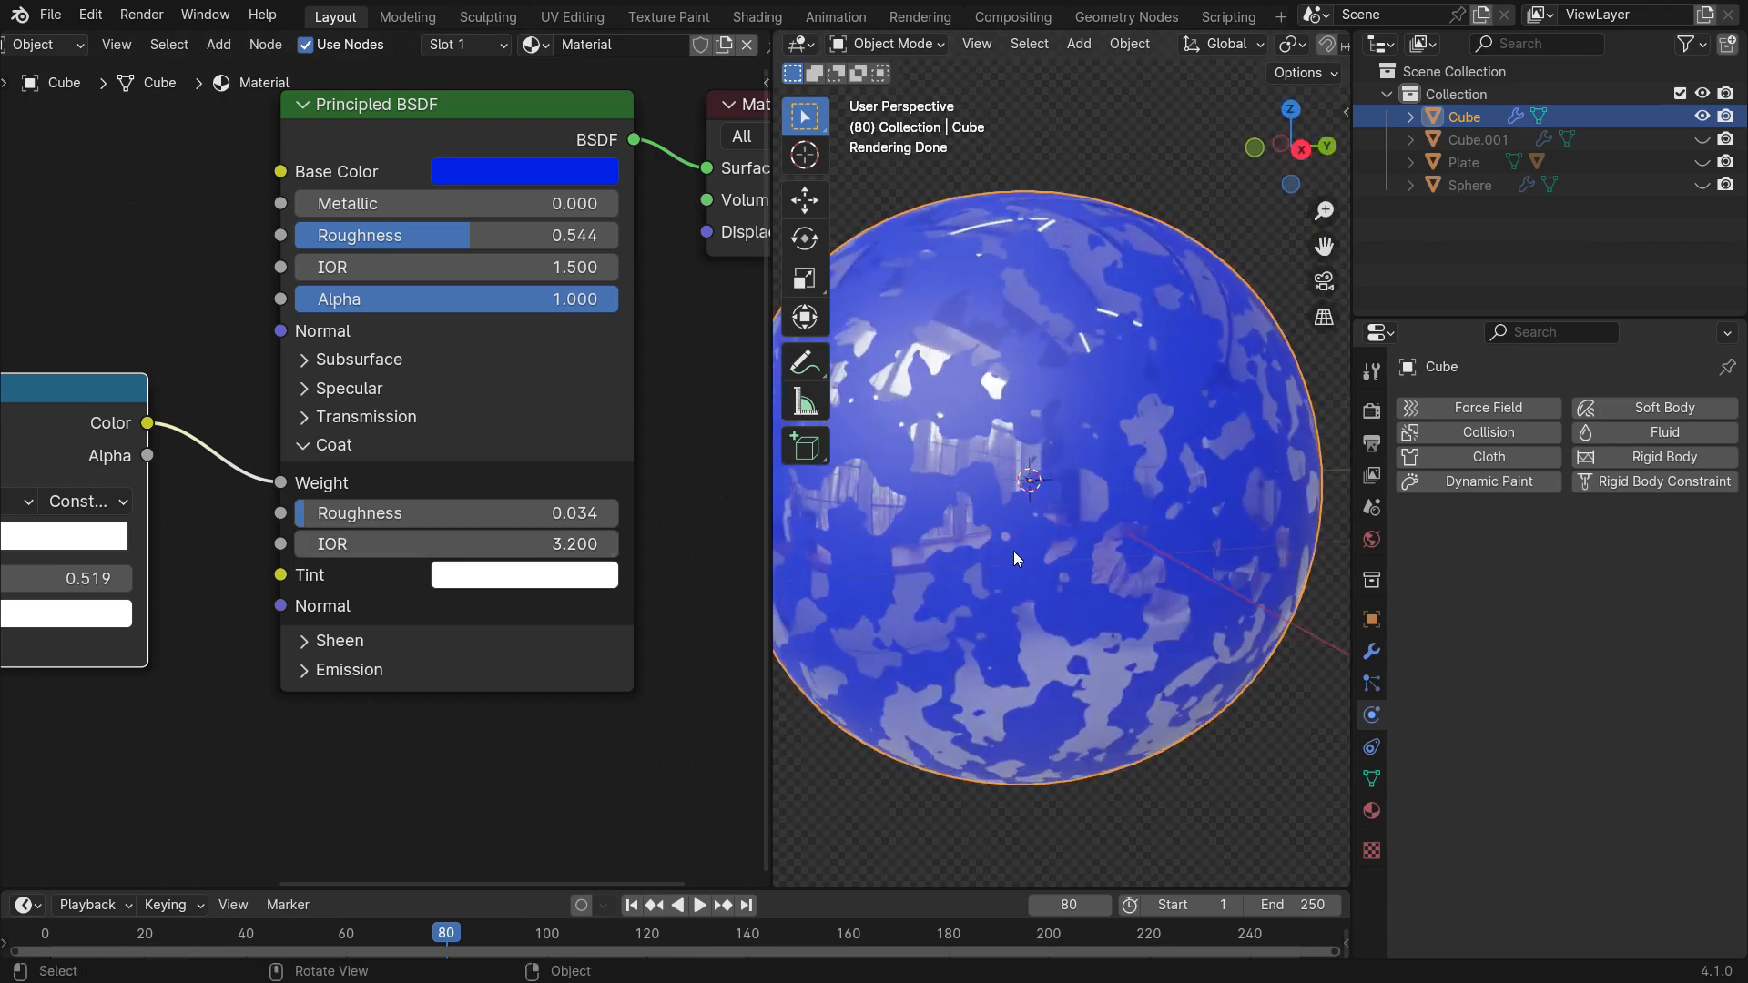
click(524, 575)
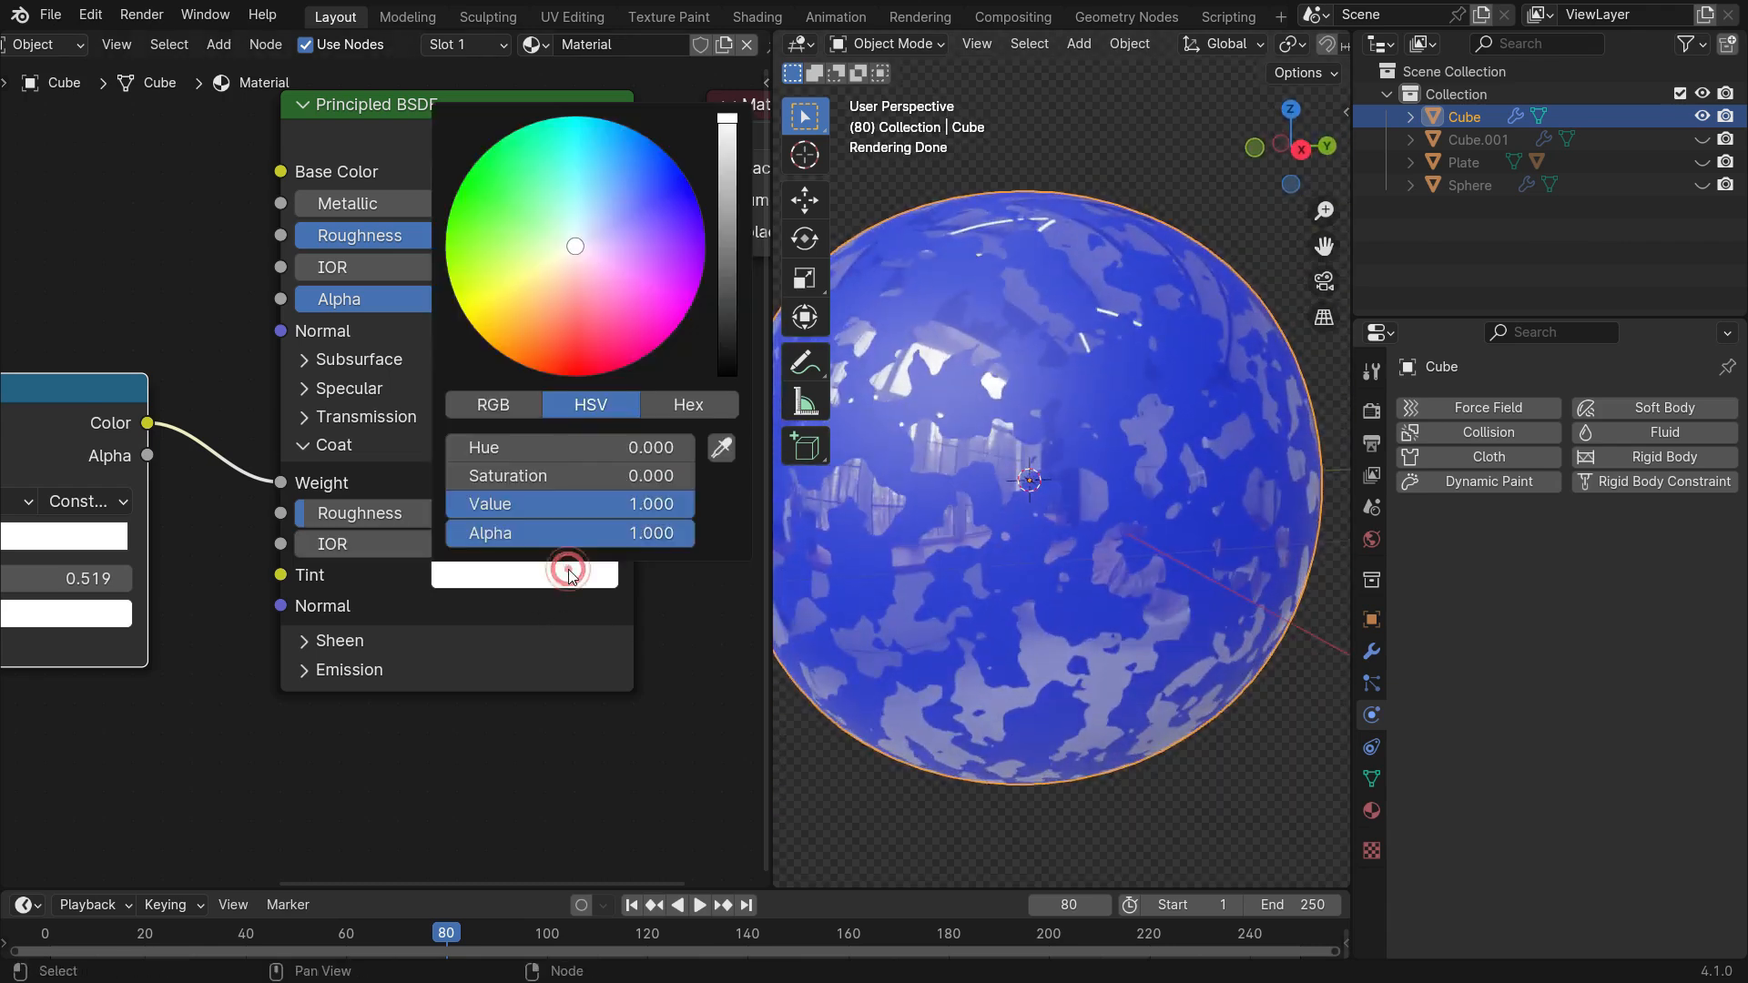
drag(575, 245, 557, 374)
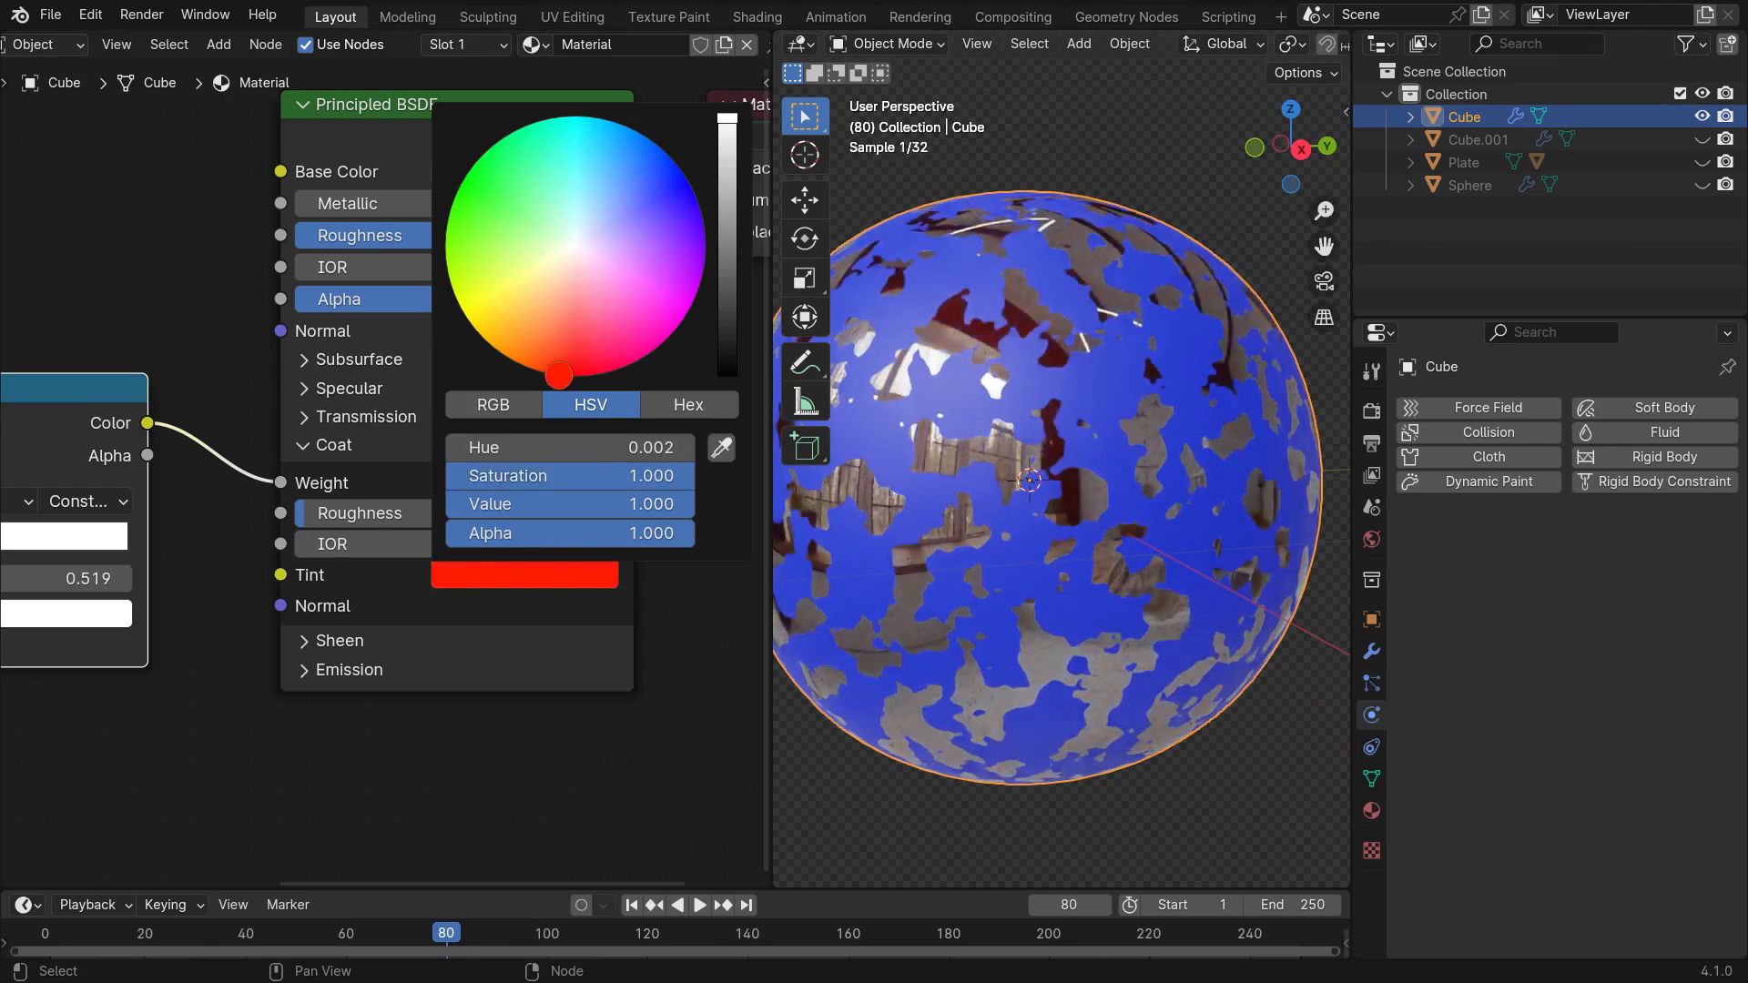
drag(561, 373, 448, 210)
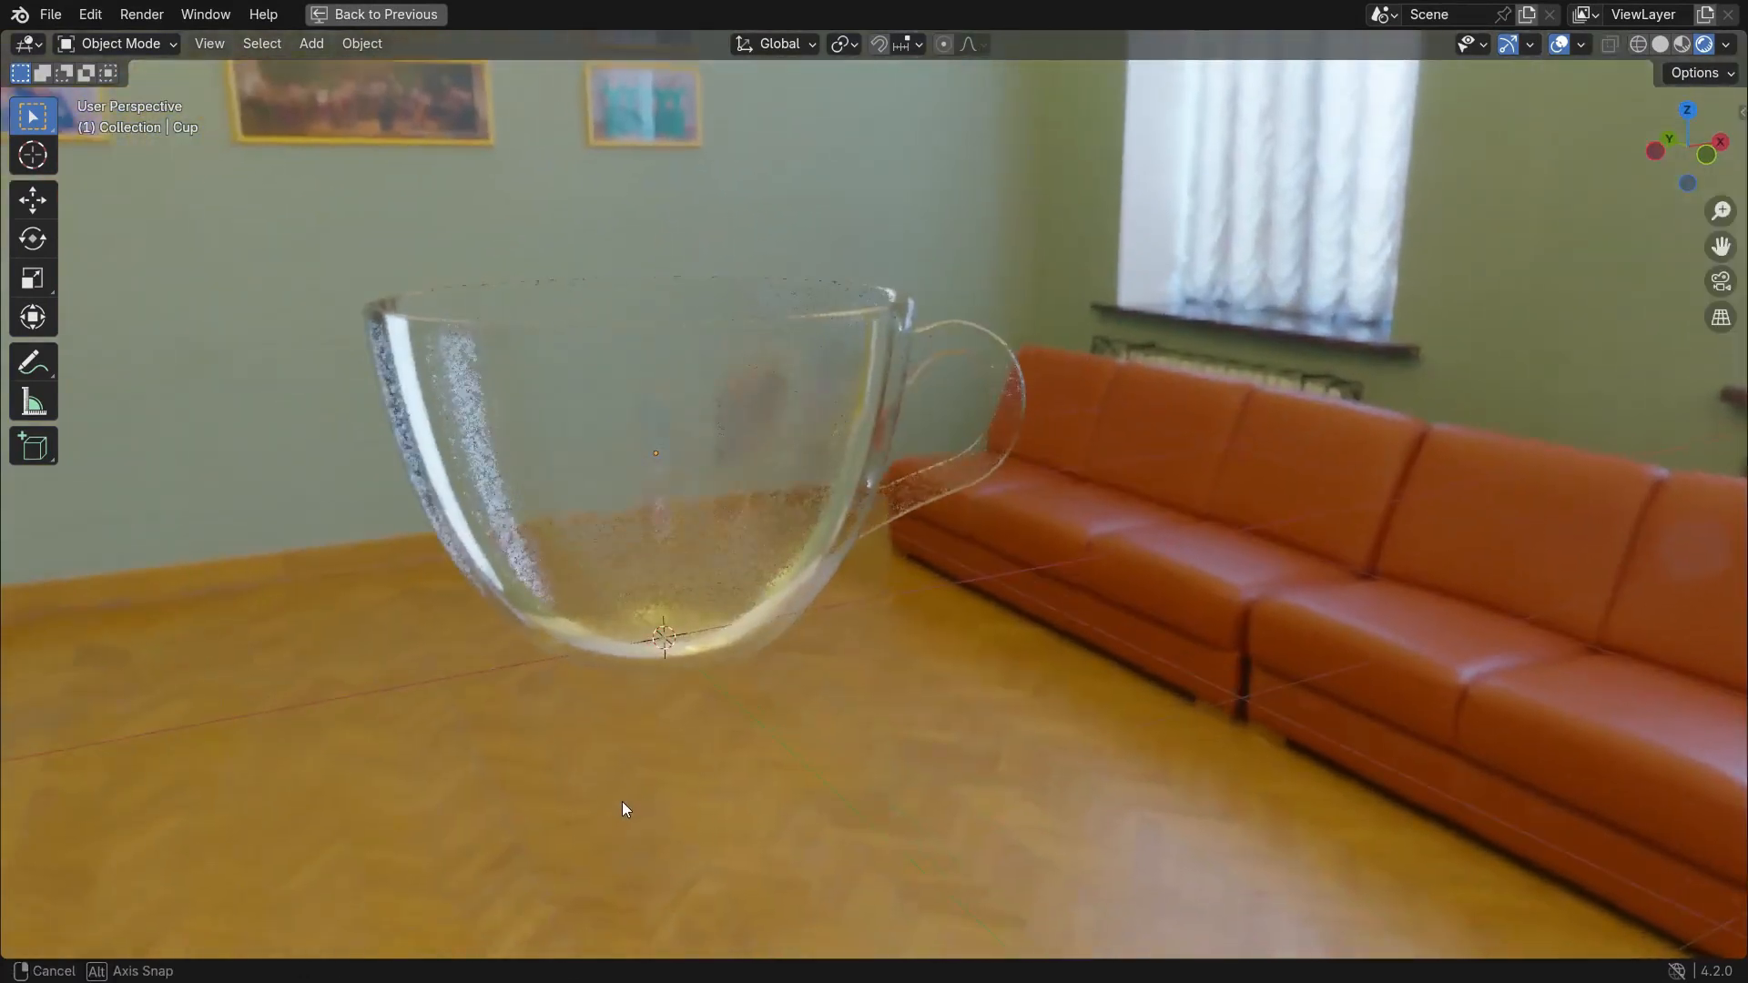
Show Cube.001's Principled BSDF with Transmission Weight 1 and IOR 1.333.
click(383, 14)
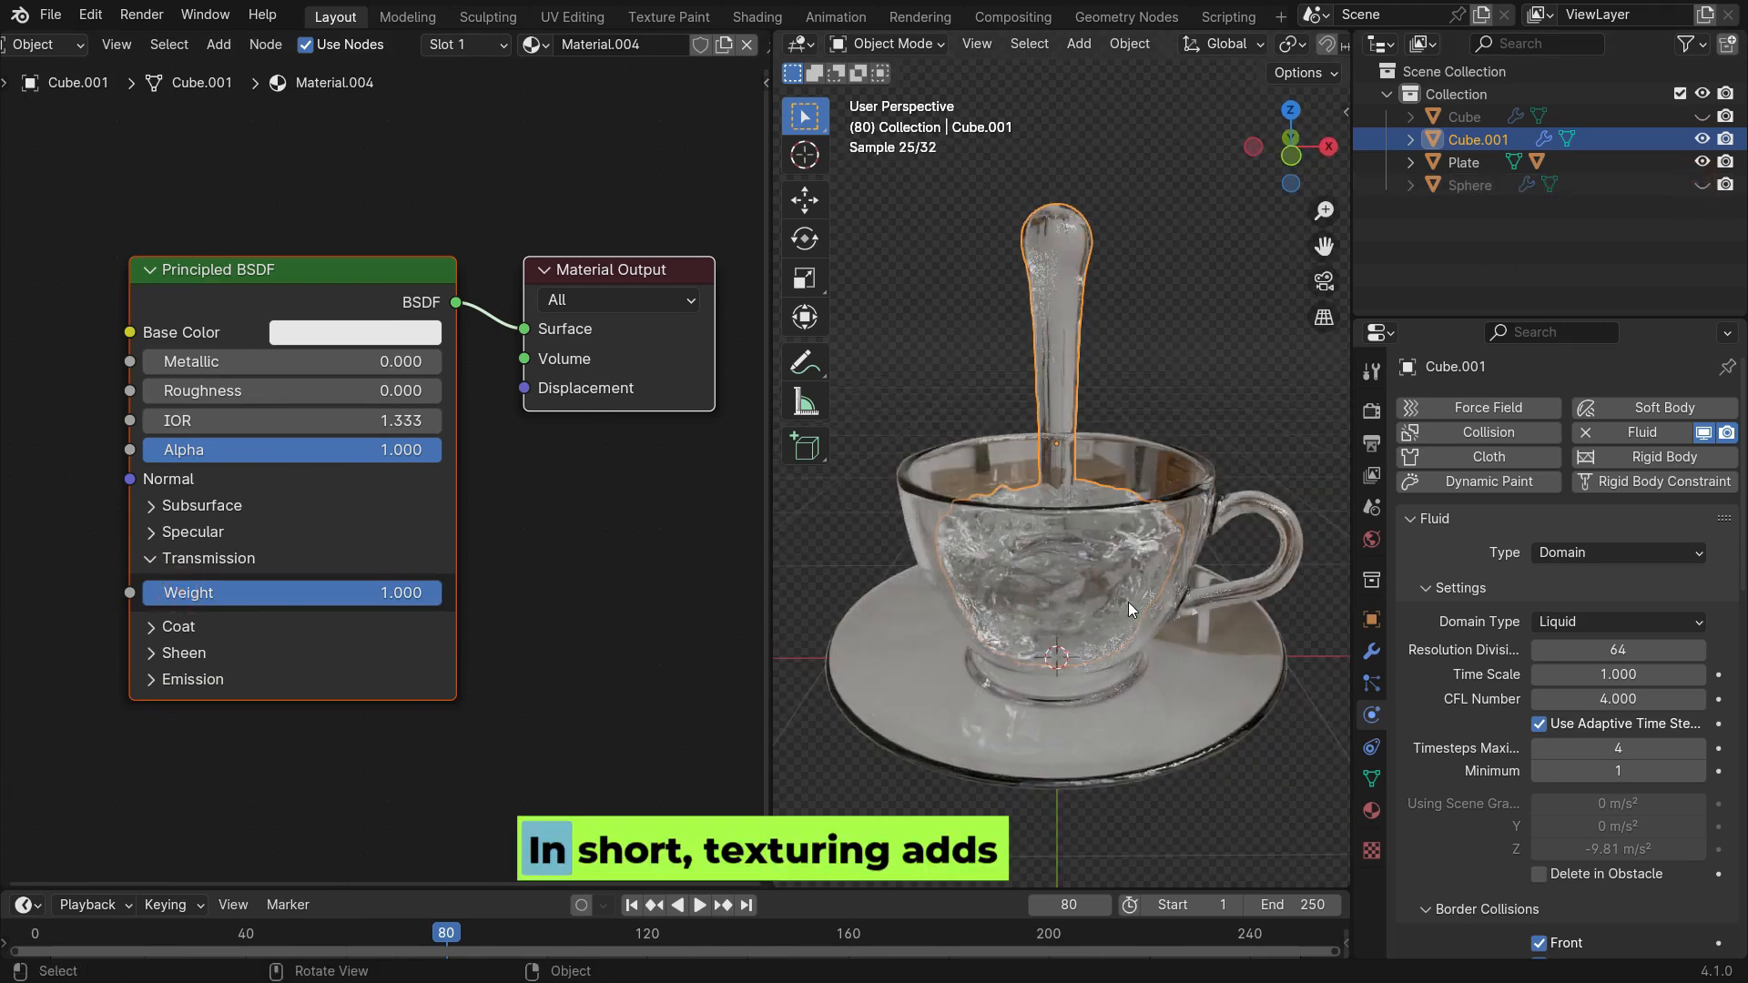
Show the sunlit room scene through the camera with rendered viewport shading.
click(354, 332)
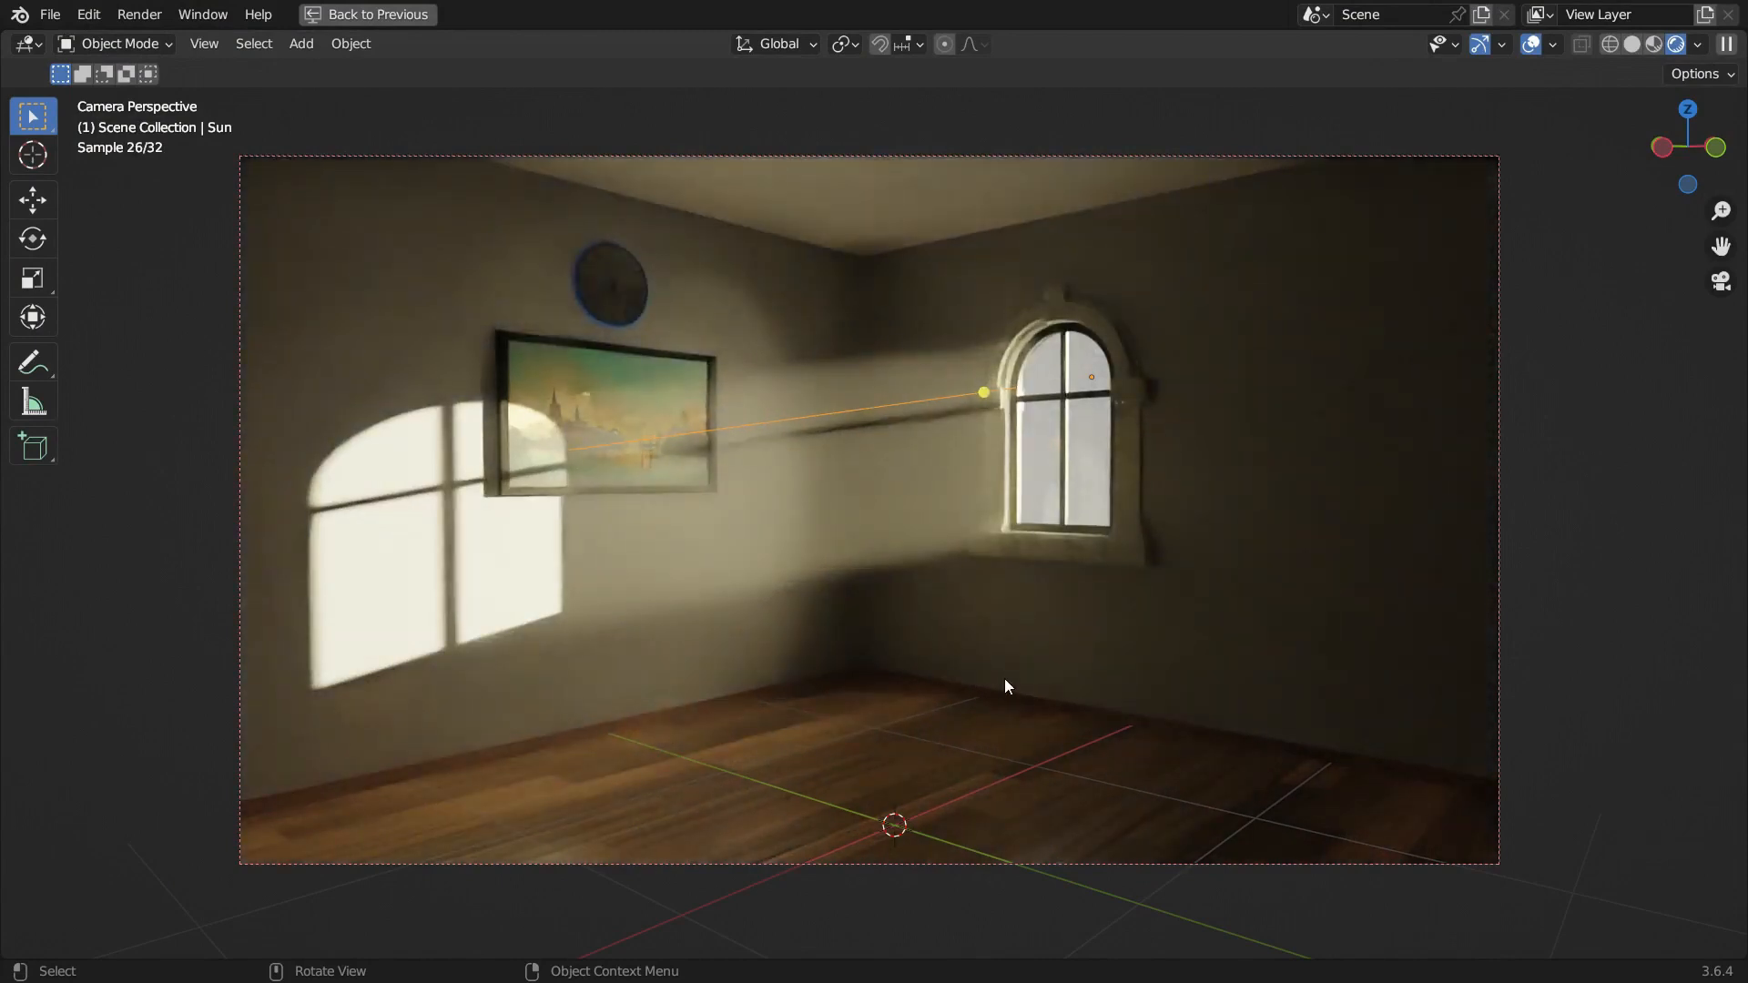
Show the room render without the volumetric beam, with 128 max render samples.
click(367, 14)
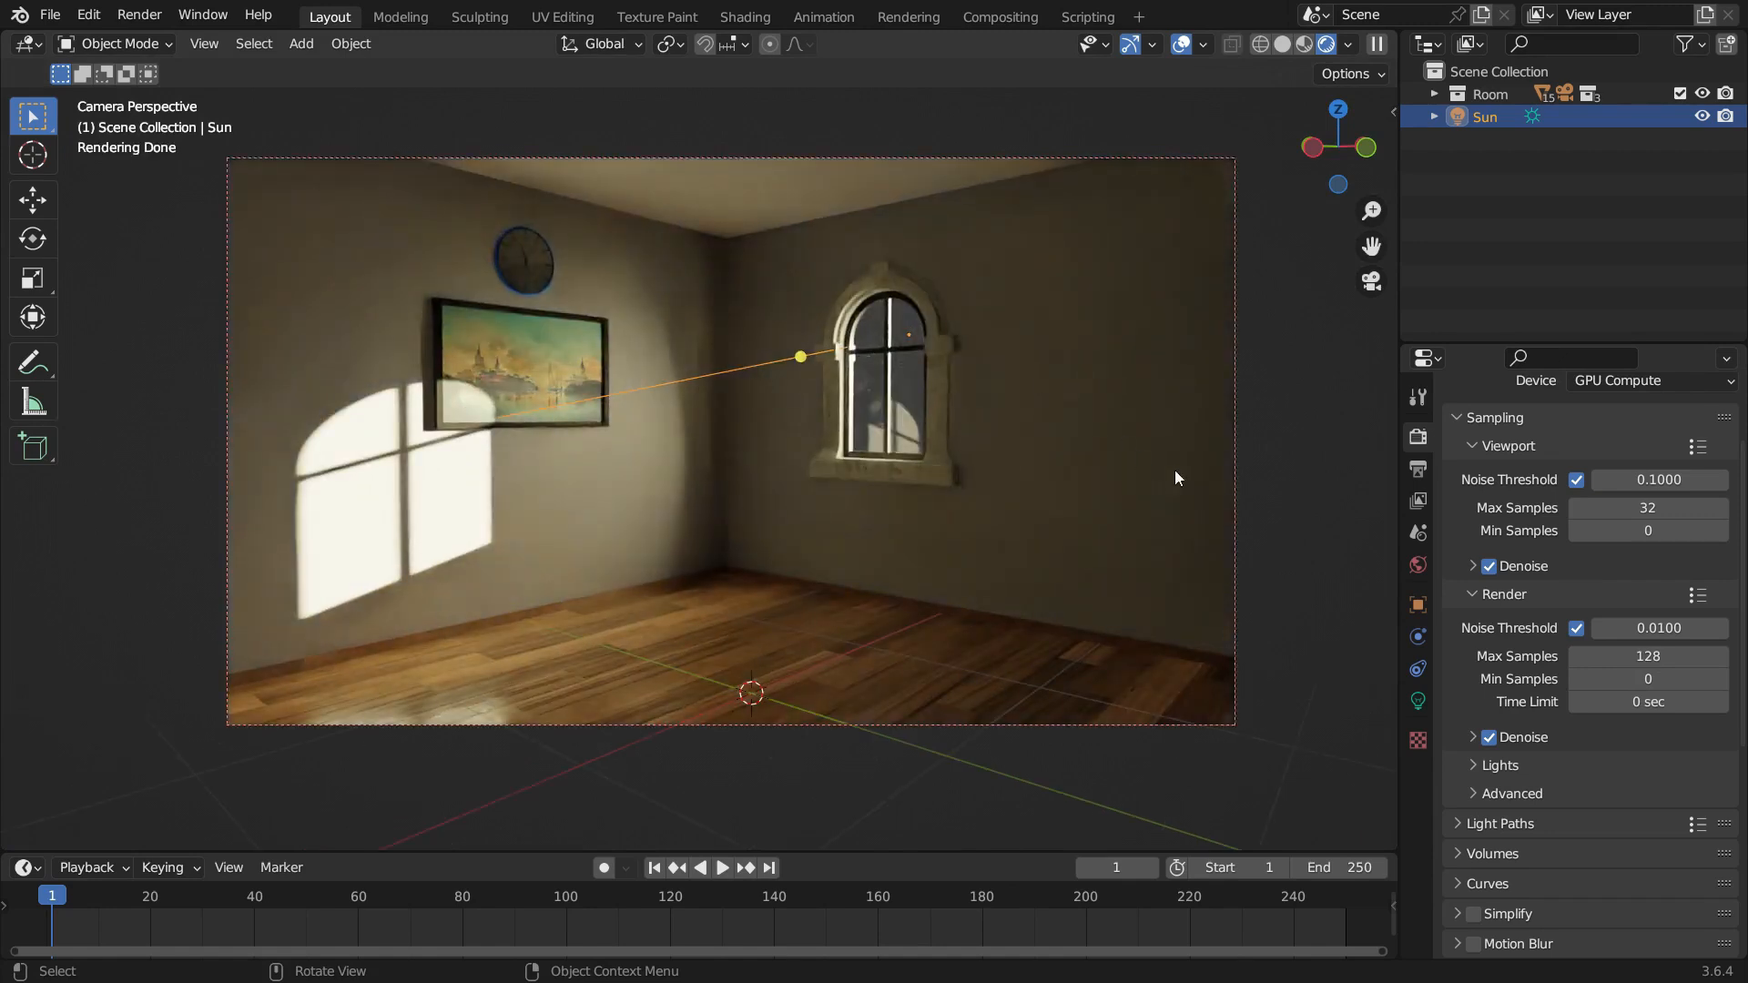
Set the World background Strength to 10.
click(1419, 564)
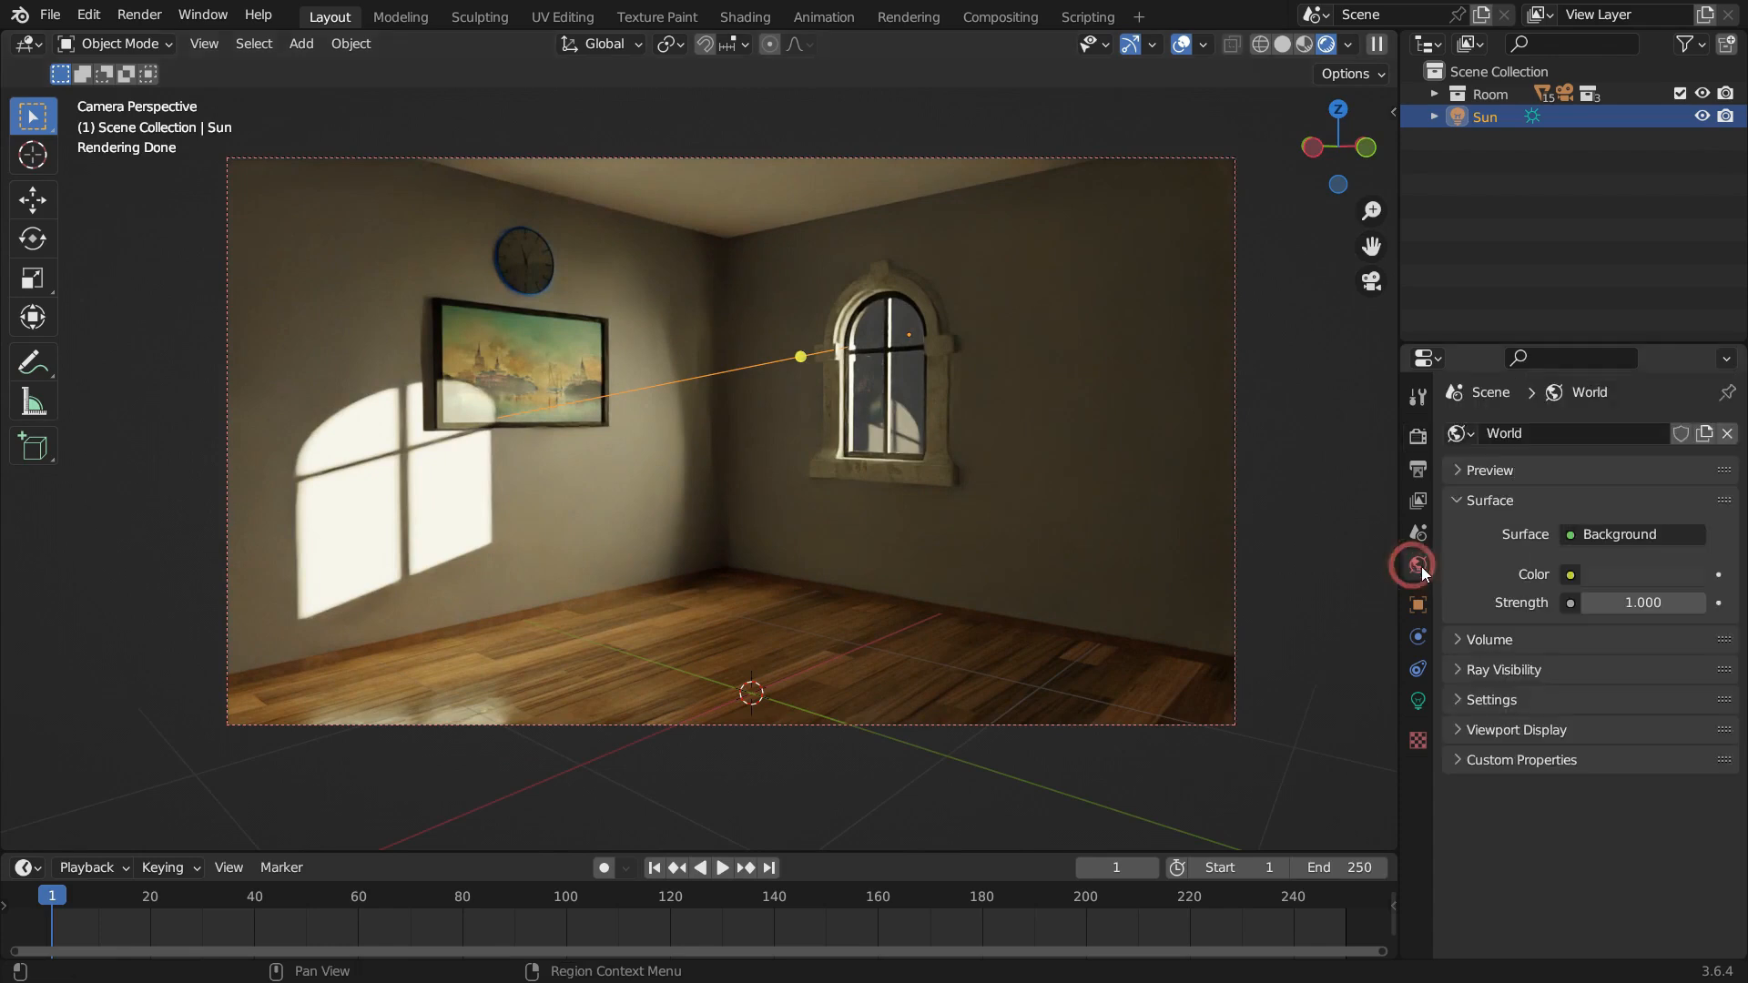
double_click(1641, 601)
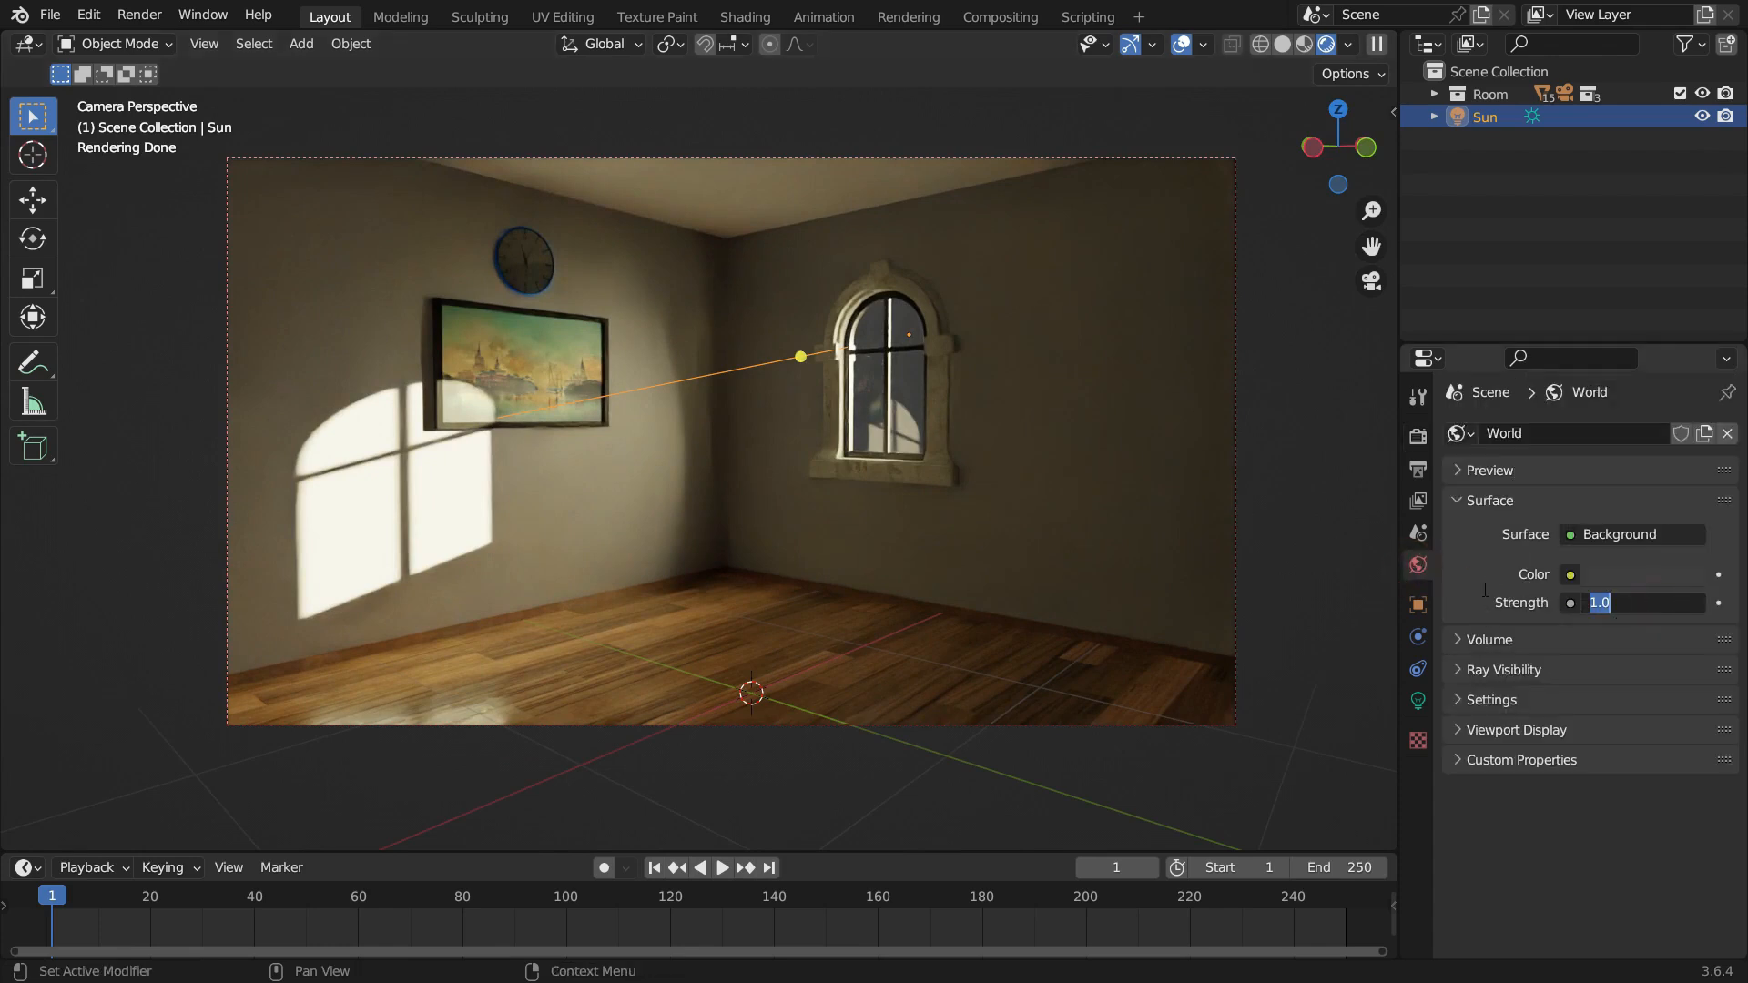
text(10.000)
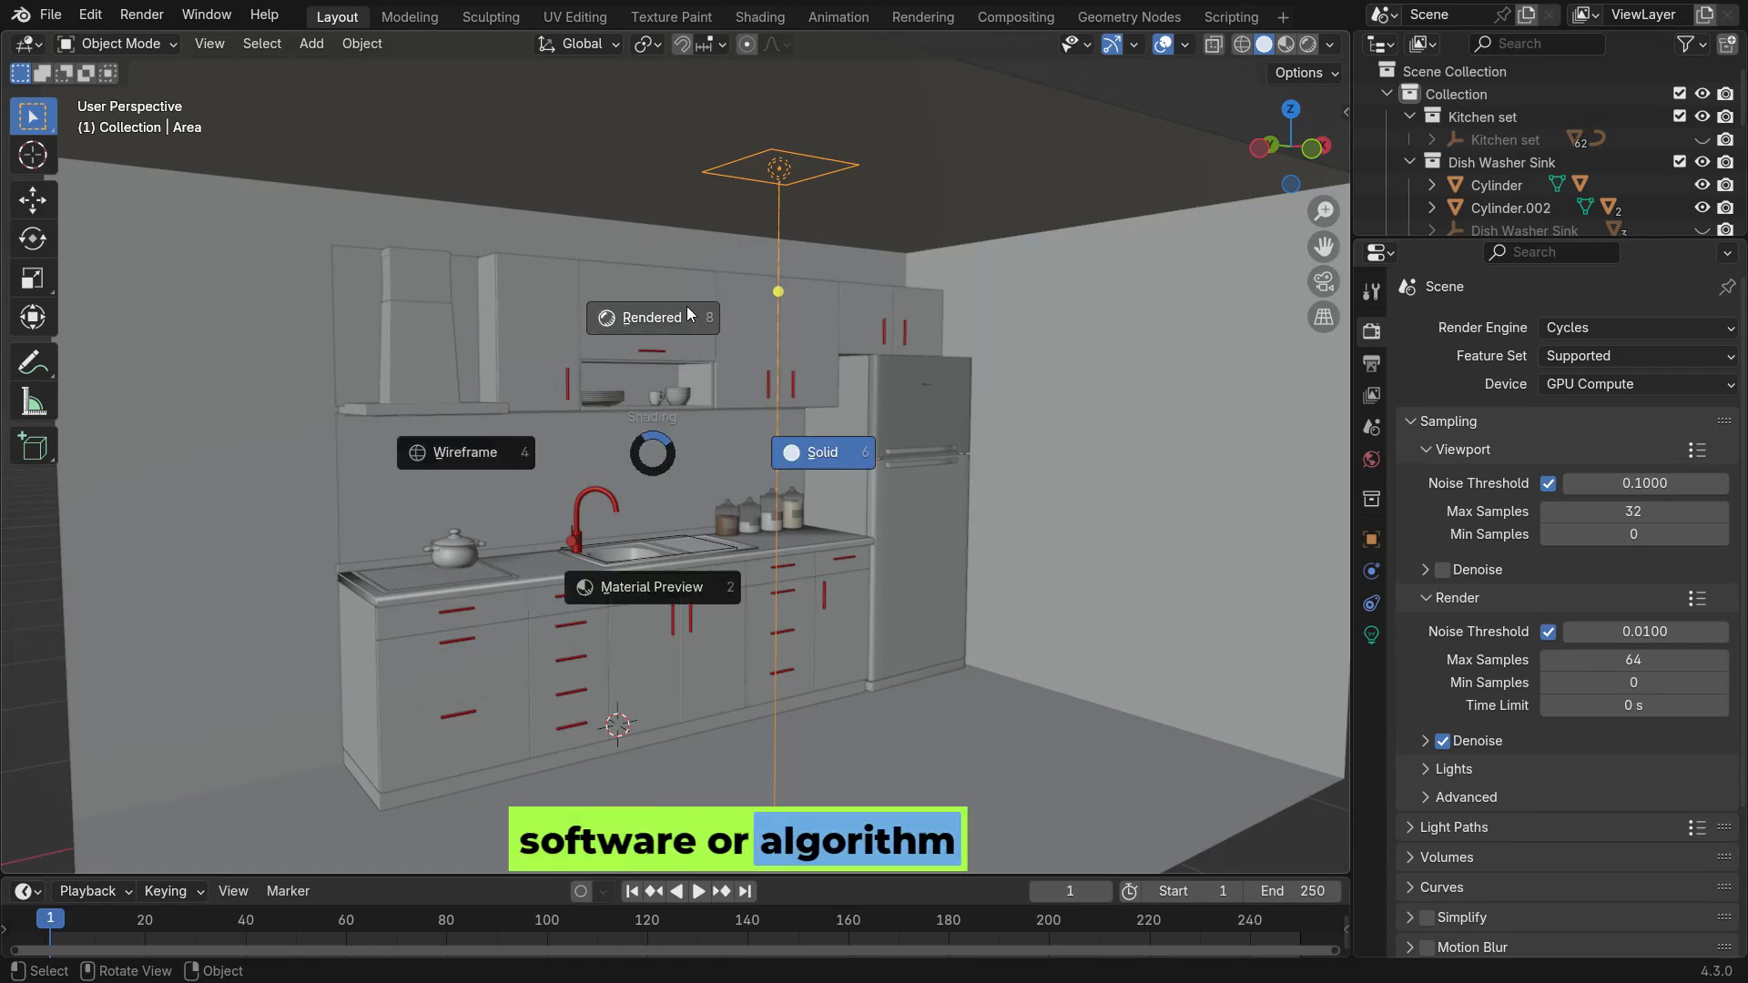
Switch the kitchen viewport to Rendered shading and orbit around the countertop.
click(650, 318)
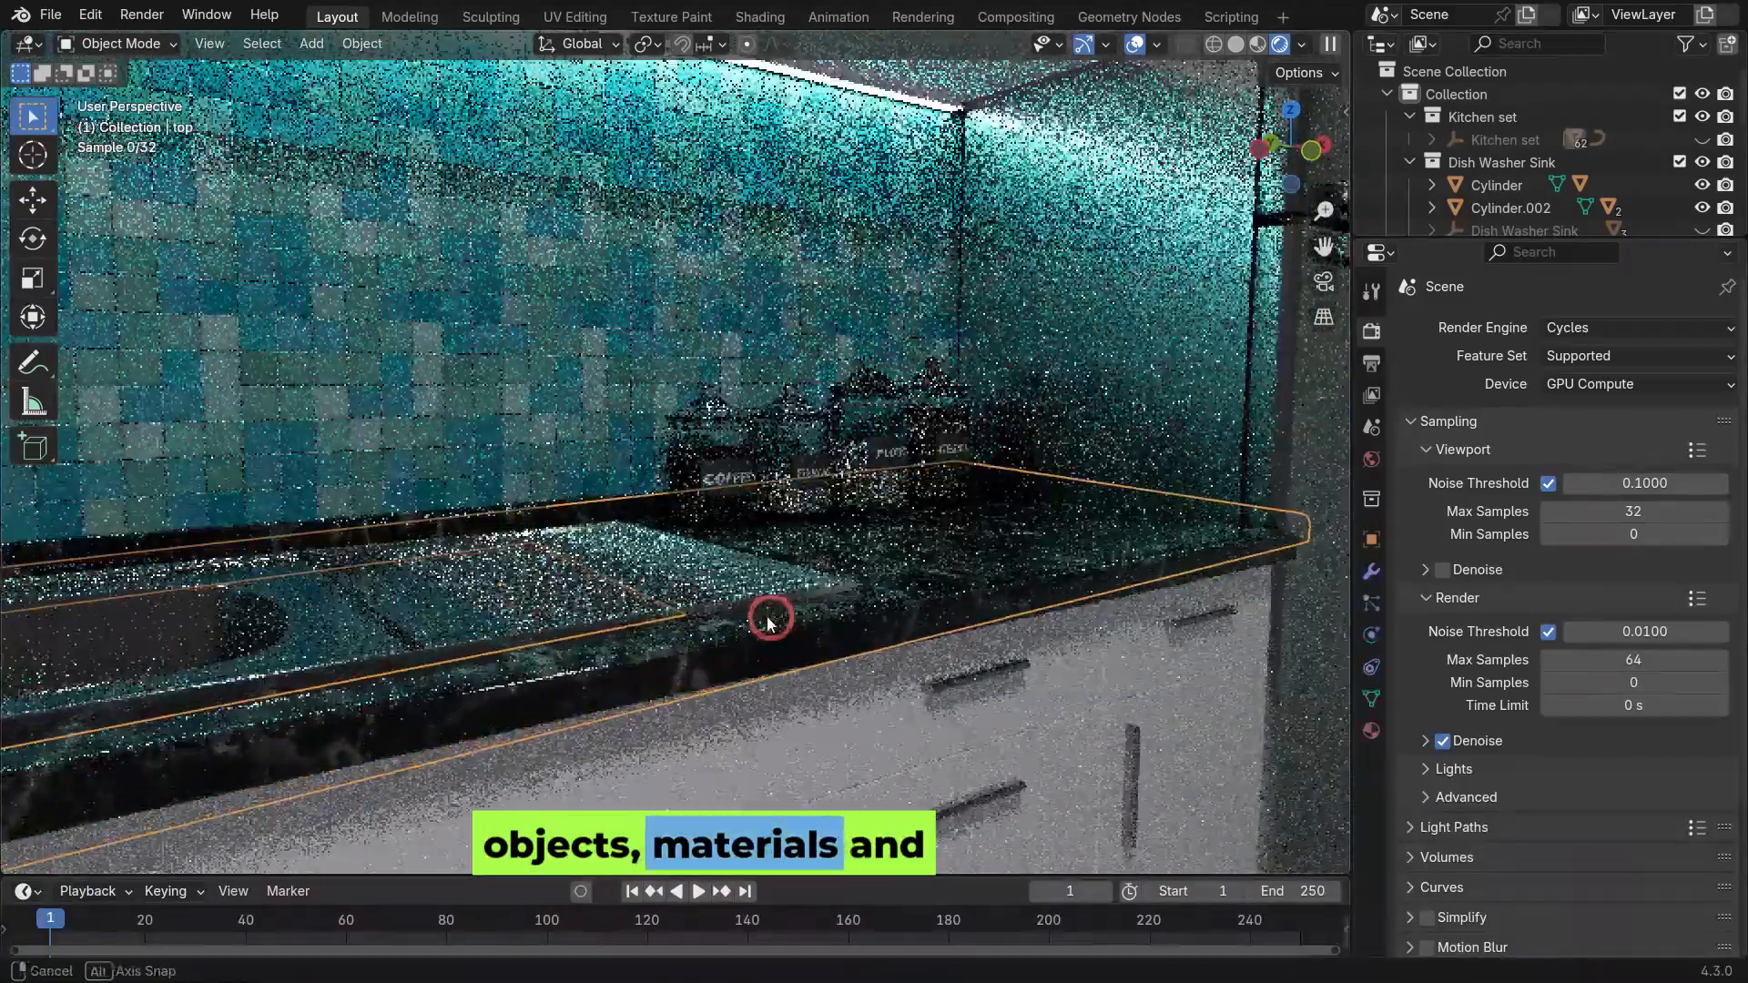
drag(769, 621, 1159, 695)
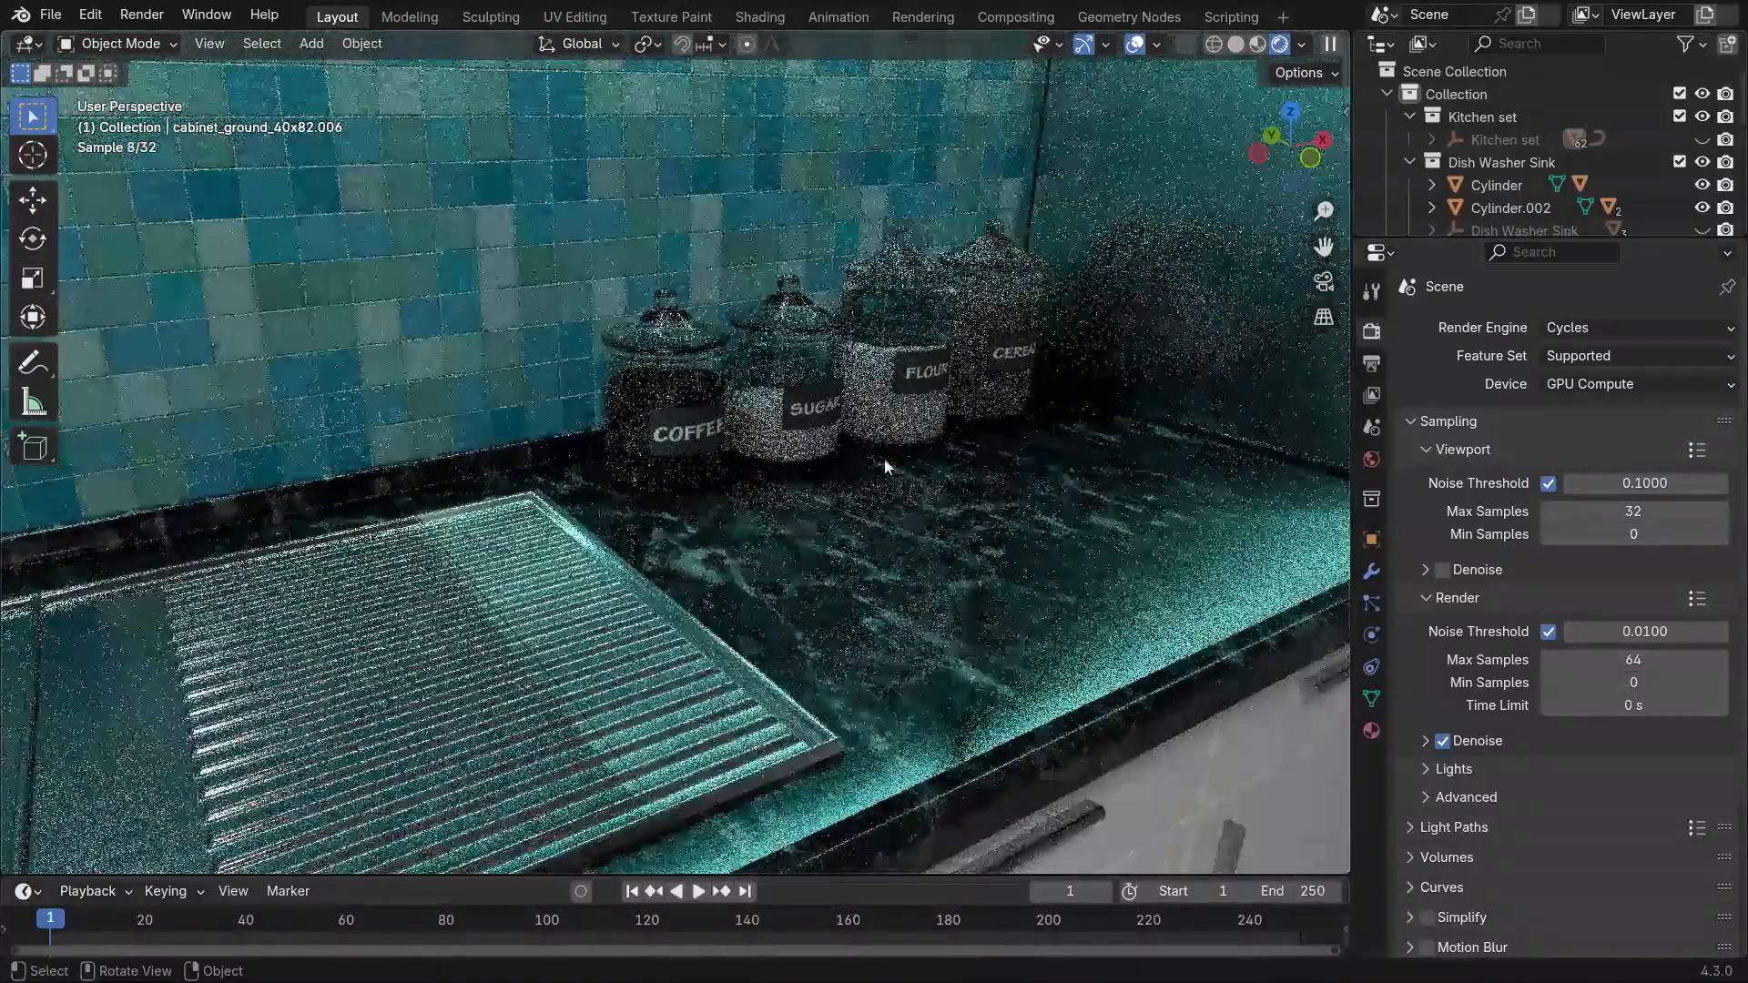
drag(886, 468, 937, 518)
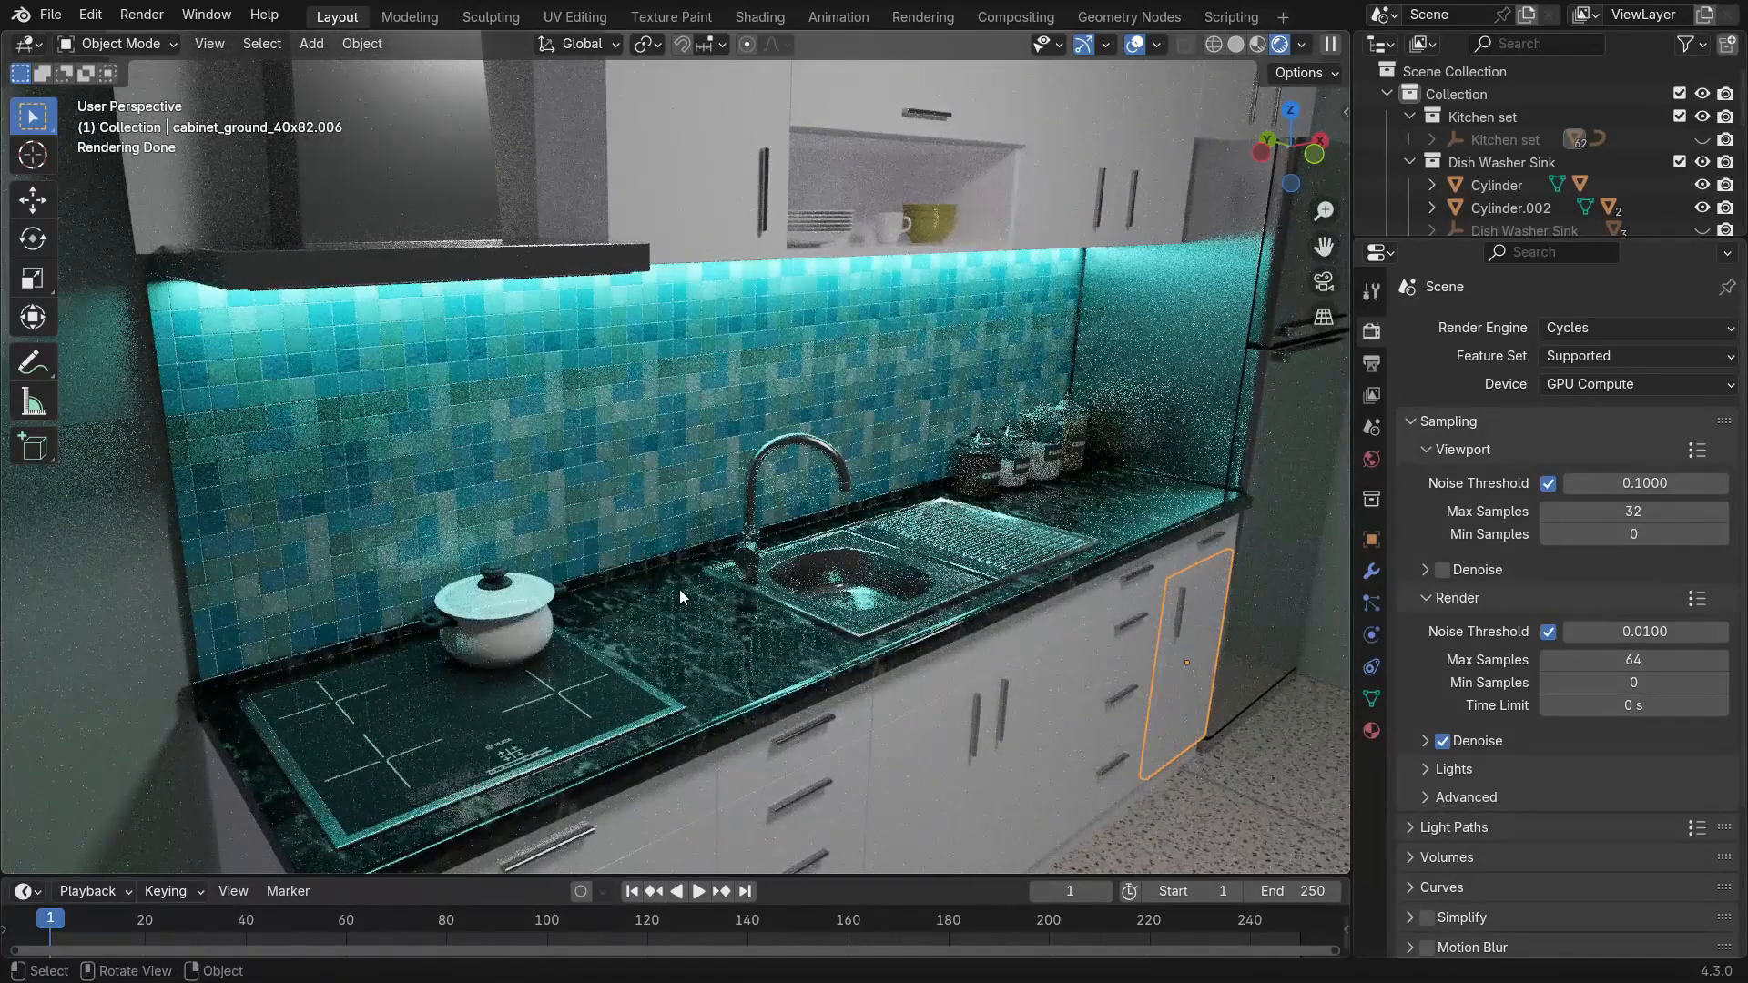
click(1633, 327)
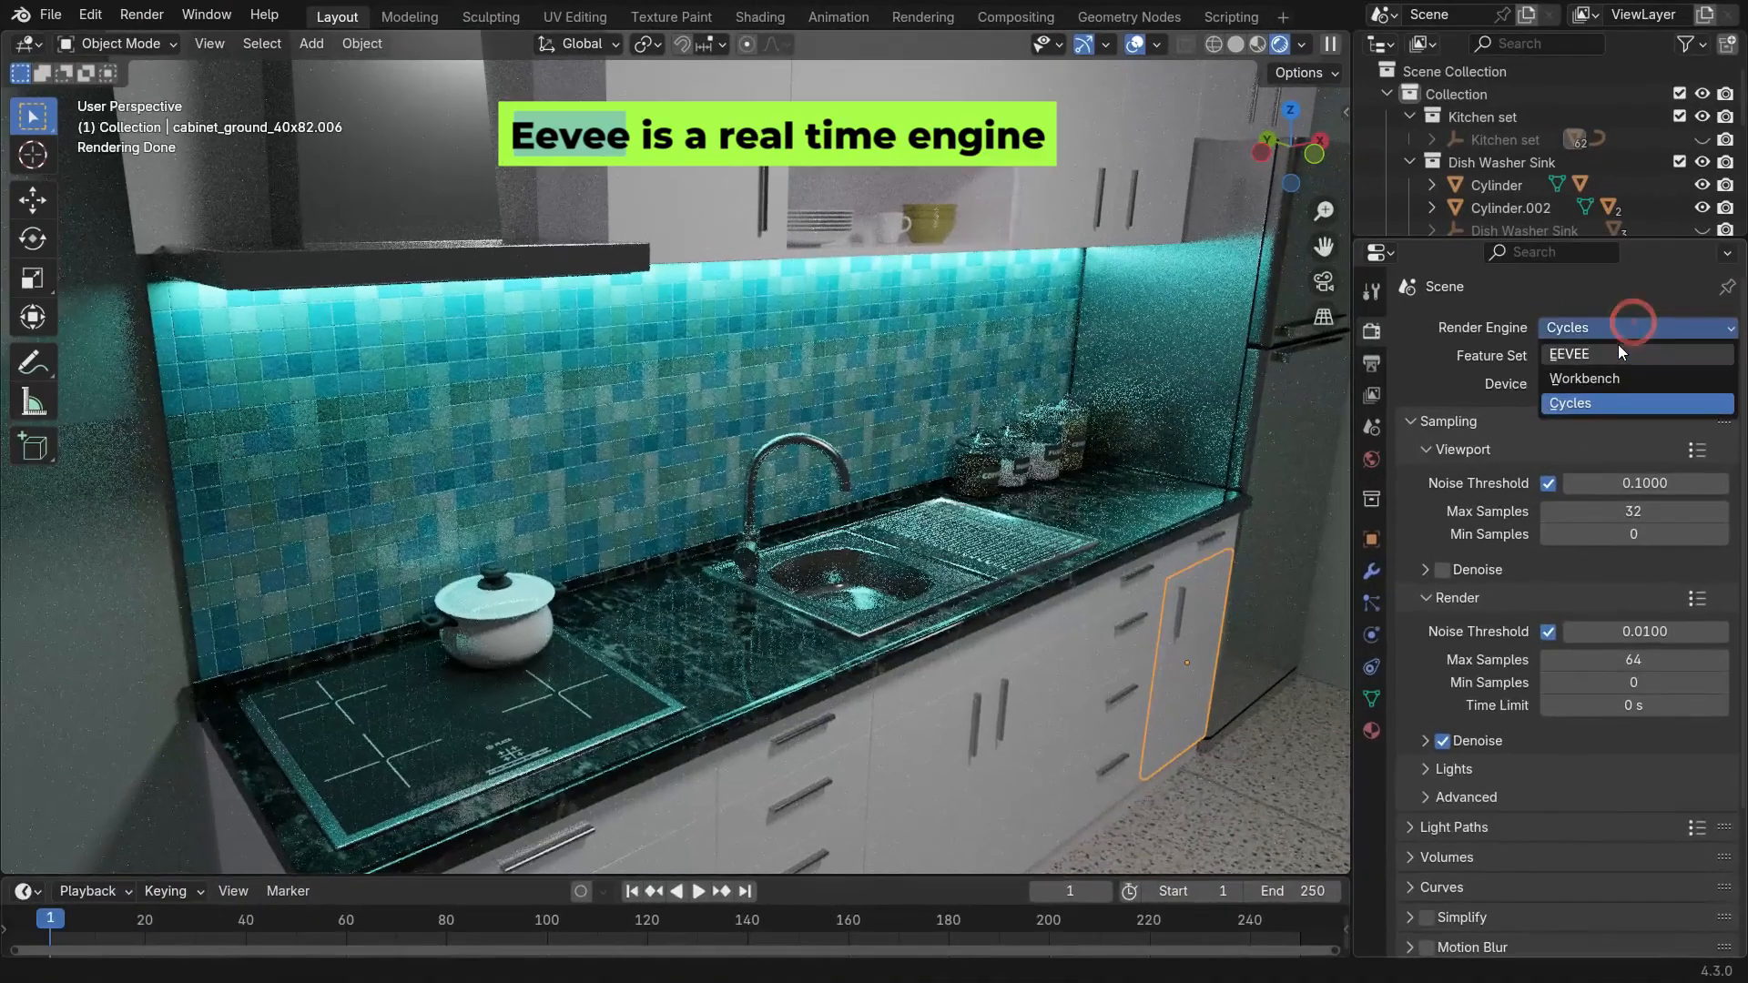
Preview the kitchen in EEVEE, then return the render engine to Cycles.
click(1569, 354)
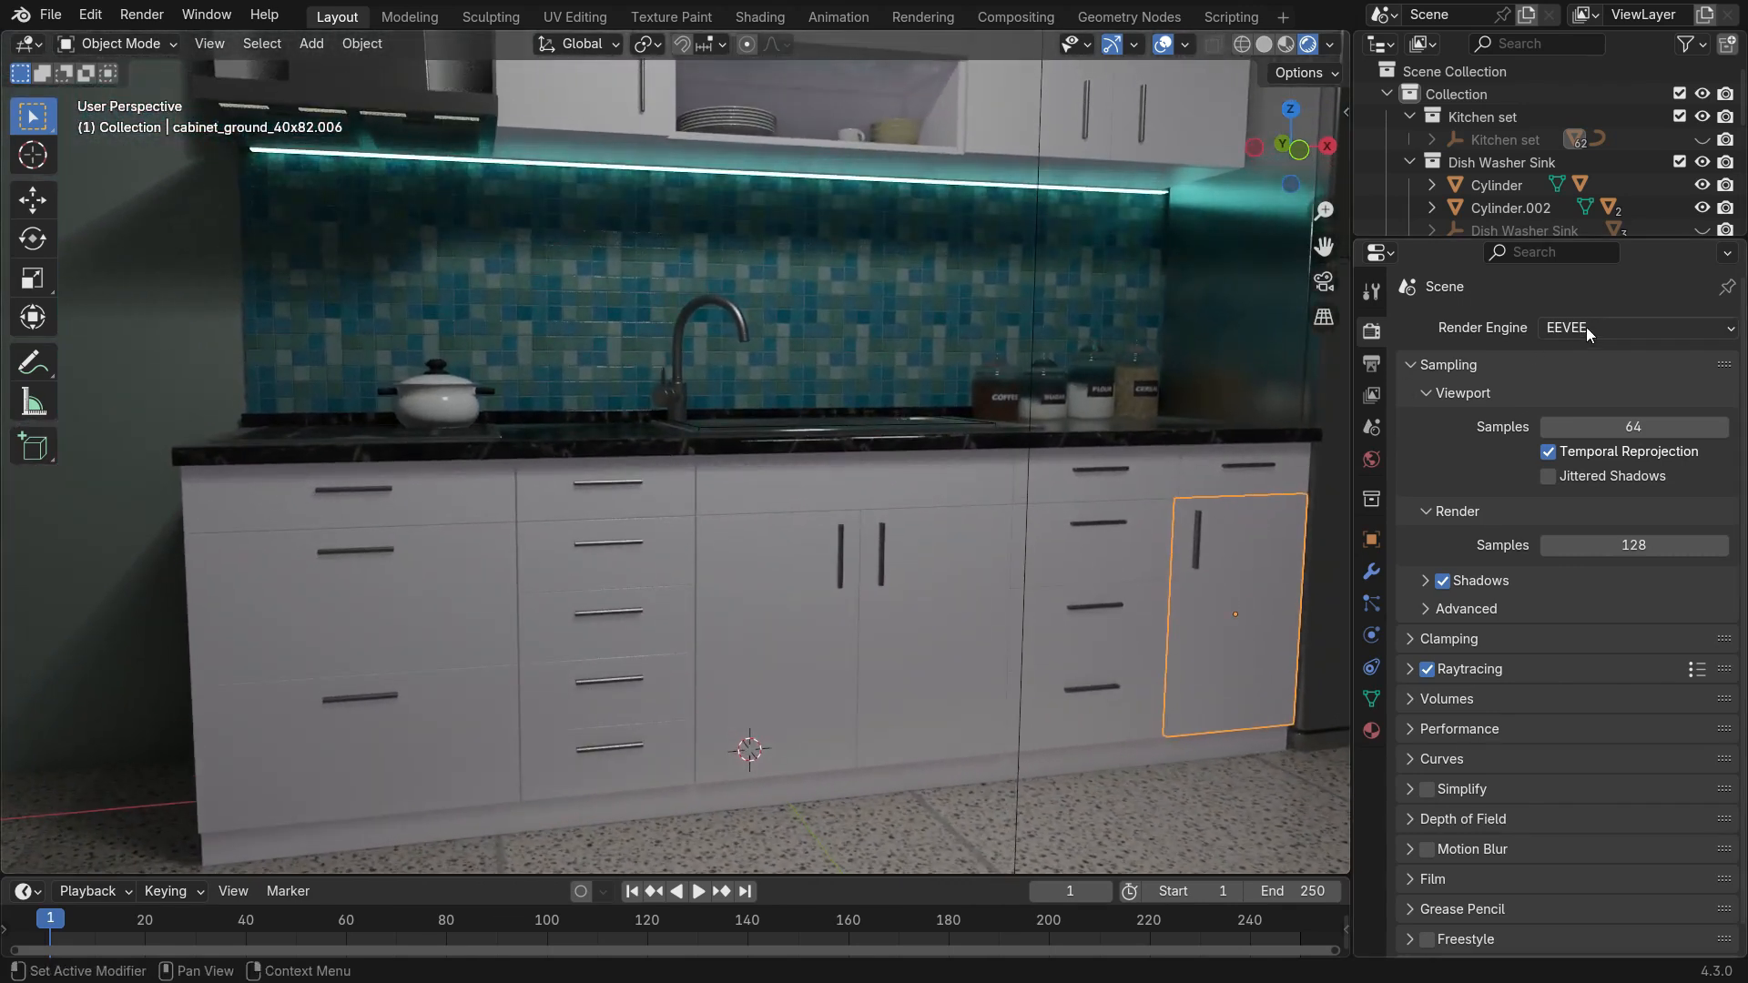
click(1633, 327)
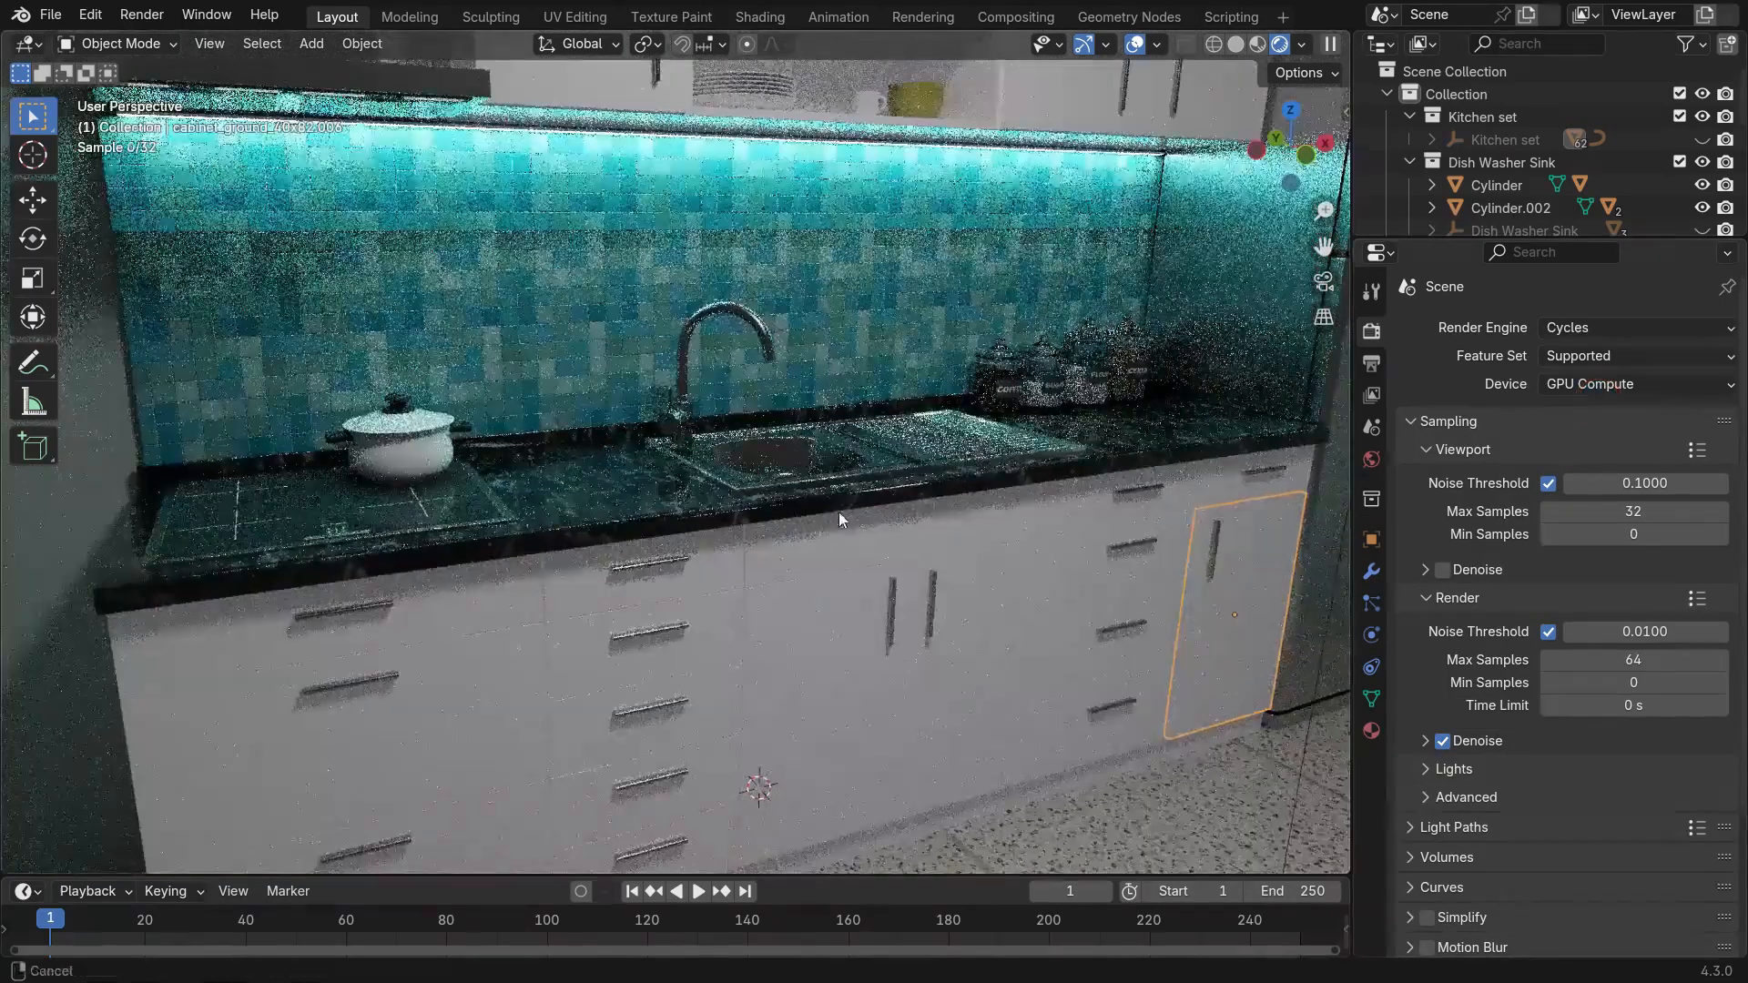
Raise the Cycles viewport Max Samples from 32 to 64 while the kitchen re-renders.
drag(839, 518, 789, 535)
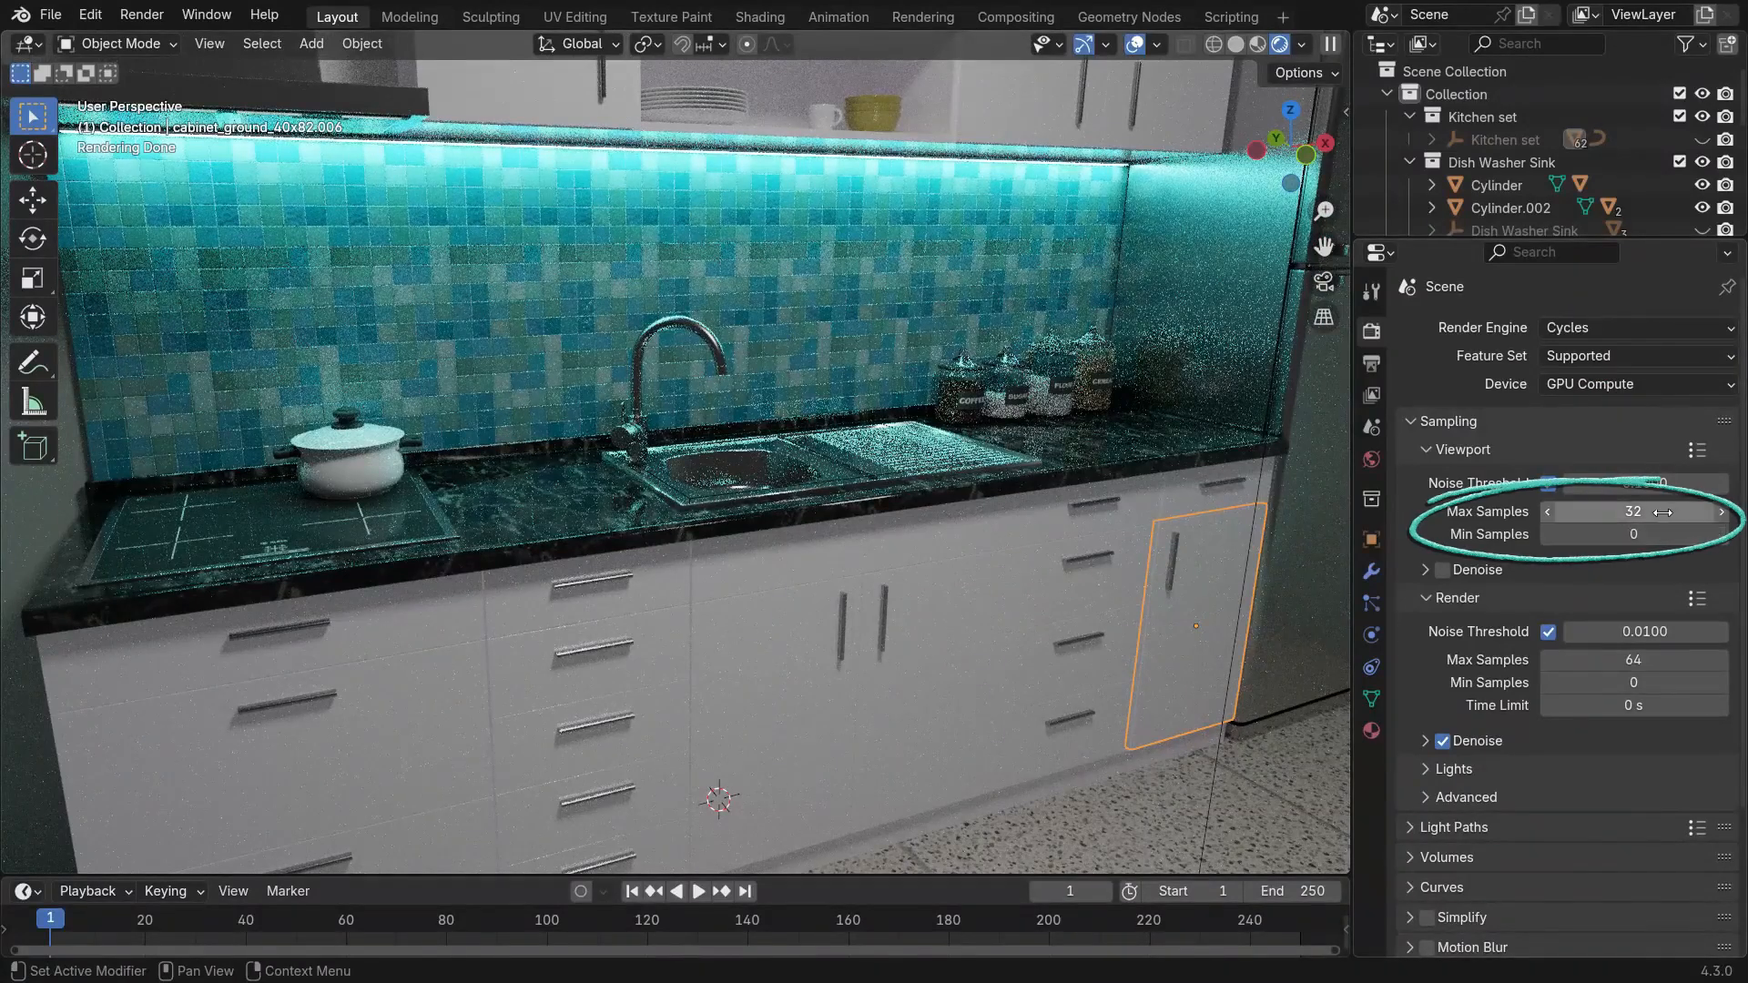
click(1634, 511)
text(64)
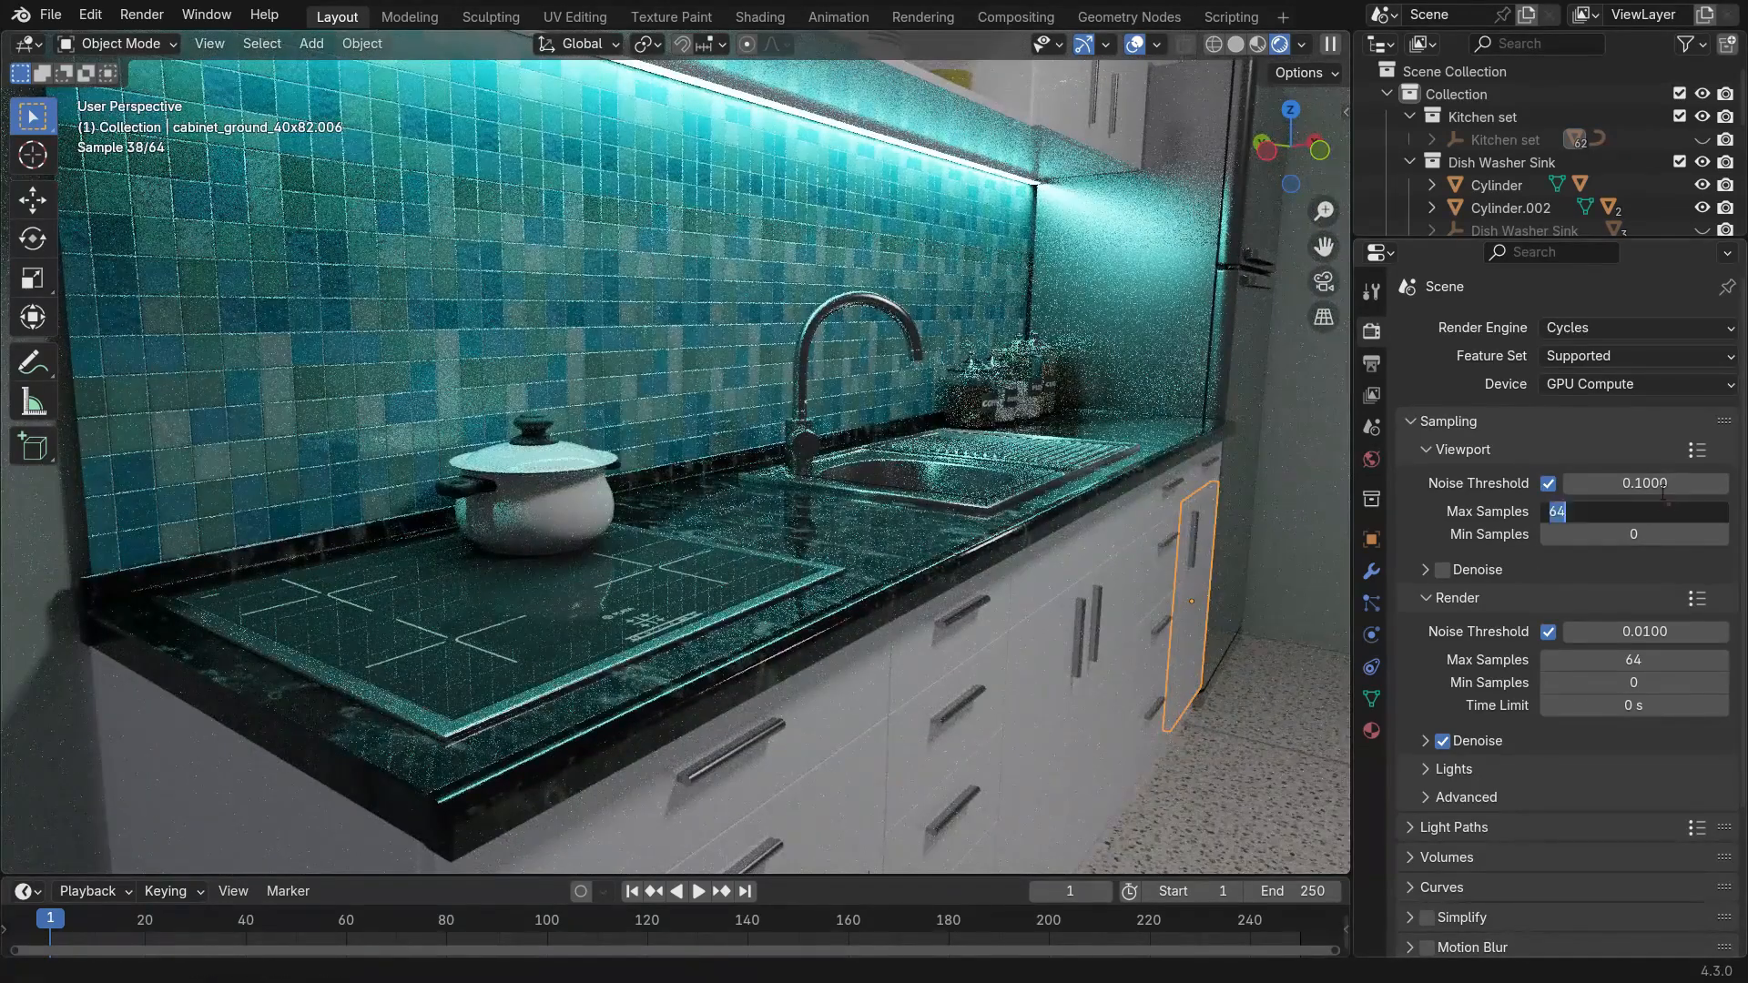
click(1633, 511)
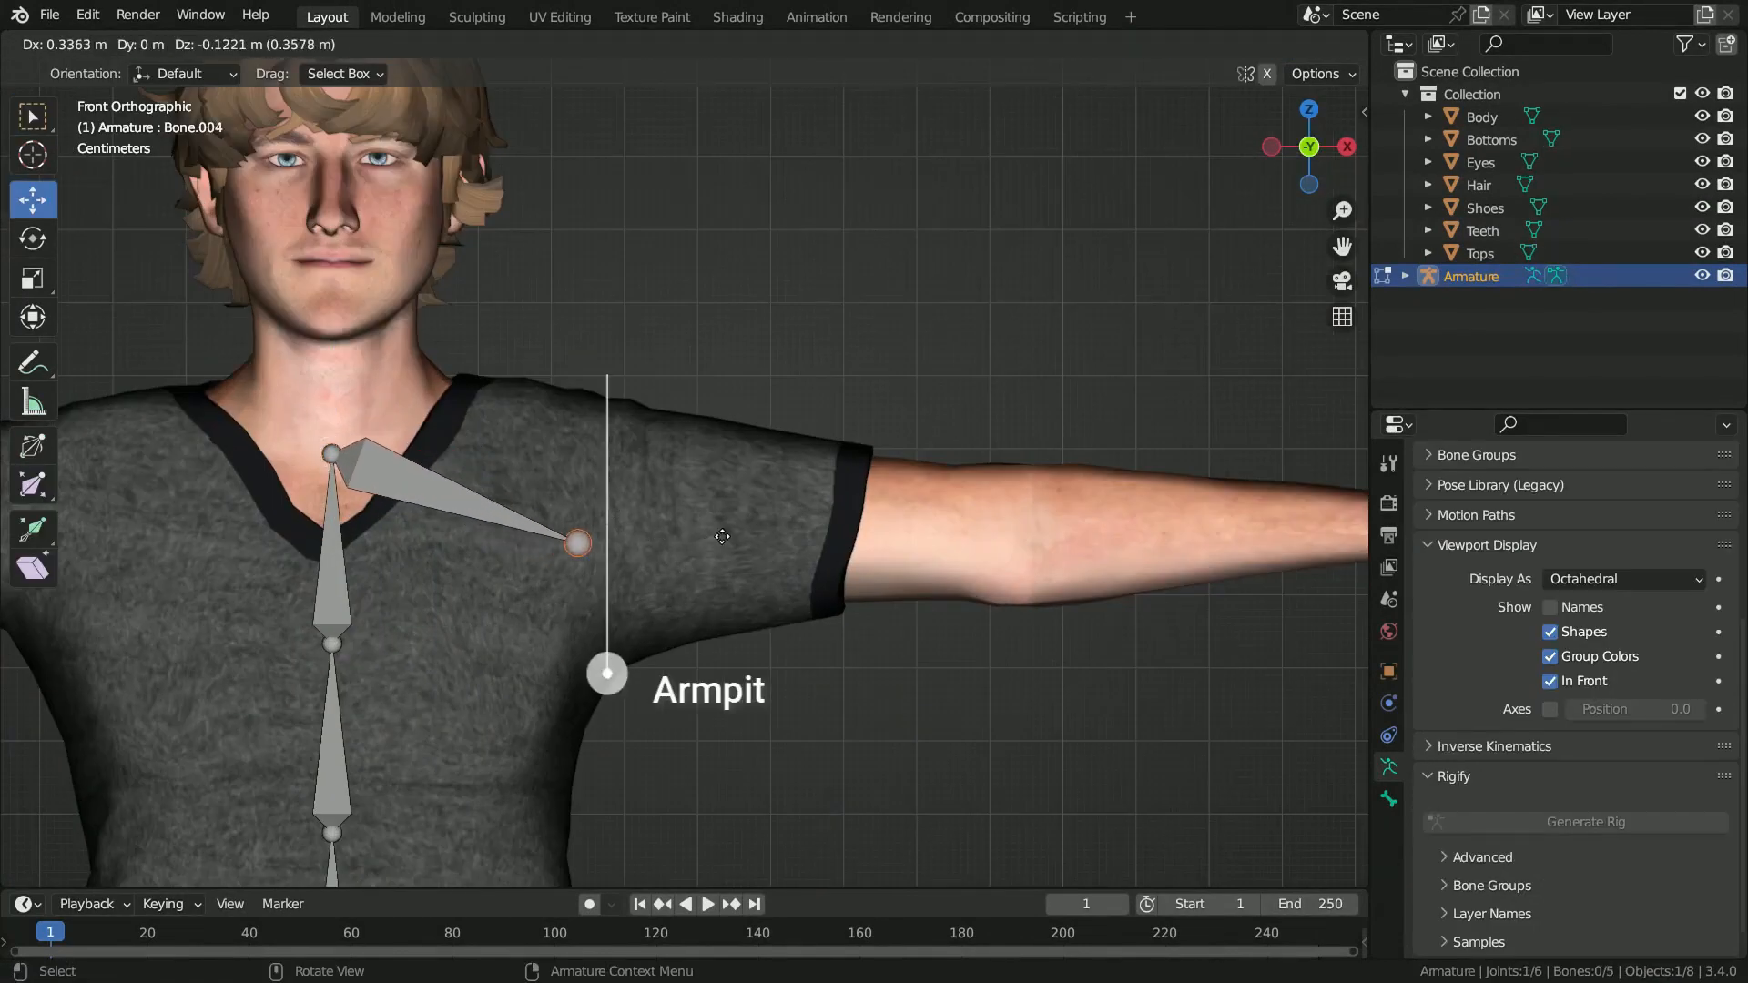
Move the shoulder bone's tail to the armpit and extrude an upper-arm bone along X to the elbow.
drag(578, 545, 607, 531)
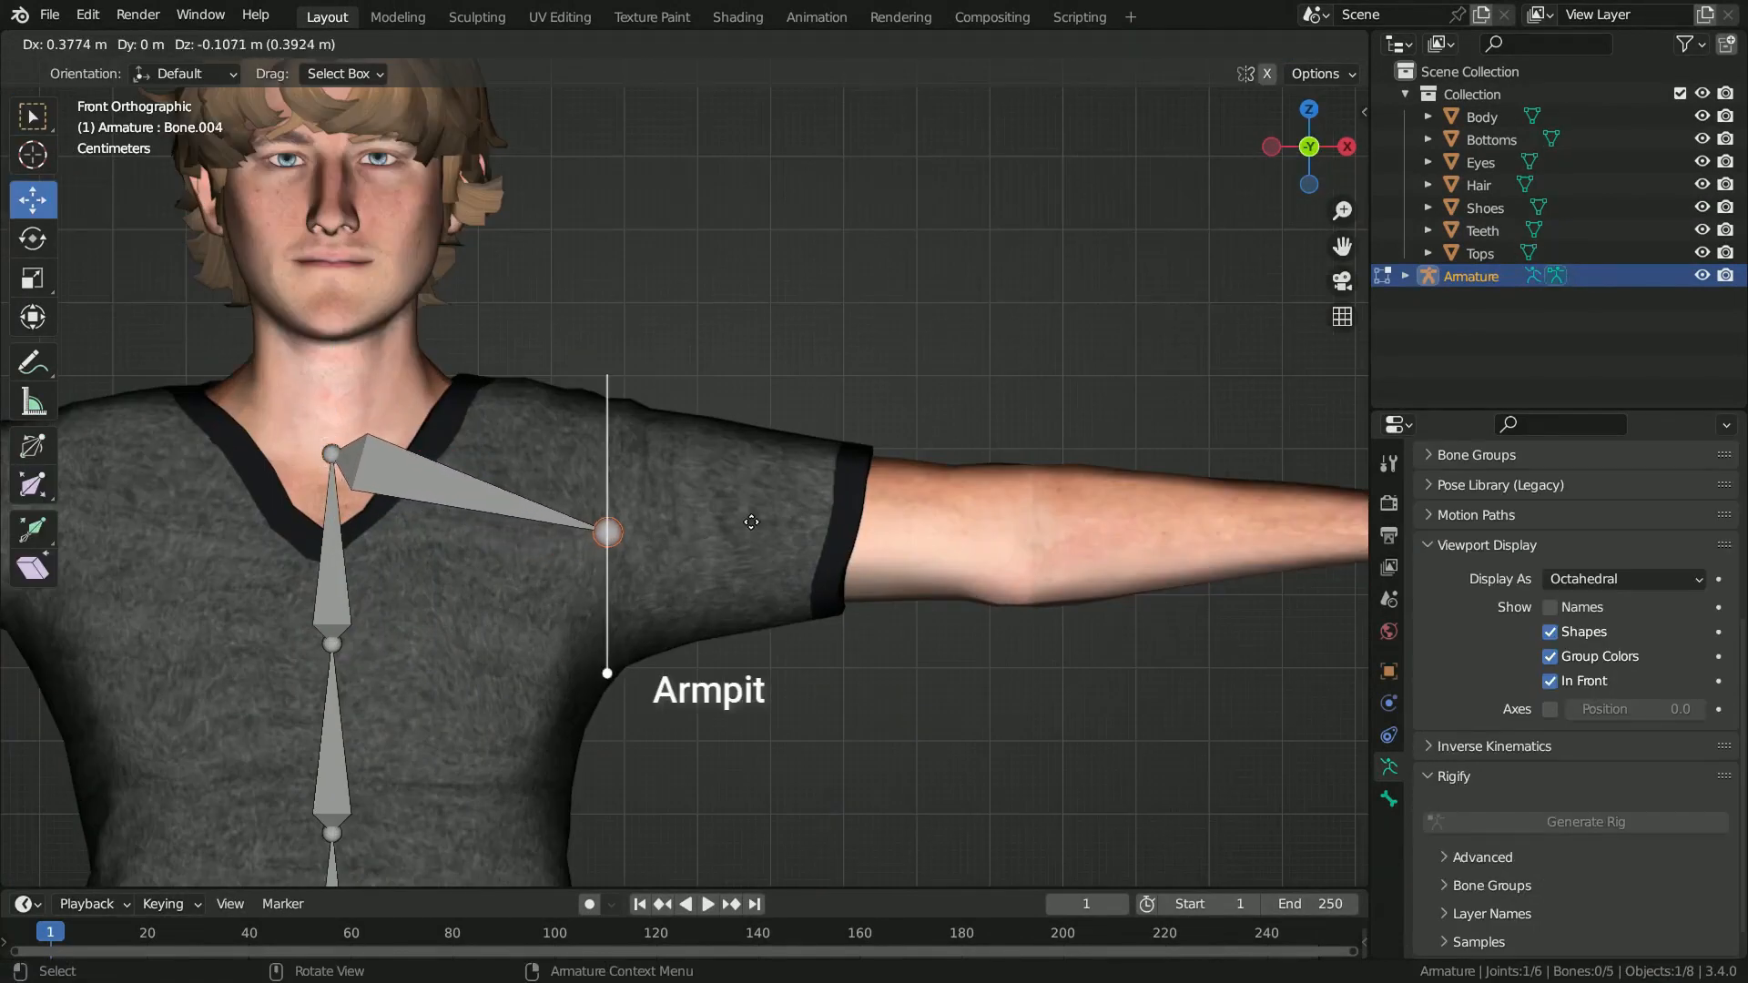
drag(607, 533, 950, 526)
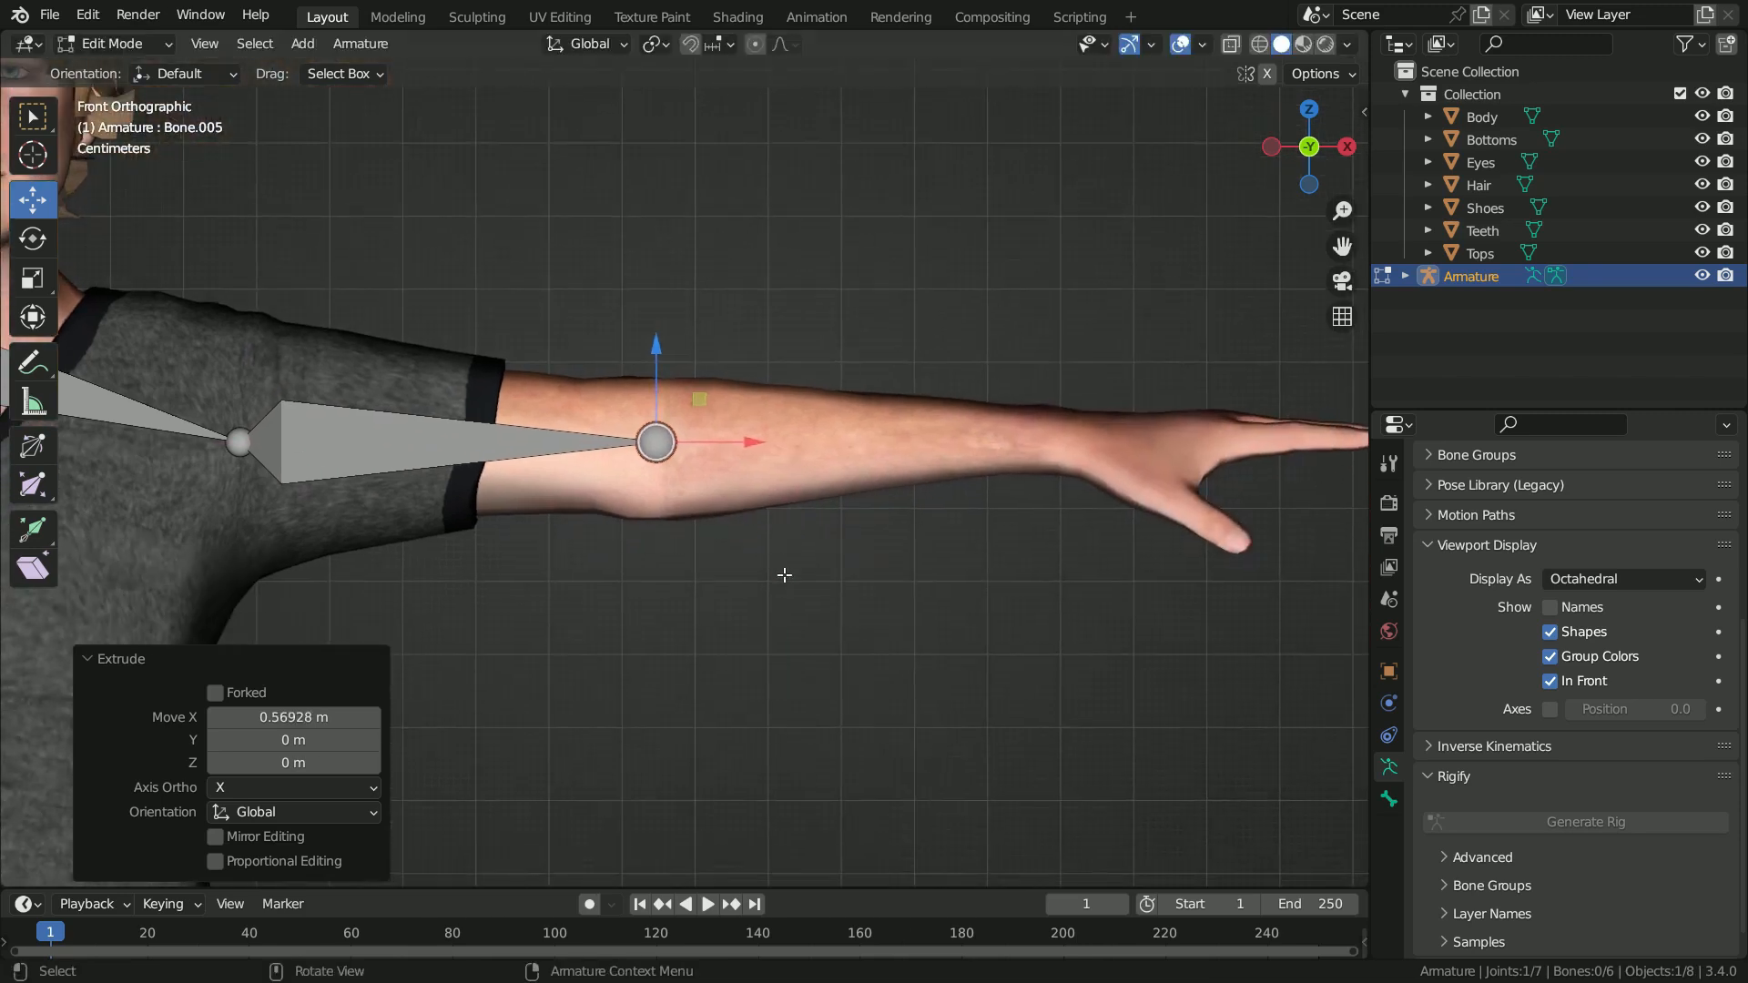
drag(655, 441, 1043, 440)
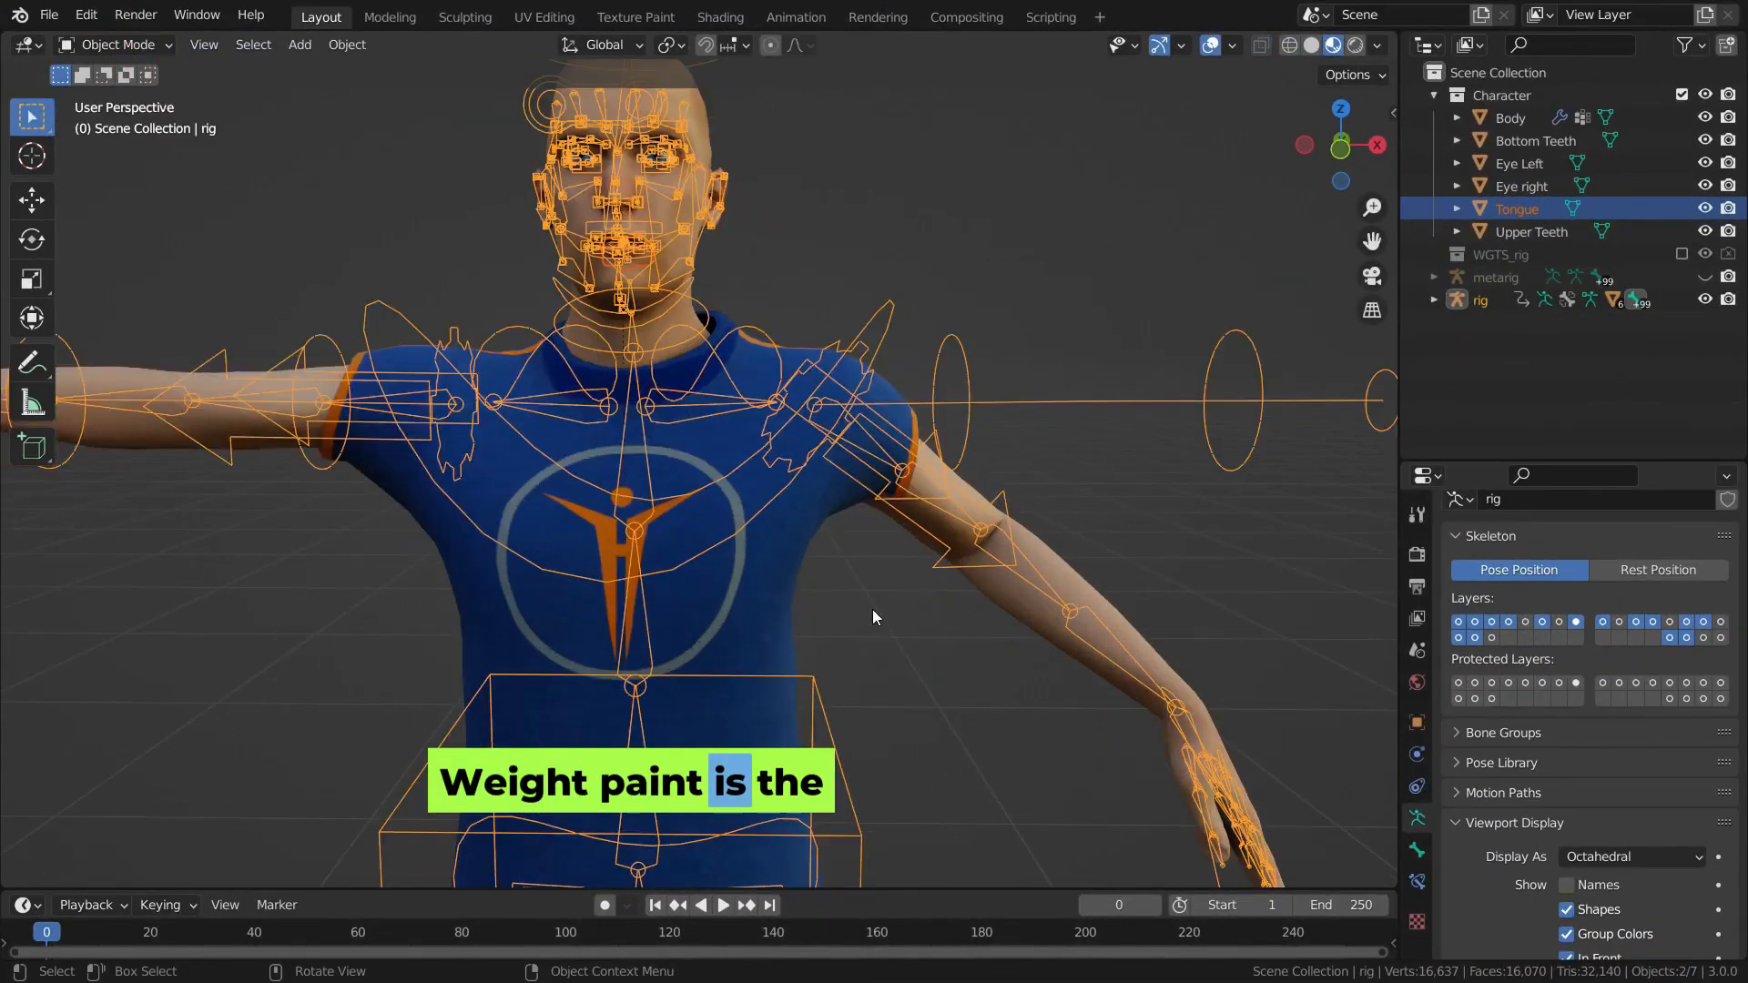
Switch the character's Body mesh into Weight Paint mode to view bone influence.
click(114, 45)
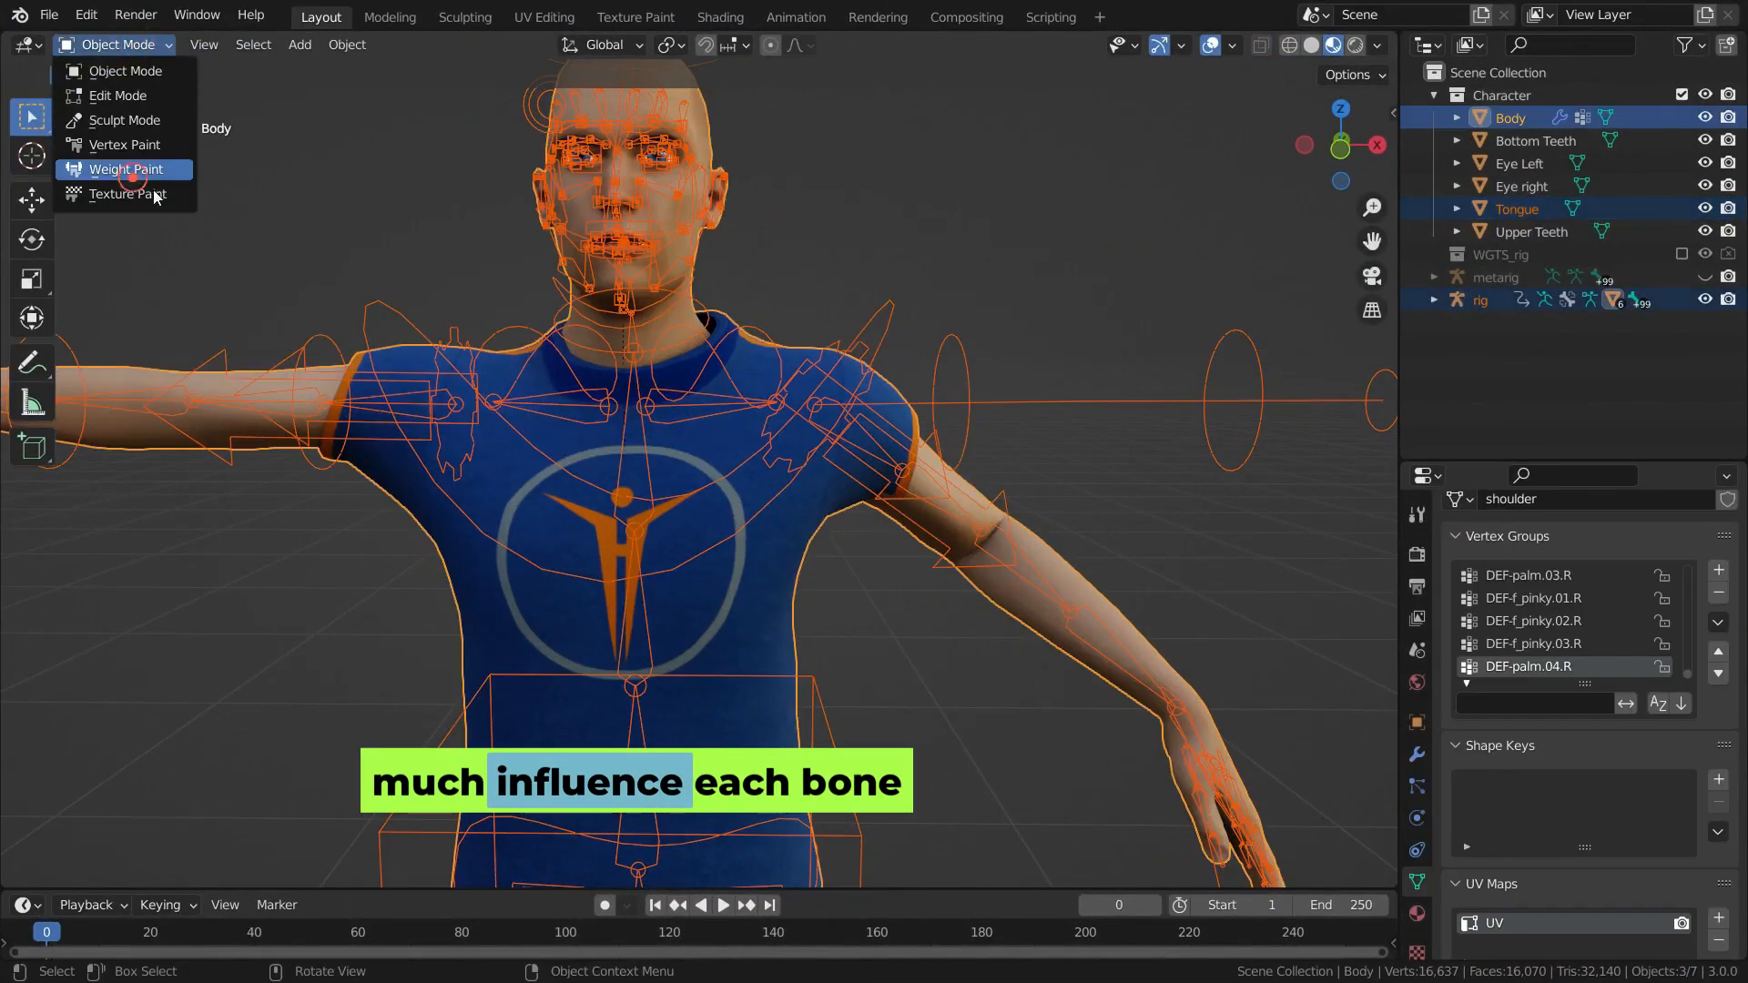
click(123, 168)
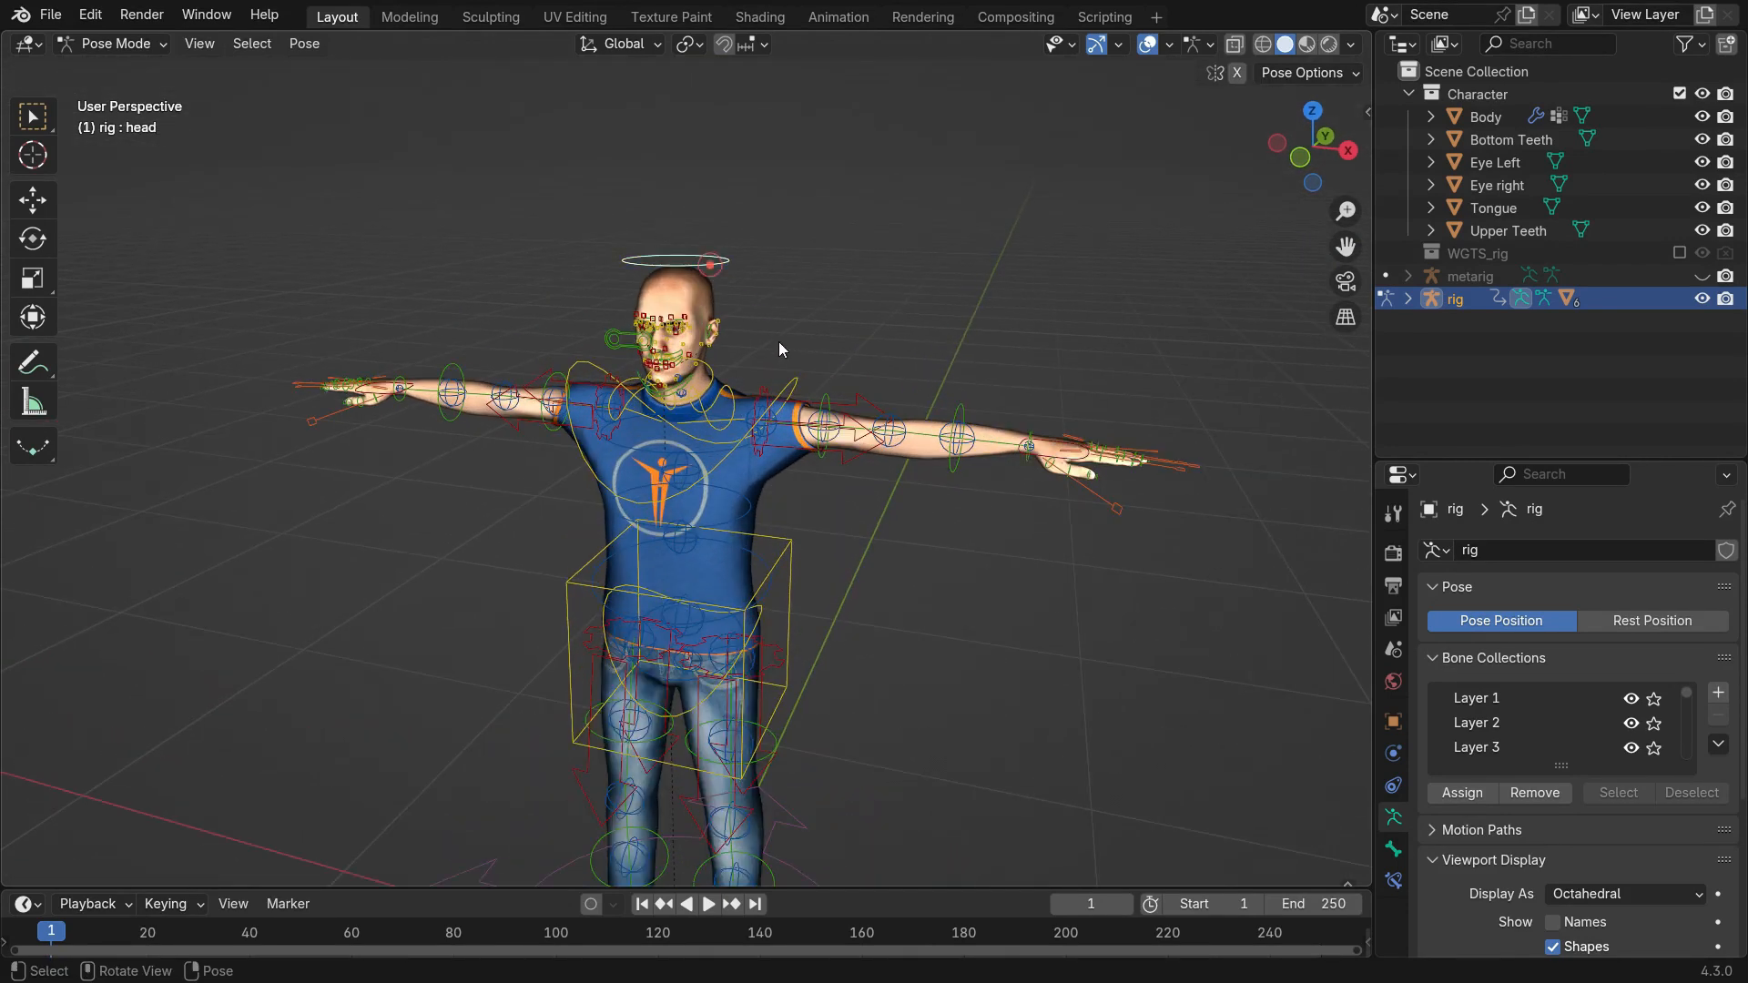
Begin rotating a bone of the rig in Pose Mode.
key(r)
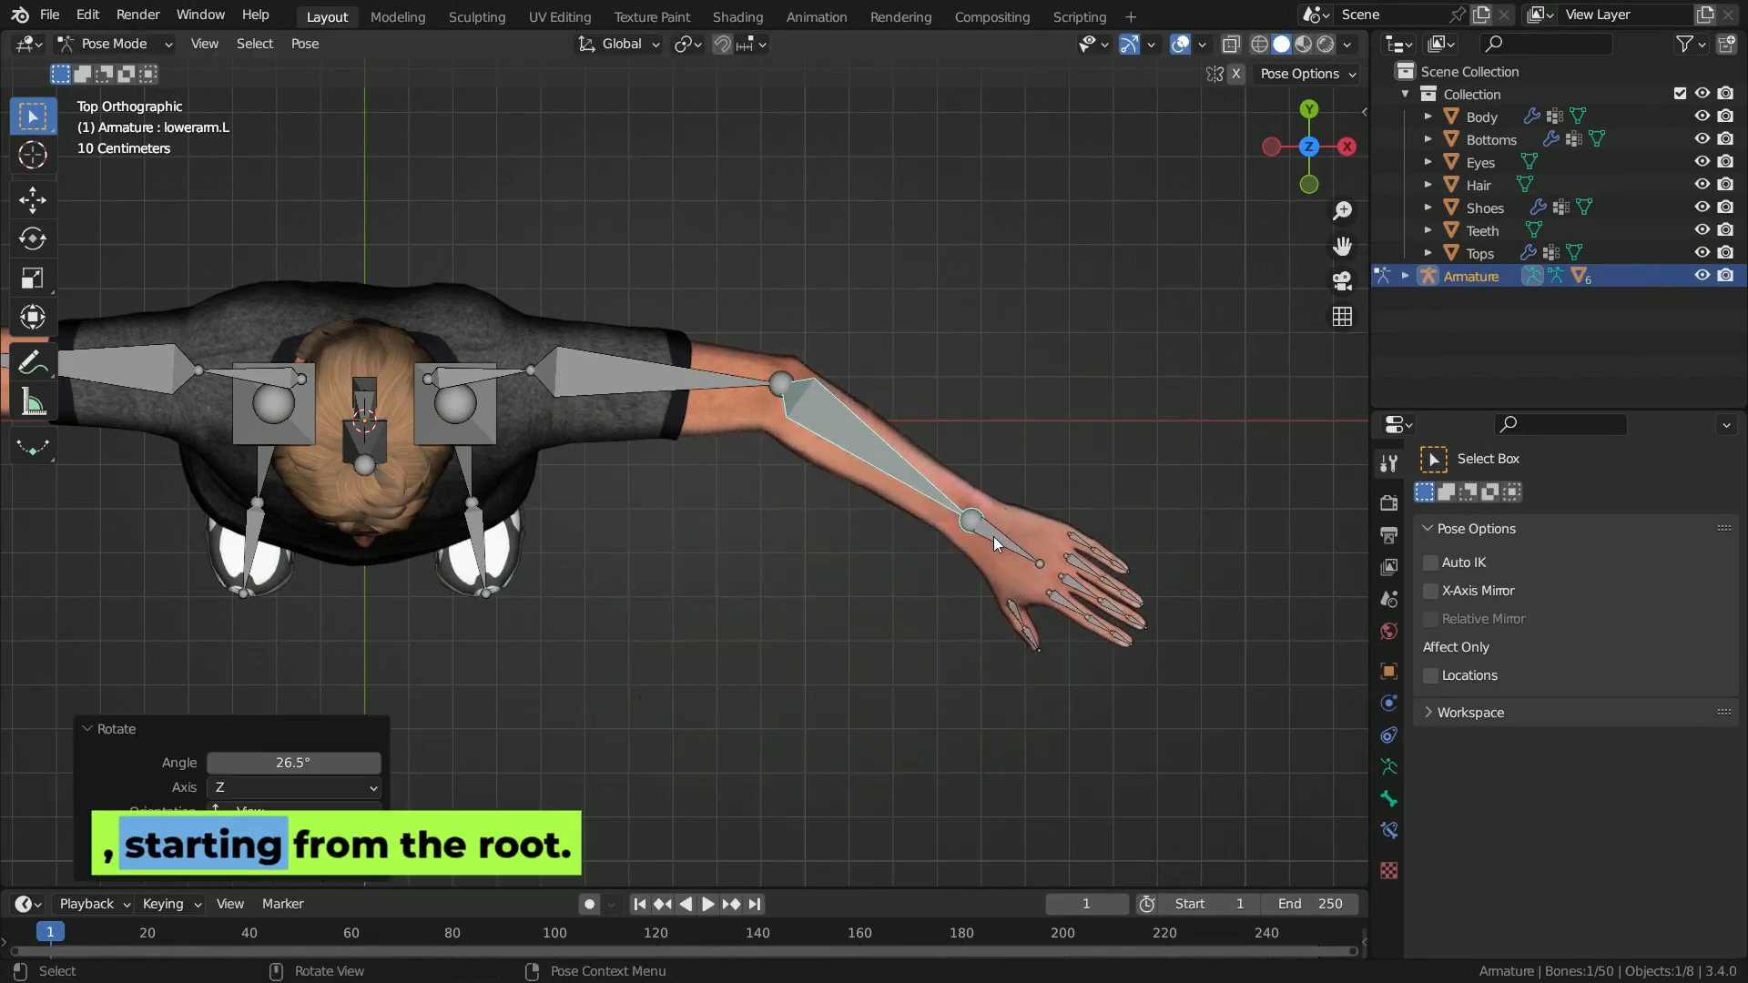
Rotate lowerarm.L in top view so the forearm swings down toward the body.
key(r)
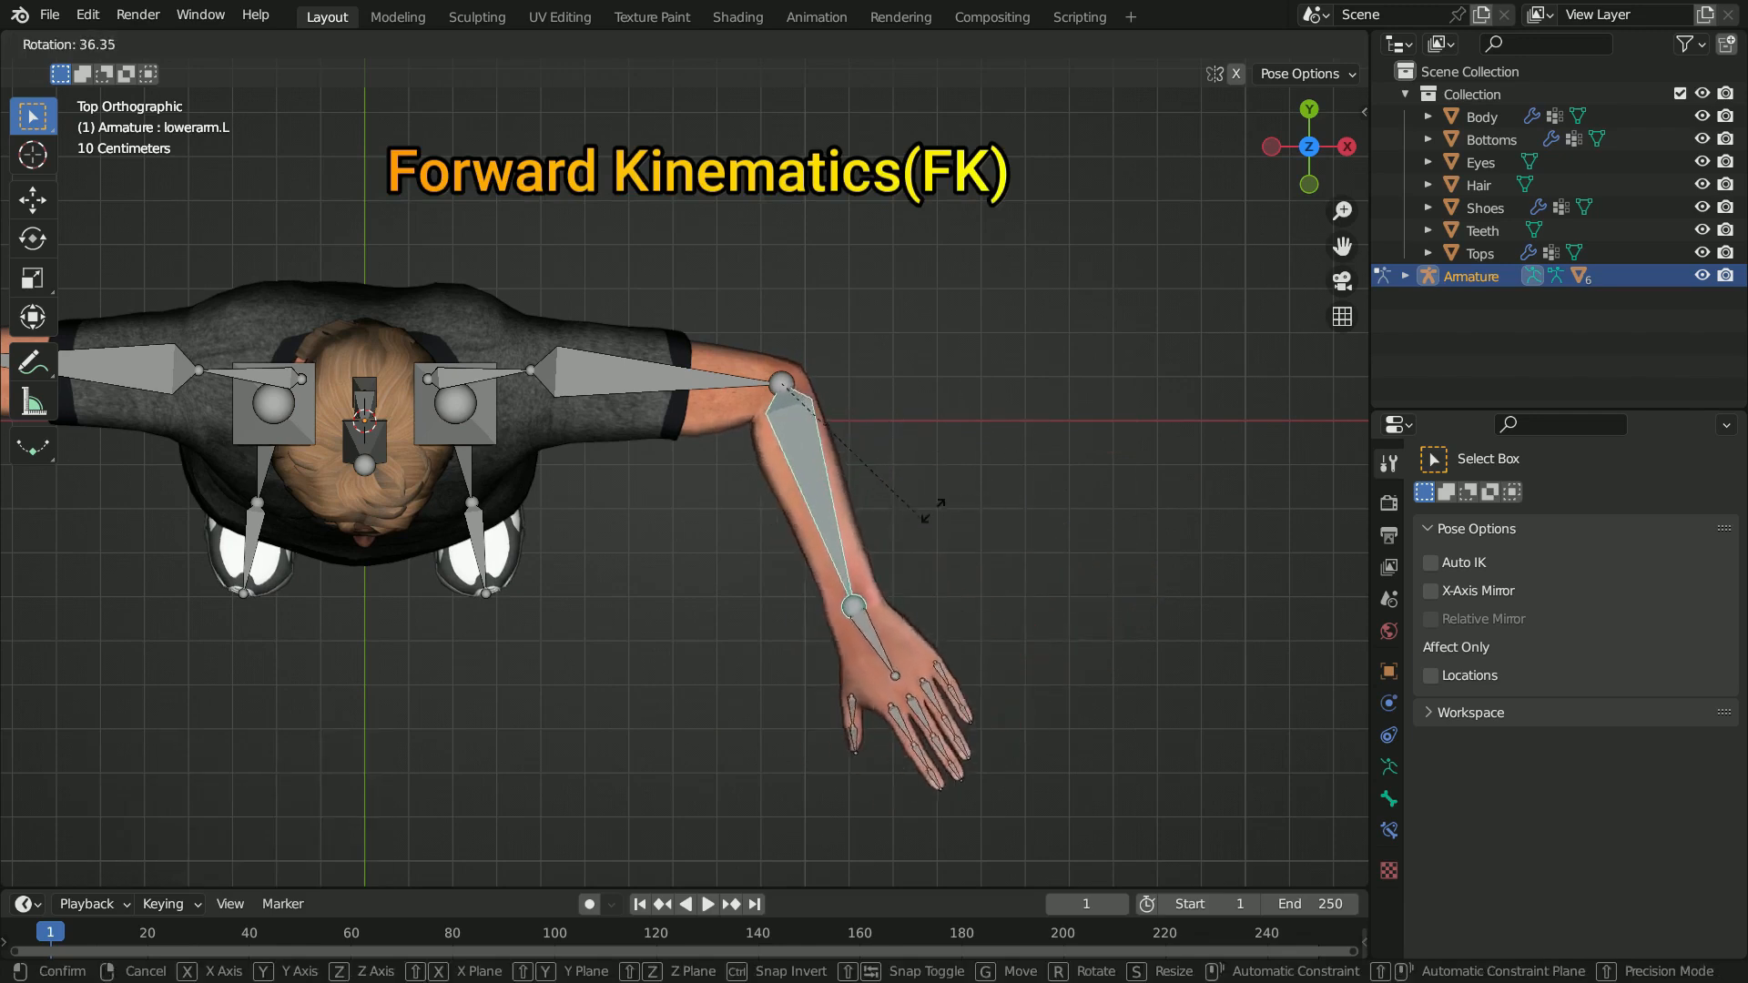
key(r)
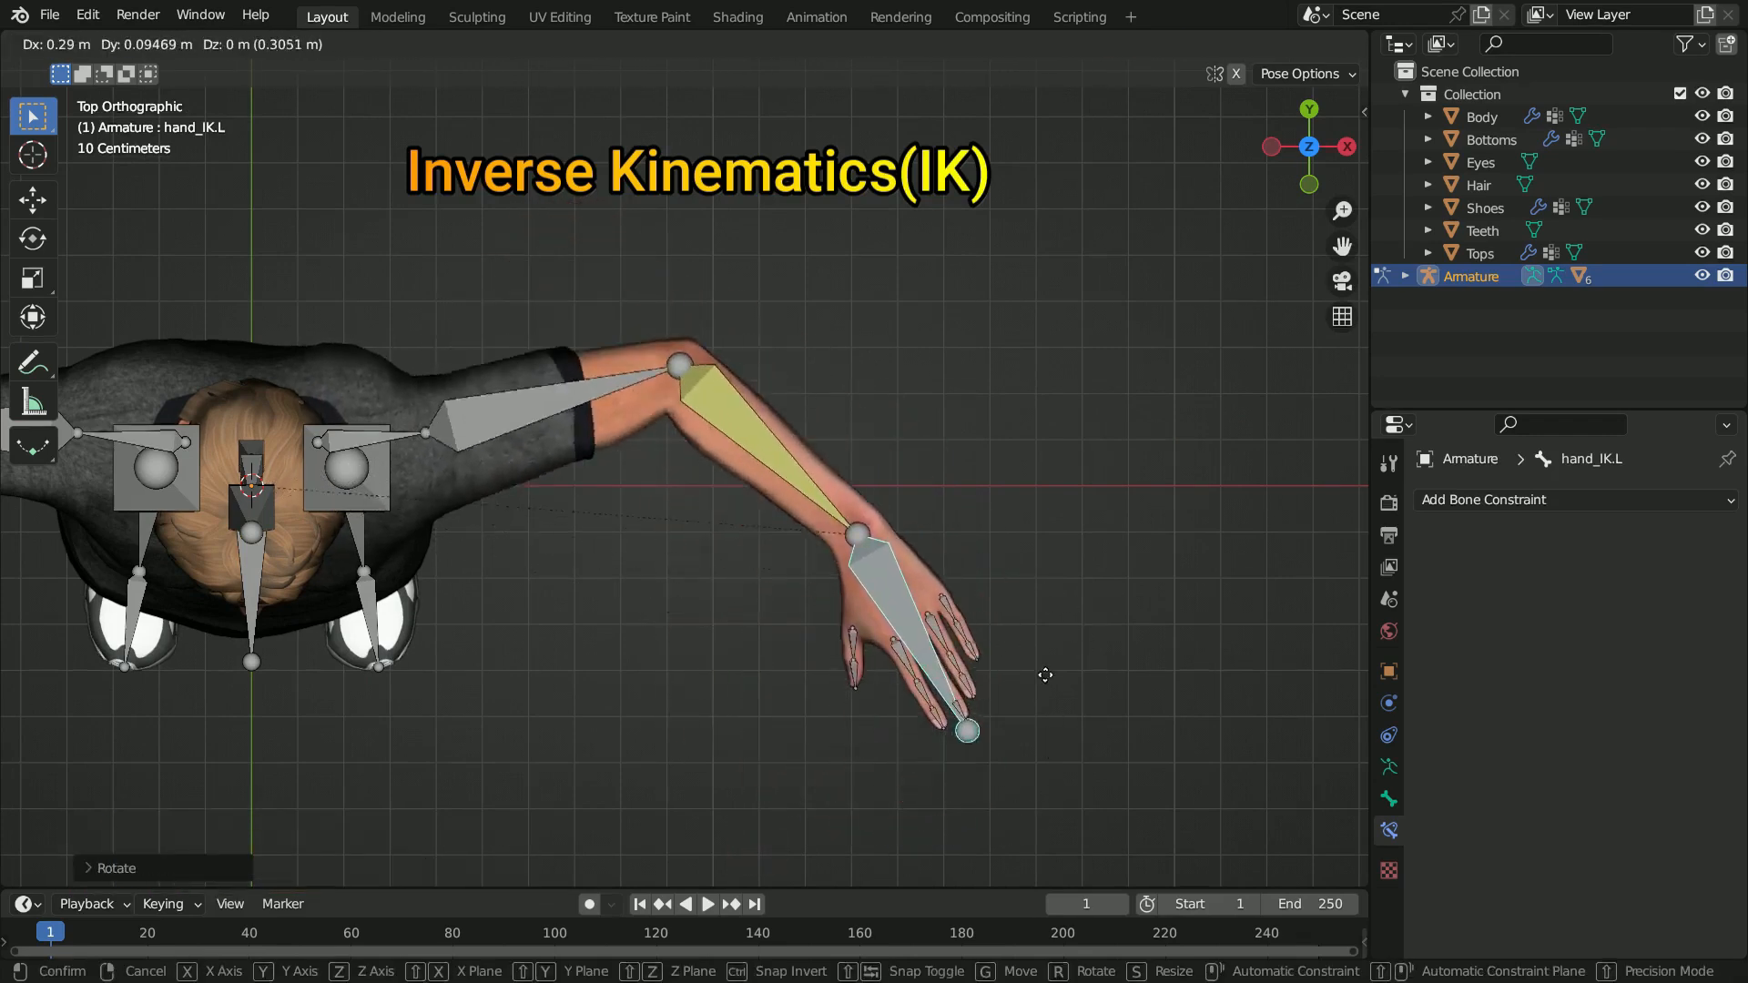
Drag hand_IK.L to new positions so the IK chain bends upper arm and forearm.
drag(964, 732, 900, 525)
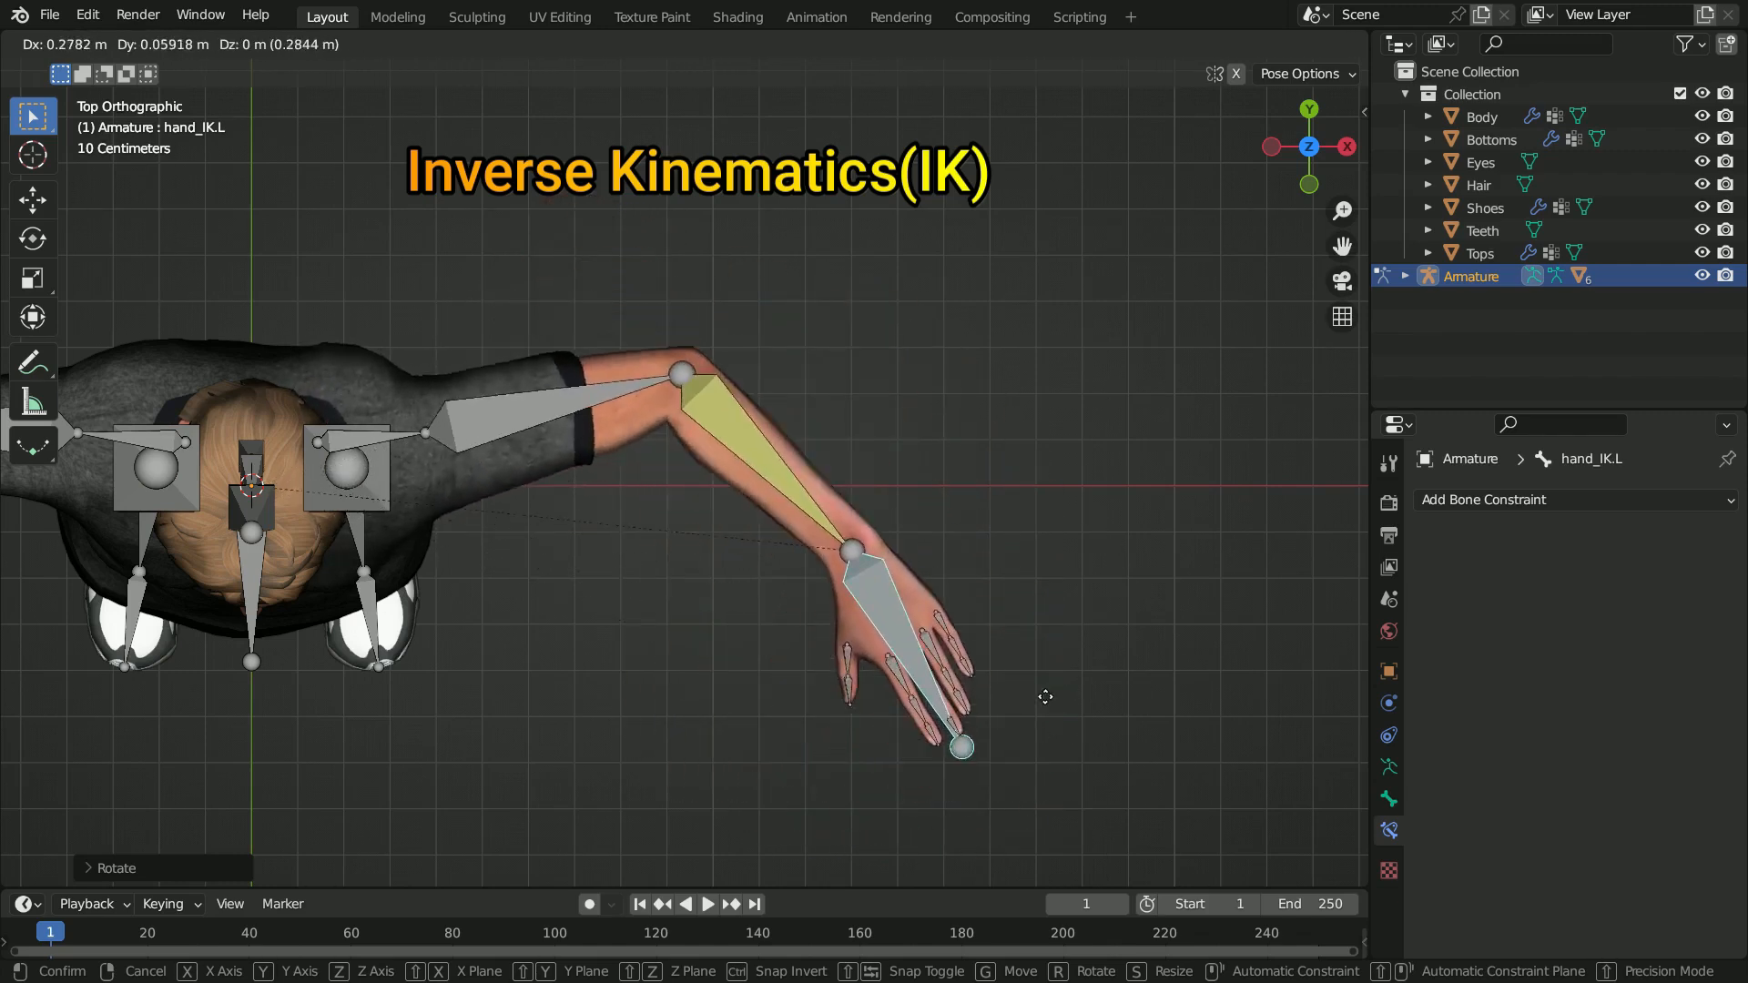
drag(962, 747, 919, 803)
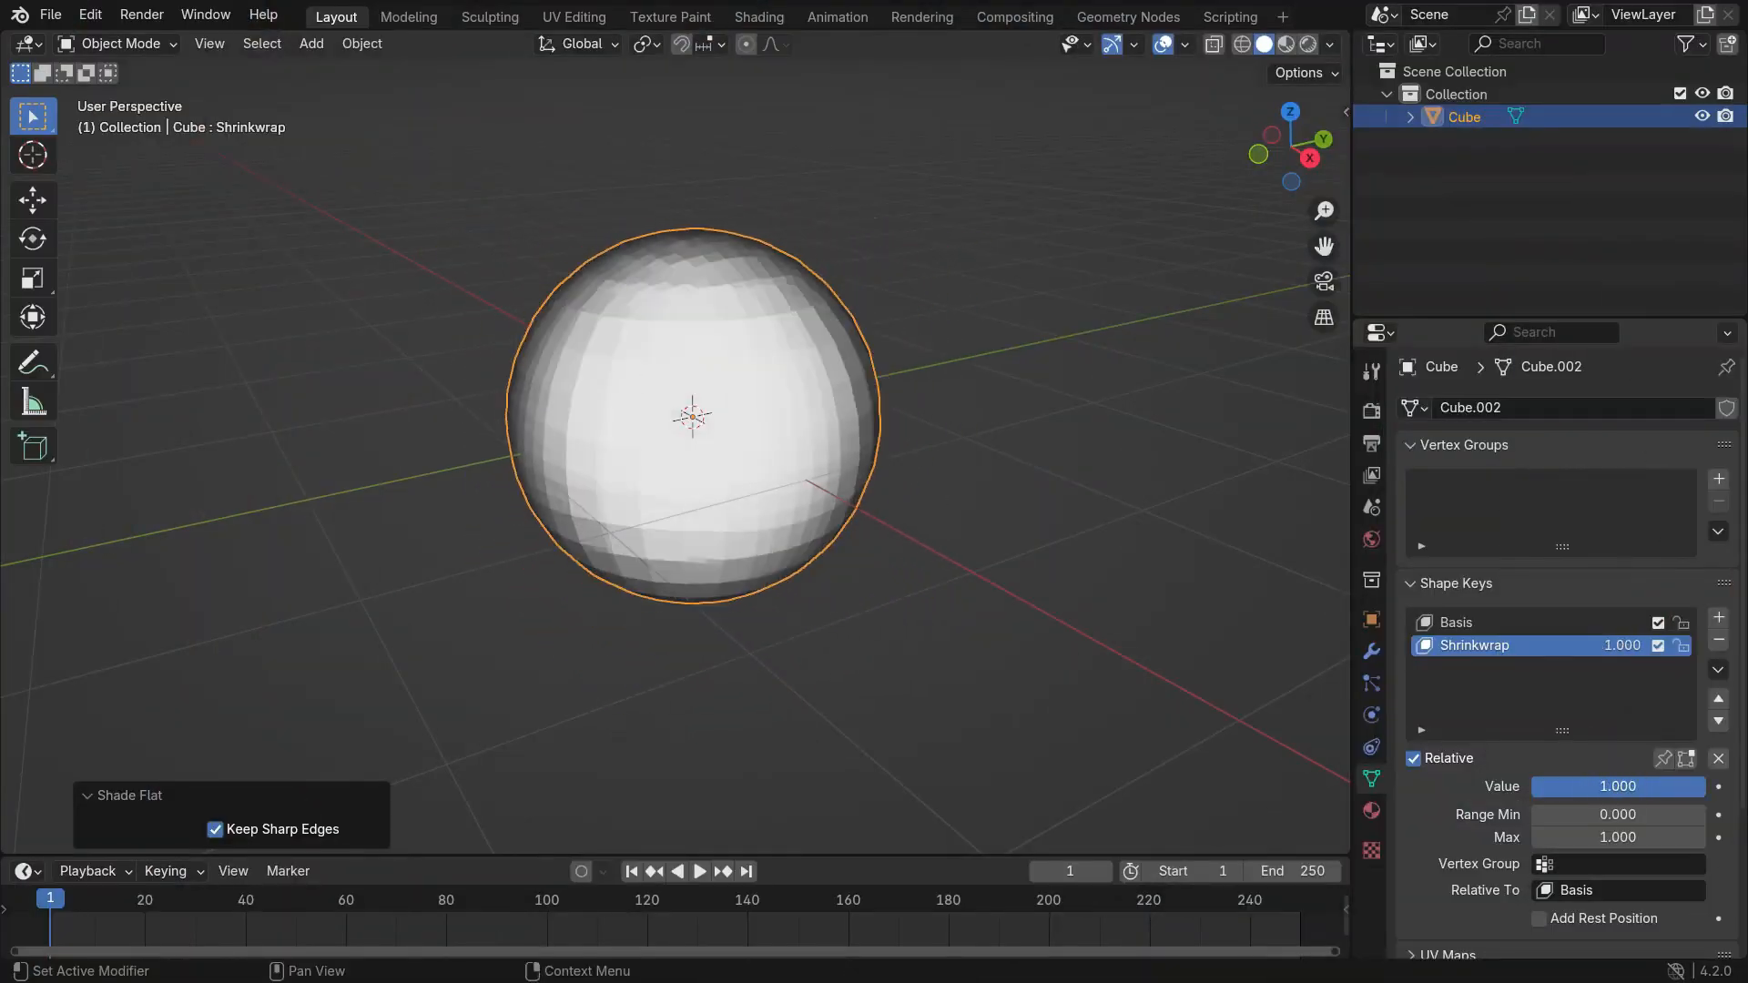
Set the Shrinkwrap shape key Value to 1.000 so the cube becomes a sphere.
click(700, 840)
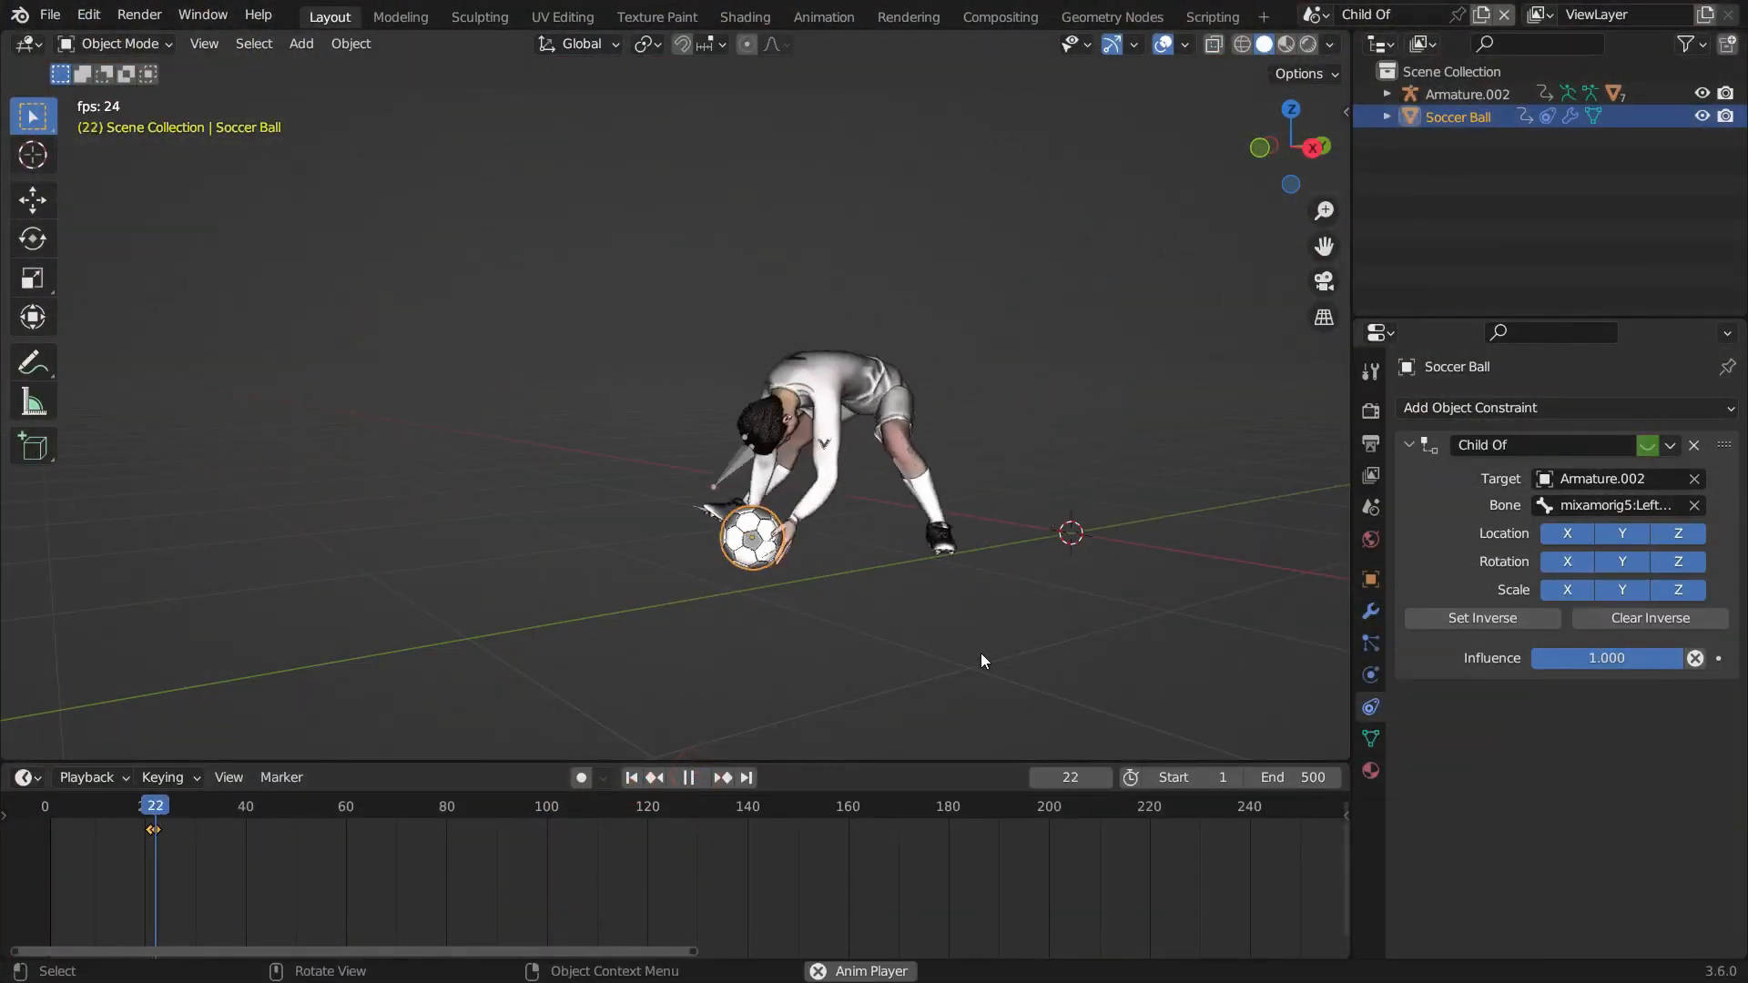
Play the animation with the soccer ball following the armature via Child Of.
click(688, 776)
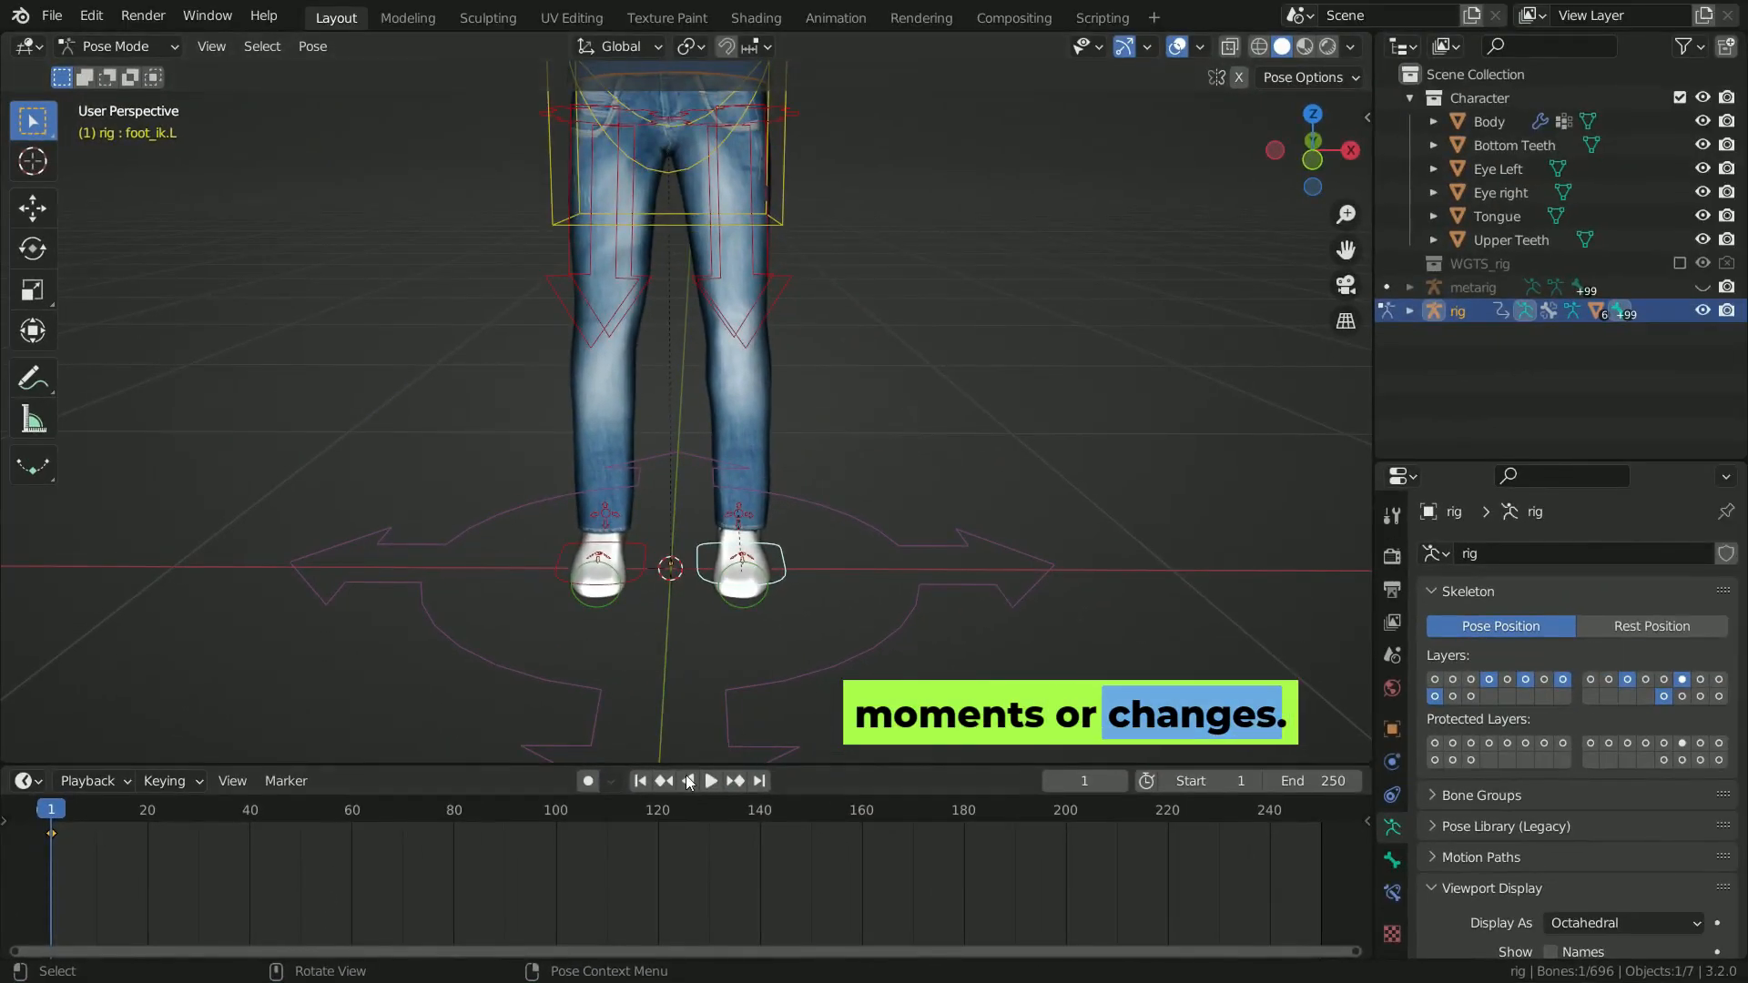
Key the left foot IK control's location at frame 30 for the raised foot pose.
click(199, 809)
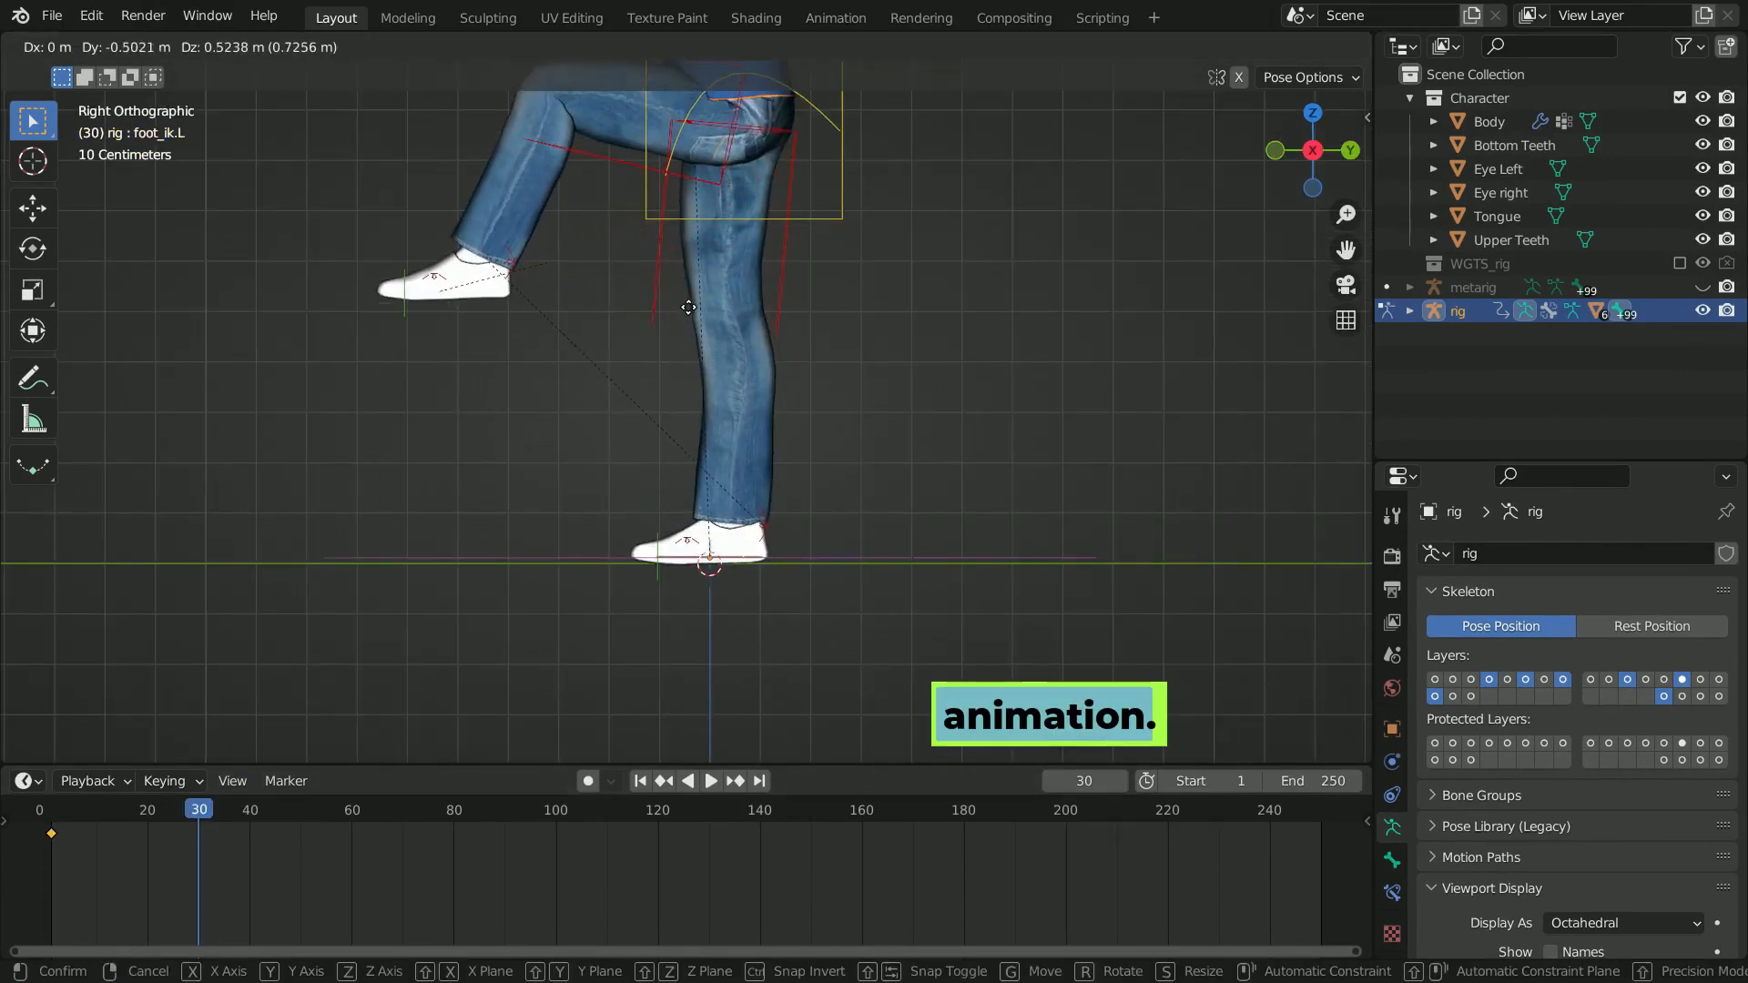
key(i)
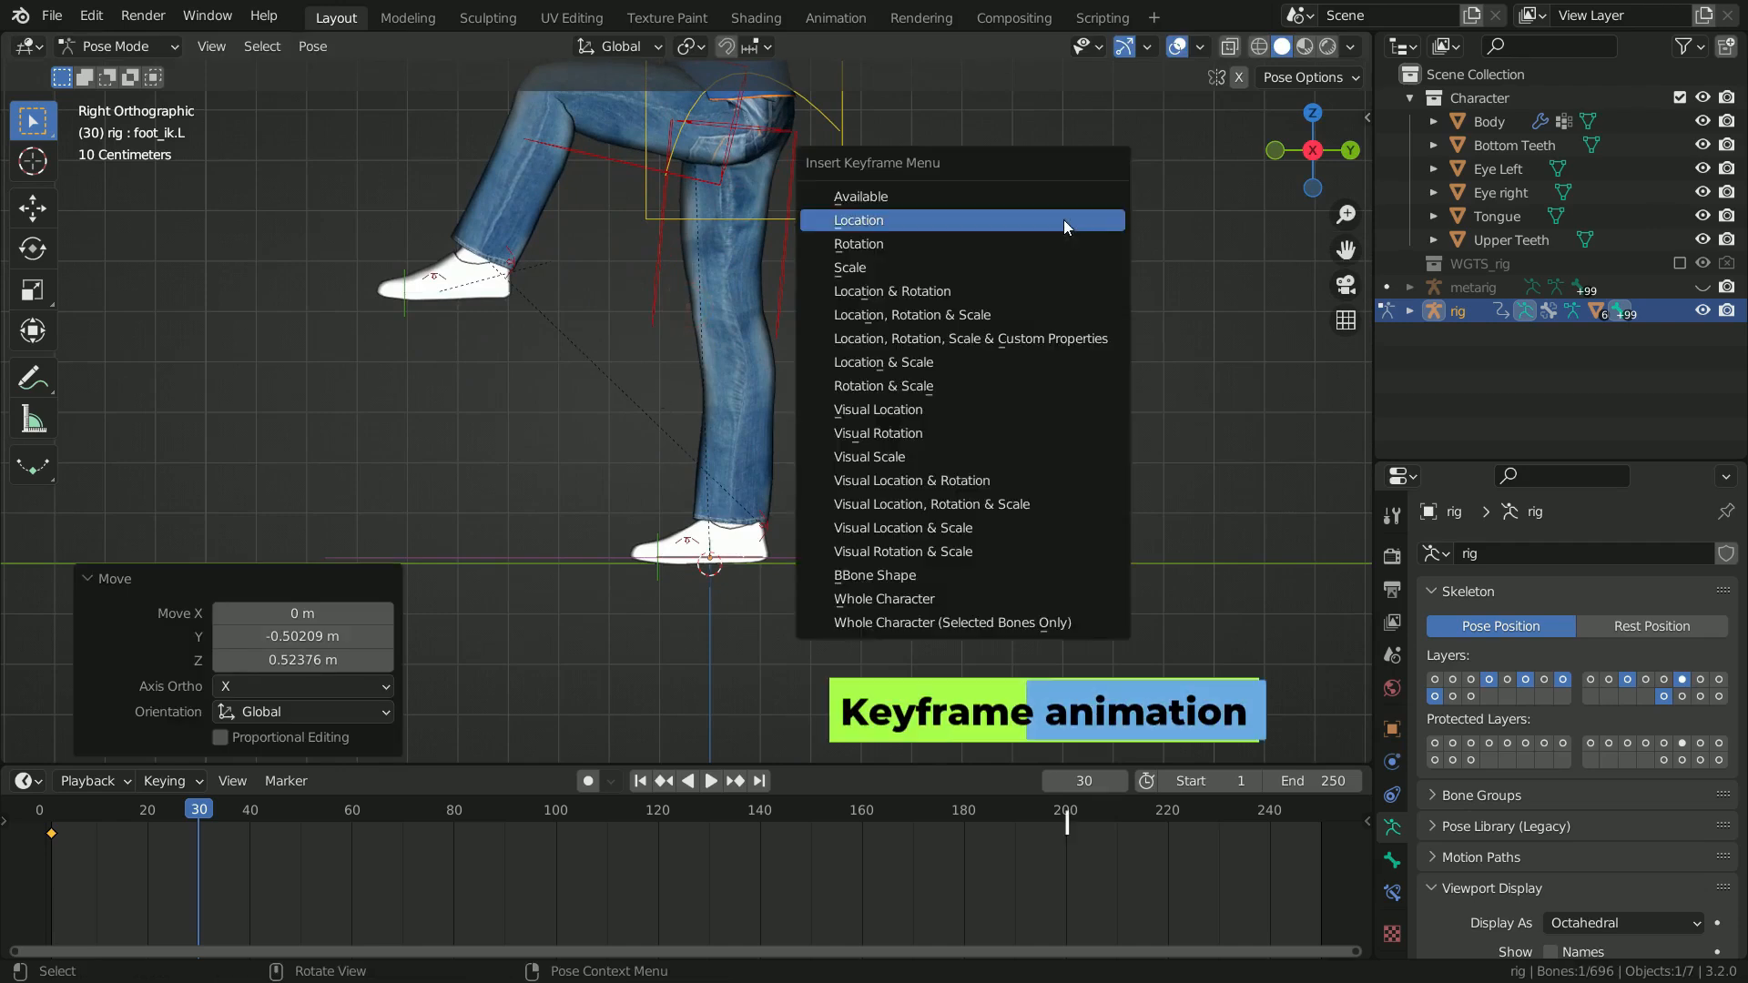
click(859, 220)
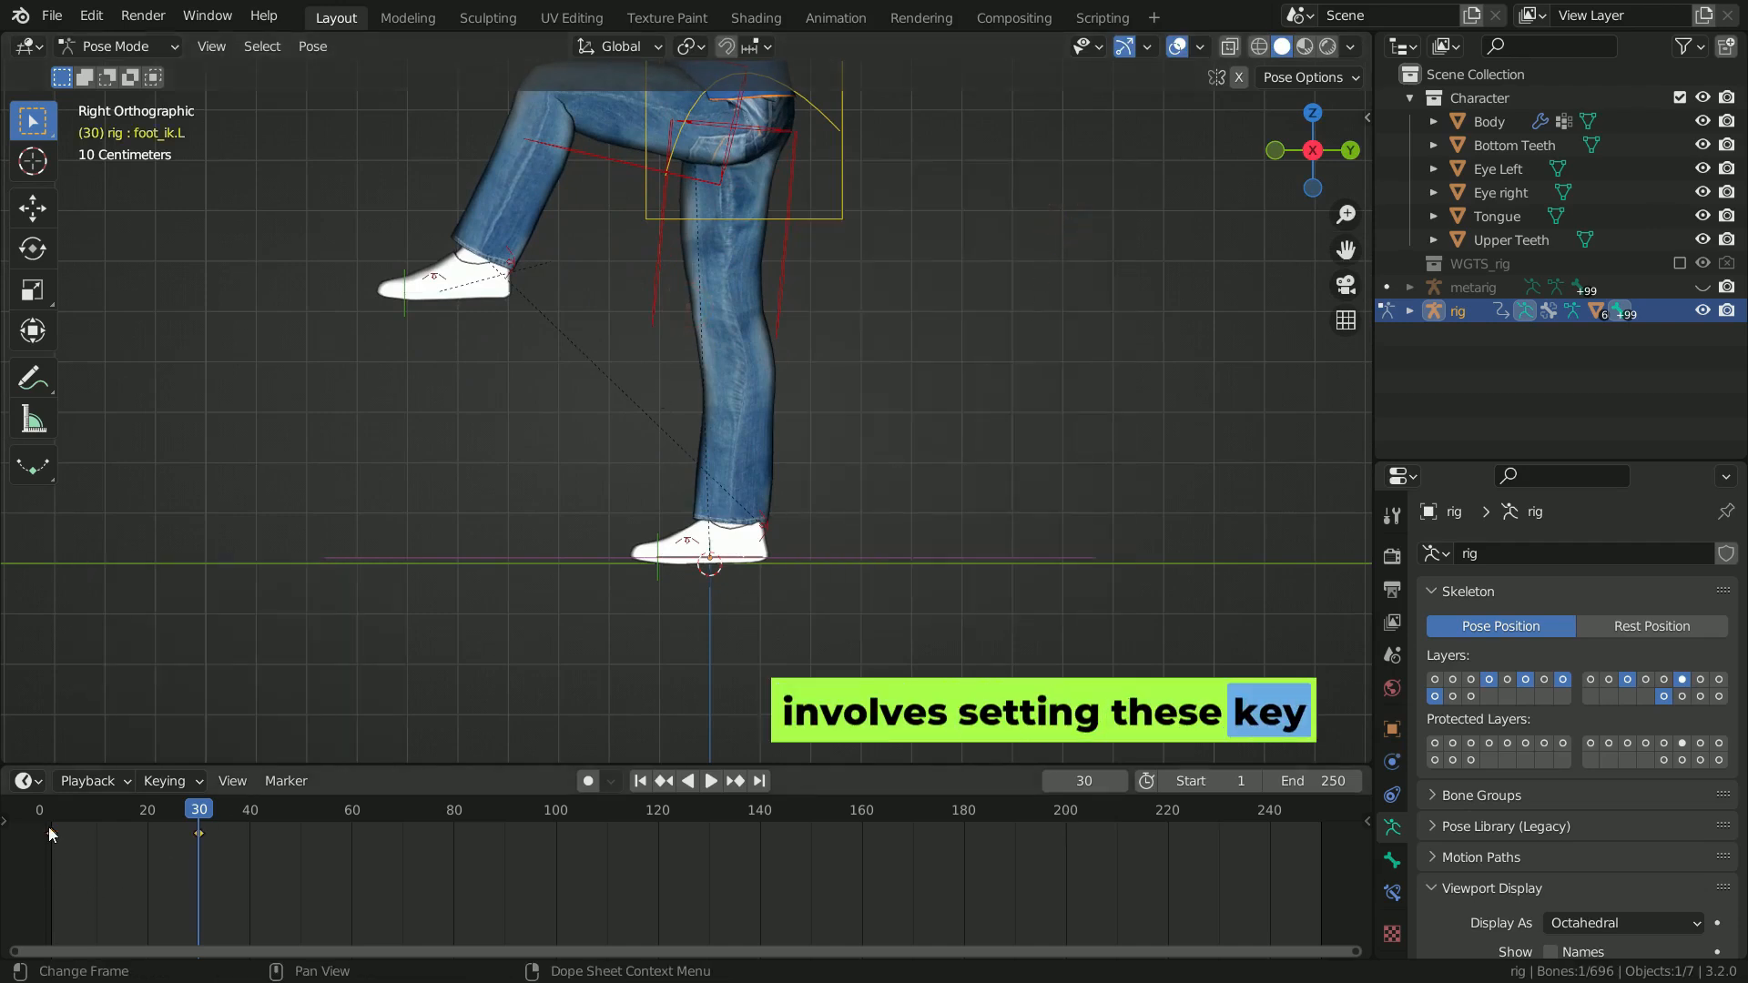
key(shift+d)
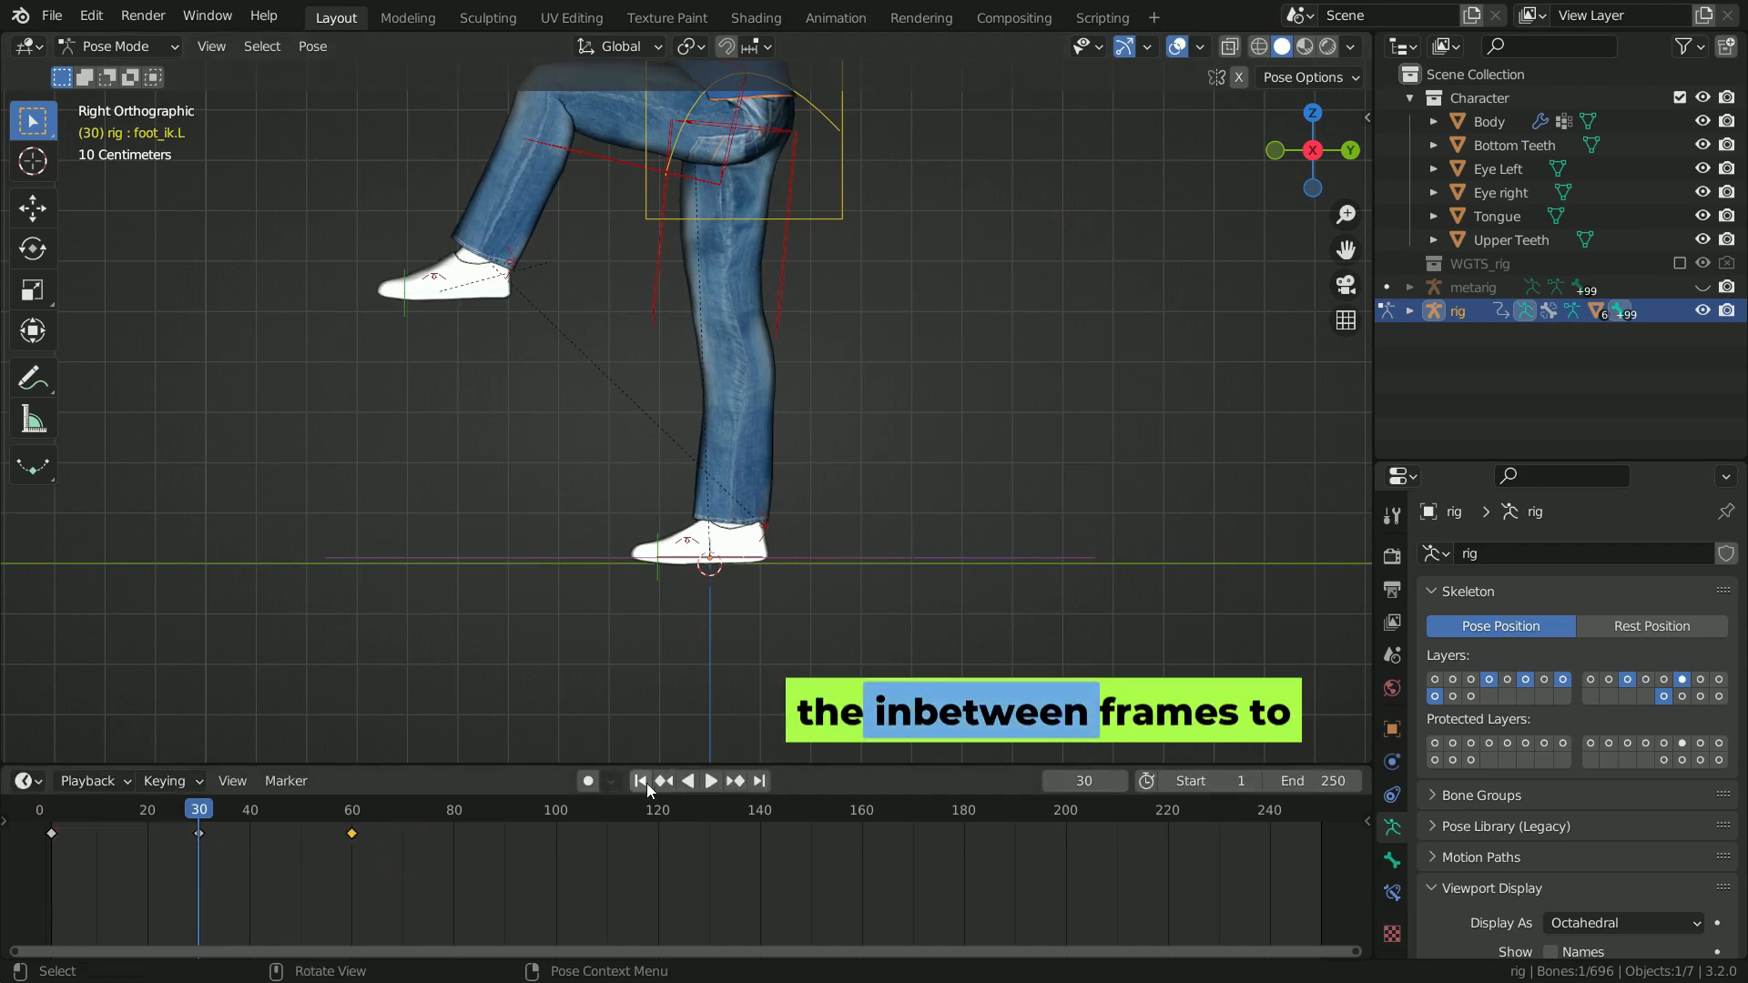
Scrub between frame 1 and frame 30 to check the raised-knee pose.
click(711, 781)
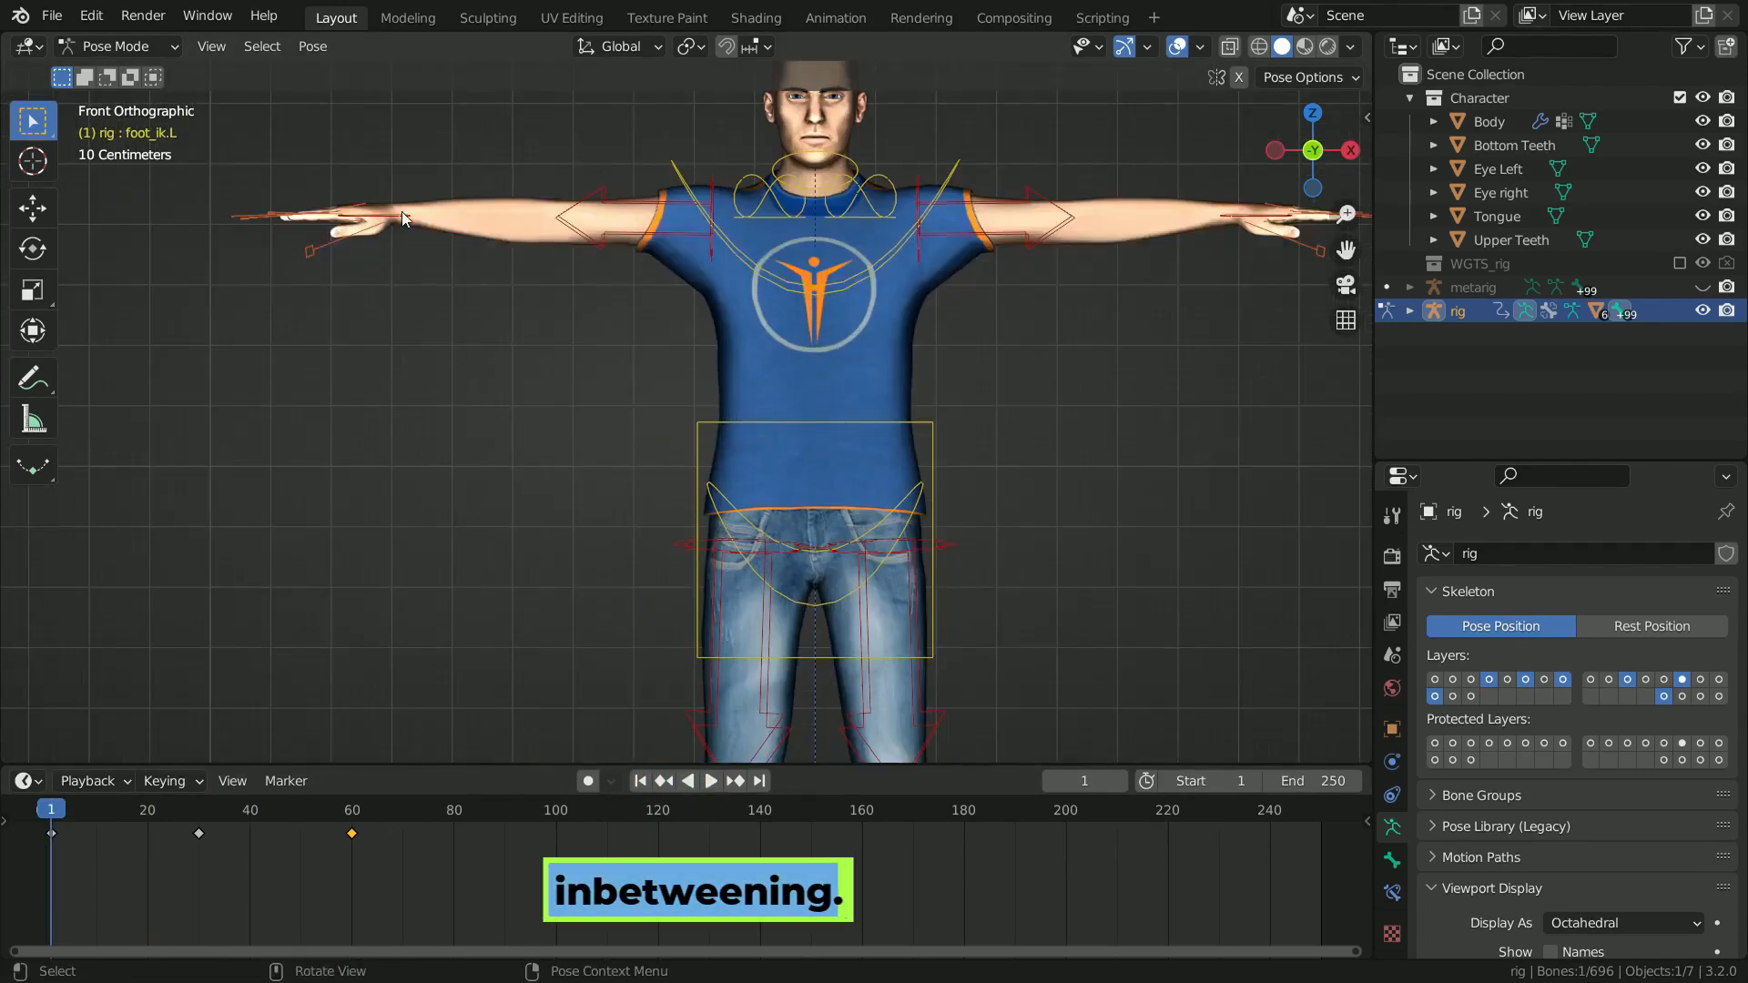
click(199, 808)
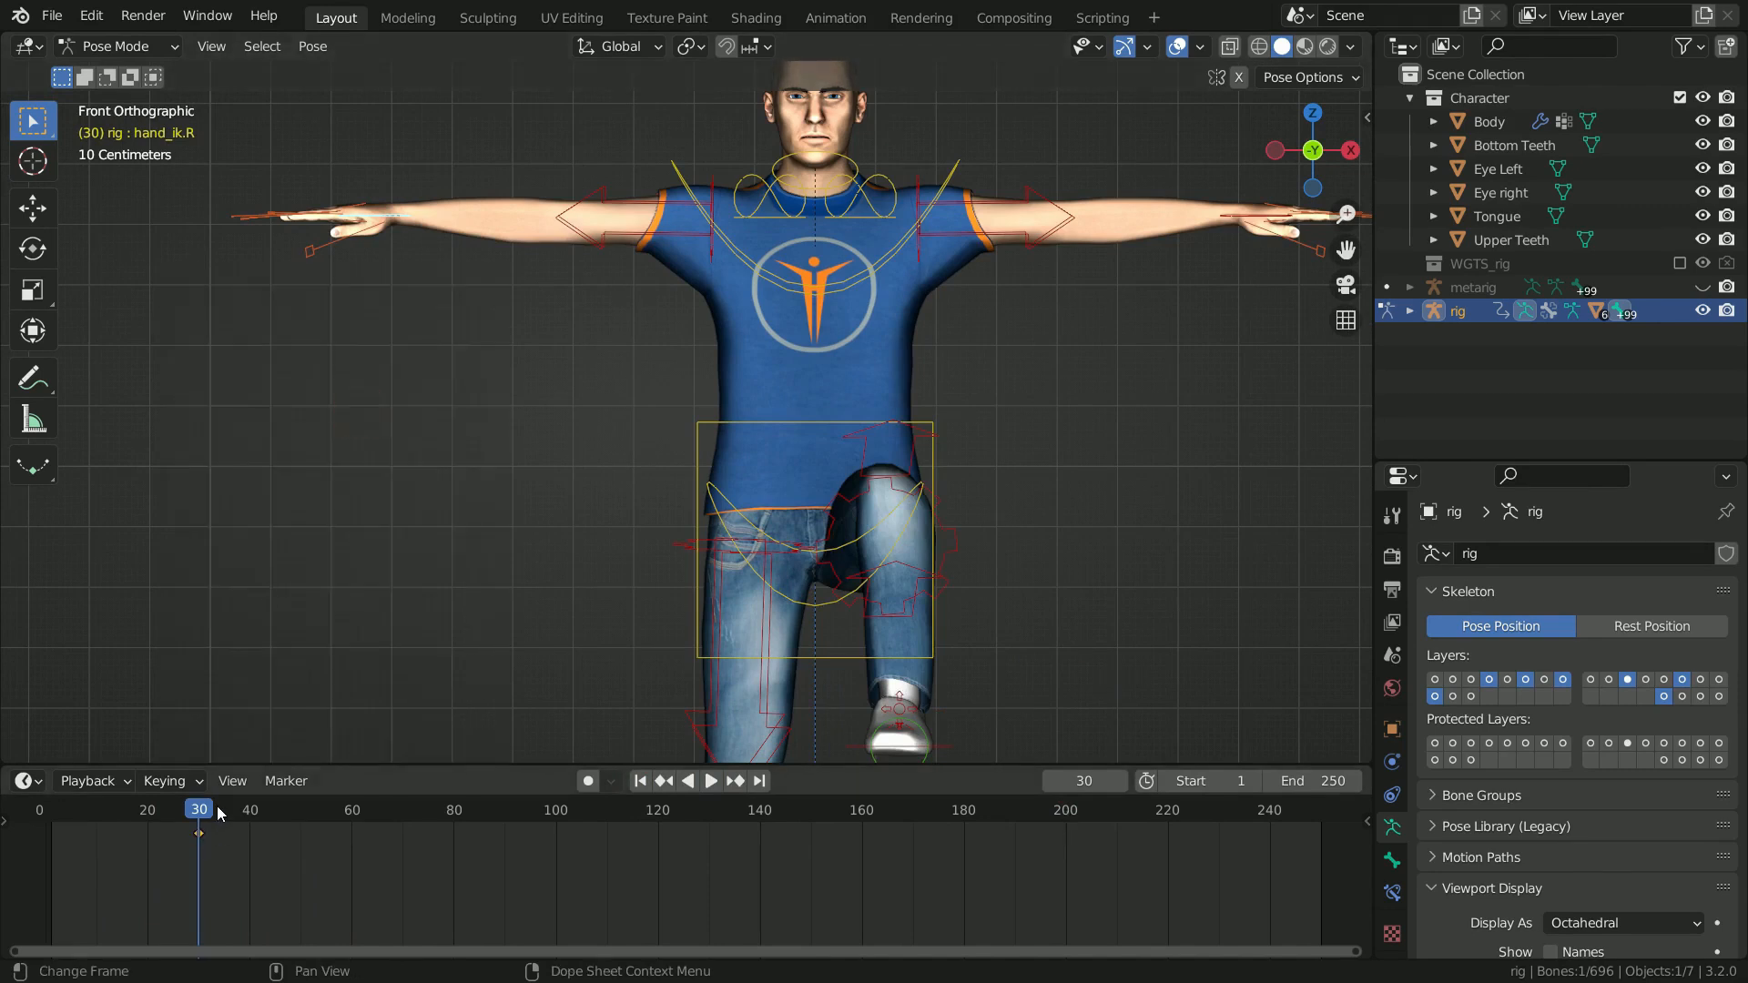
mouse_move(223, 867)
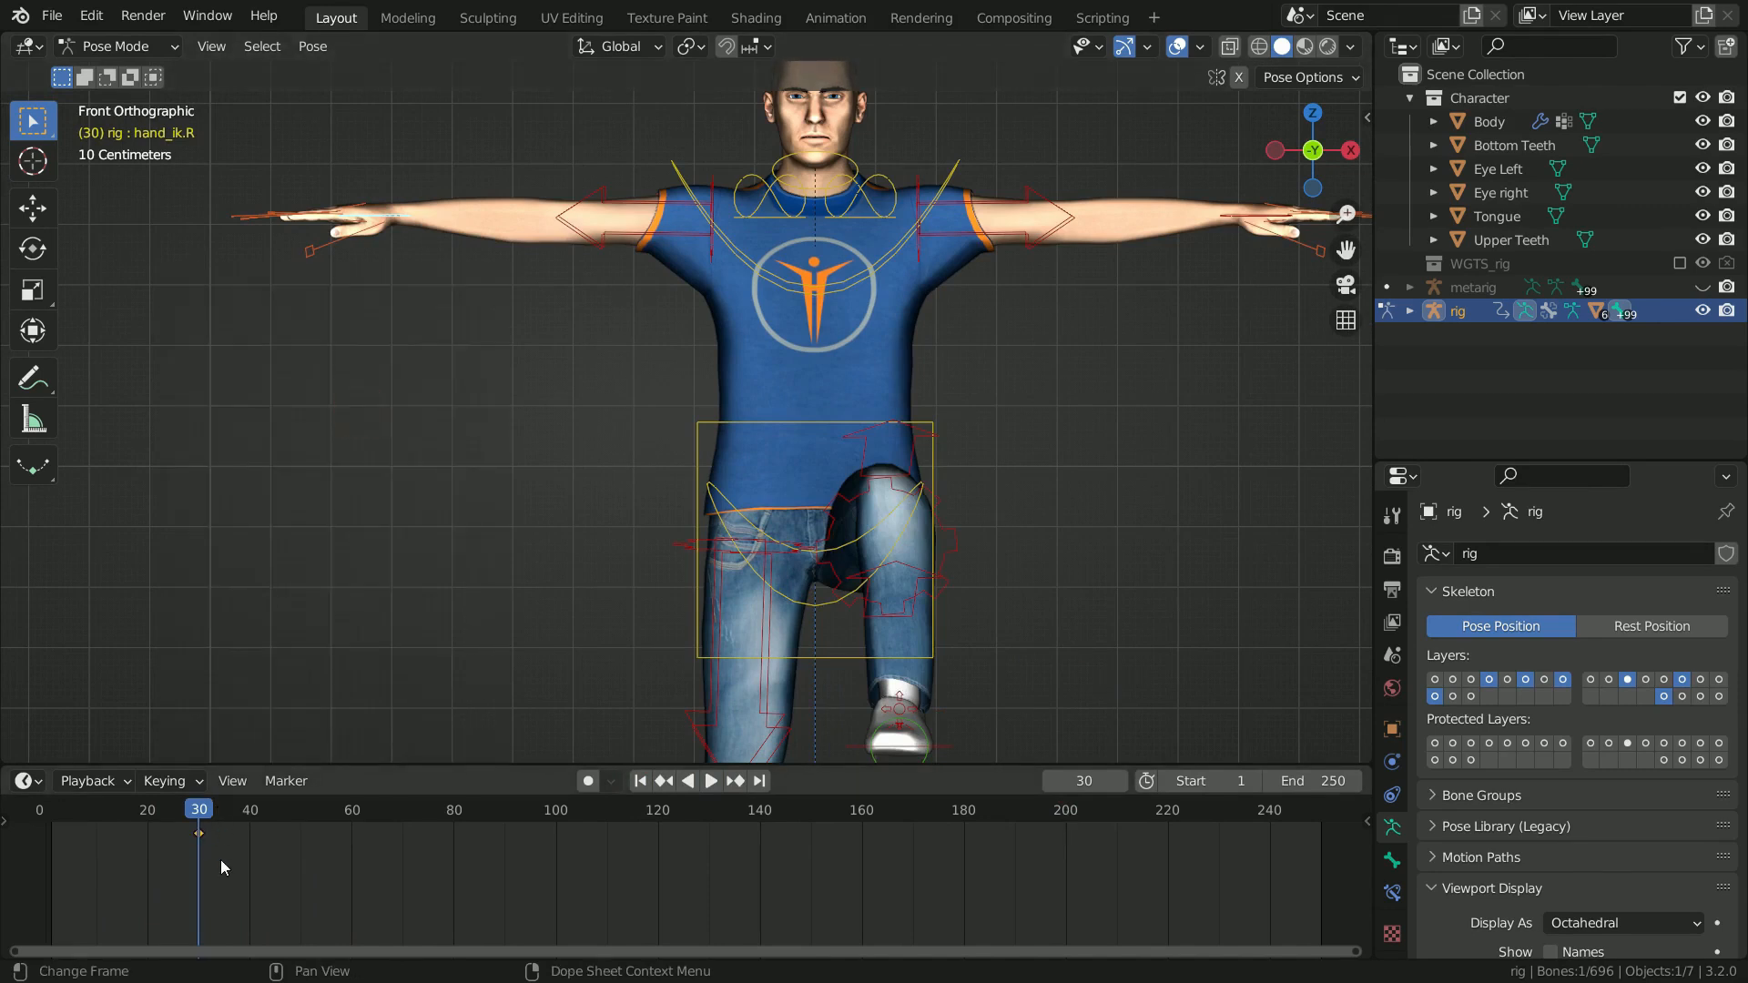
click(351, 809)
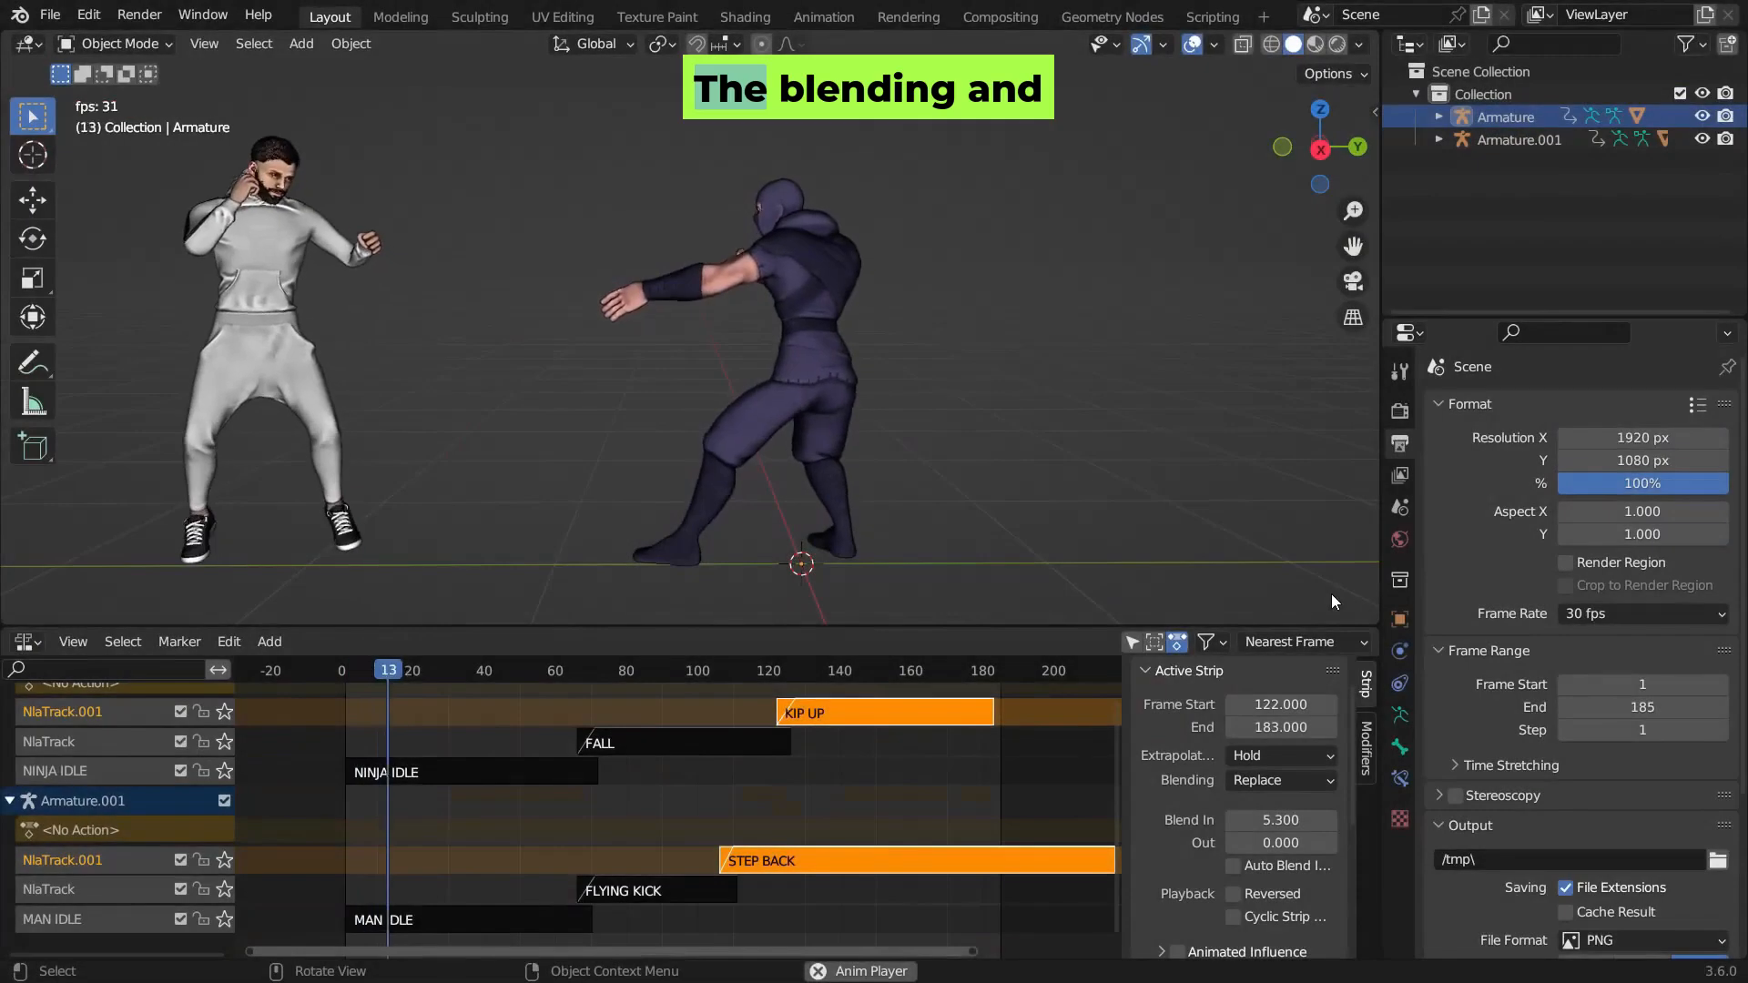
Select the walk's keyframes in the Timeline to set their extrapolation mode.
drag(389, 670, 601, 671)
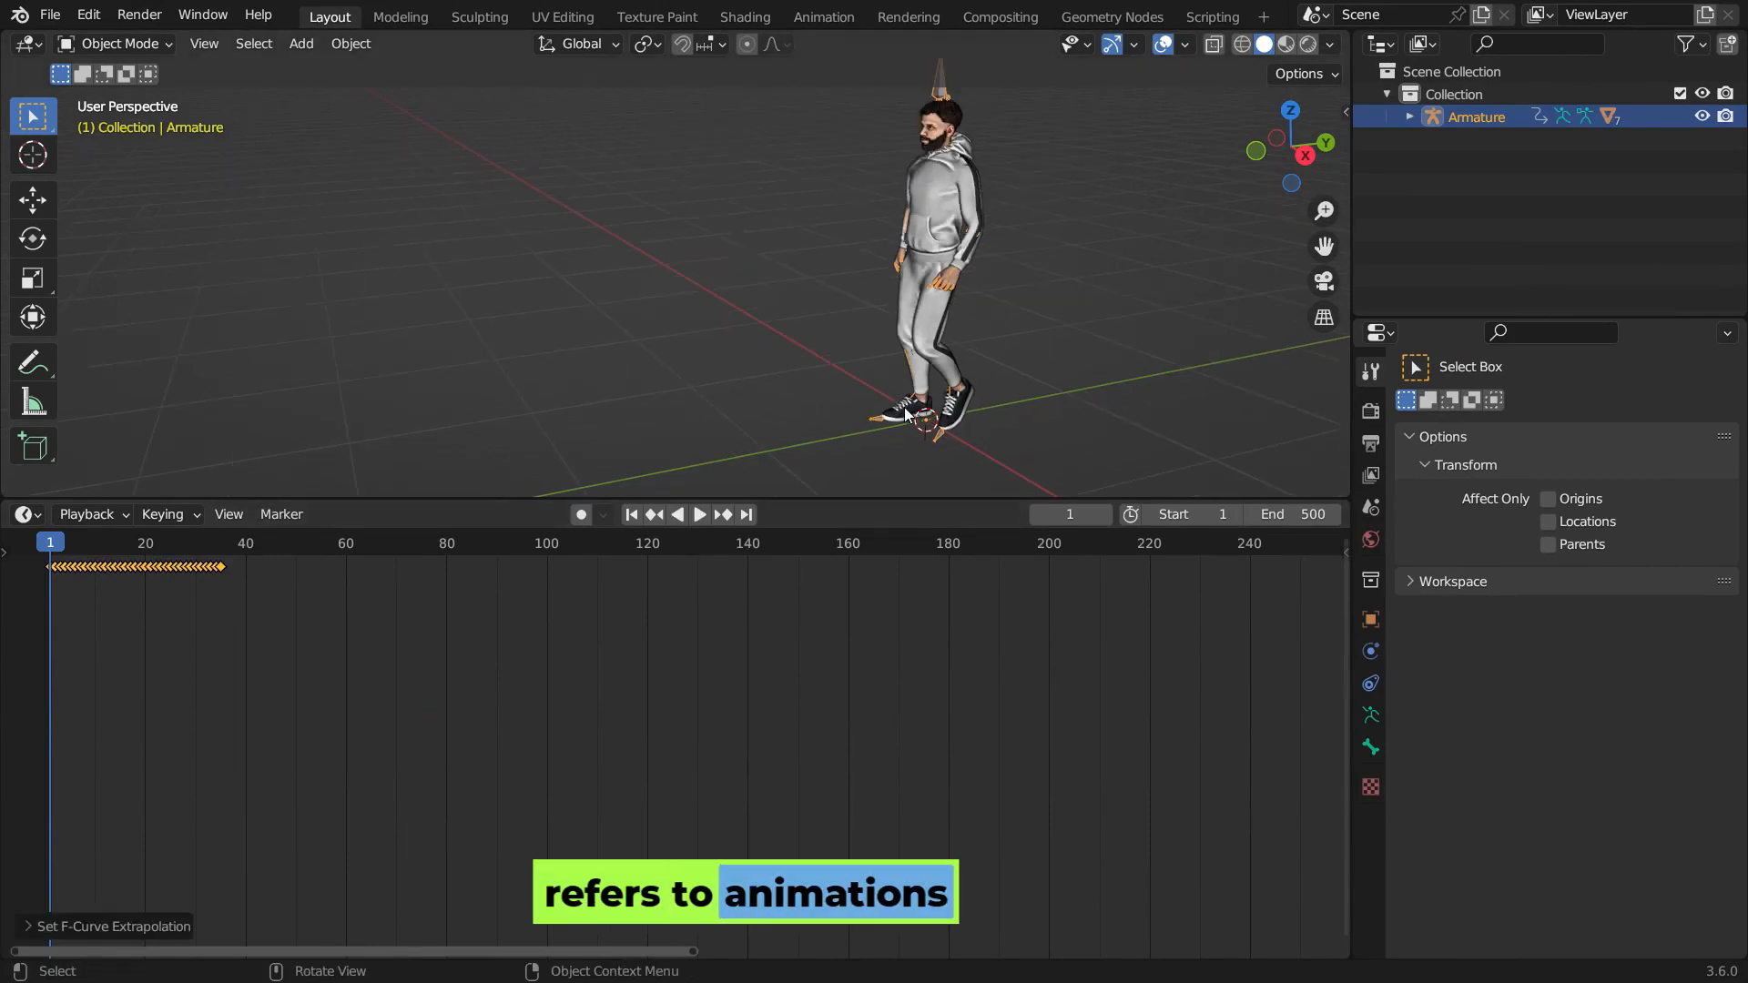
Play the walk, then switch the lower area to the Graph Editor.
click(698, 513)
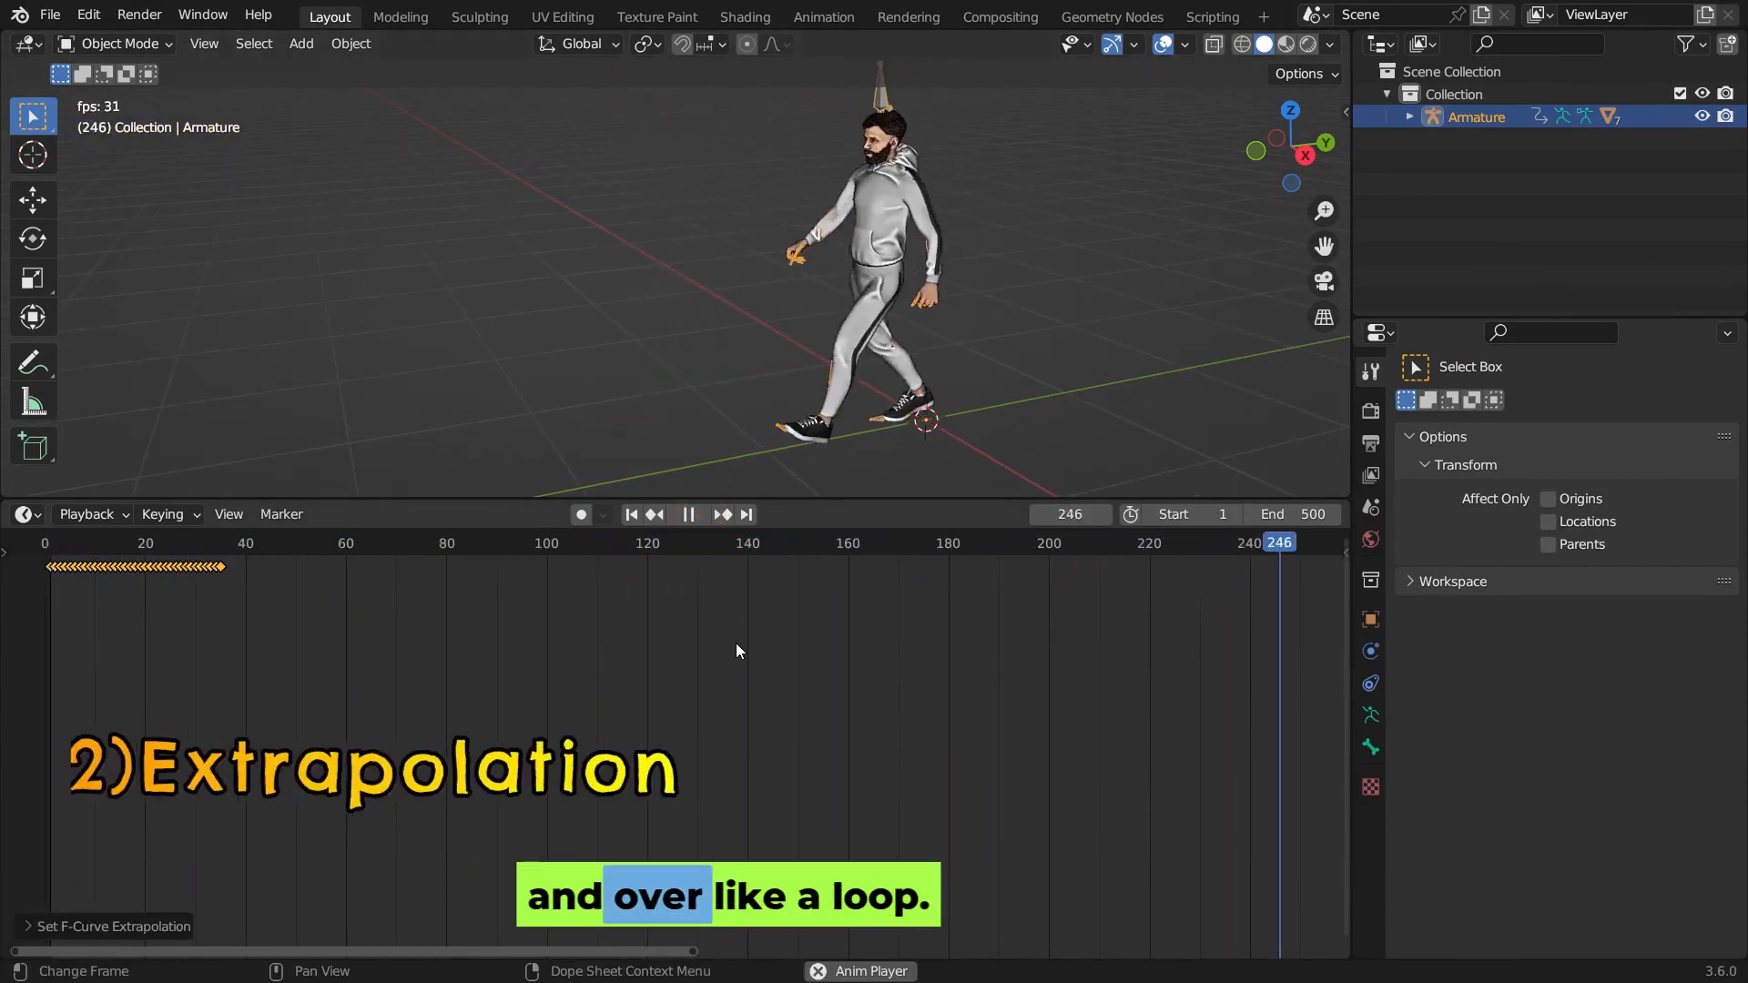
click(22, 513)
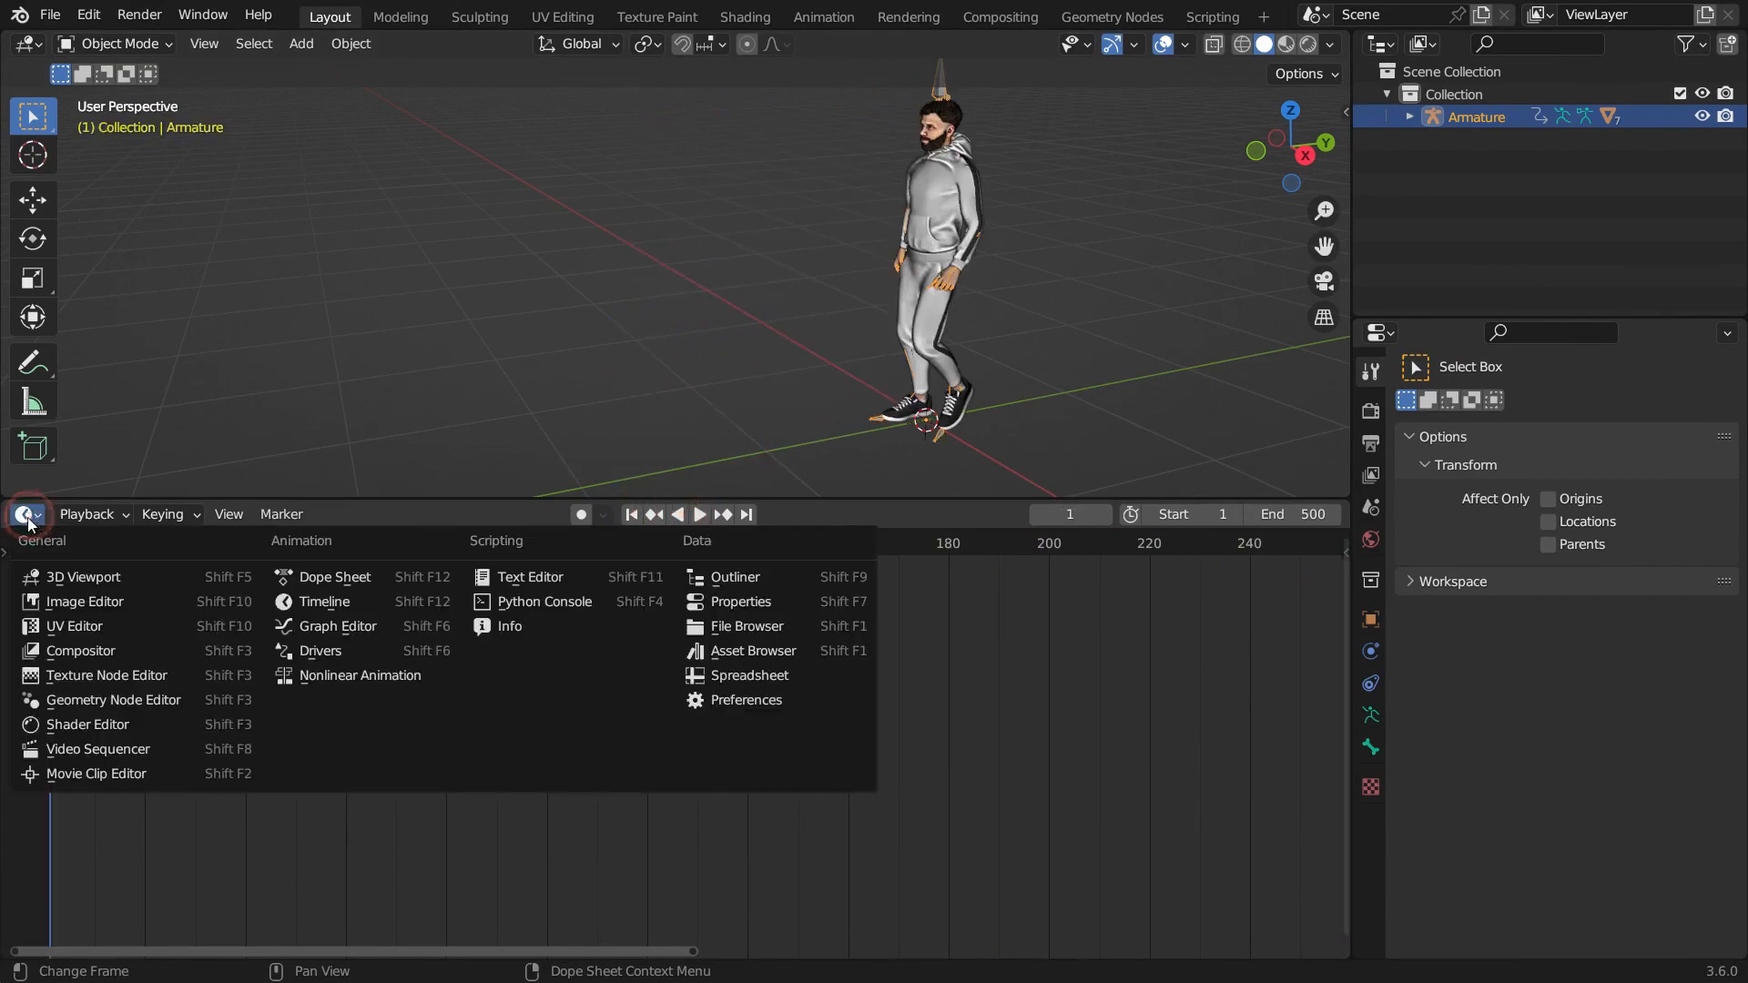
click(334, 626)
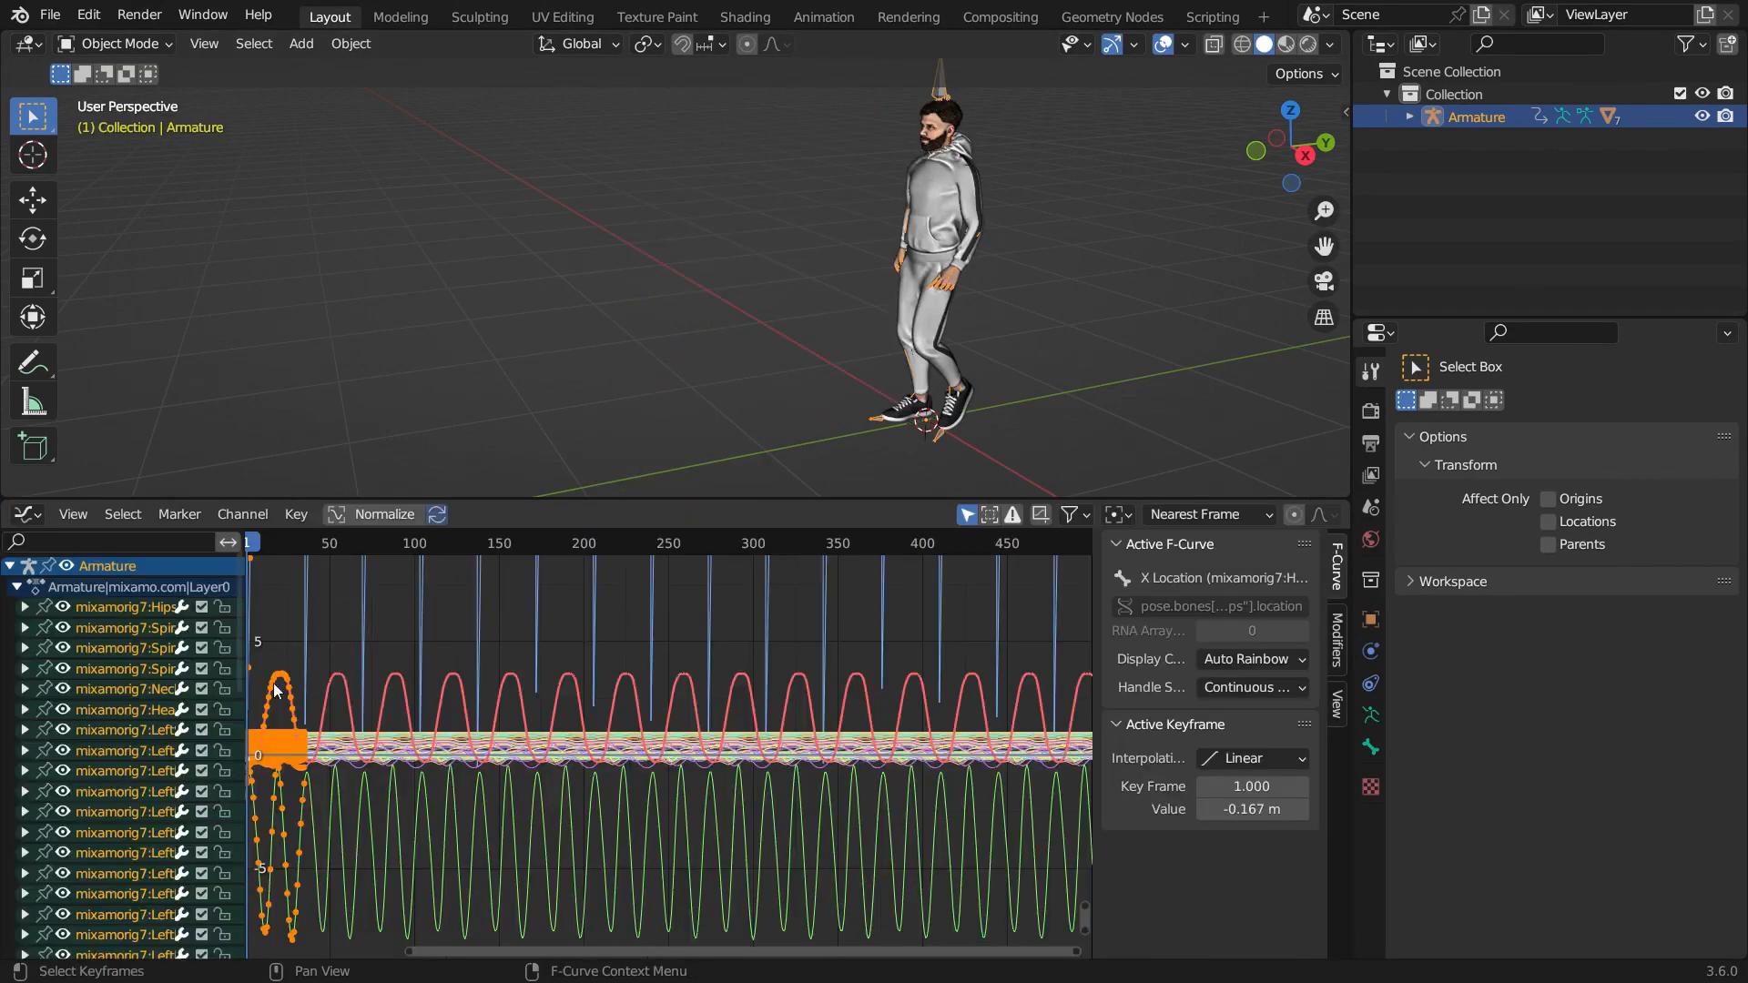
Add a Cycles F-Modifier to the selected curve and apply it across all walk curves.
click(1336, 634)
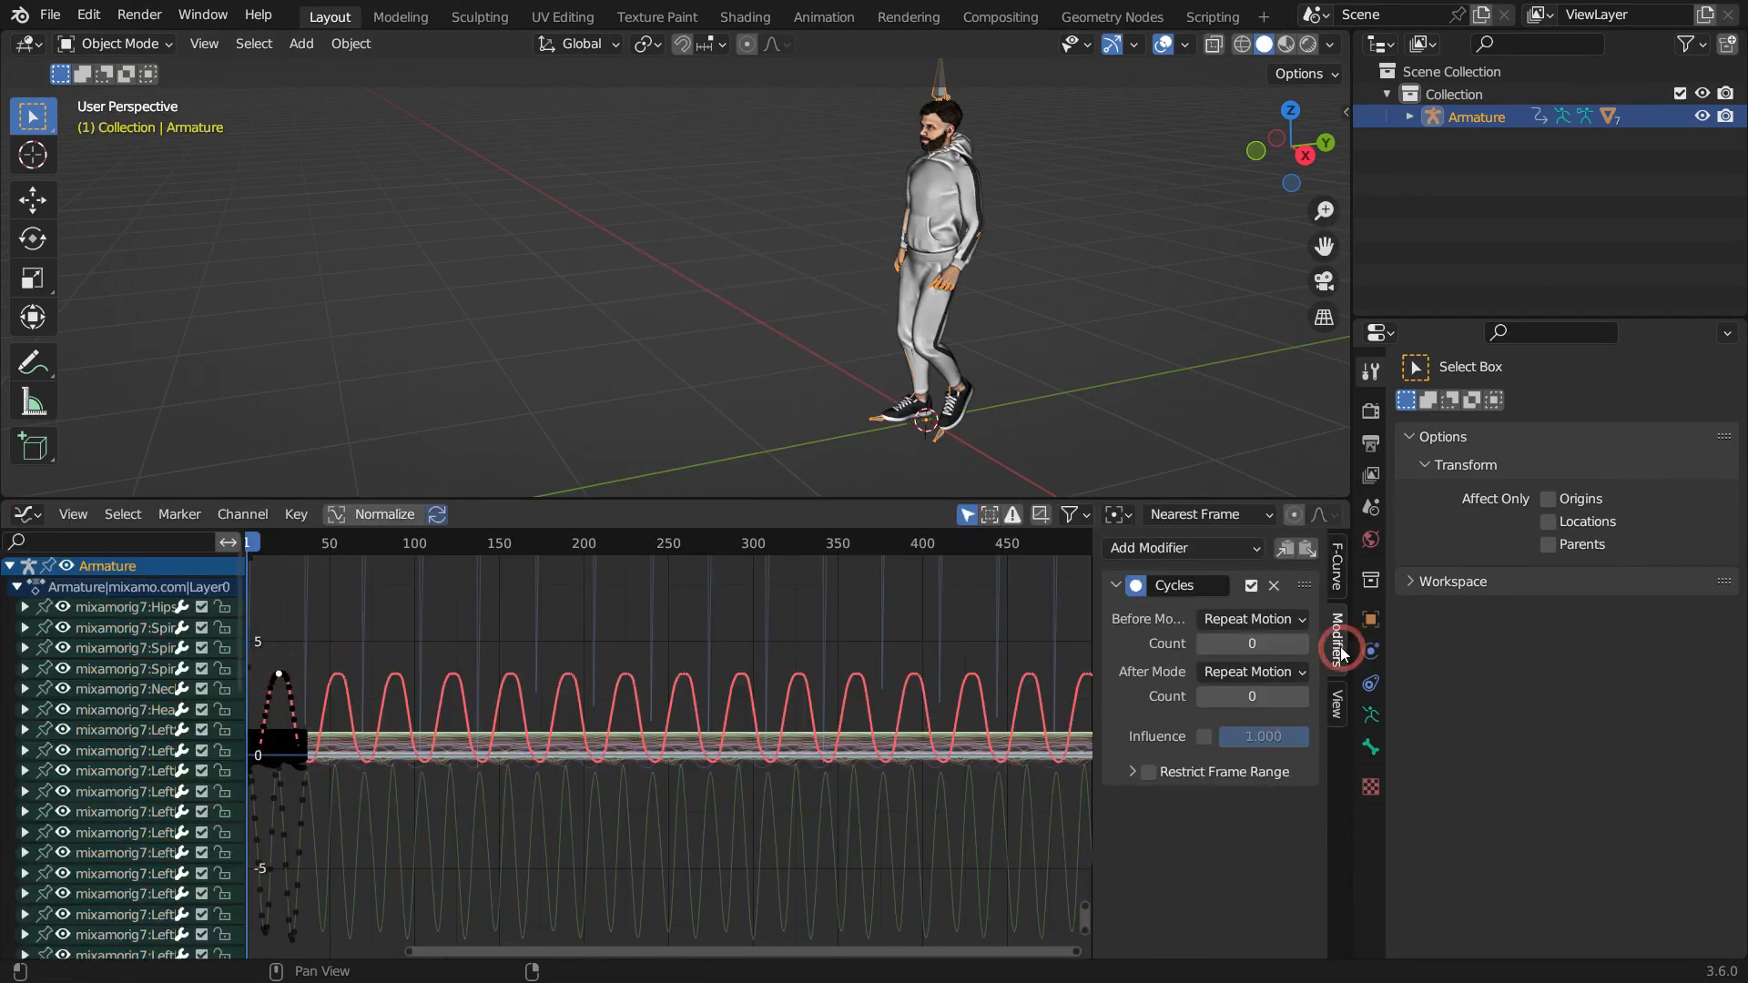
click(1248, 671)
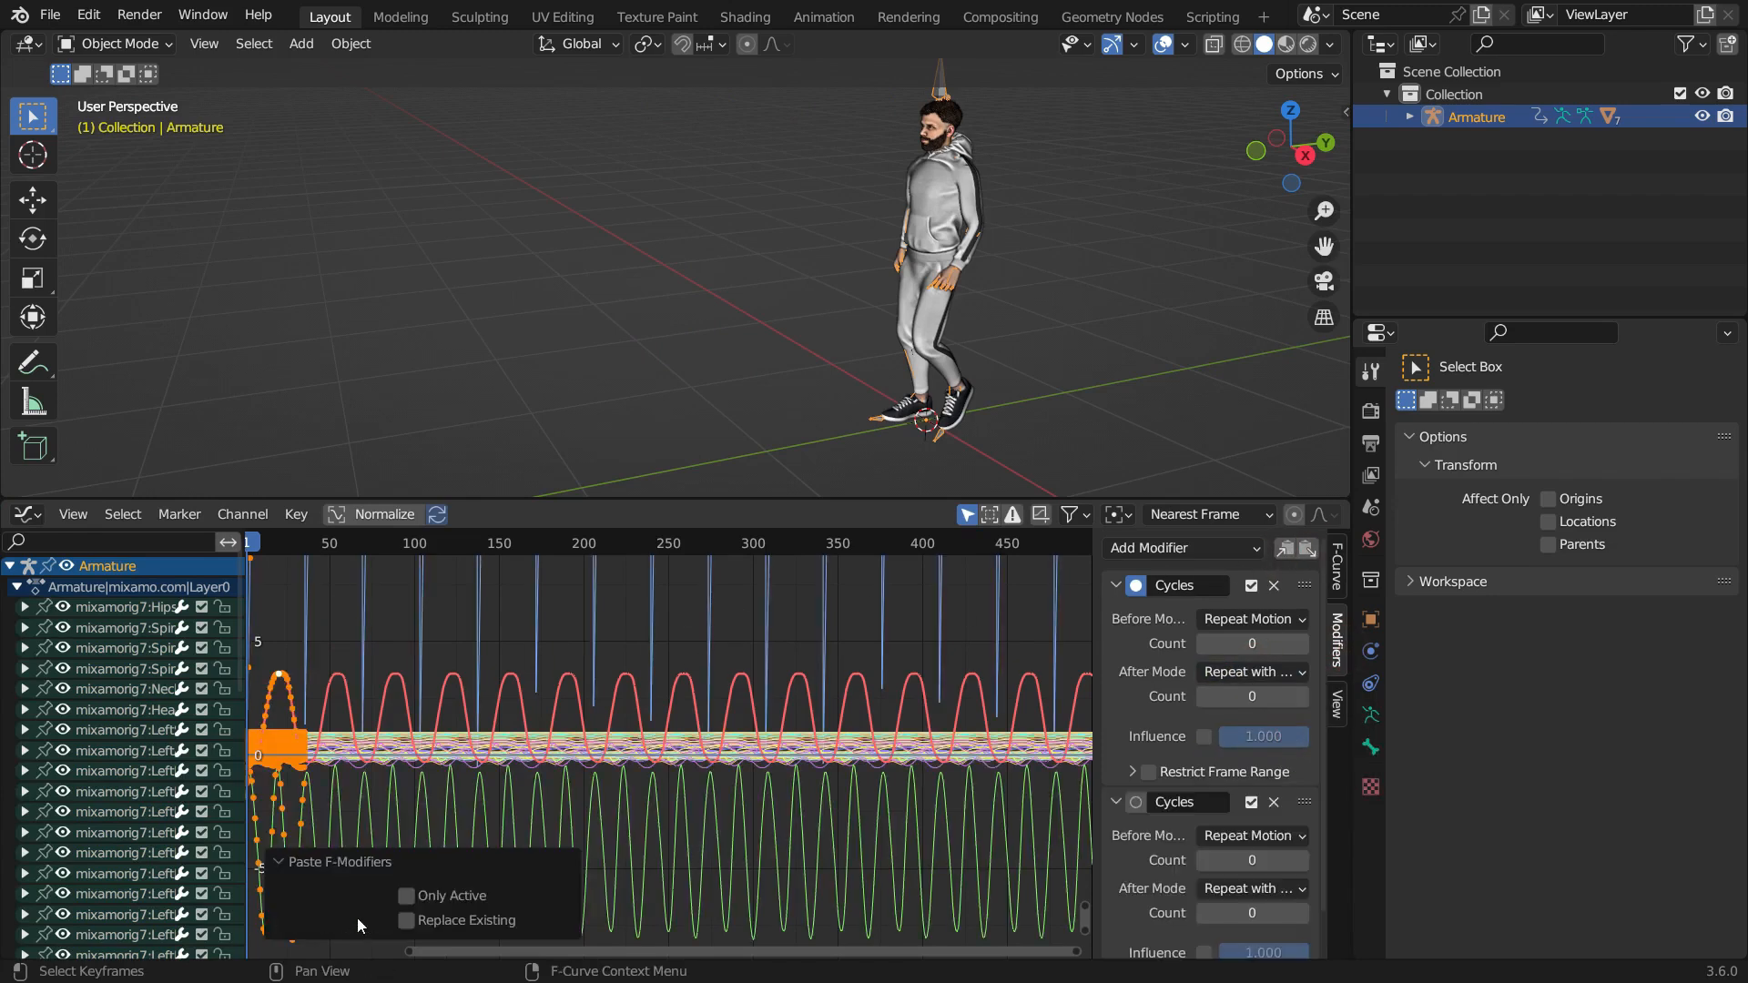
click(407, 920)
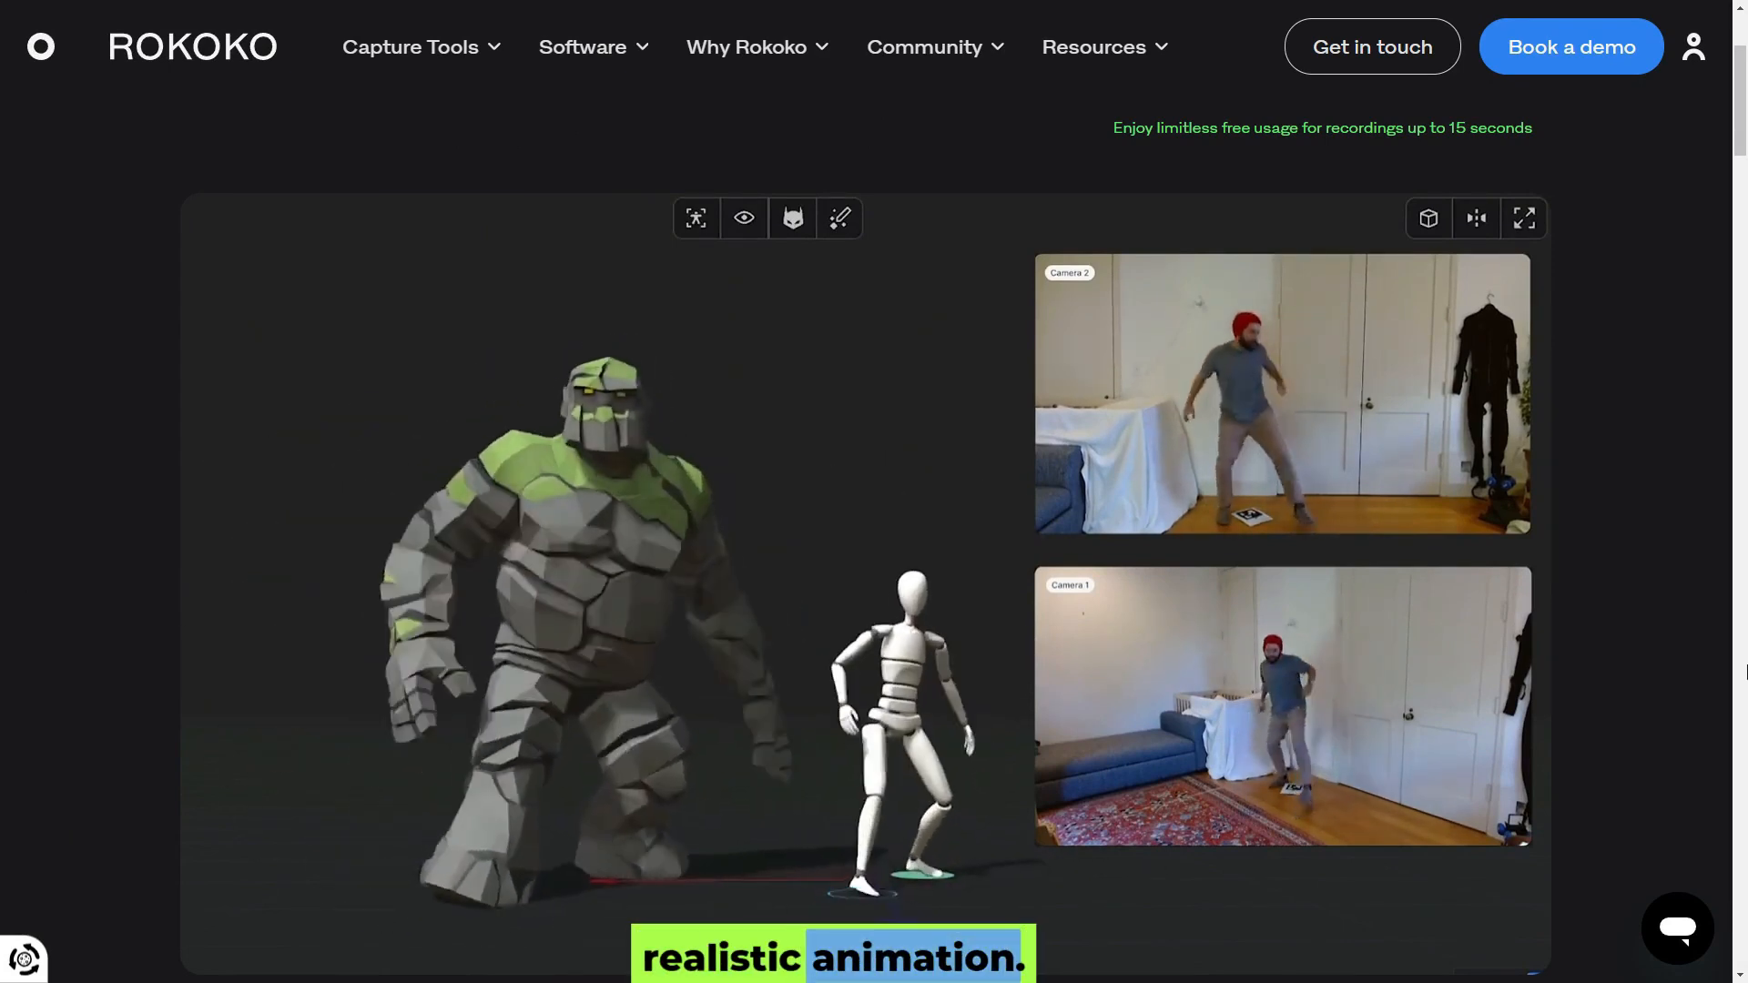
Scroll the Rokoko homepage down to the Smartsuit Pro II video section.
scroll(down, 3)
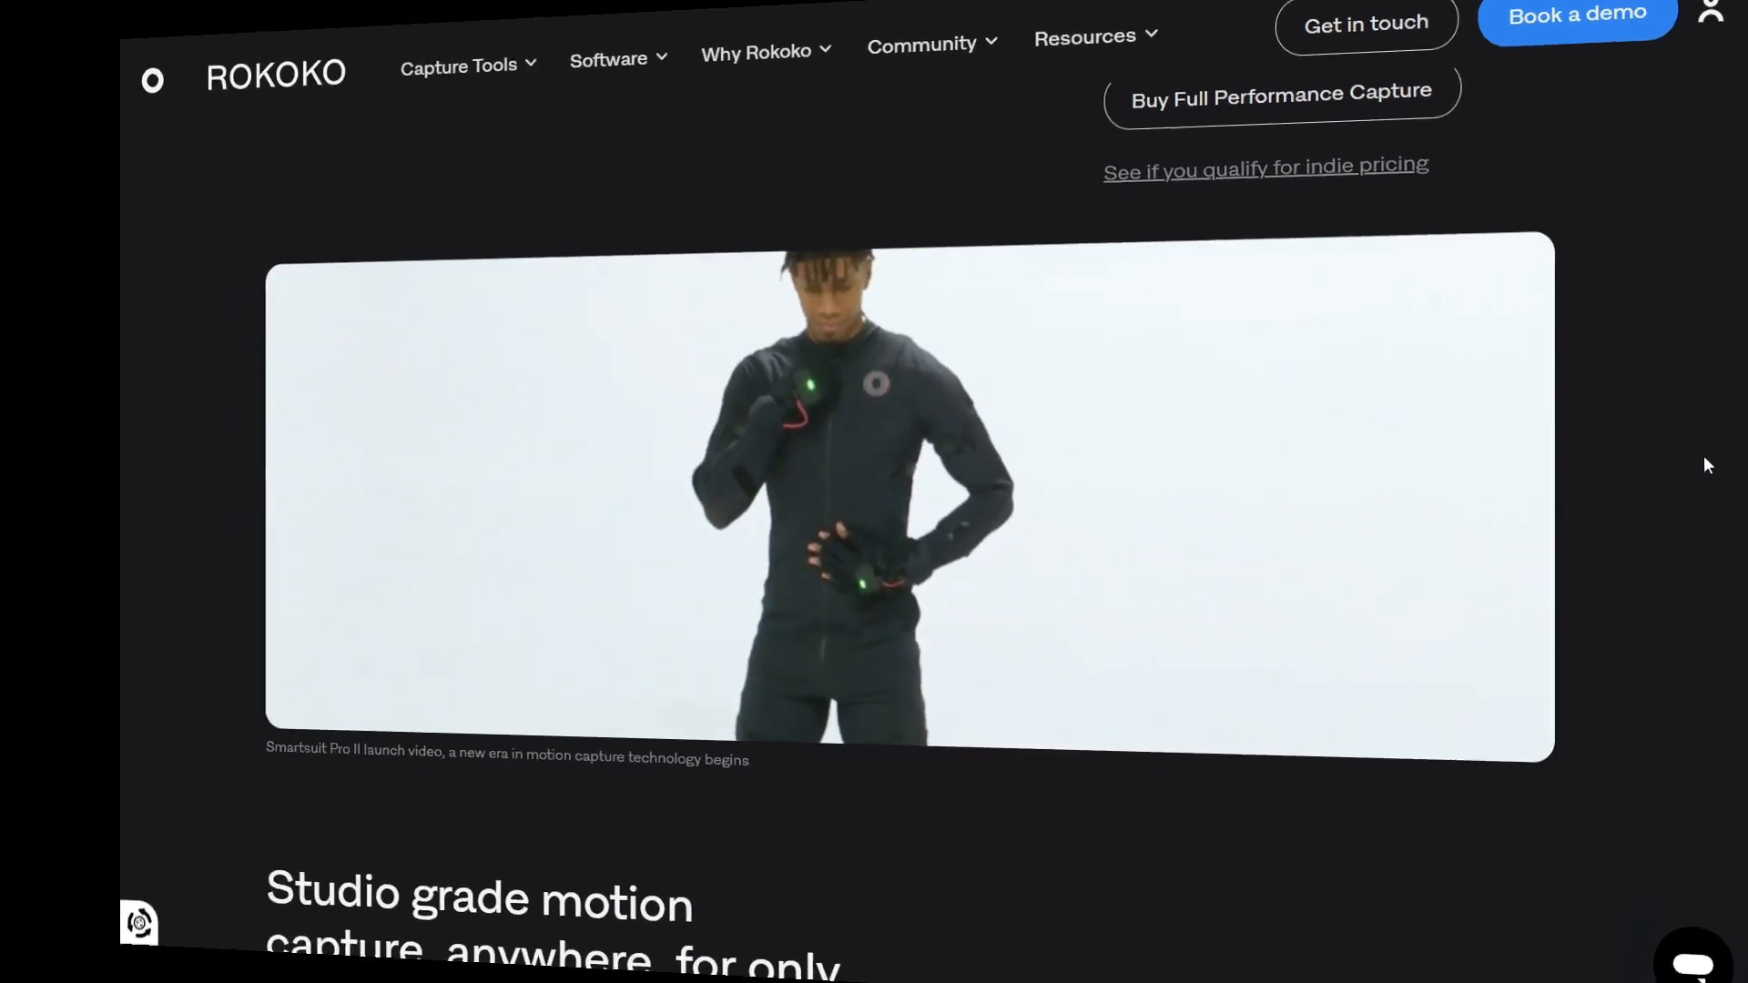
scroll(down, 3)
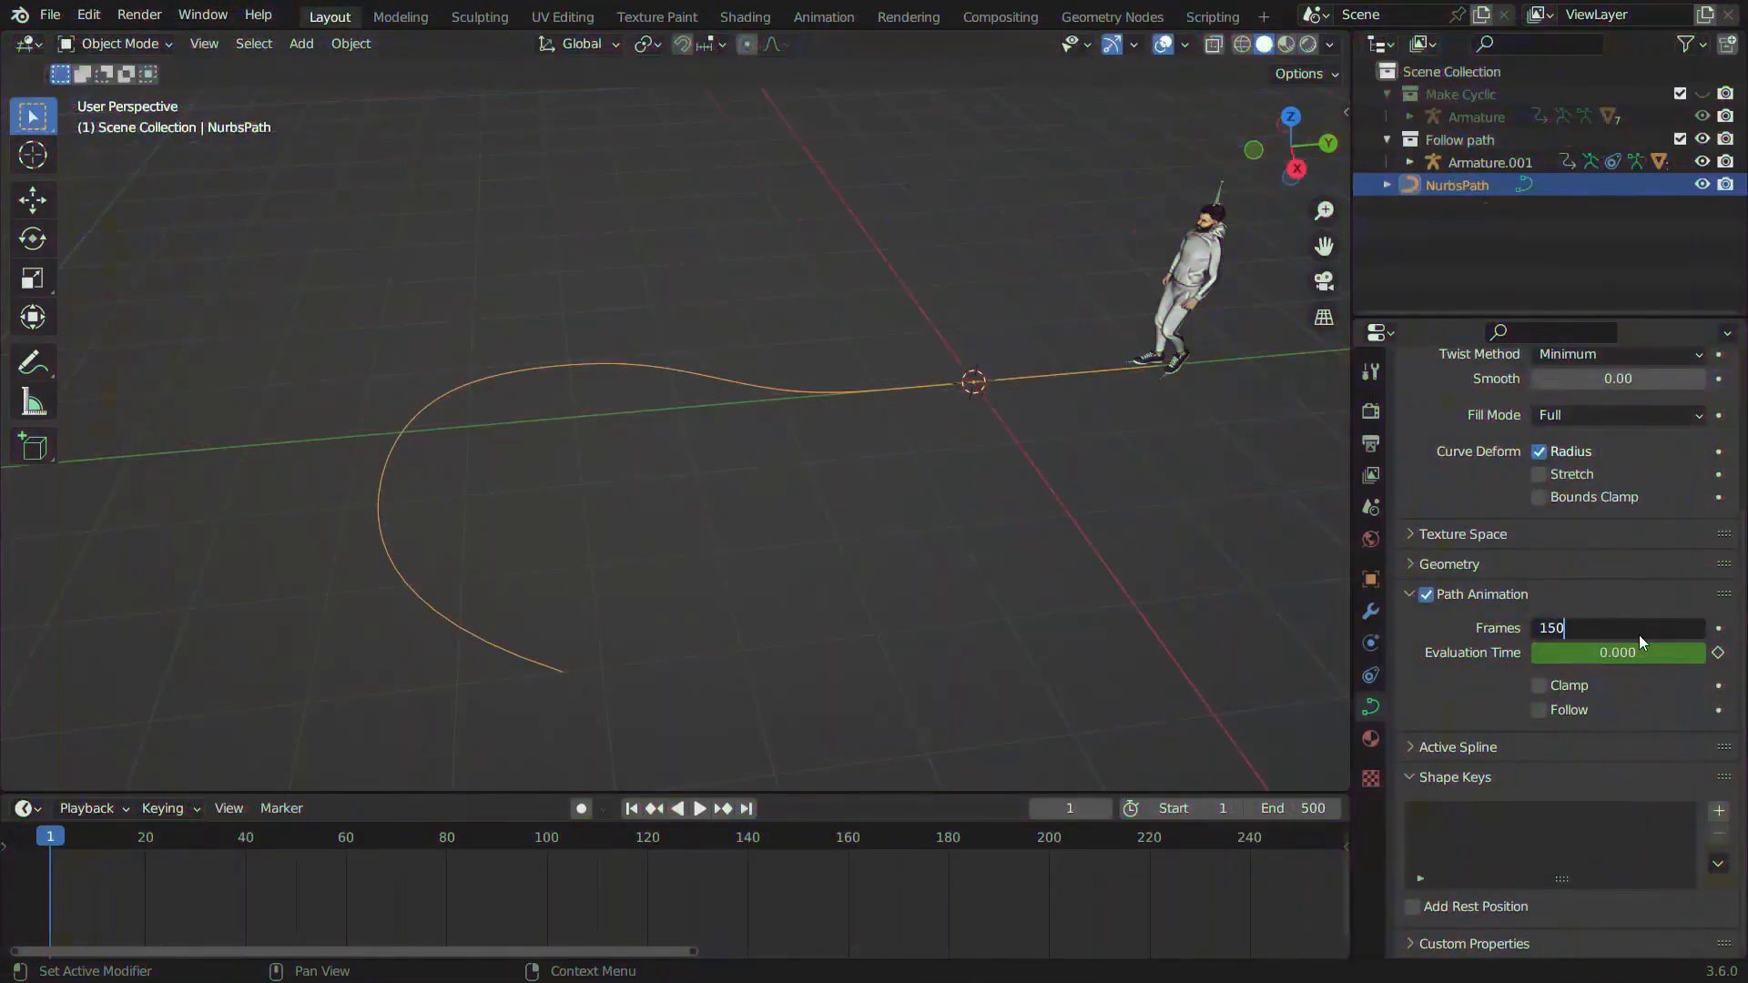
Enable Path Animation on the NurbsPath with 150 frames and play the character's walk.
click(699, 809)
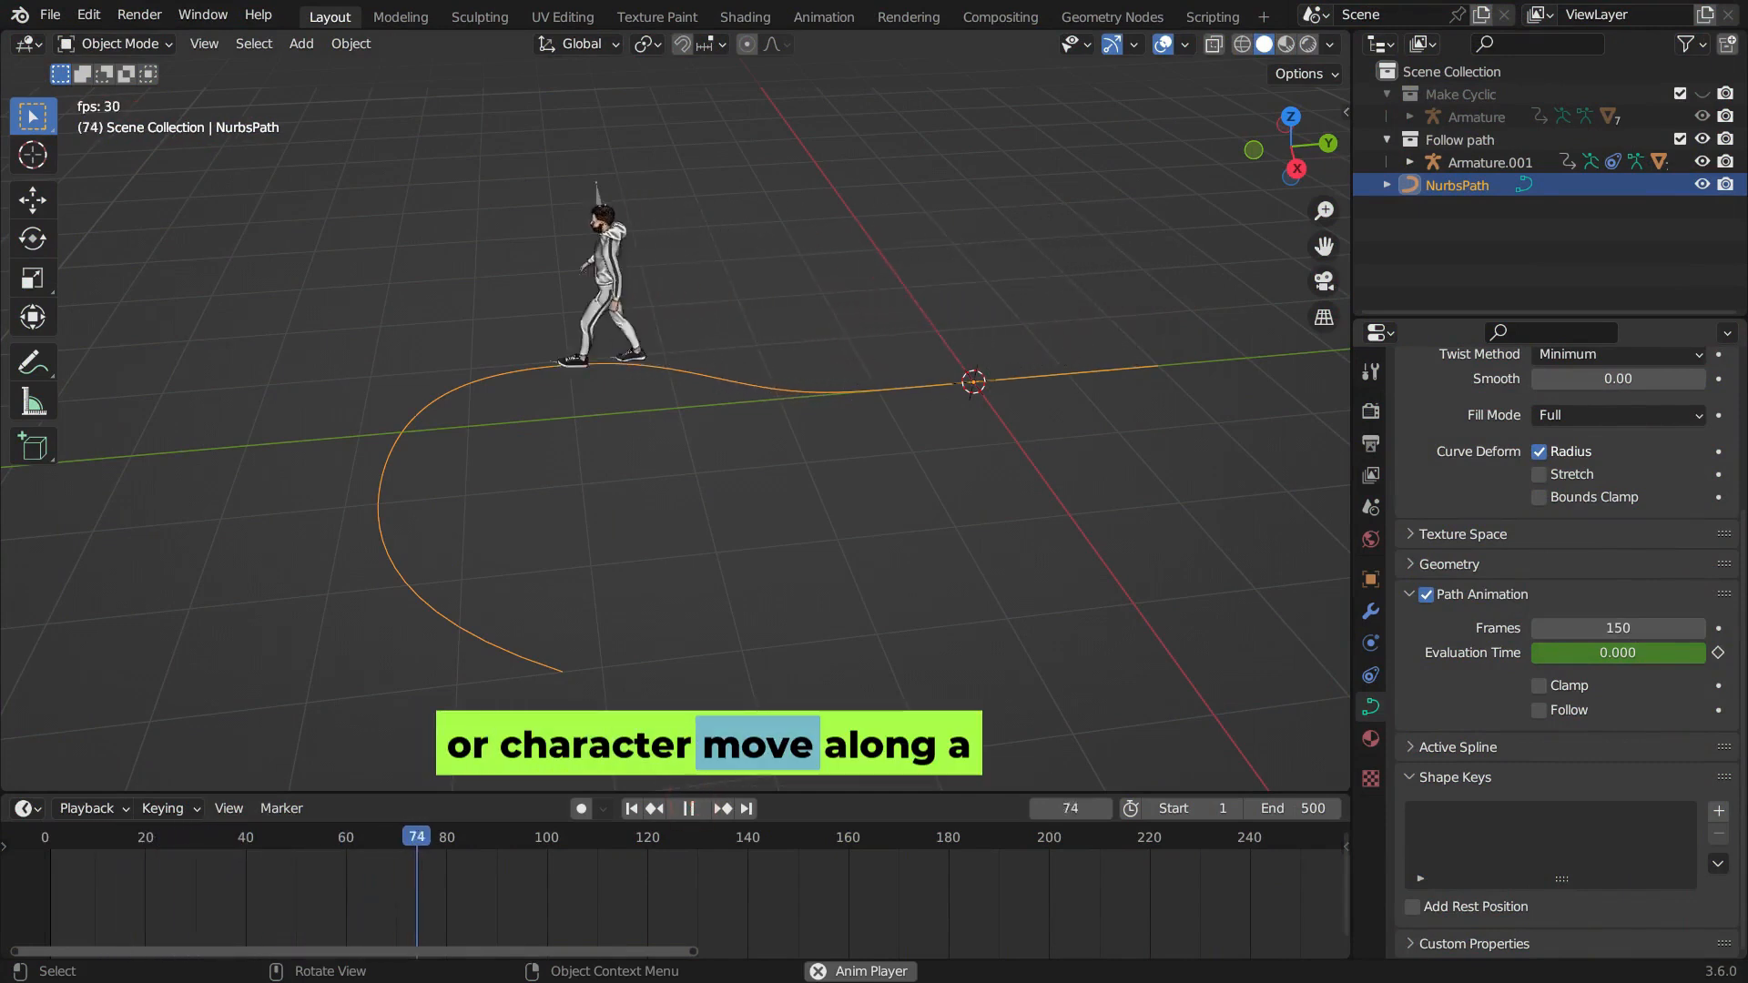
click(630, 808)
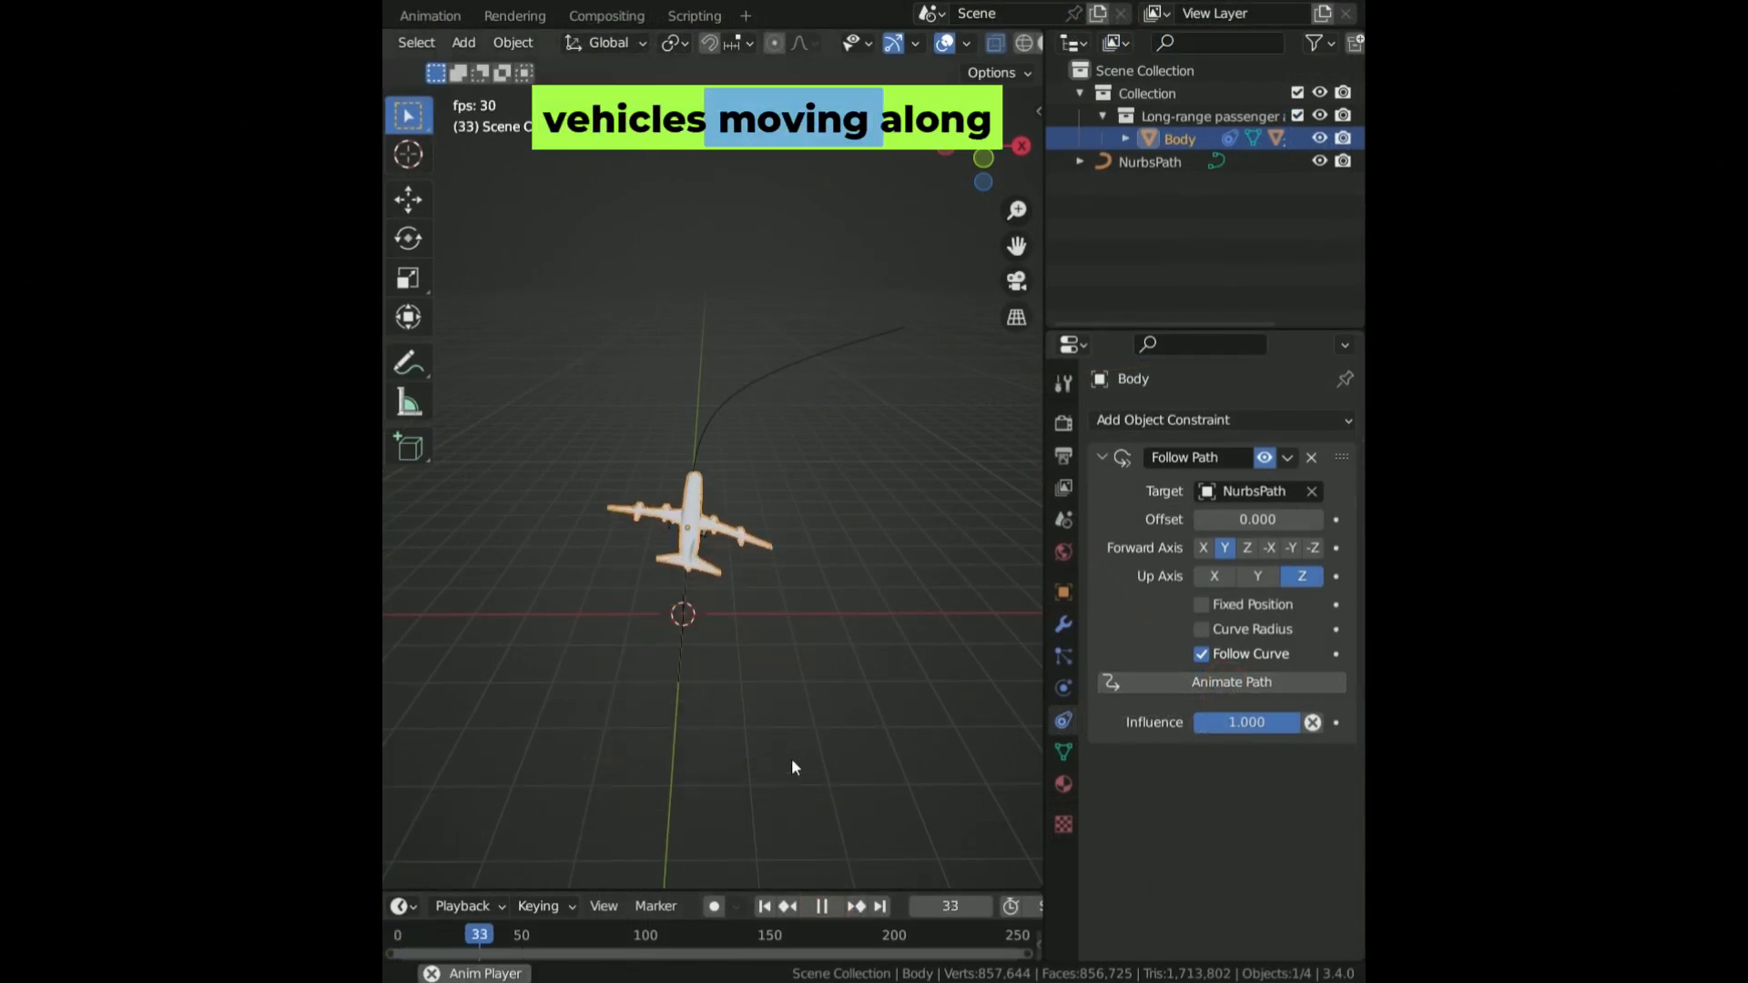
click(823, 905)
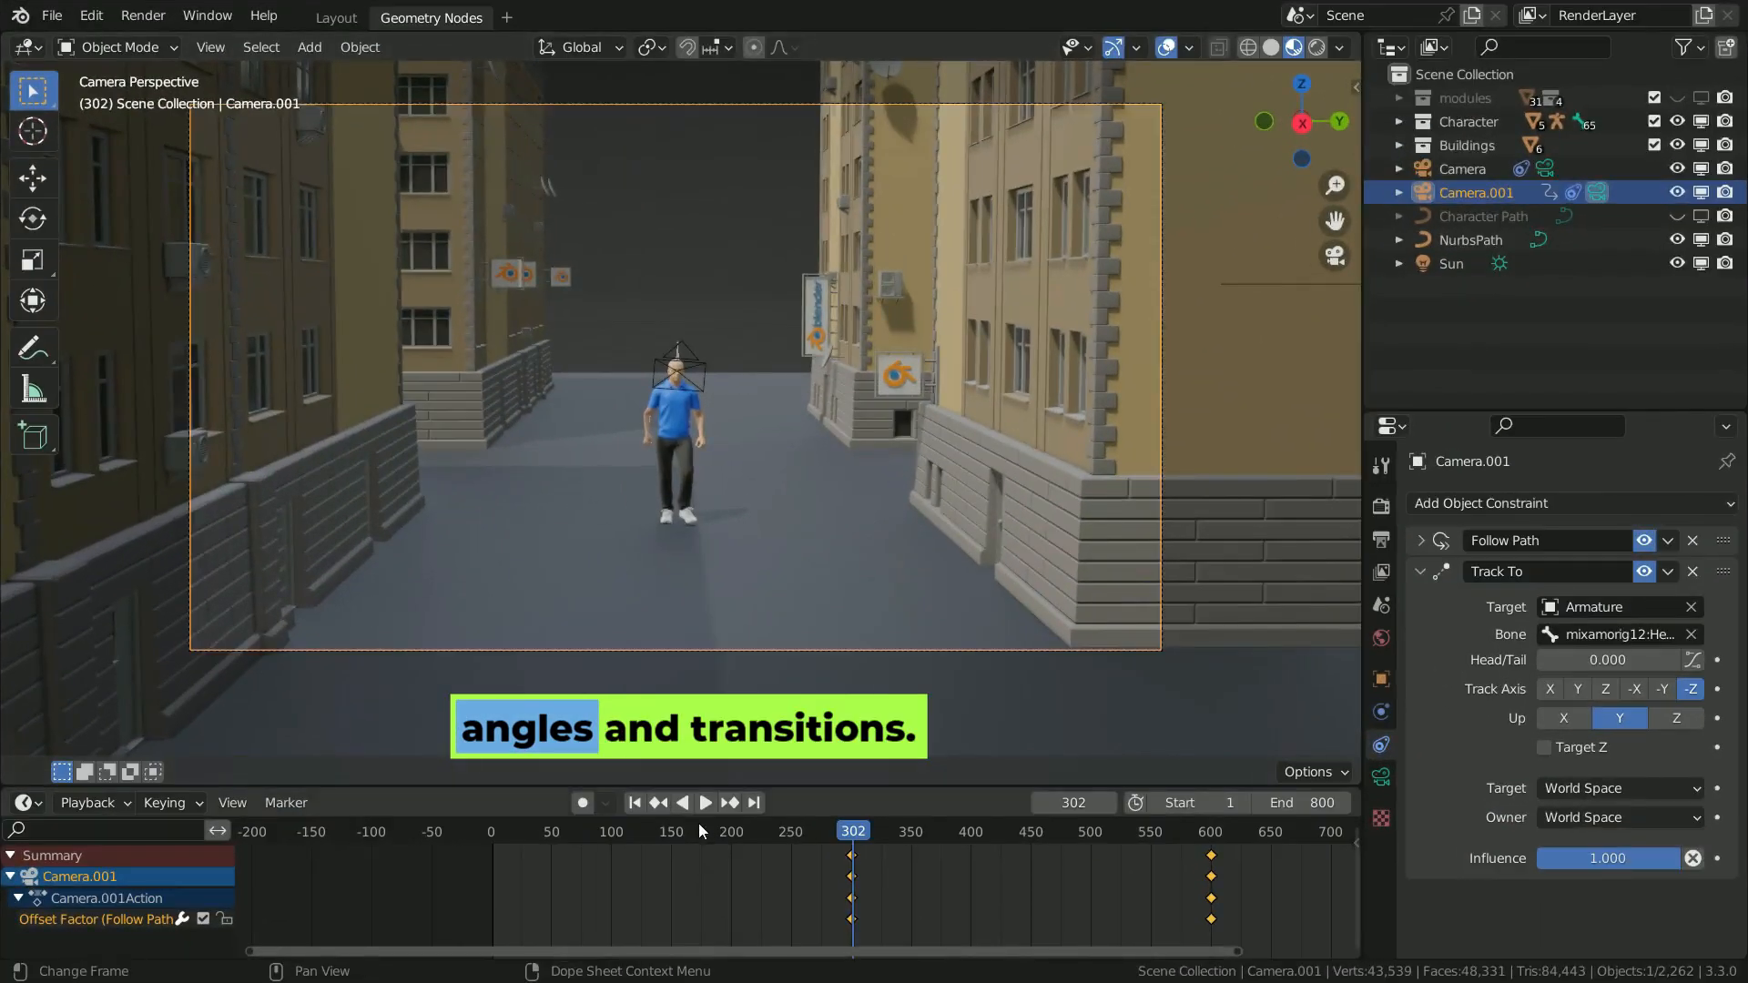
Play back Camera.001 following its path with Track To keeping the character framed.
click(684, 802)
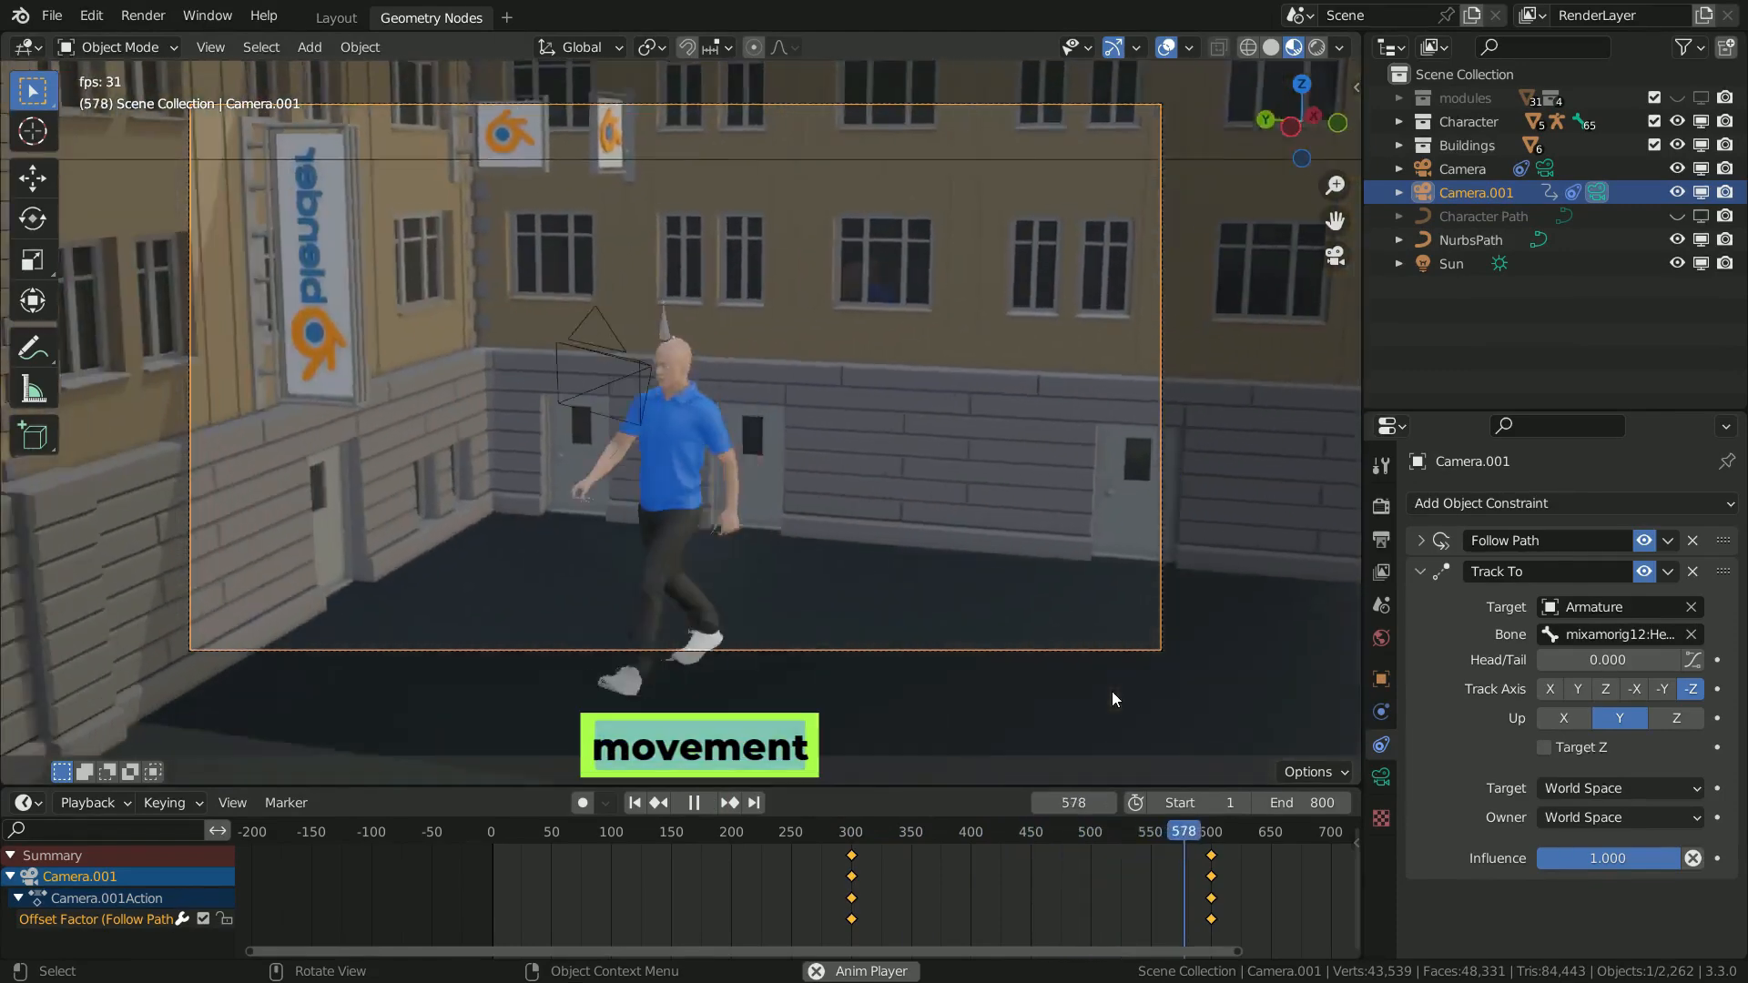
click(694, 801)
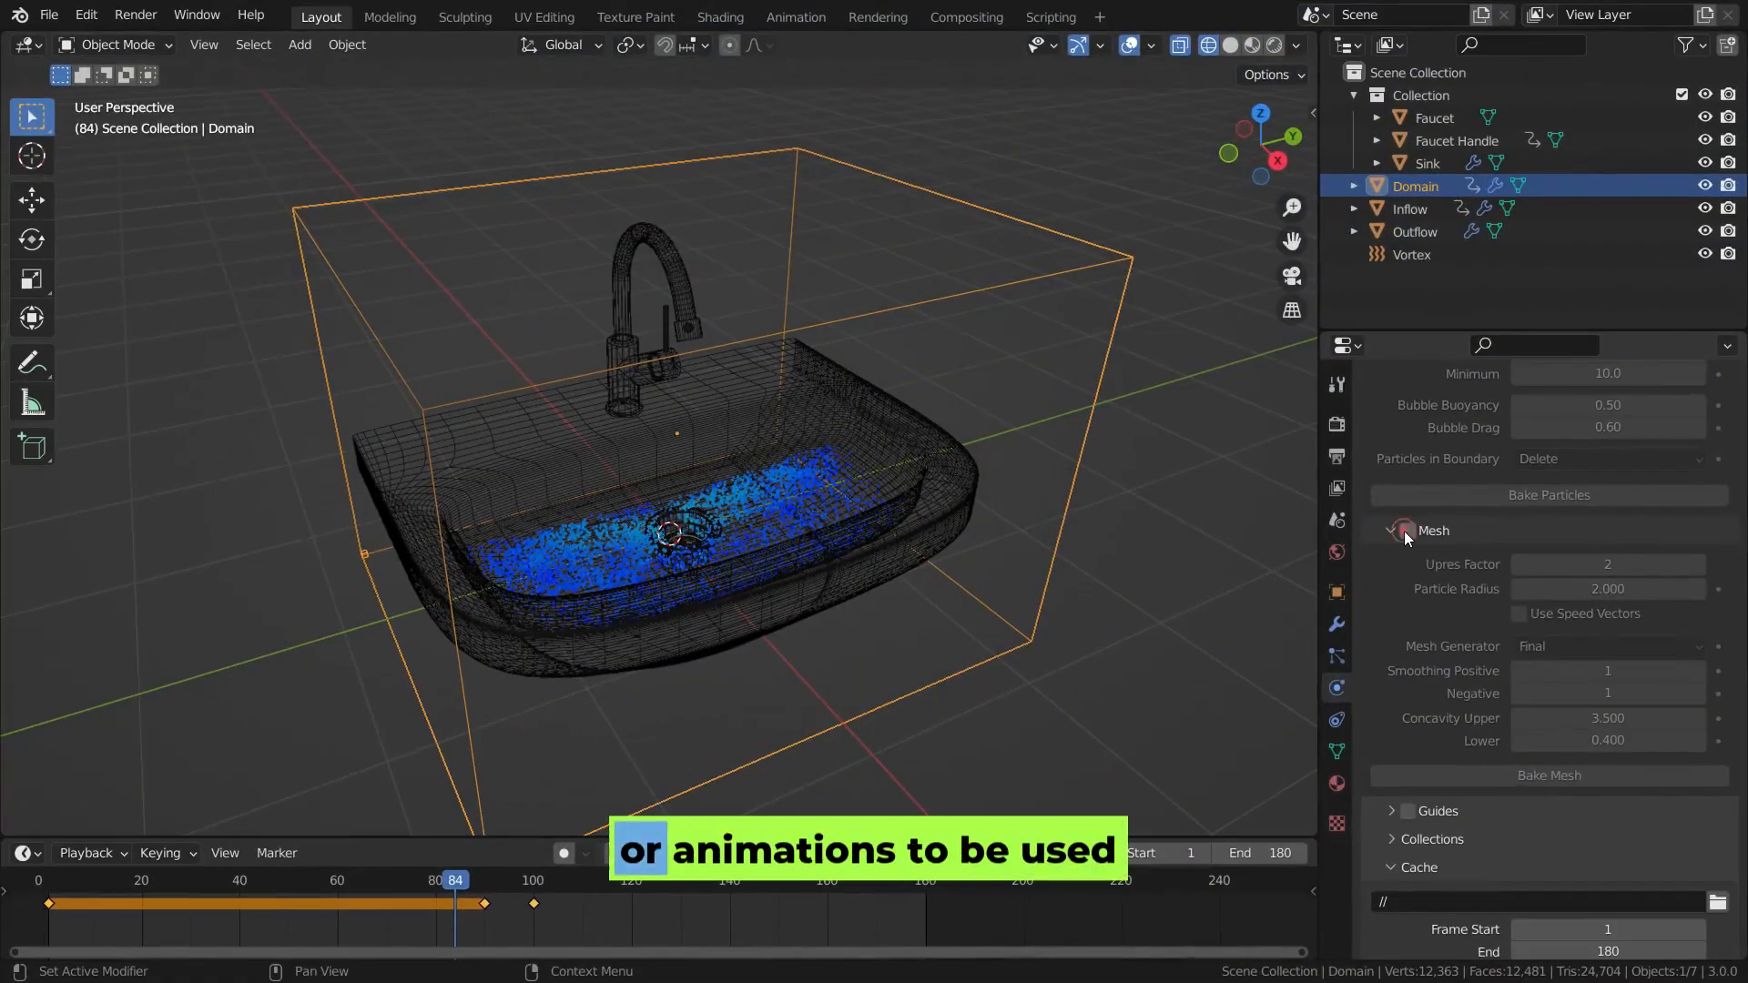
Enable Mesh on the sink's fluid Domain and bake the liquid surface mesh.
click(1549, 775)
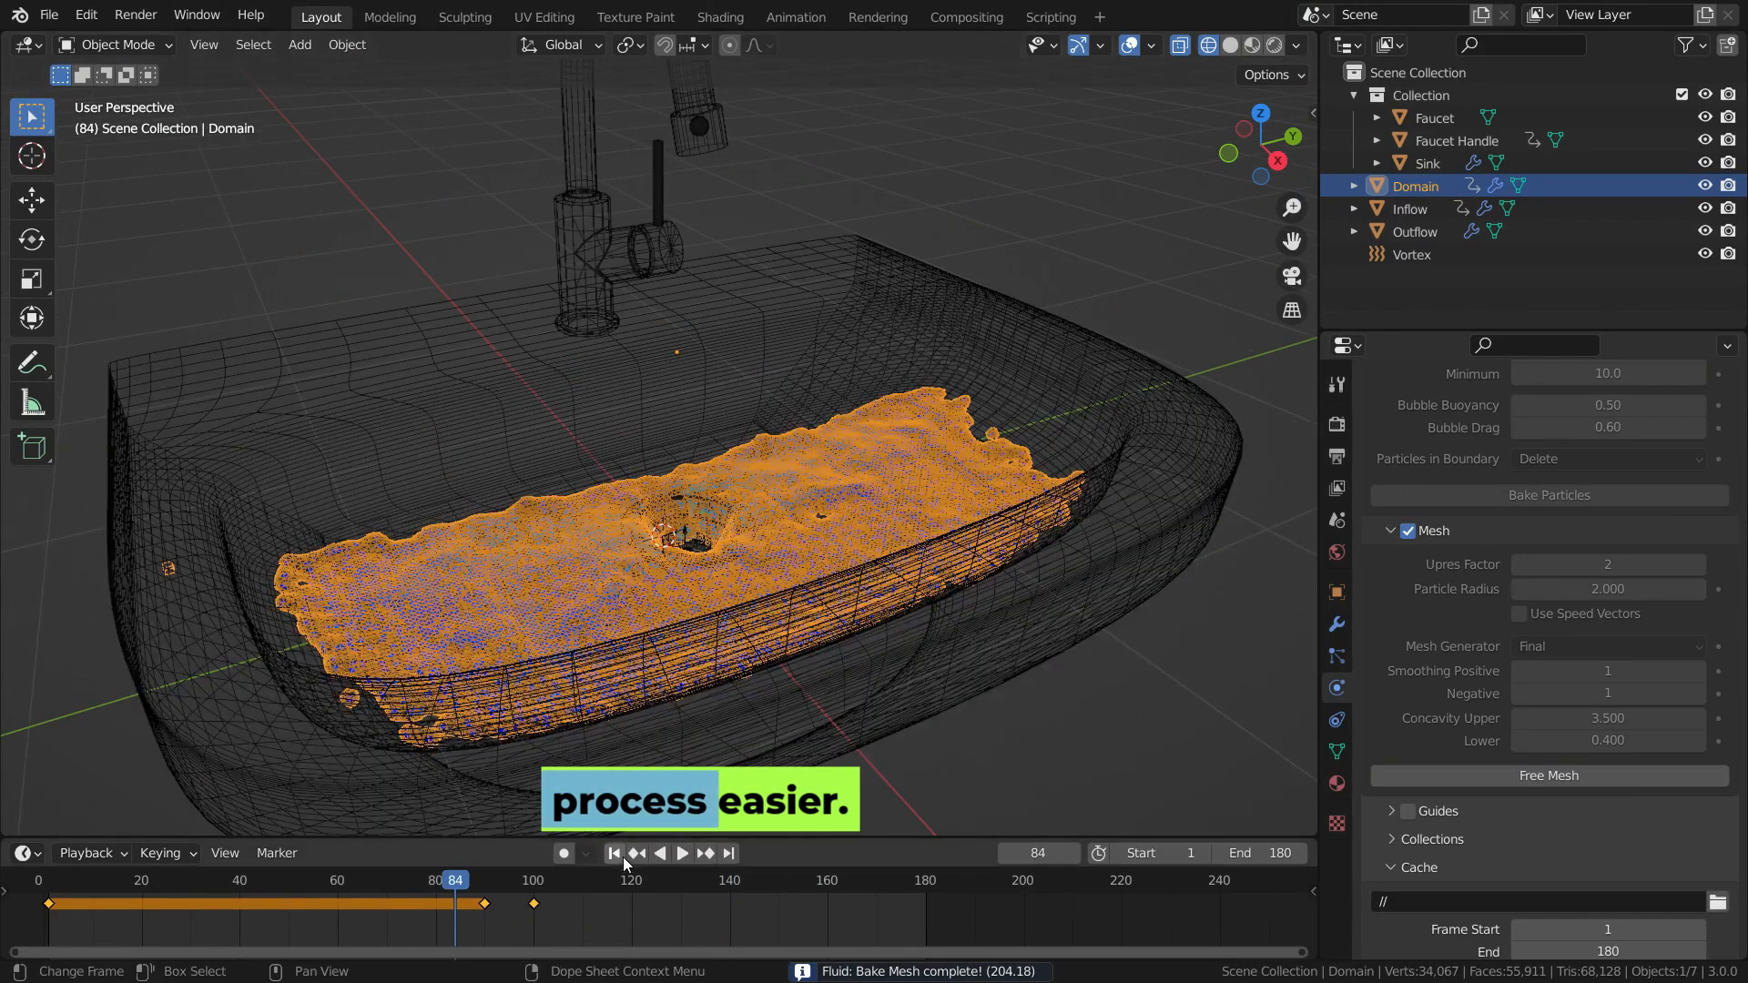
click(681, 853)
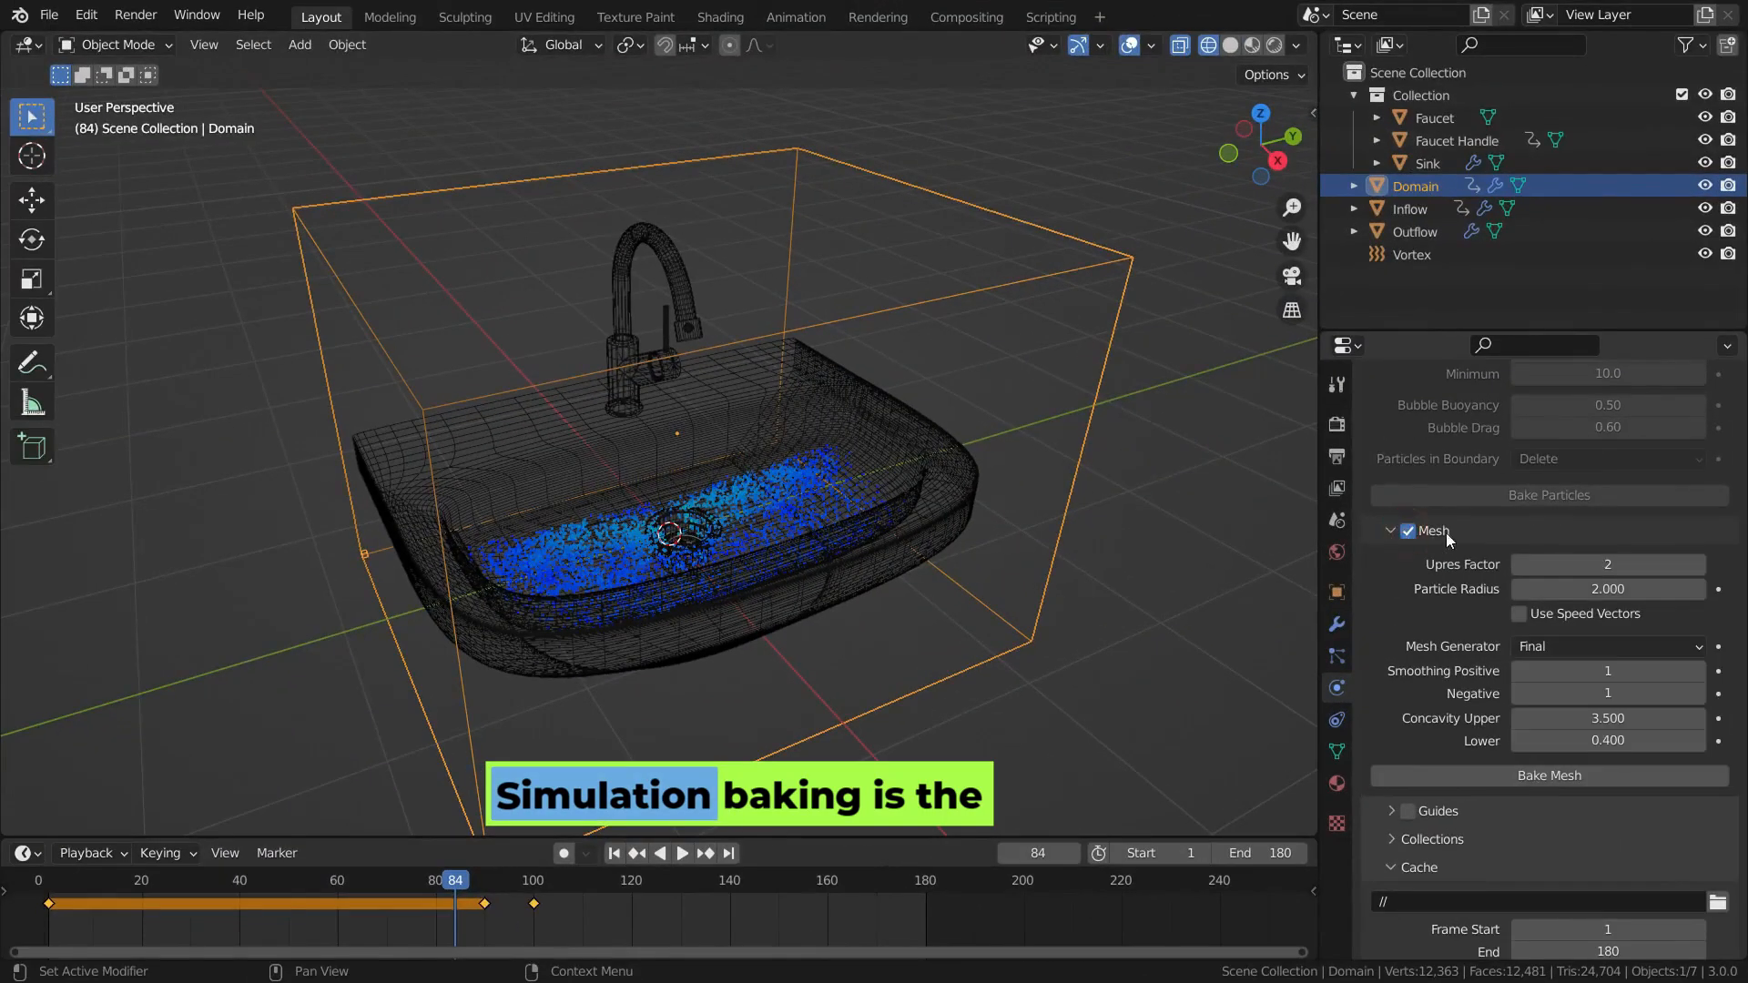
click(1548, 775)
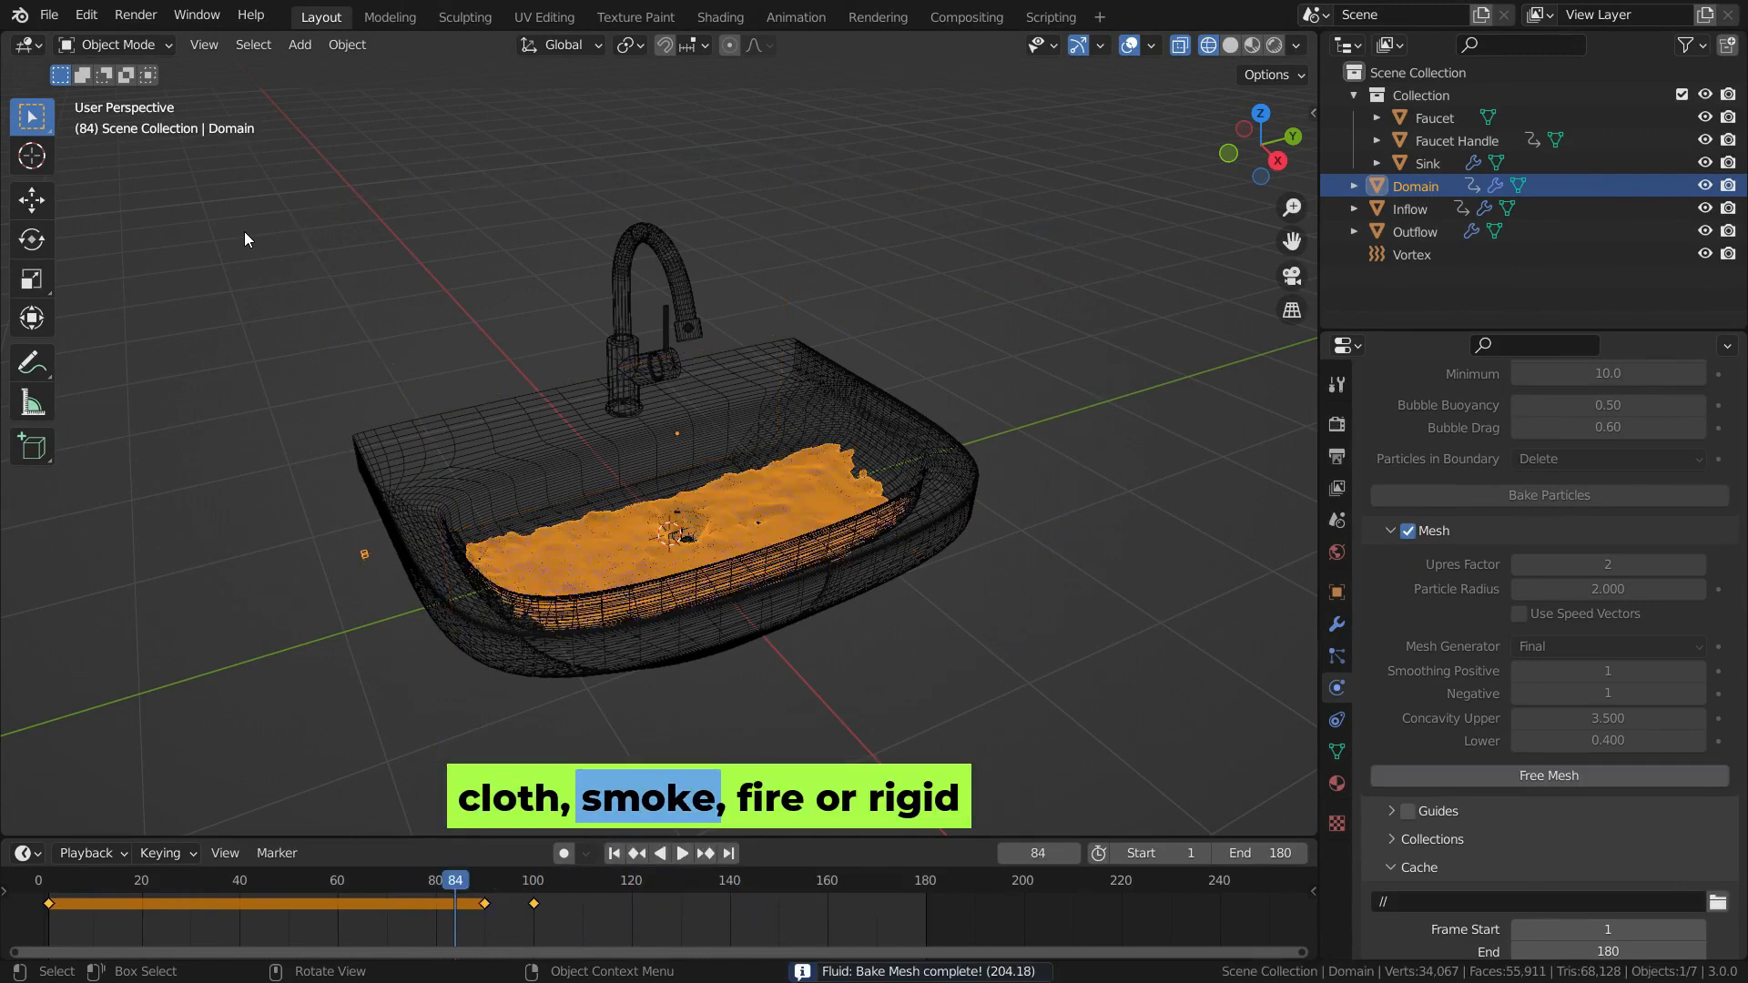
Play the baked water mesh in solid shading, then move to the Compositing workspace.
click(612, 853)
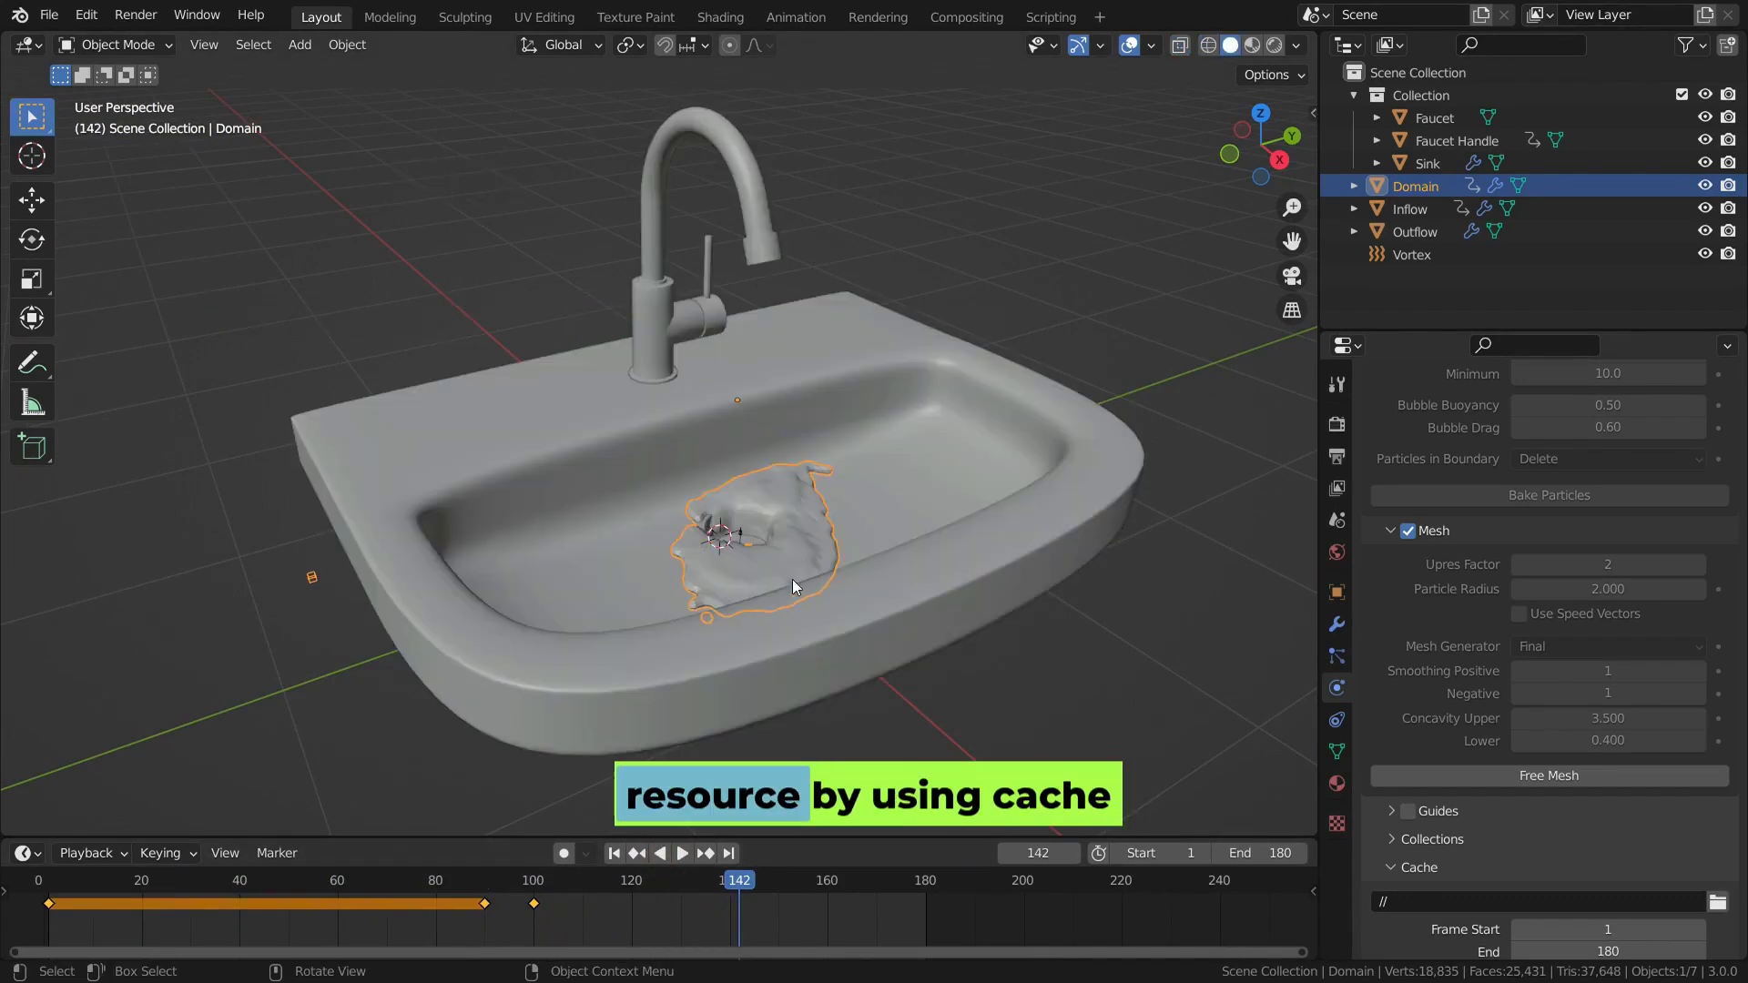
click(342, 879)
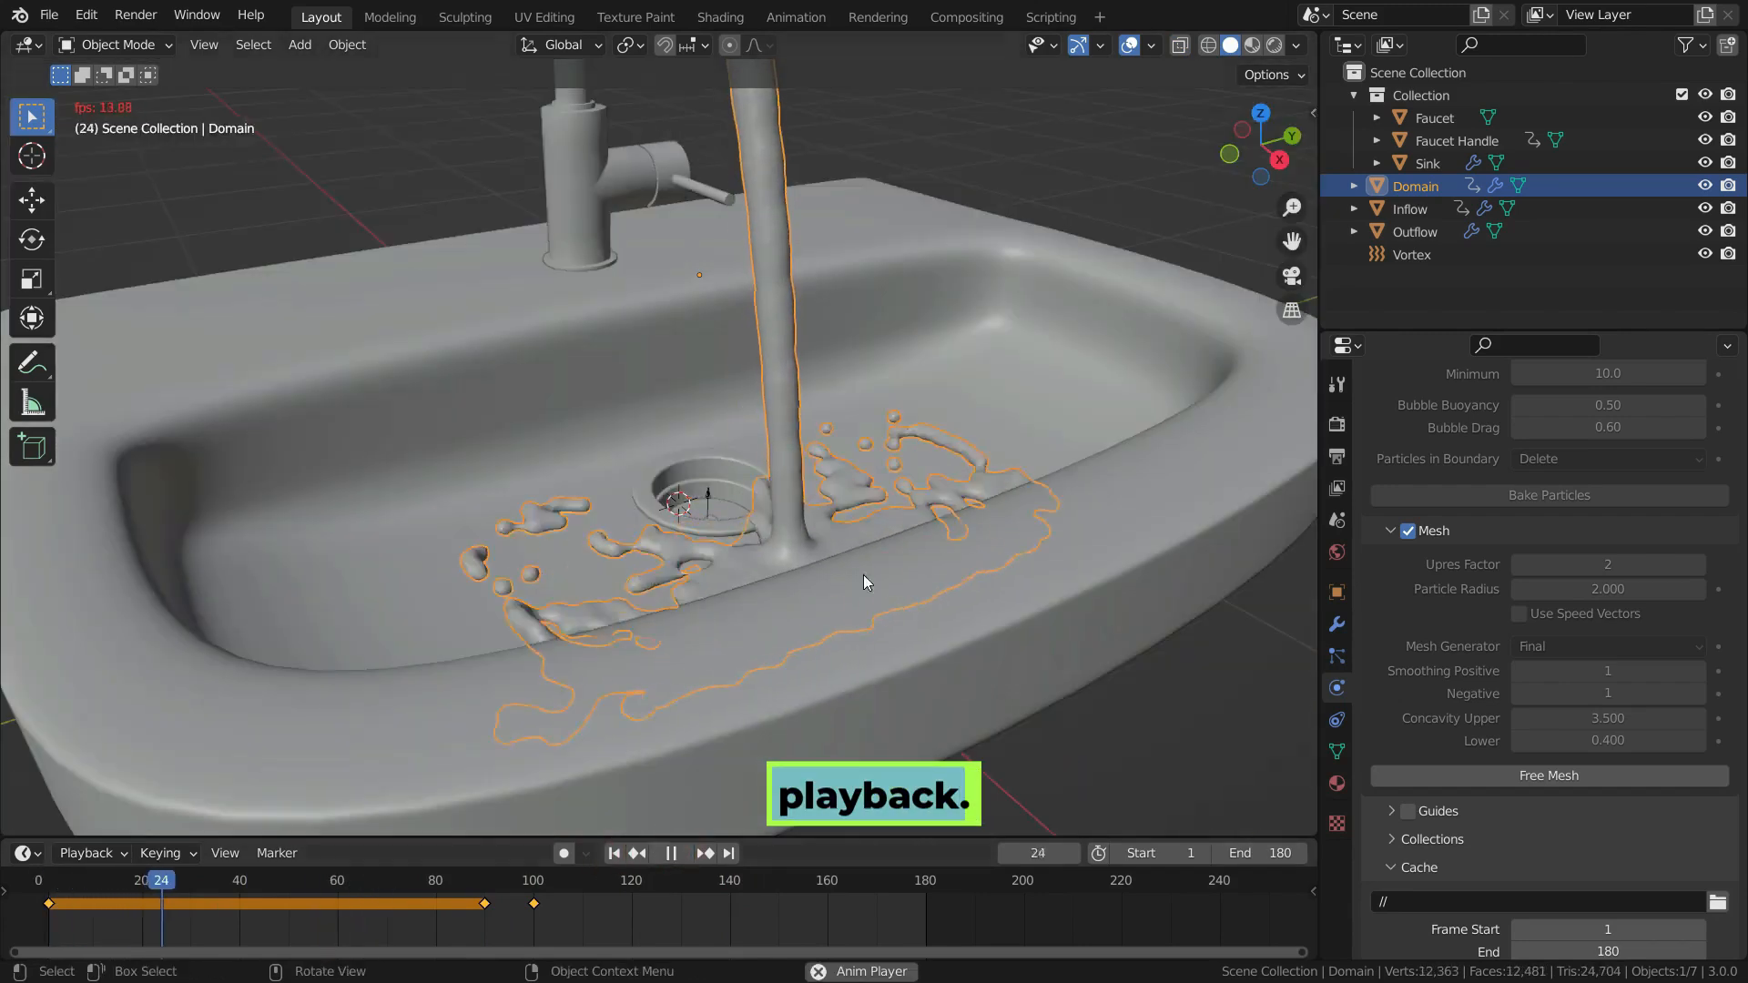
click(1010, 17)
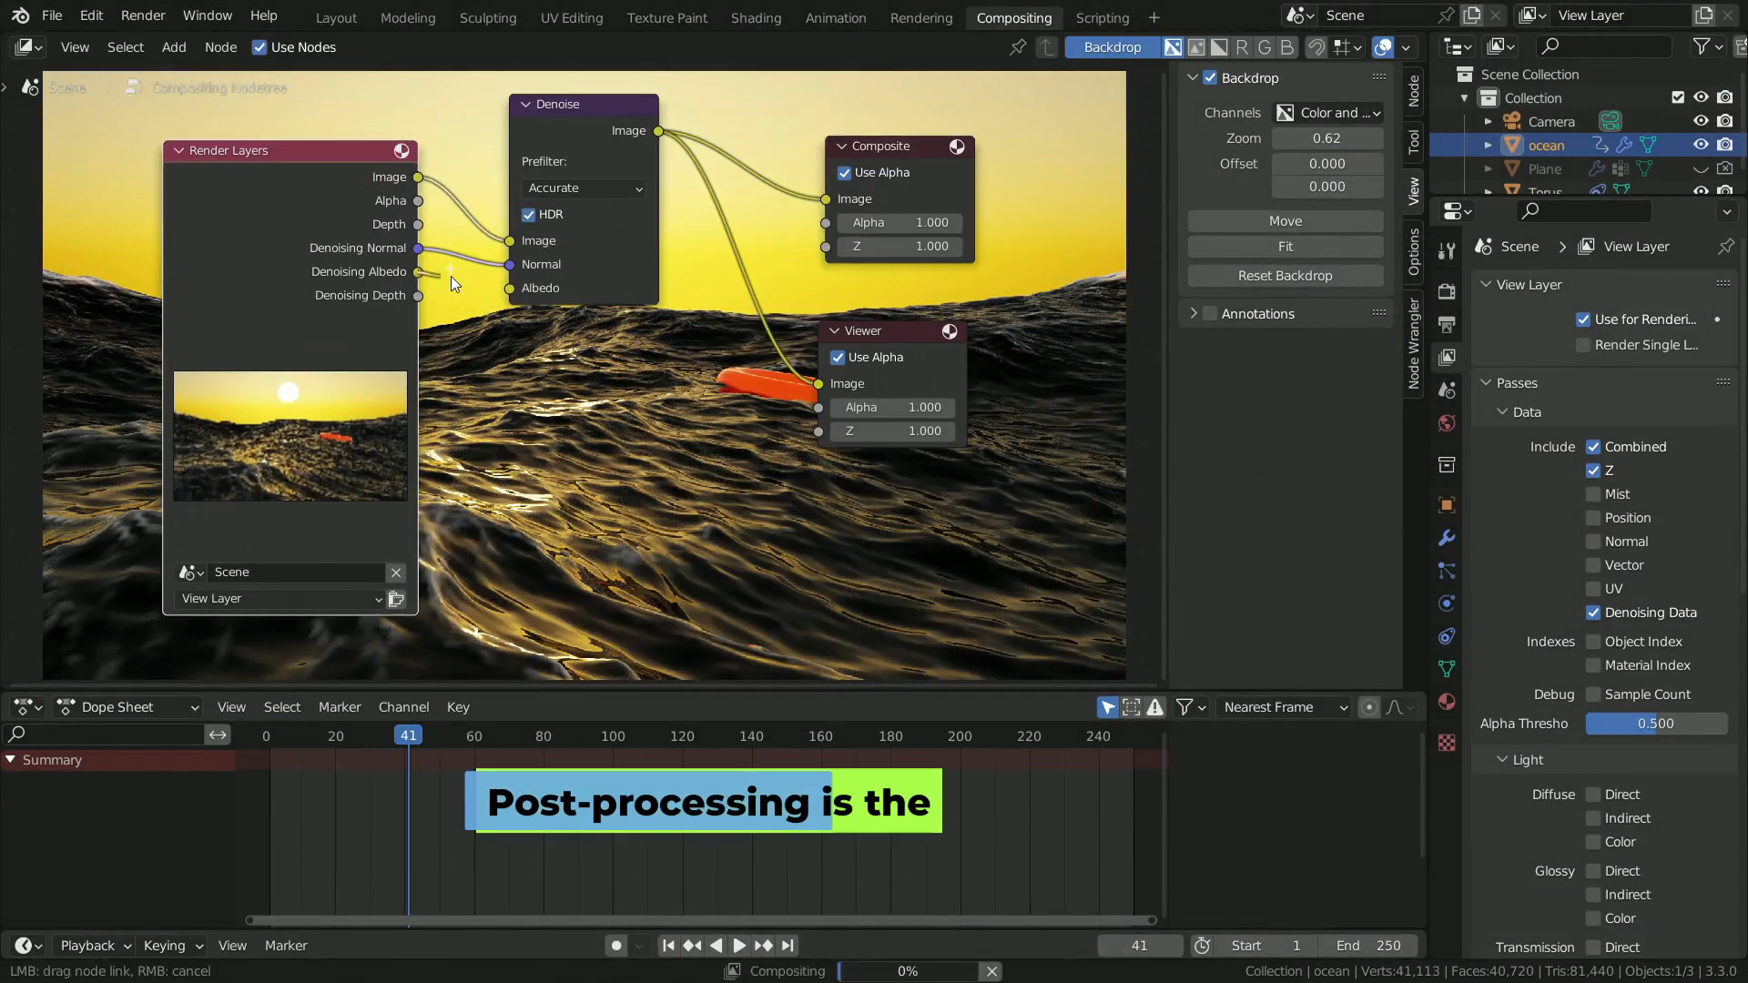
Link the denoising albedo pass into the Denoise node and browse for the render output folder.
click(174, 46)
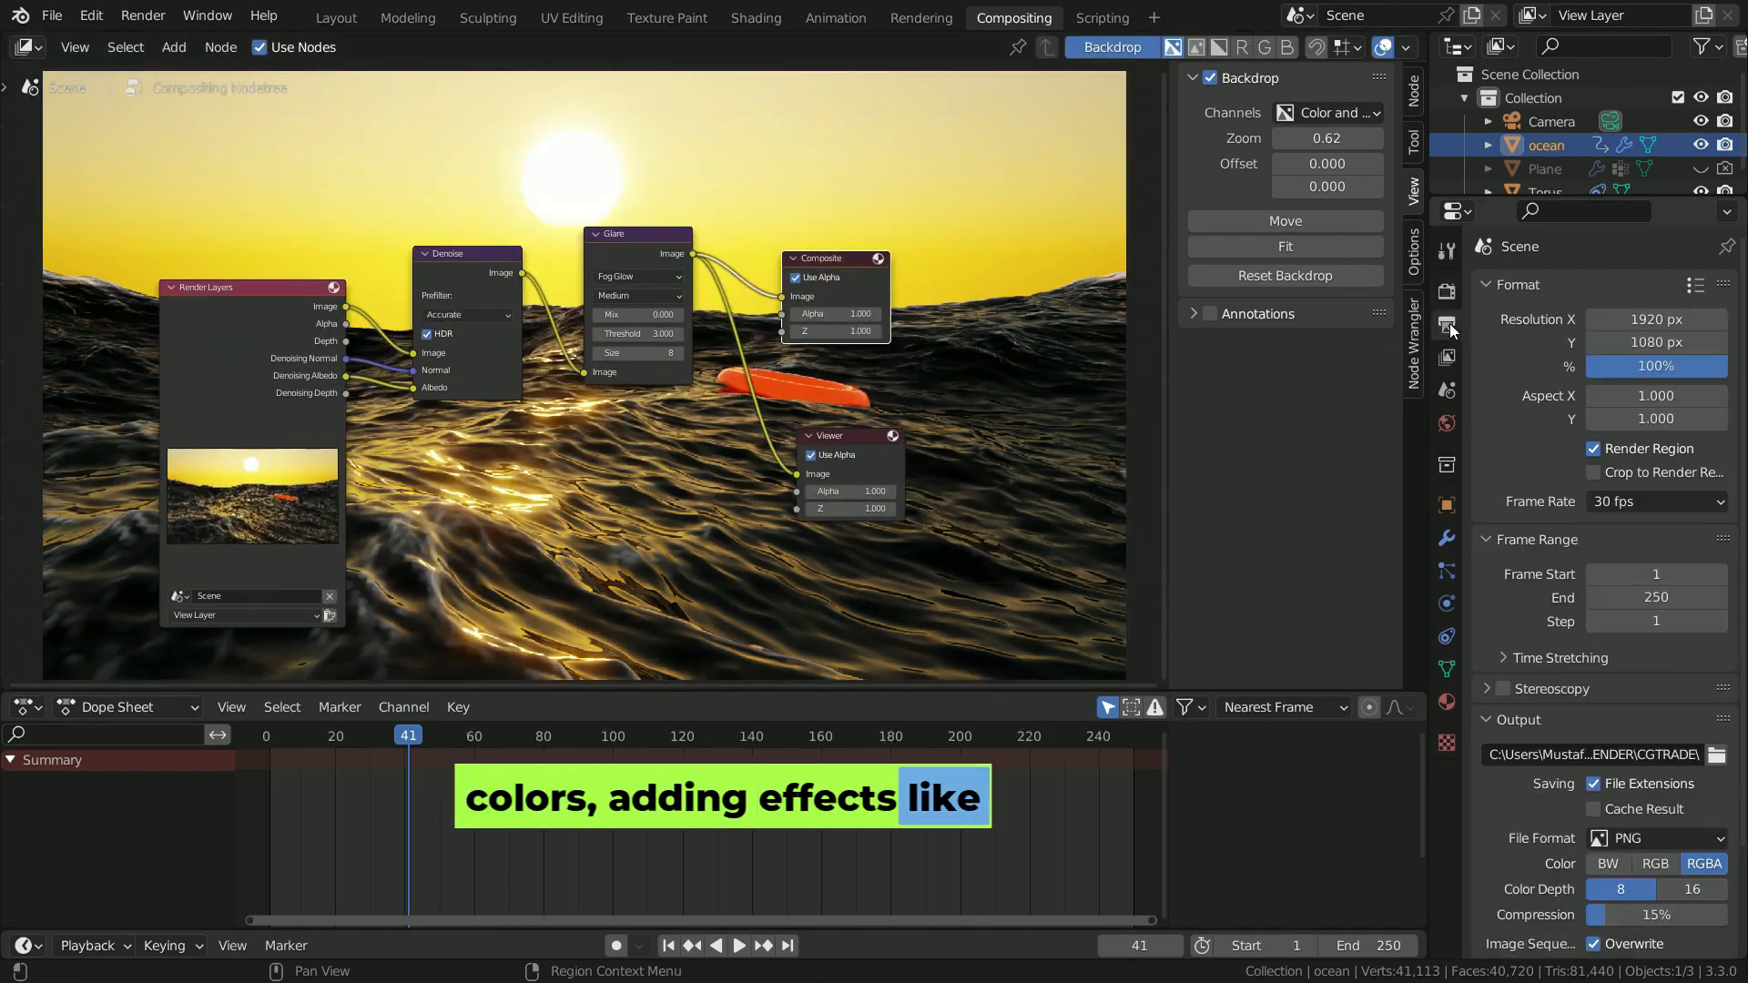
click(1715, 631)
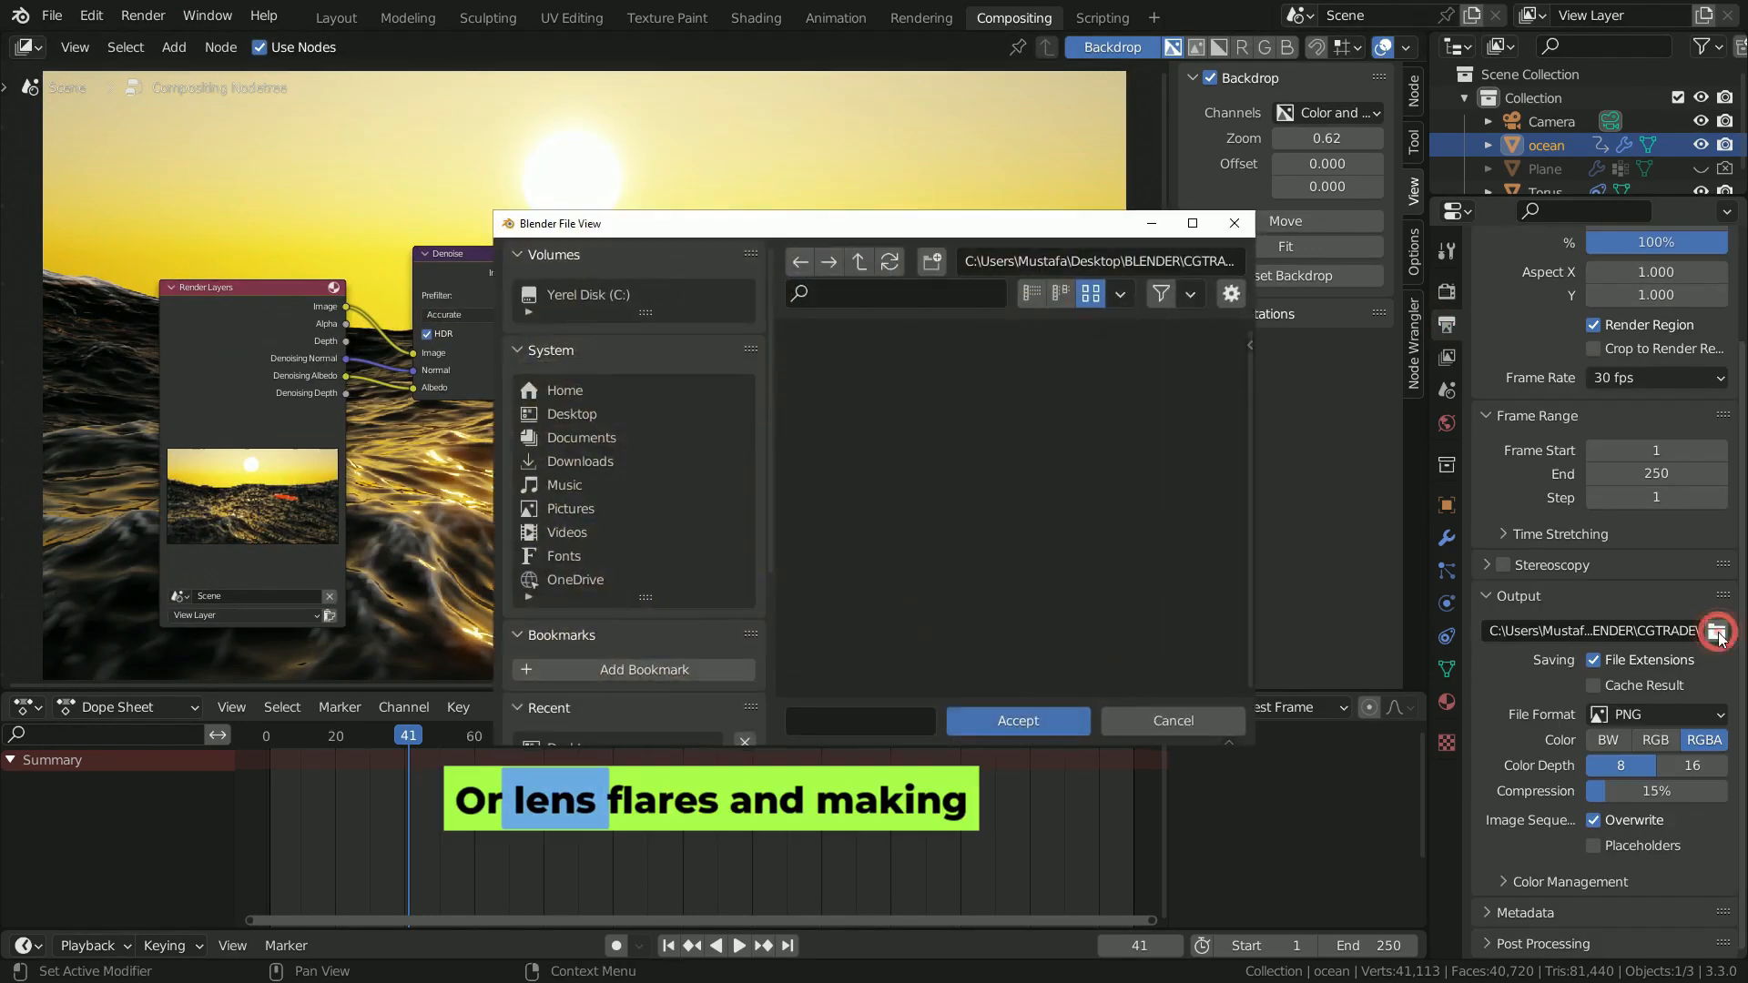